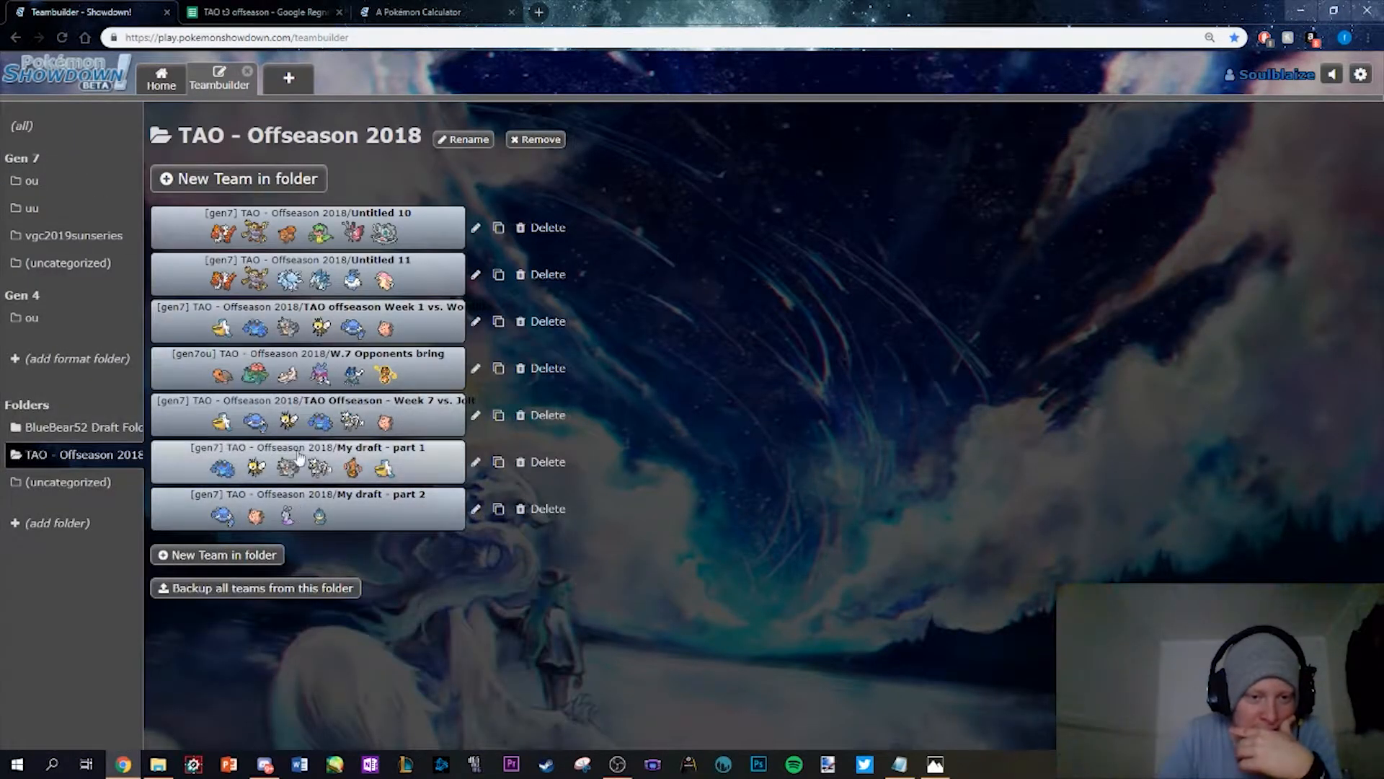
Look through the 'My draft - part 1' team, then switch to the team with Lighthouse the Pelipper
left_click(306, 462)
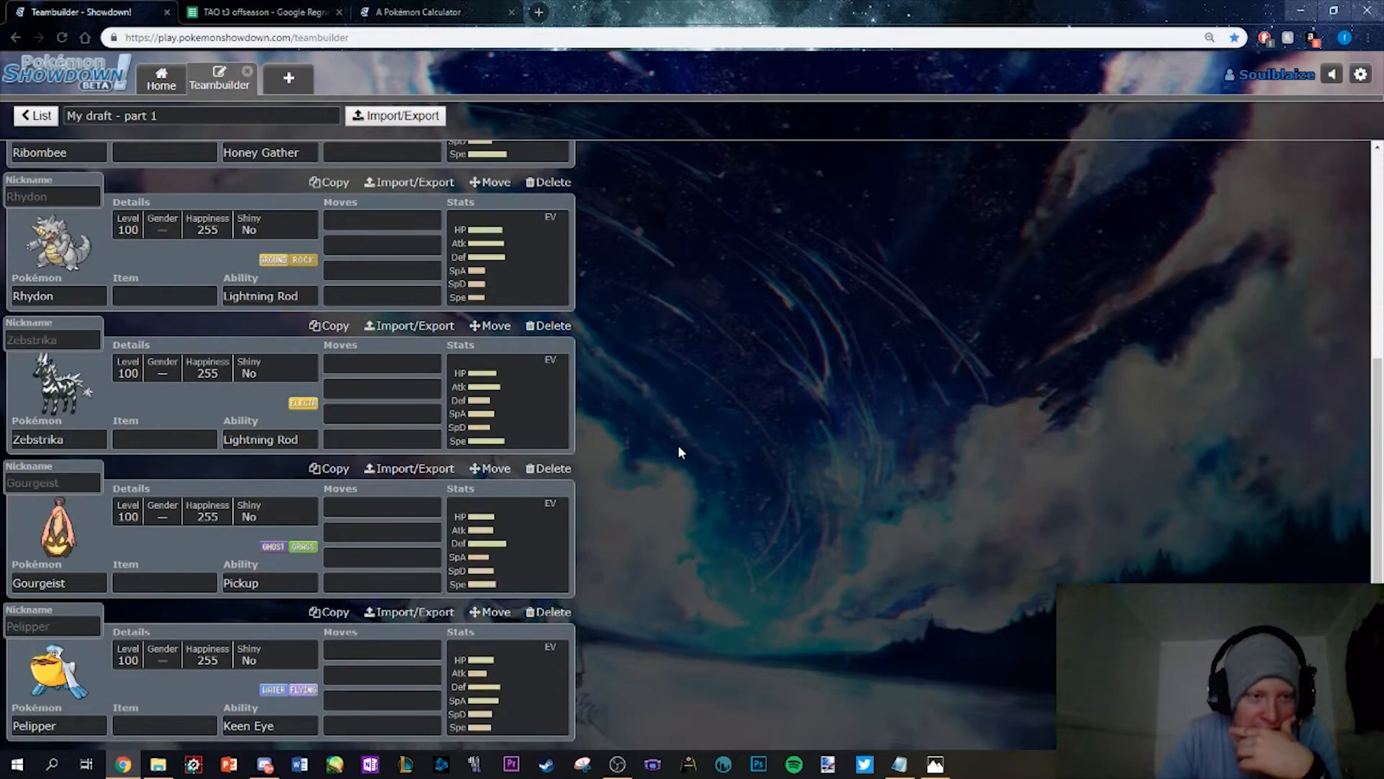
mouse_move(729, 482)
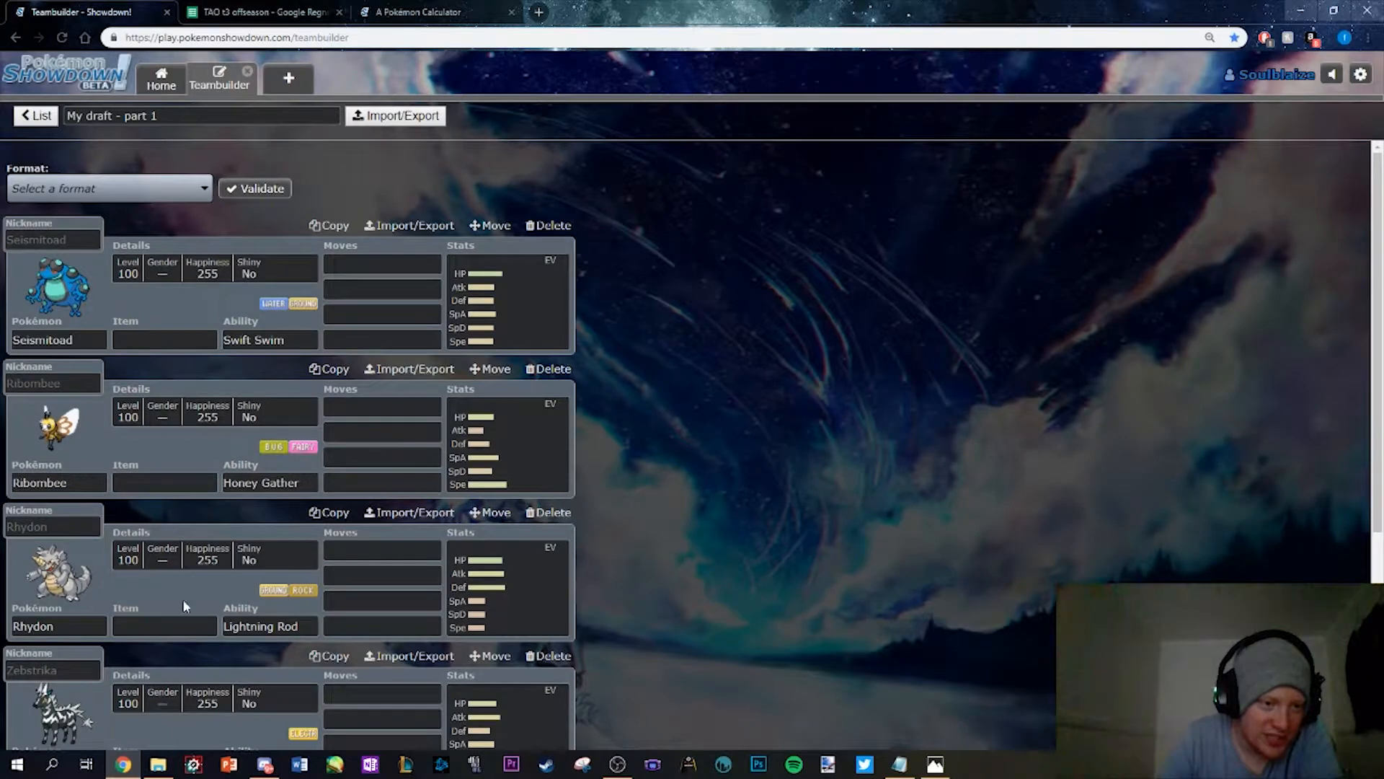
scroll("down", 3)
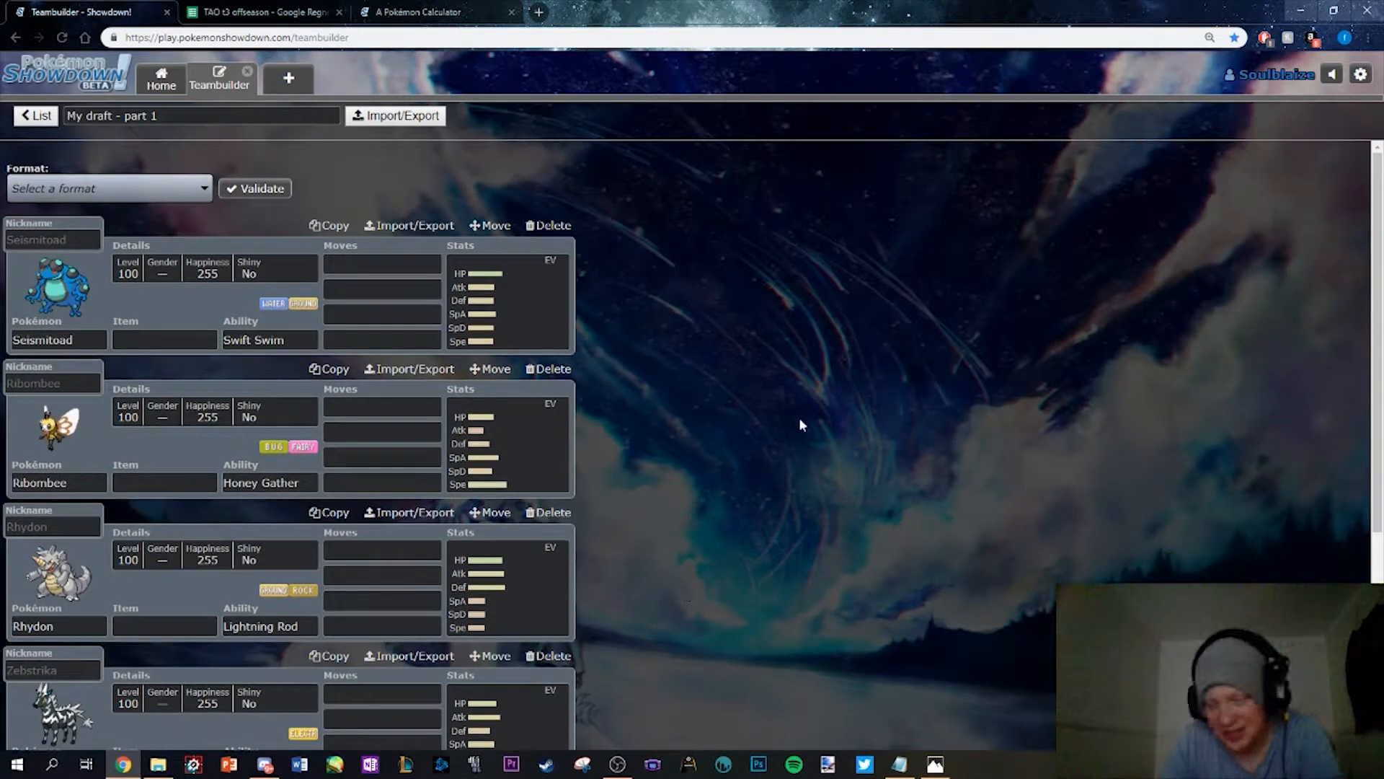
scroll("down", 3)
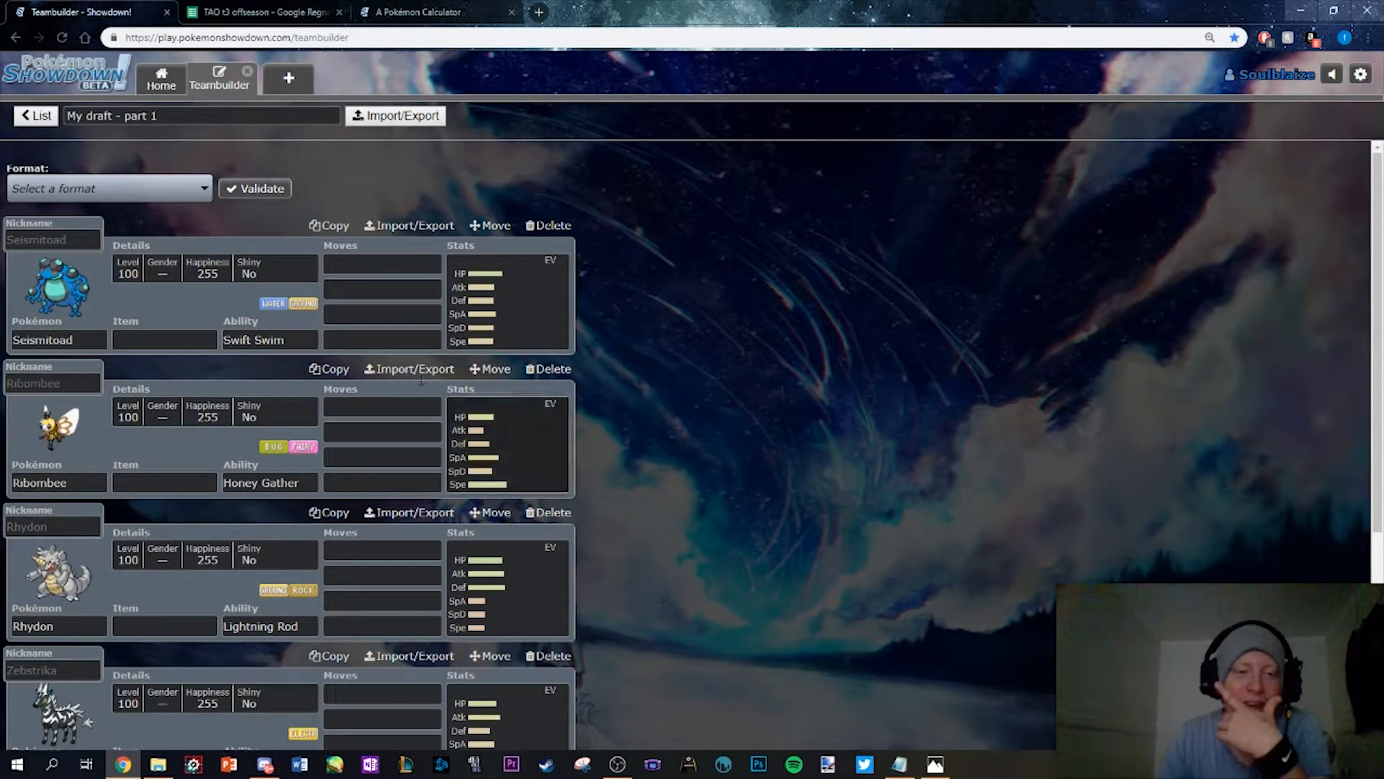
mouse_move(773, 313)
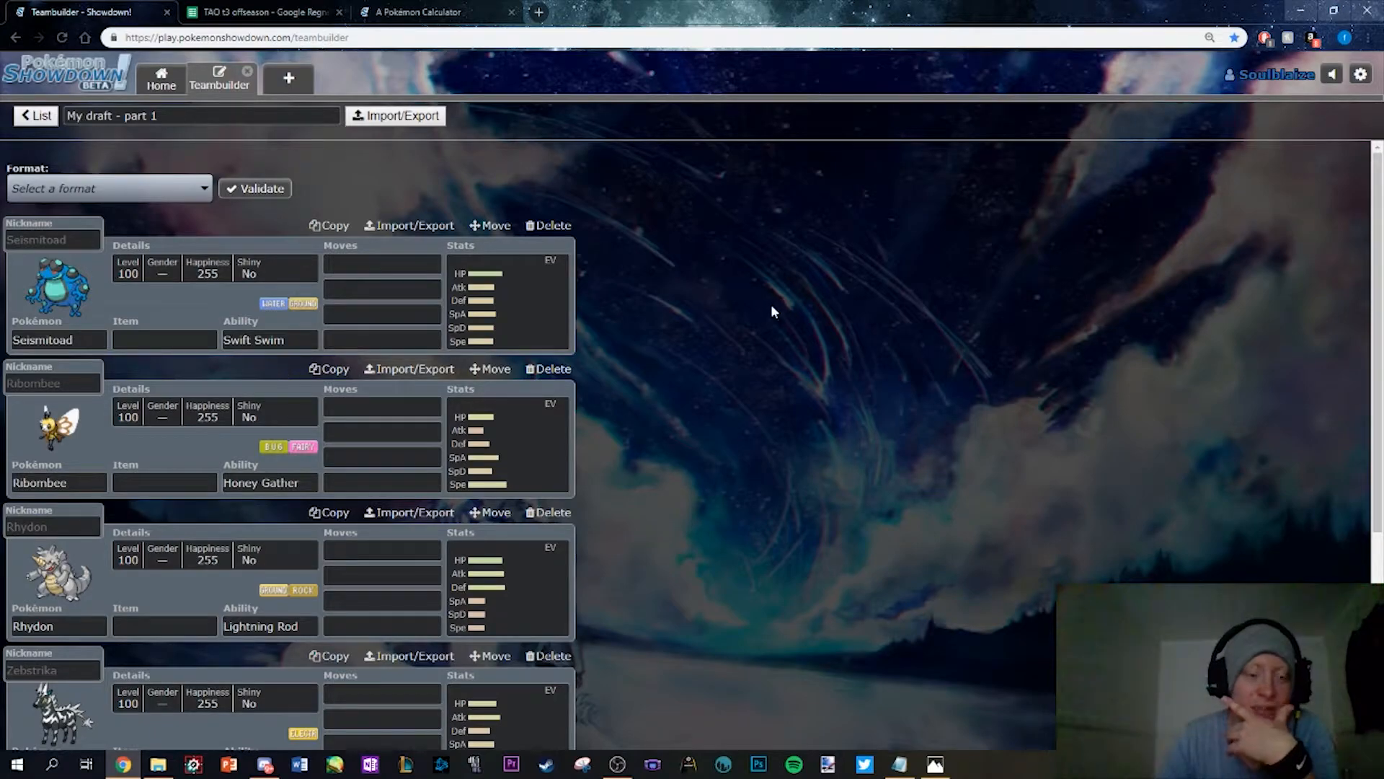
mouse_move(799, 380)
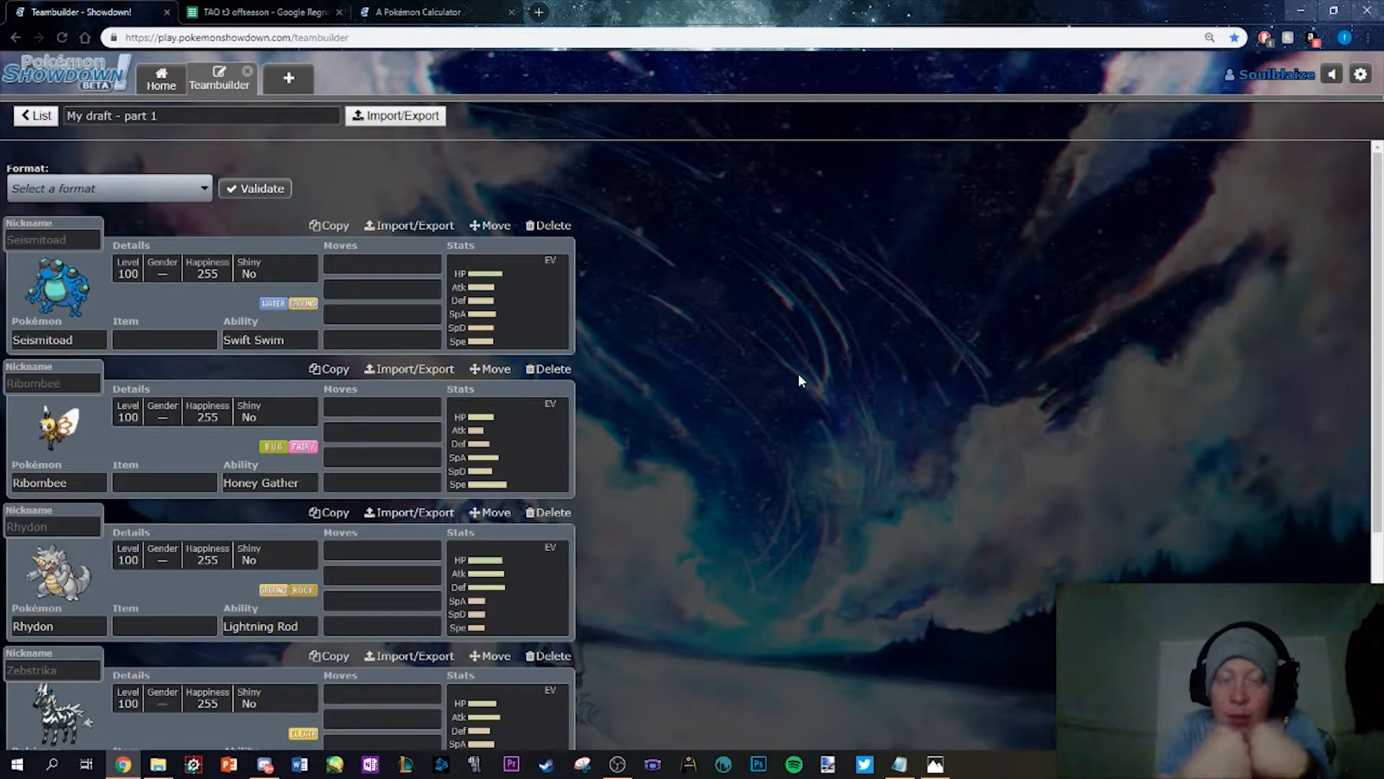
mouse_move(121, 156)
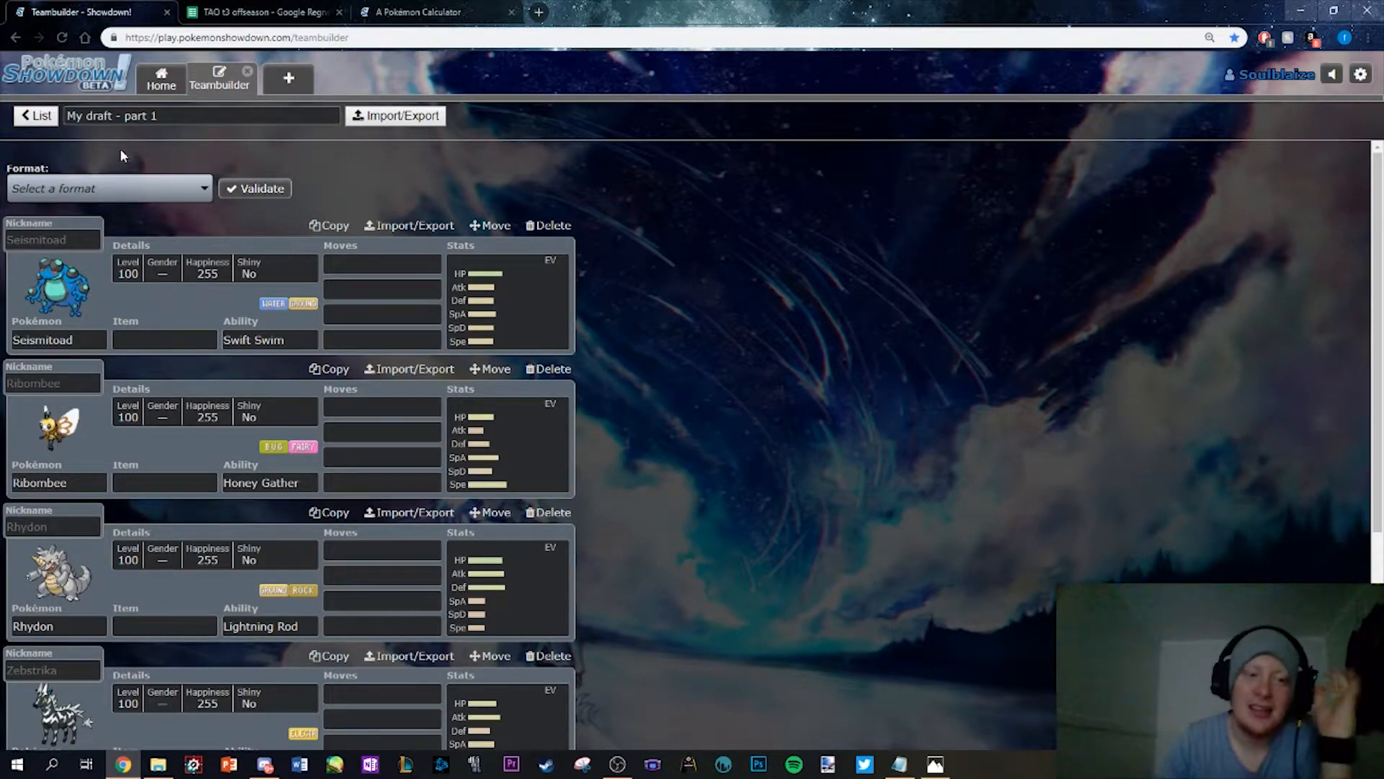
left_click(35, 116)
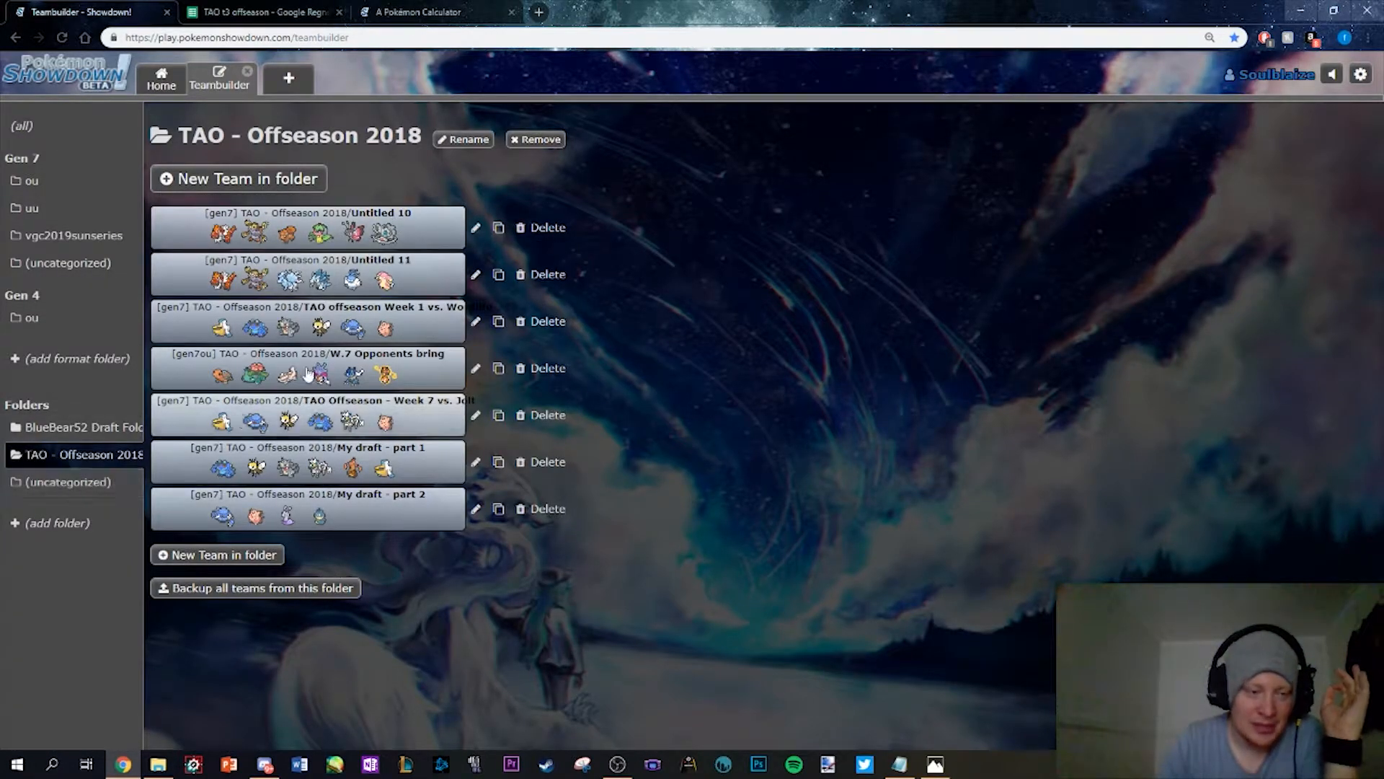
left_click(308, 320)
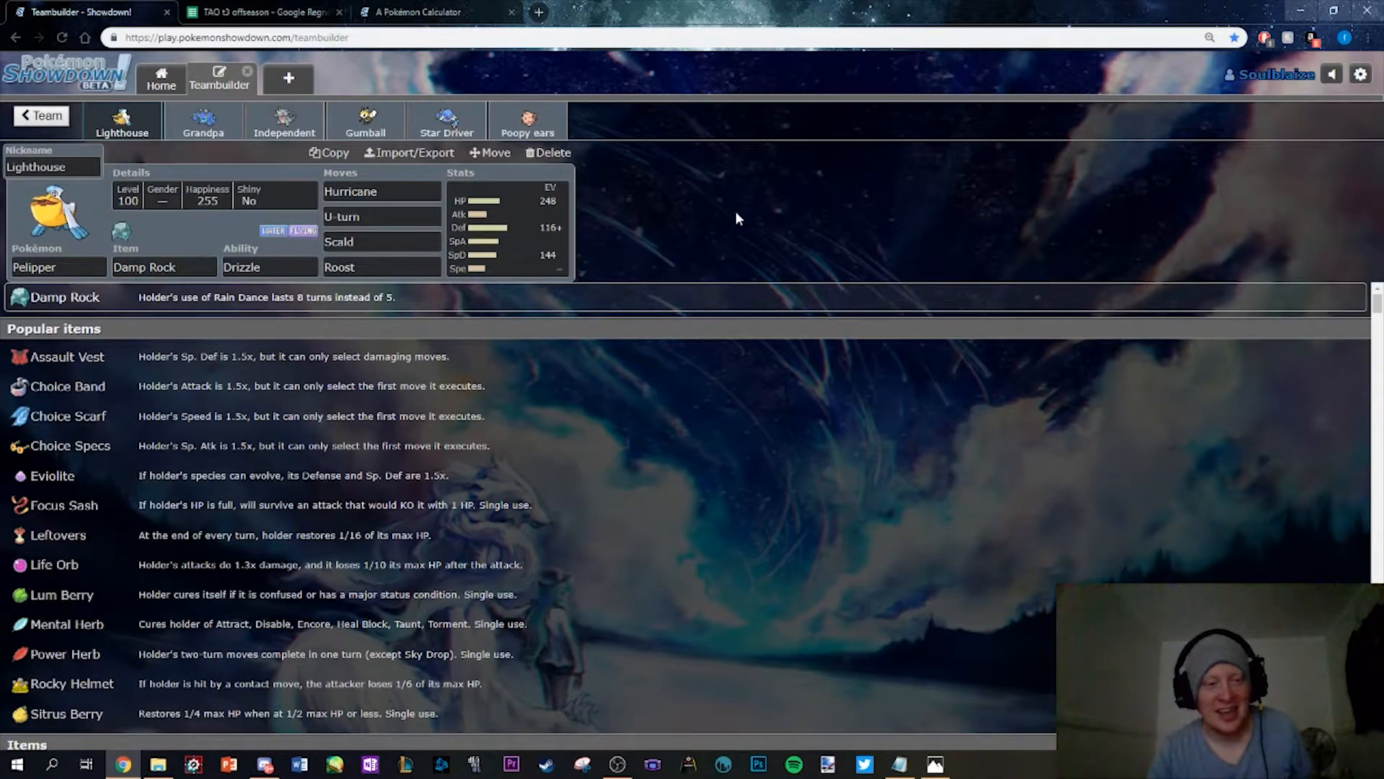
mouse_move(998, 607)
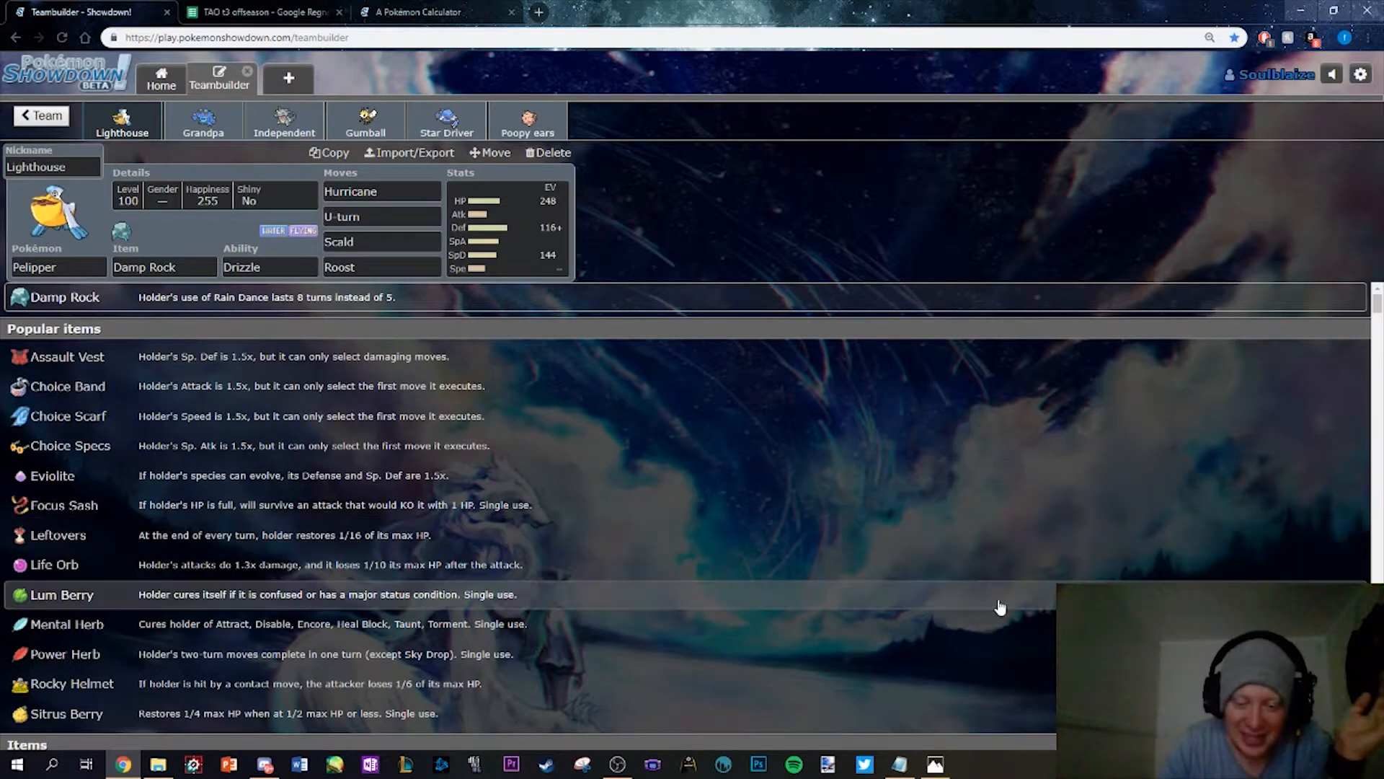
Bring up the Week 1 speed tiers chart beside Gumball the Ribombee holding Psychium Z
left_click(932, 764)
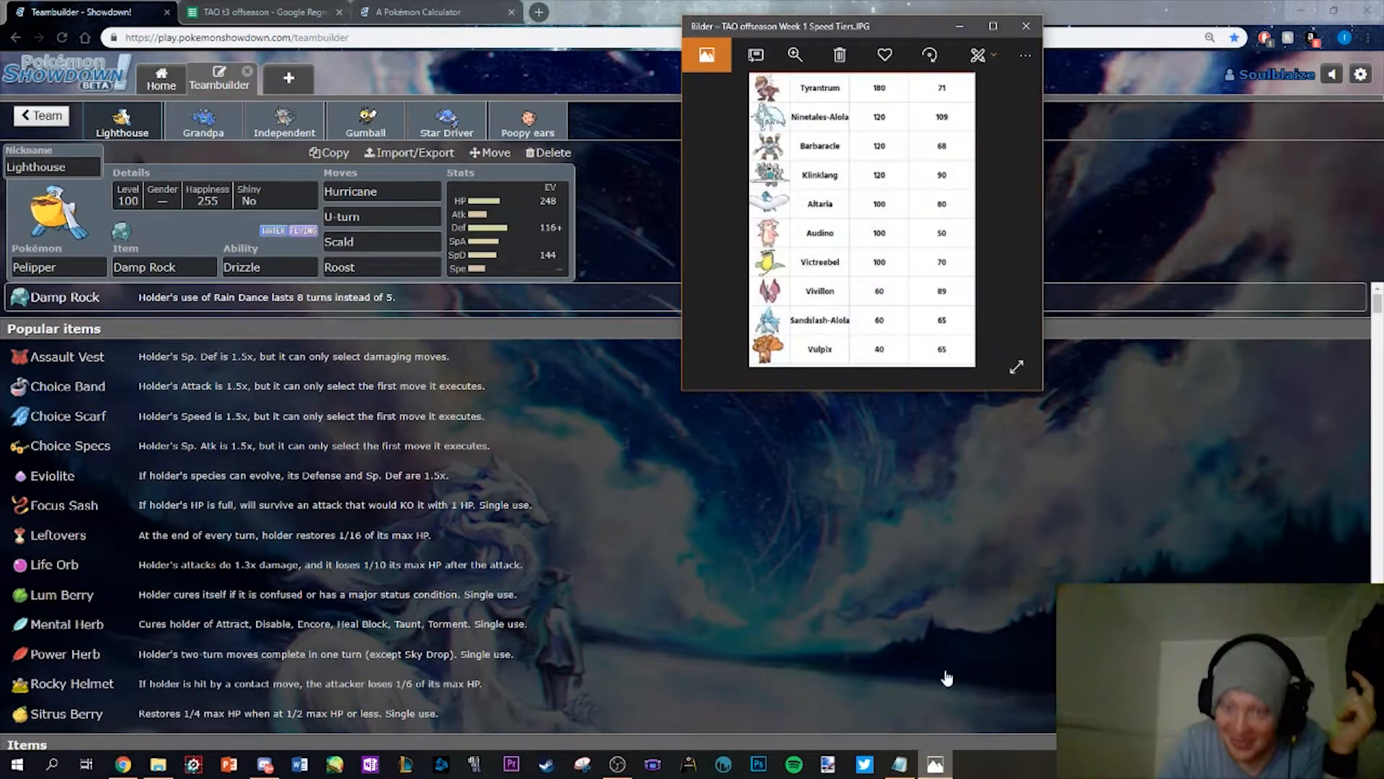
mouse_move(1019, 234)
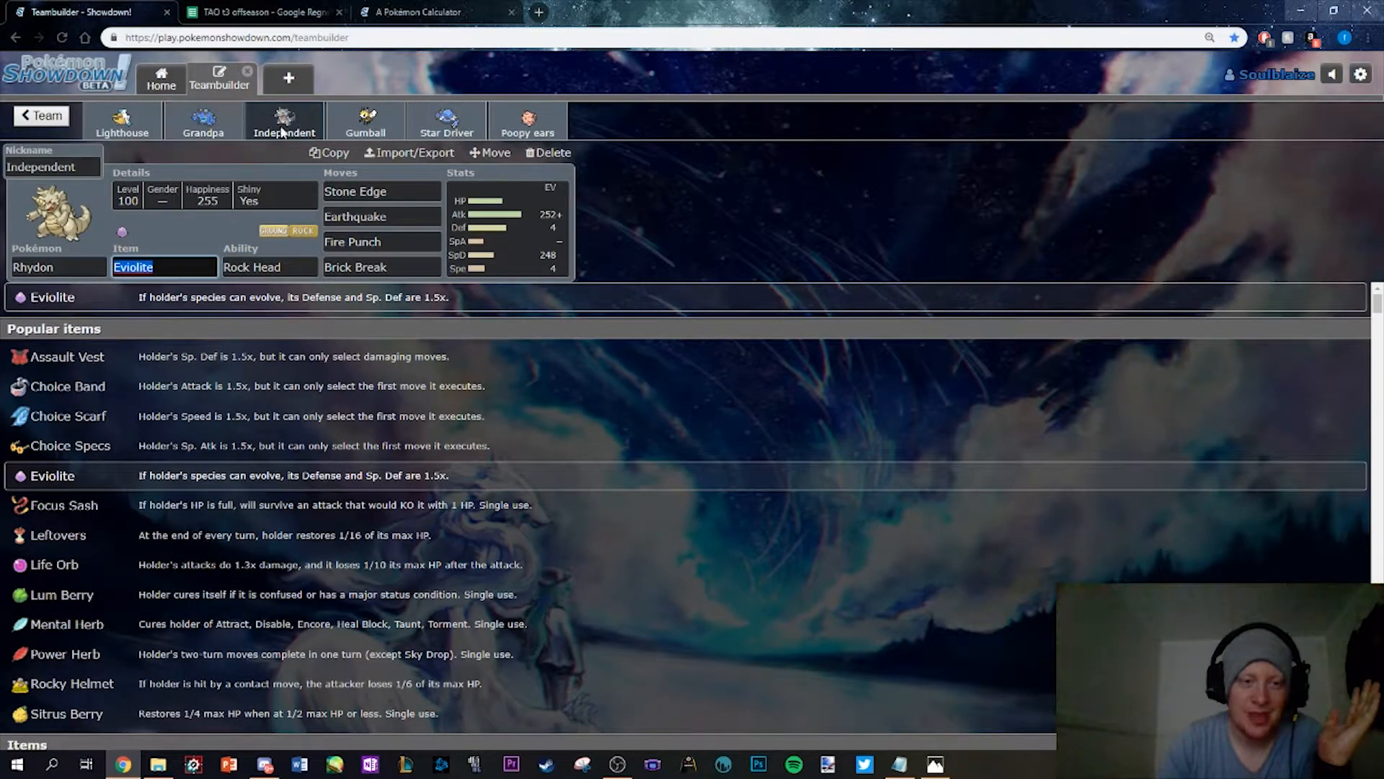
left_click(365, 120)
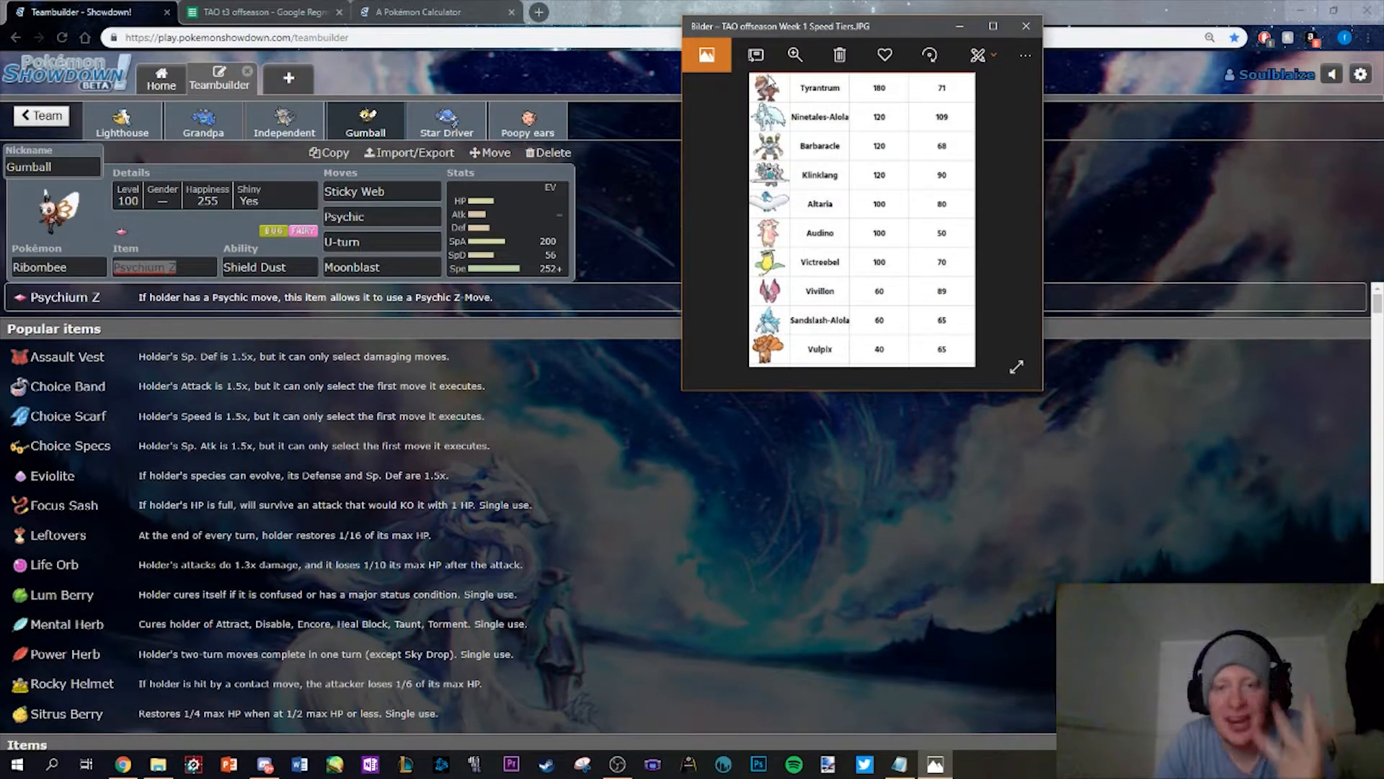
mouse_move(770, 111)
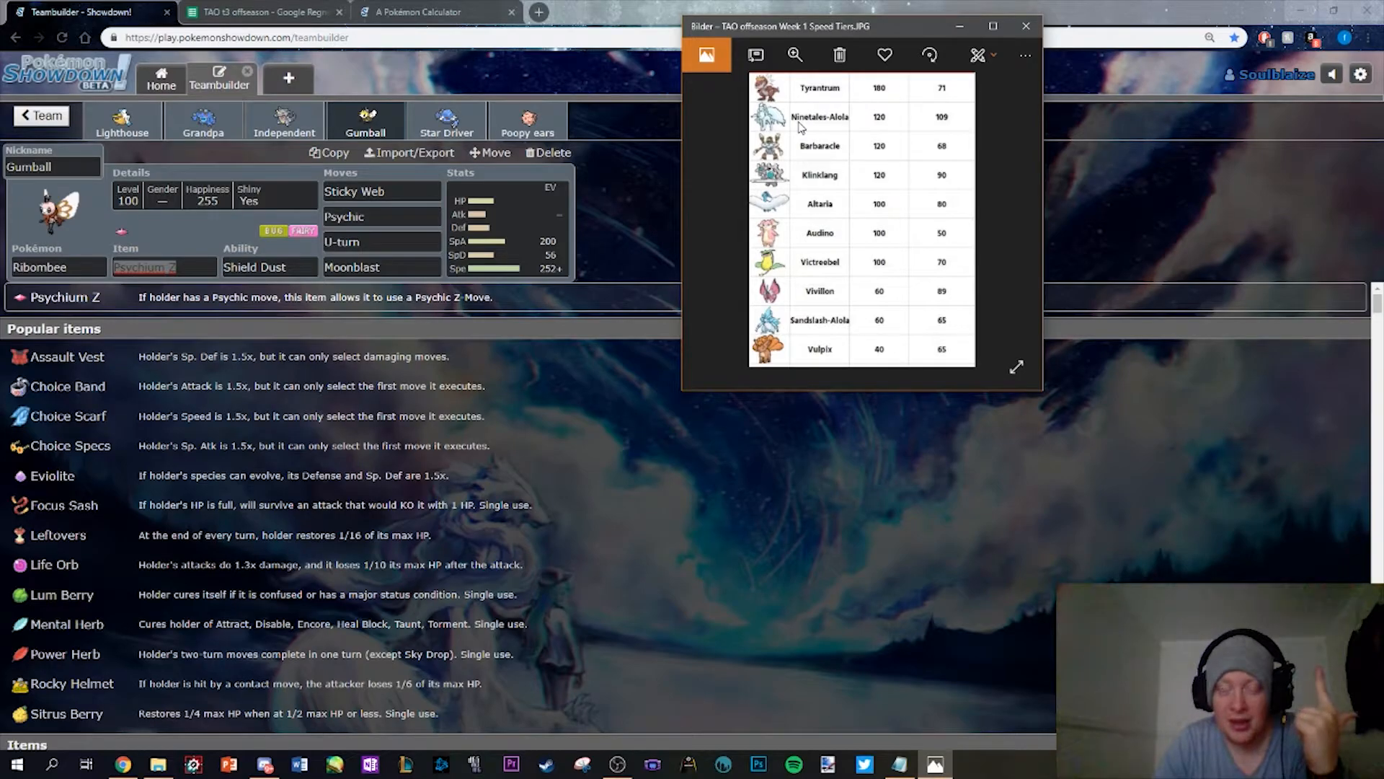
mouse_move(816, 156)
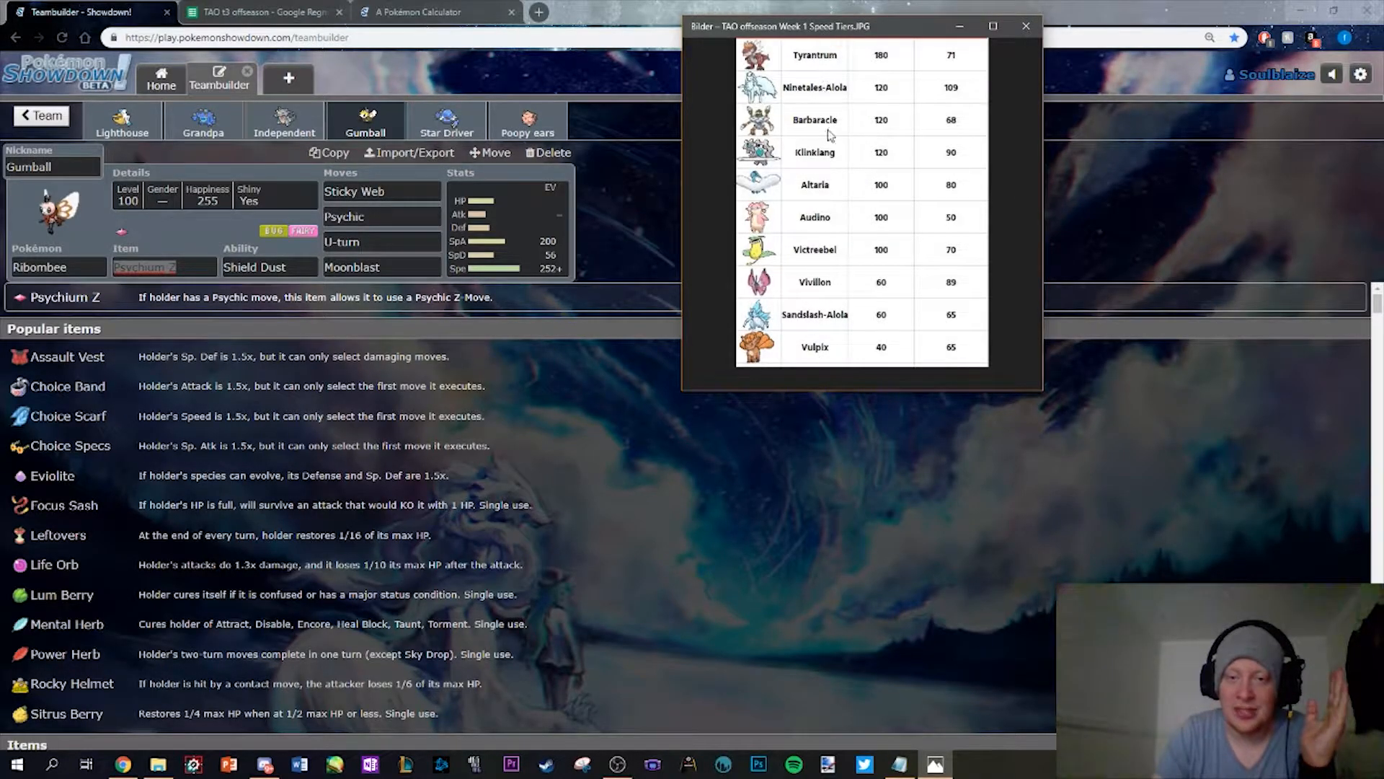
mouse_move(1032, 194)
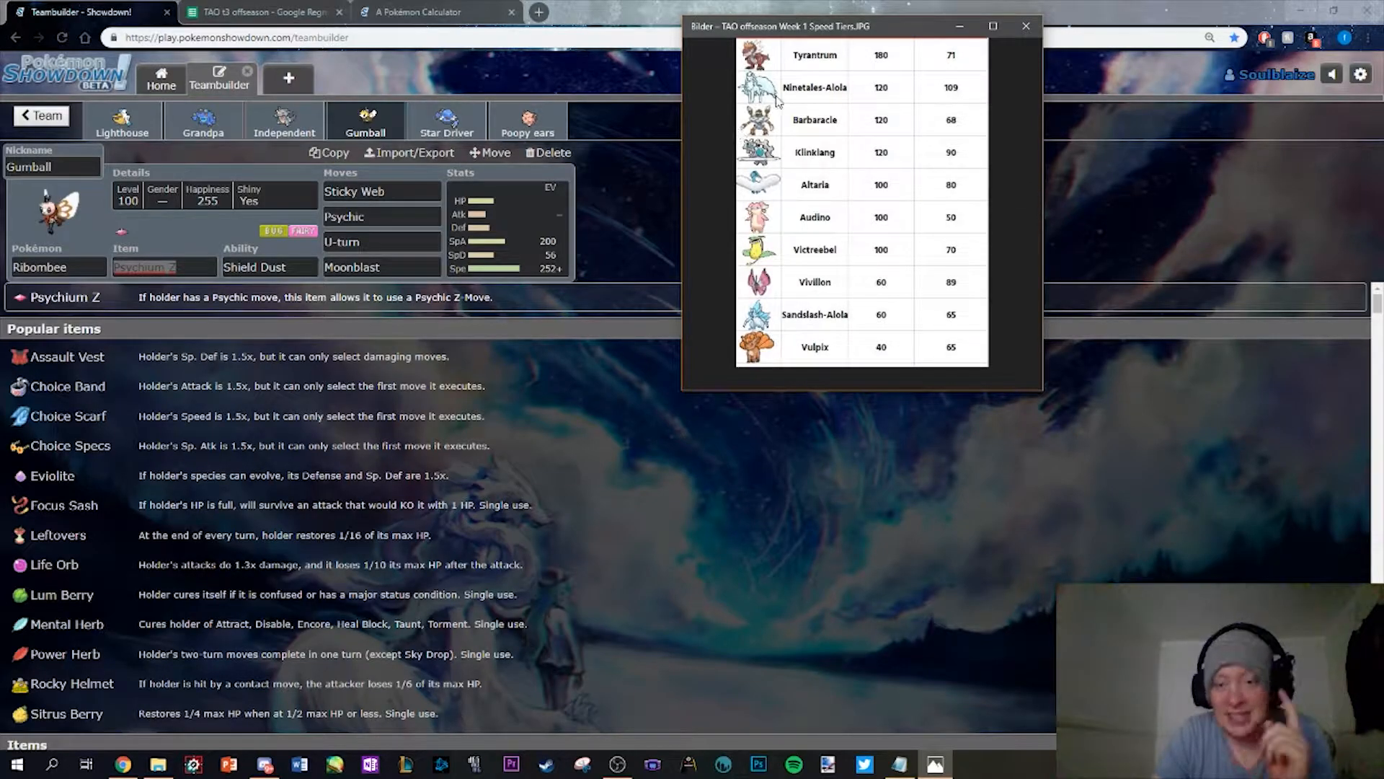
mouse_move(766, 359)
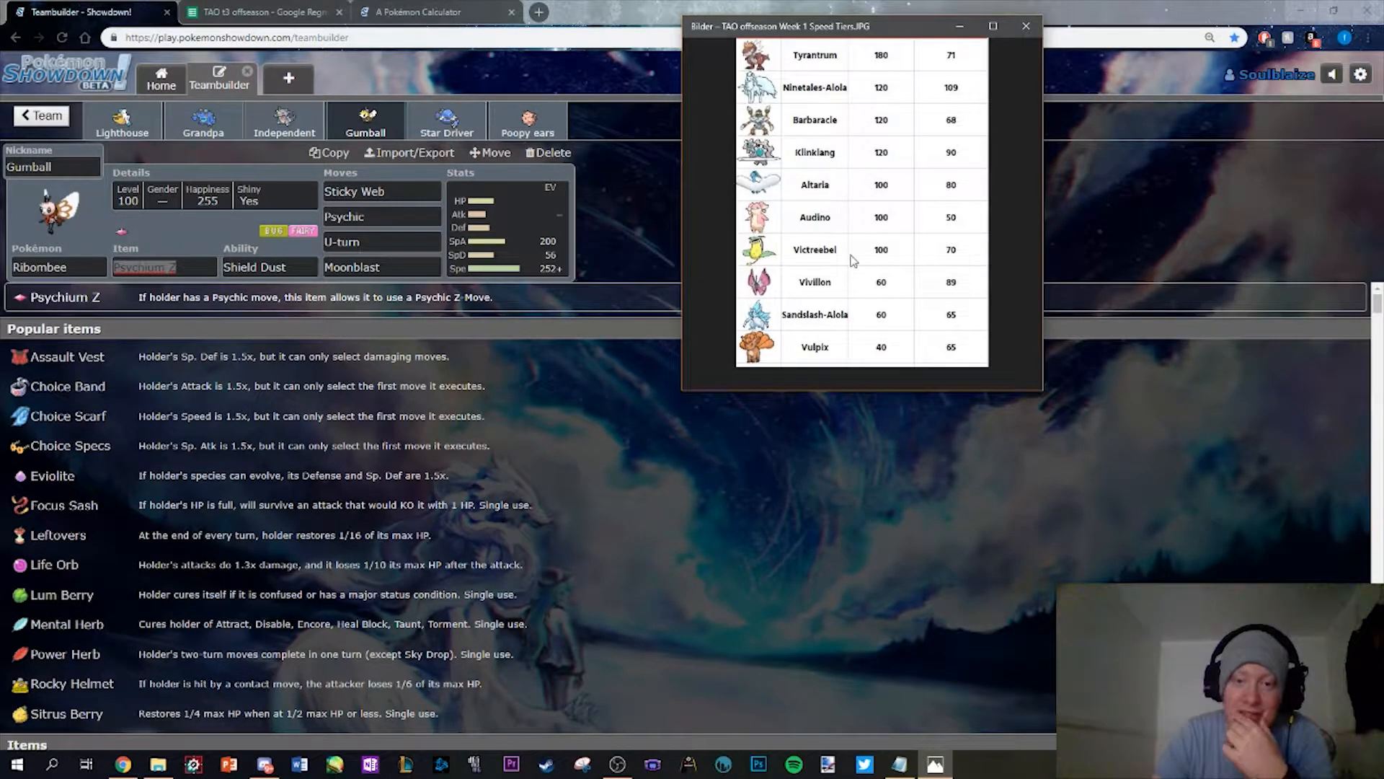
mouse_move(777, 275)
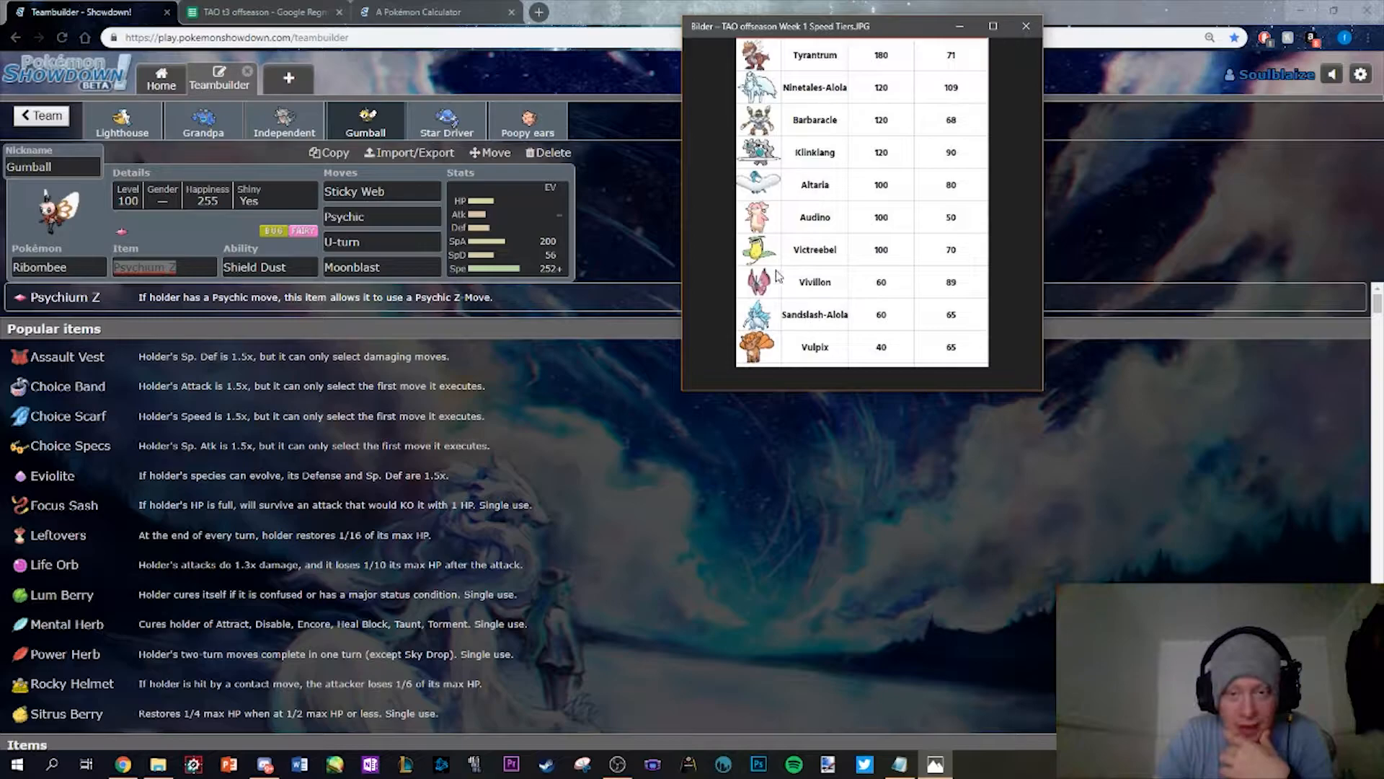
mouse_move(1004, 232)
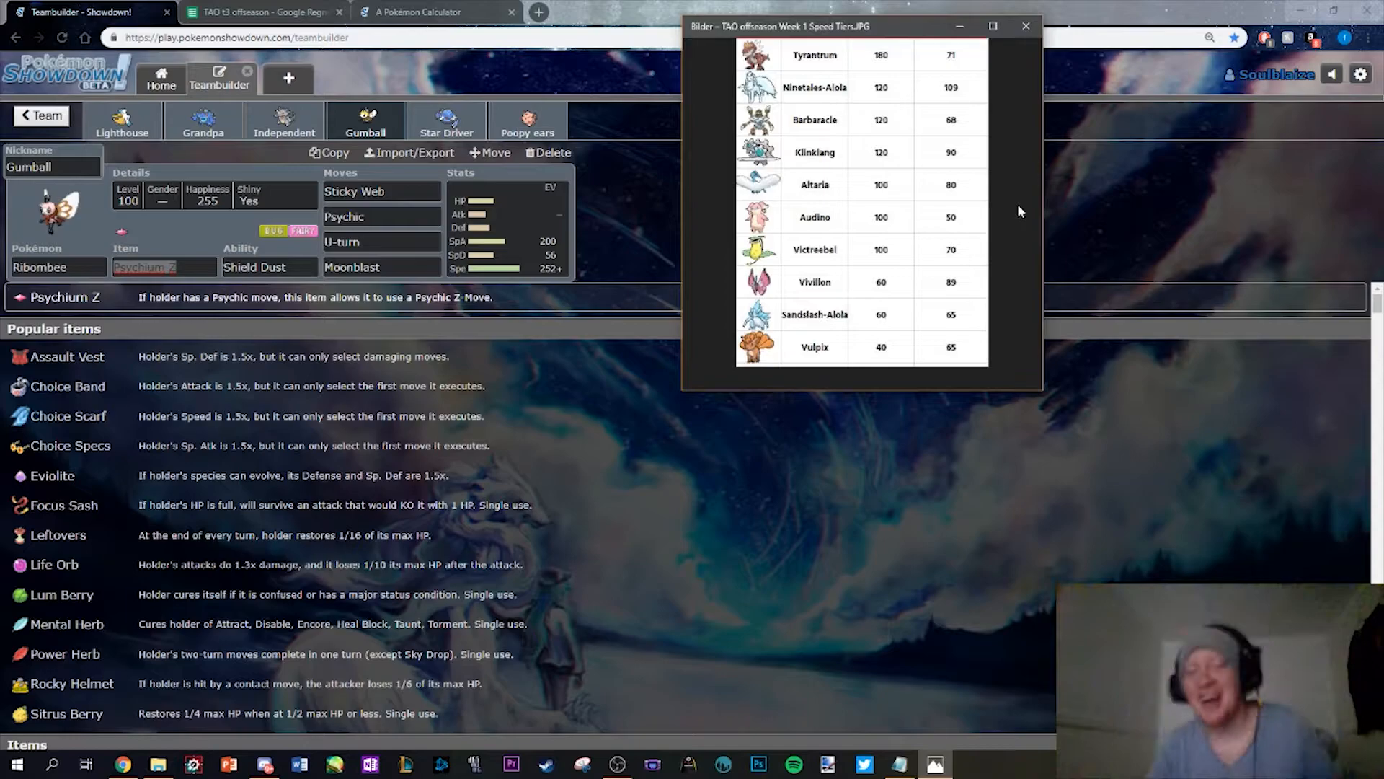
mouse_move(855, 159)
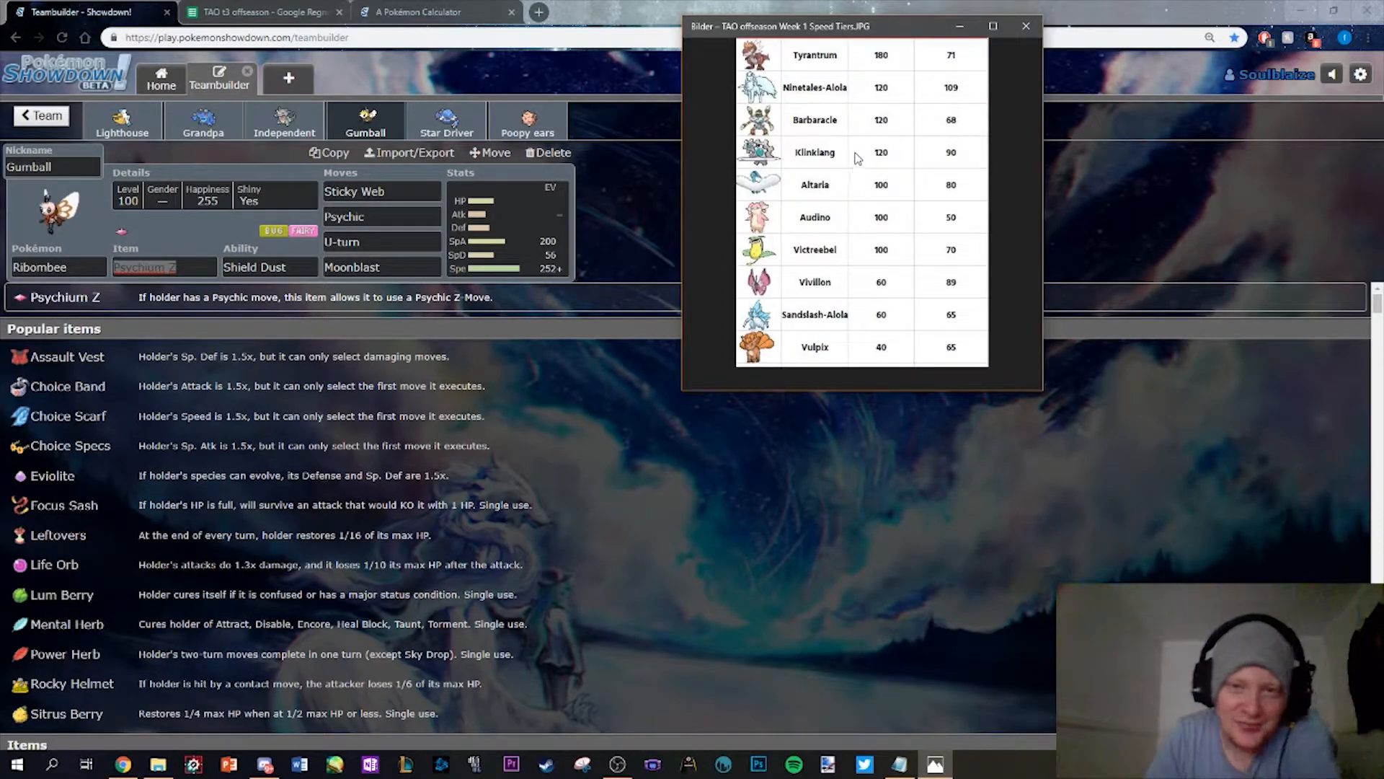
mouse_move(822, 101)
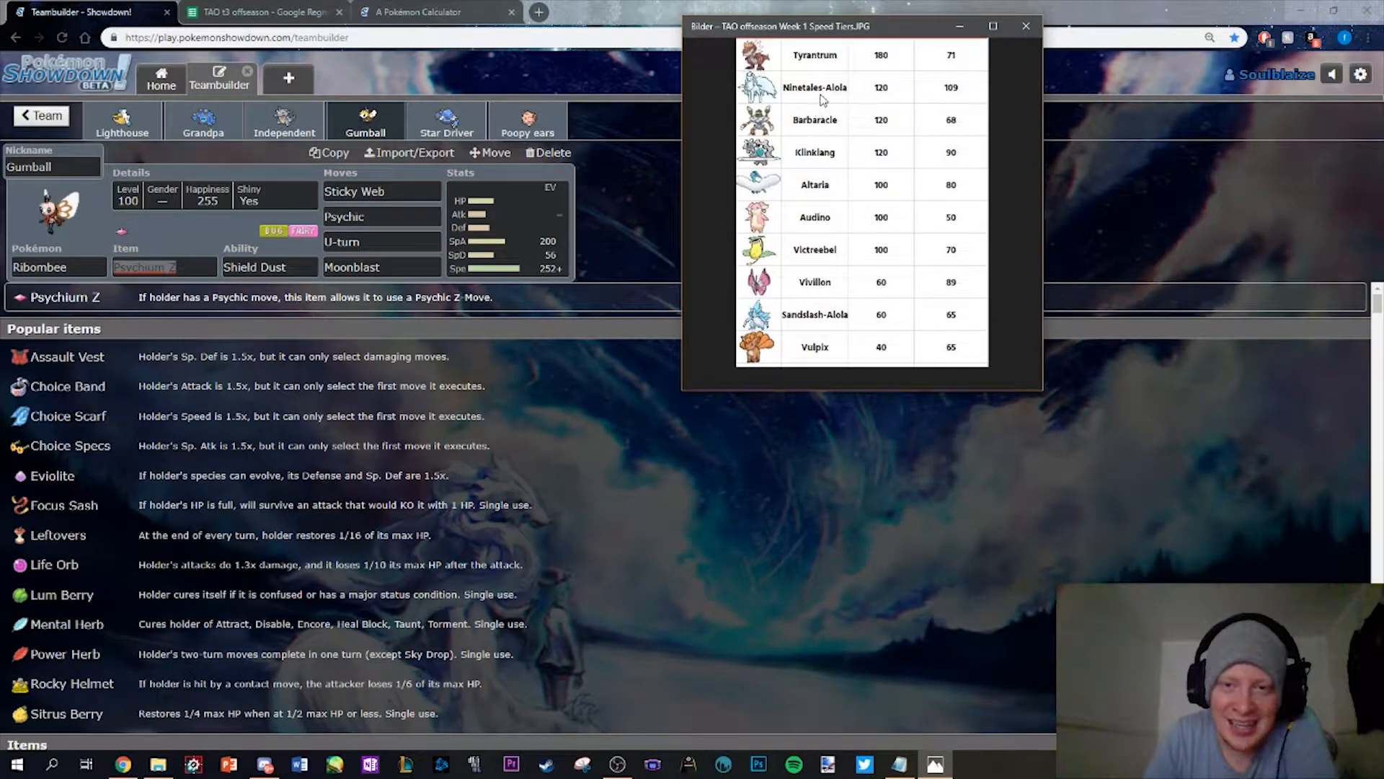
mouse_move(825, 126)
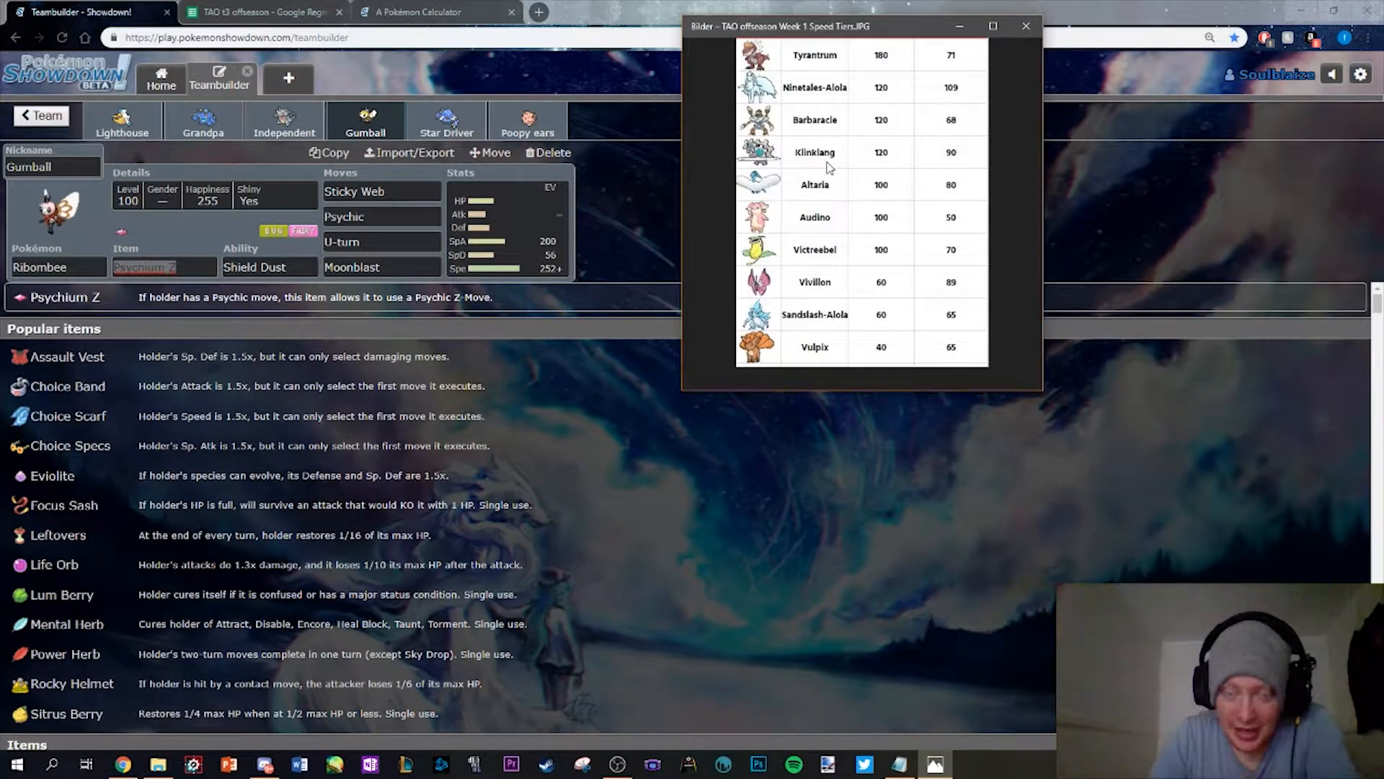
mouse_move(832, 190)
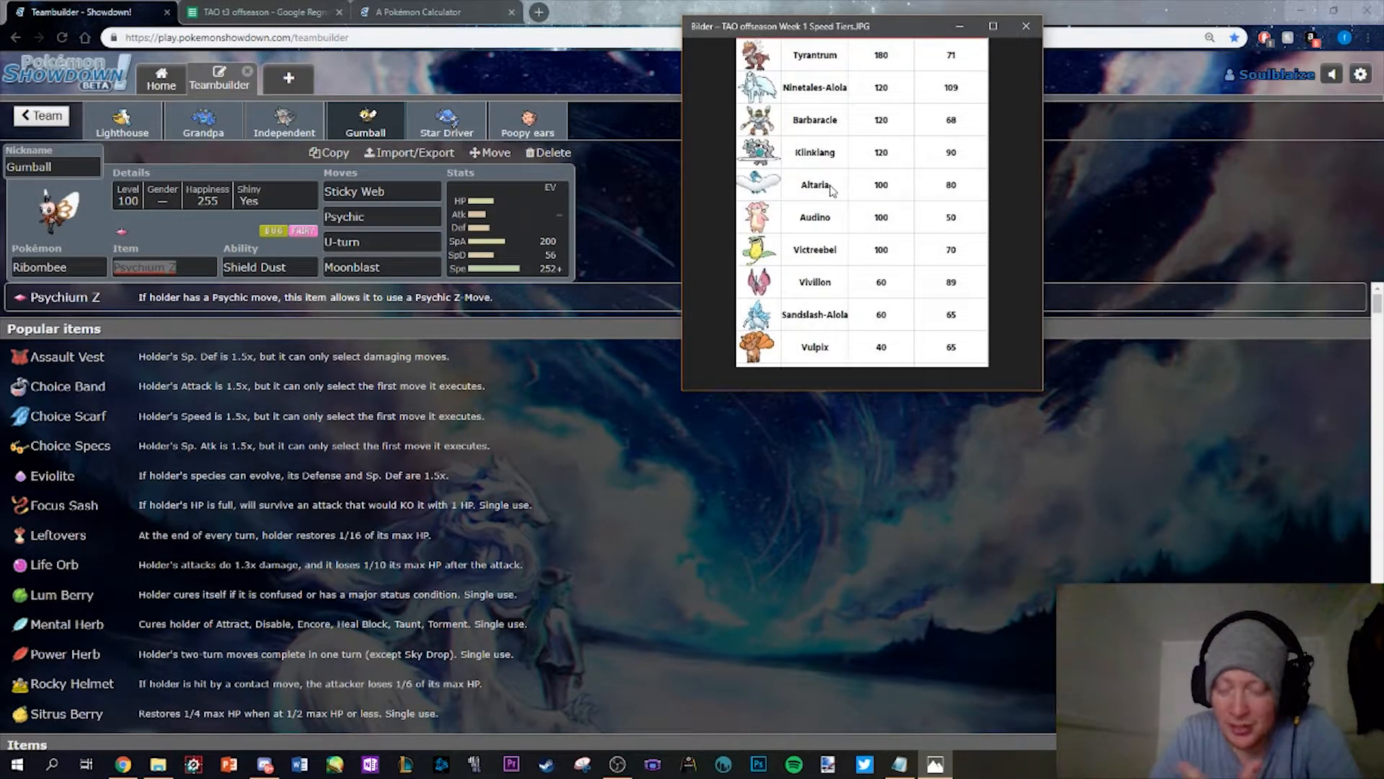
mouse_move(825, 234)
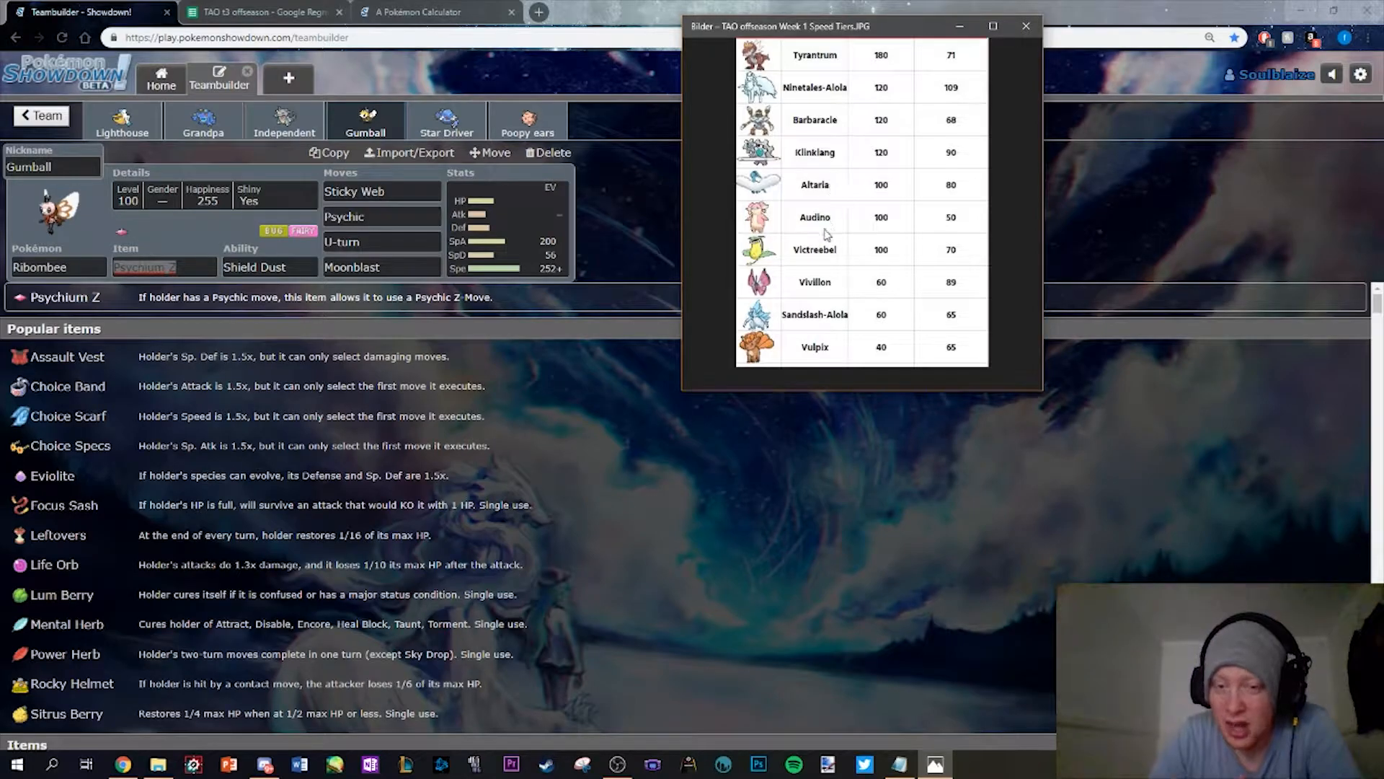
mouse_move(831, 265)
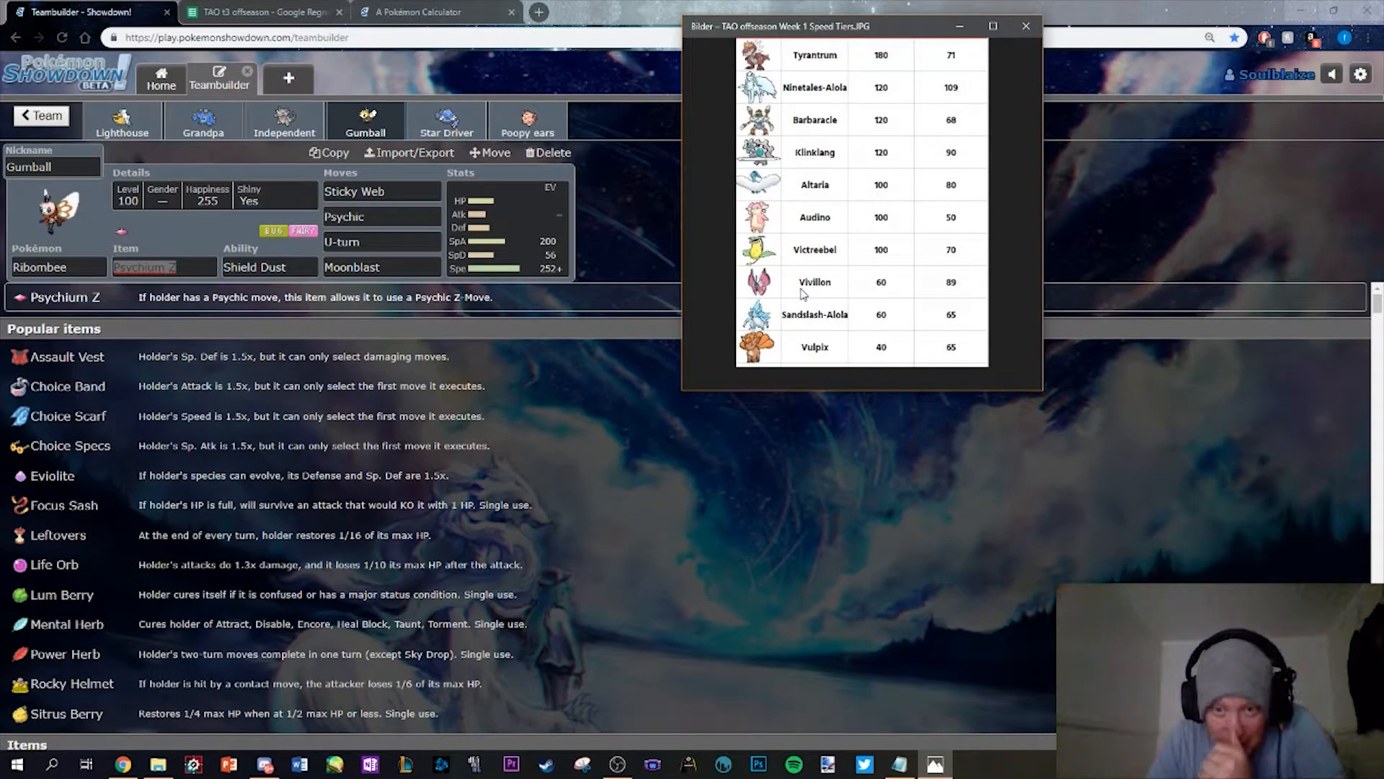
mouse_move(810, 329)
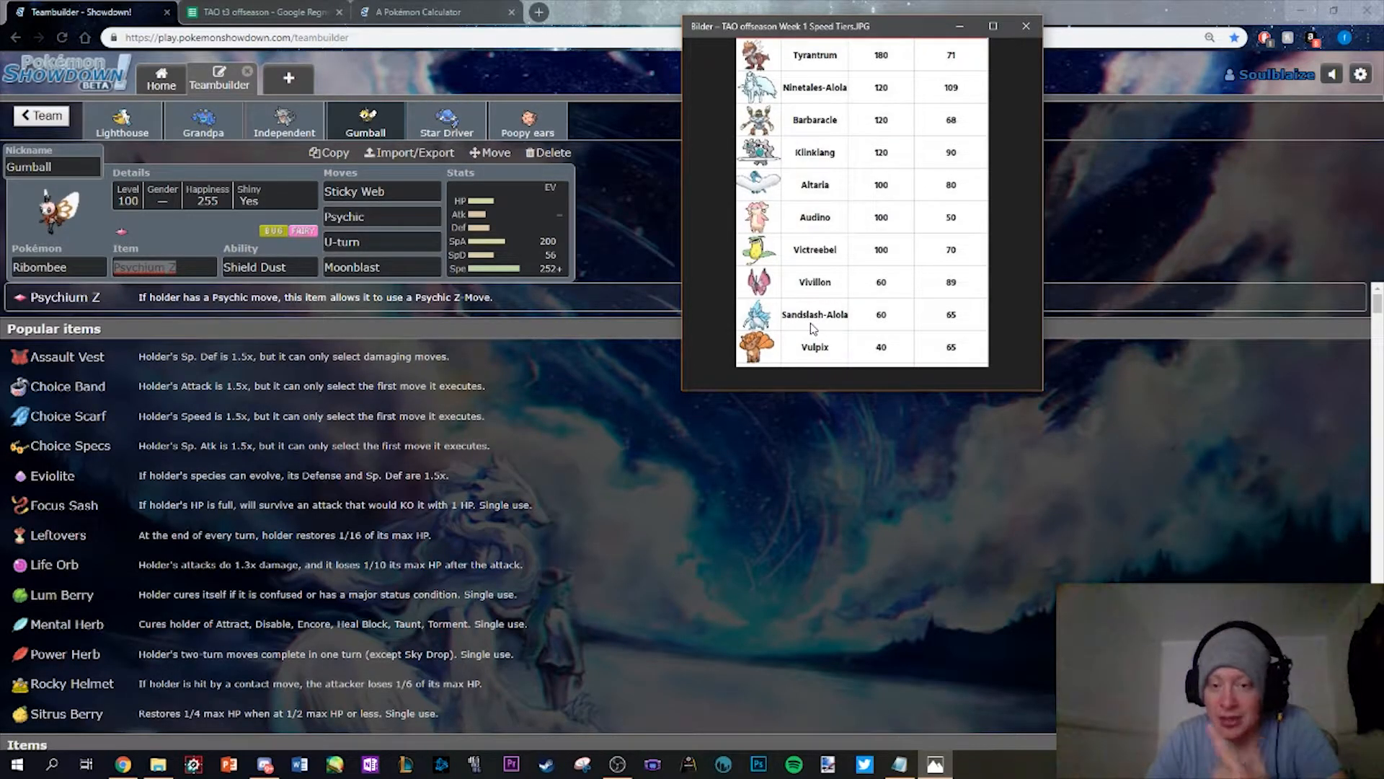
mouse_move(804, 365)
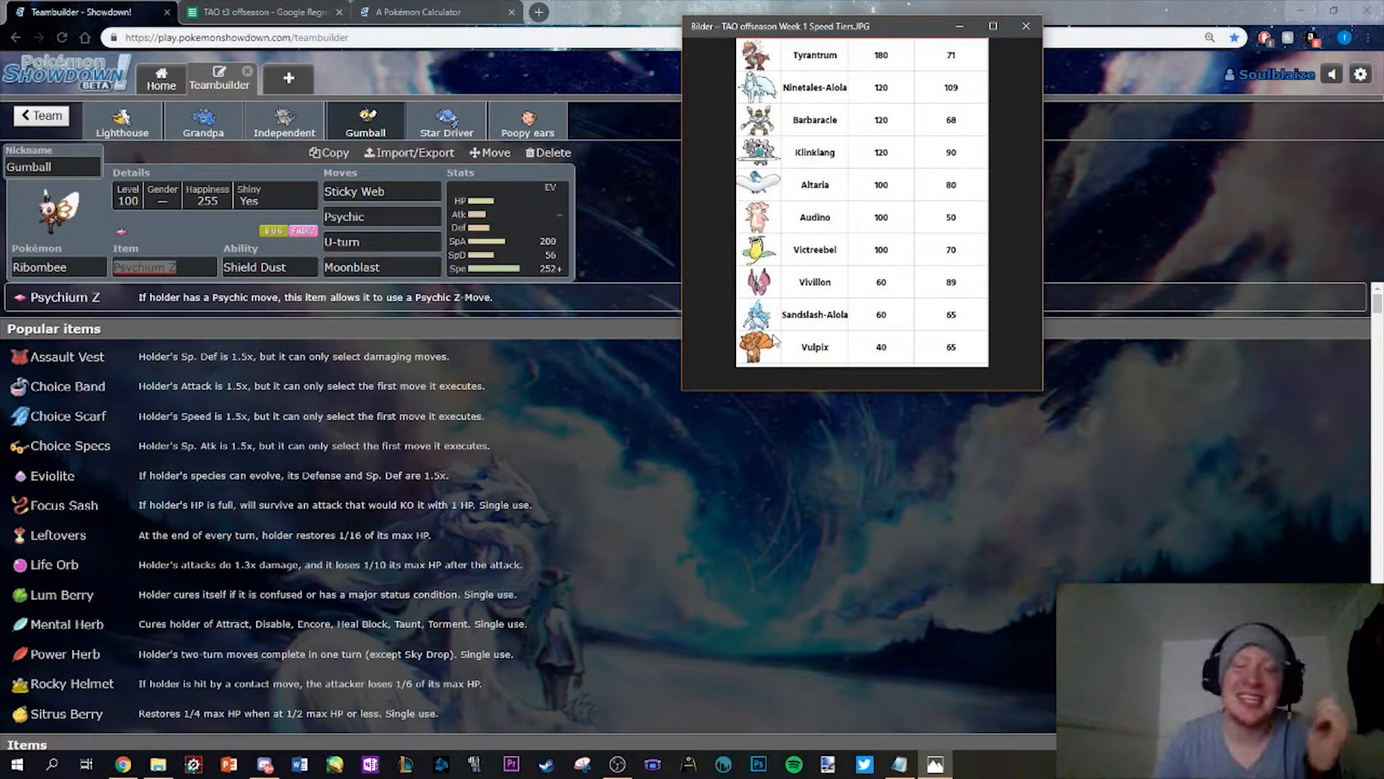
Check Grandpa the Seismitoad's Expert Belt and its Rock Slide and Drain Punch move details
left_click(284, 121)
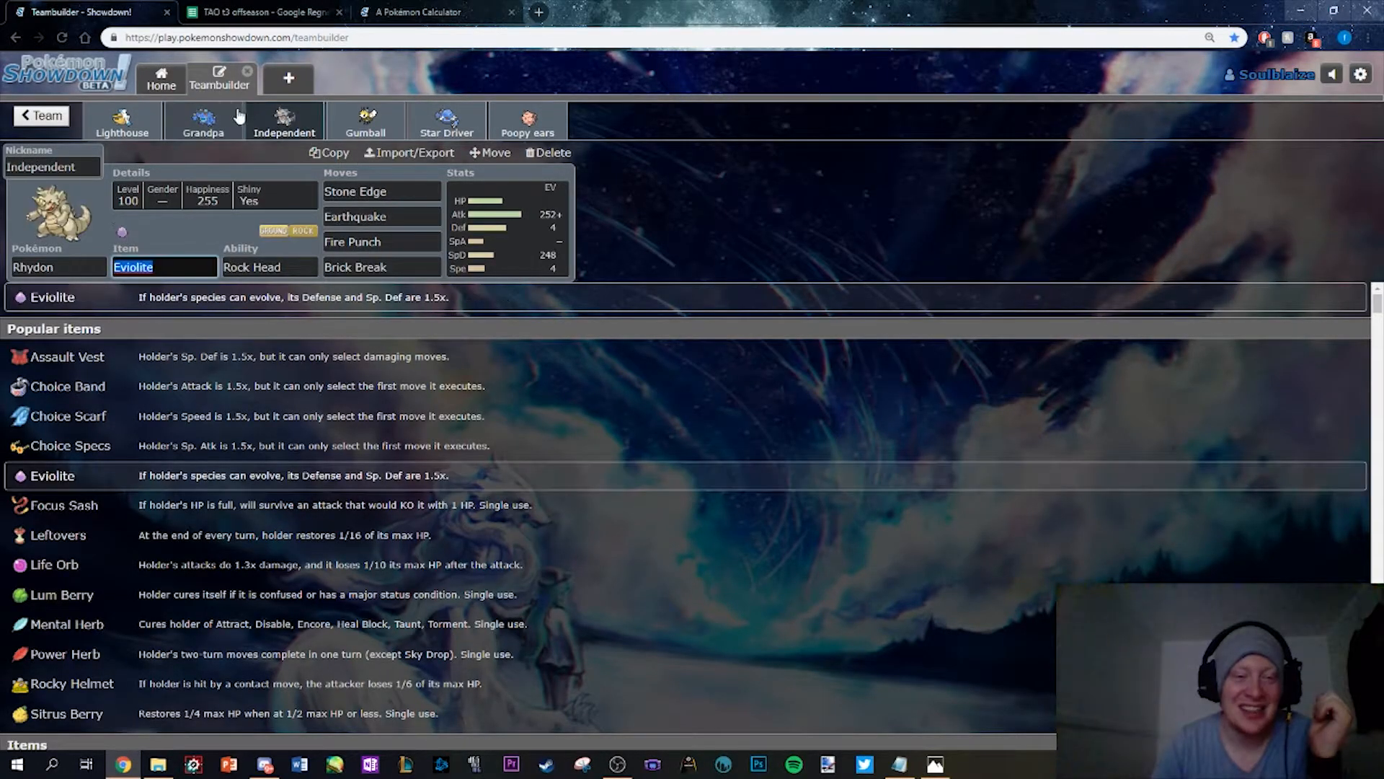
left_click(204, 121)
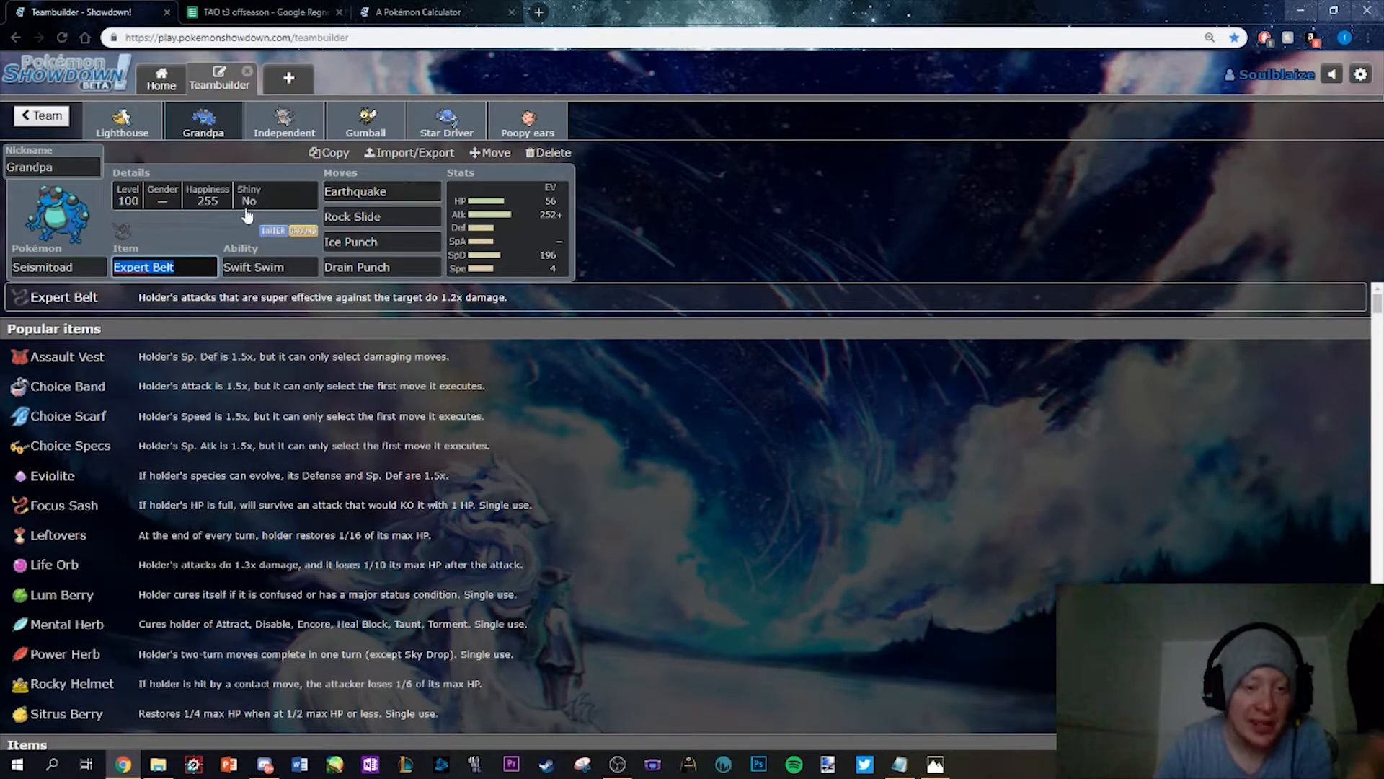
left_click(381, 217)
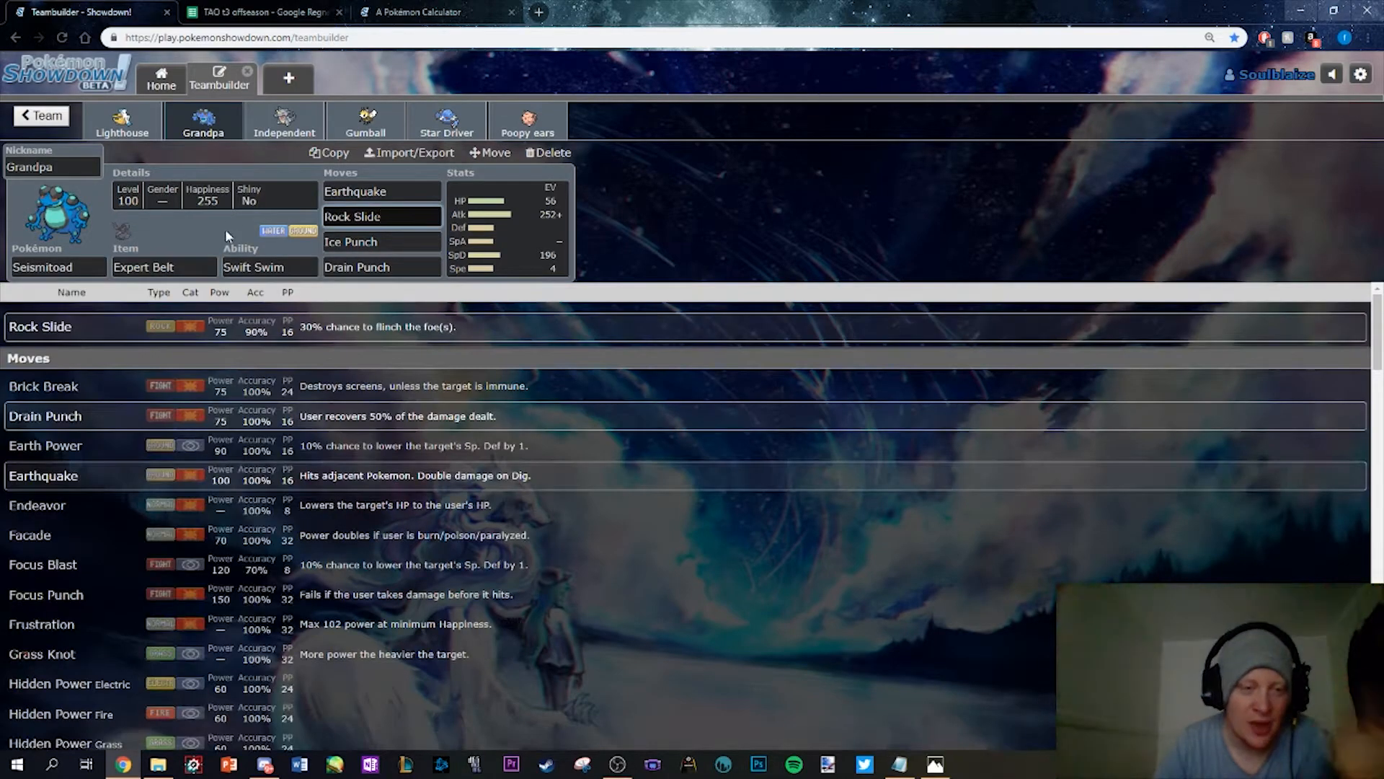
left_click(379, 216)
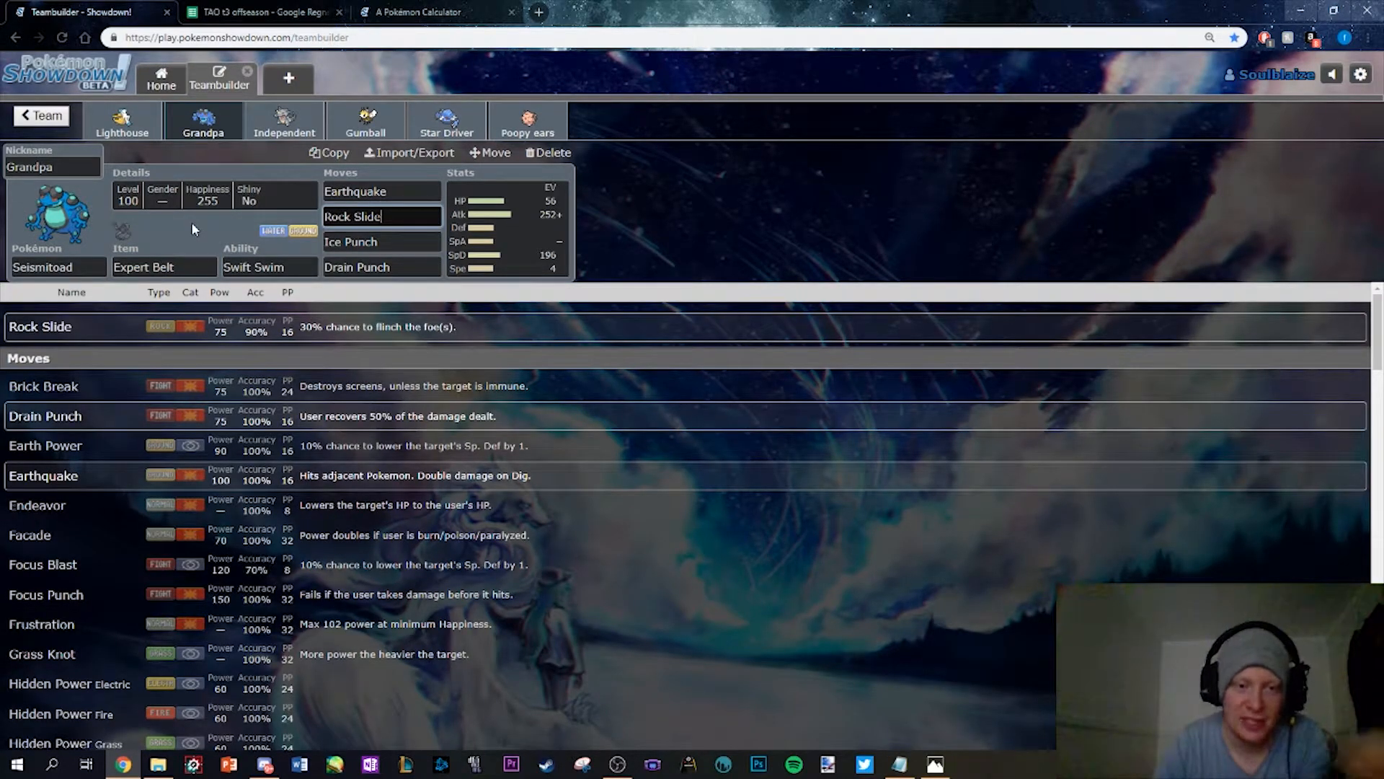
left_click(381, 241)
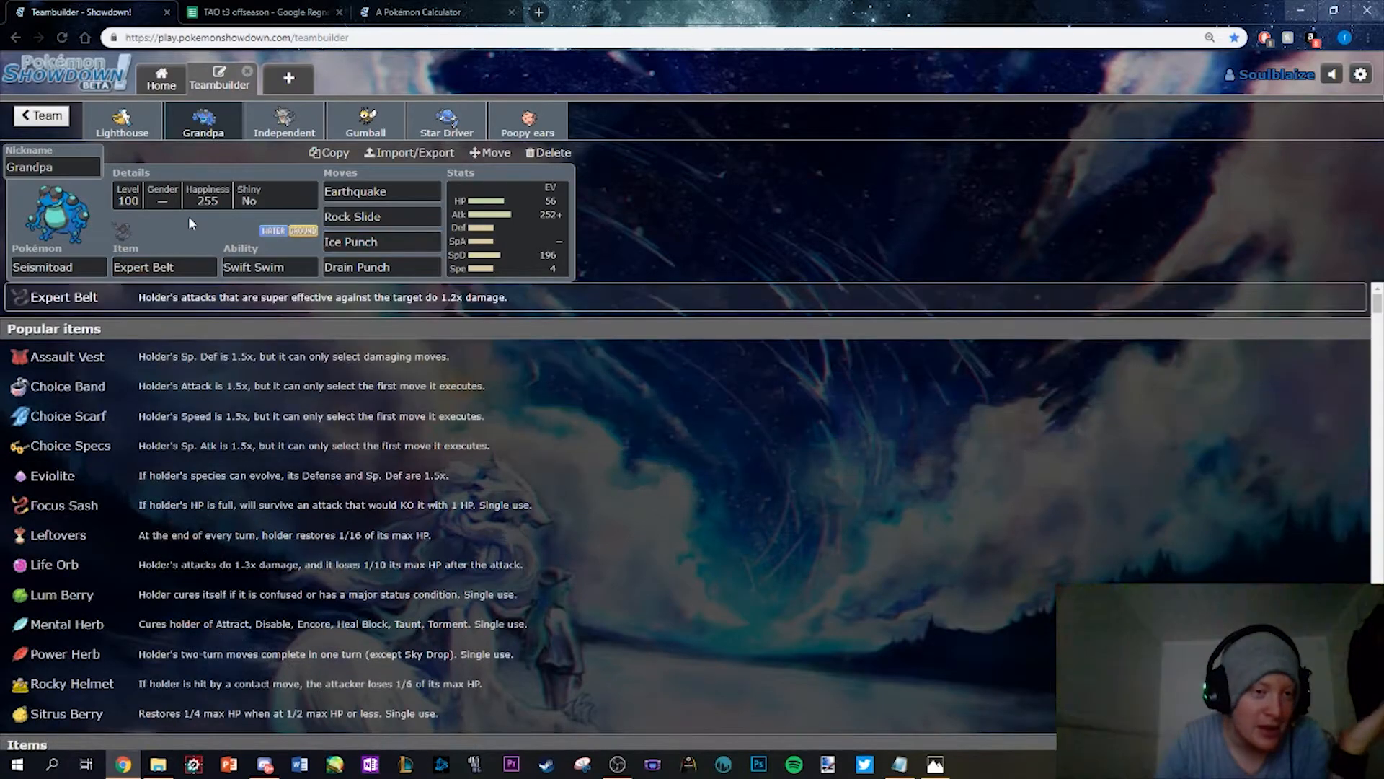
left_click(381, 267)
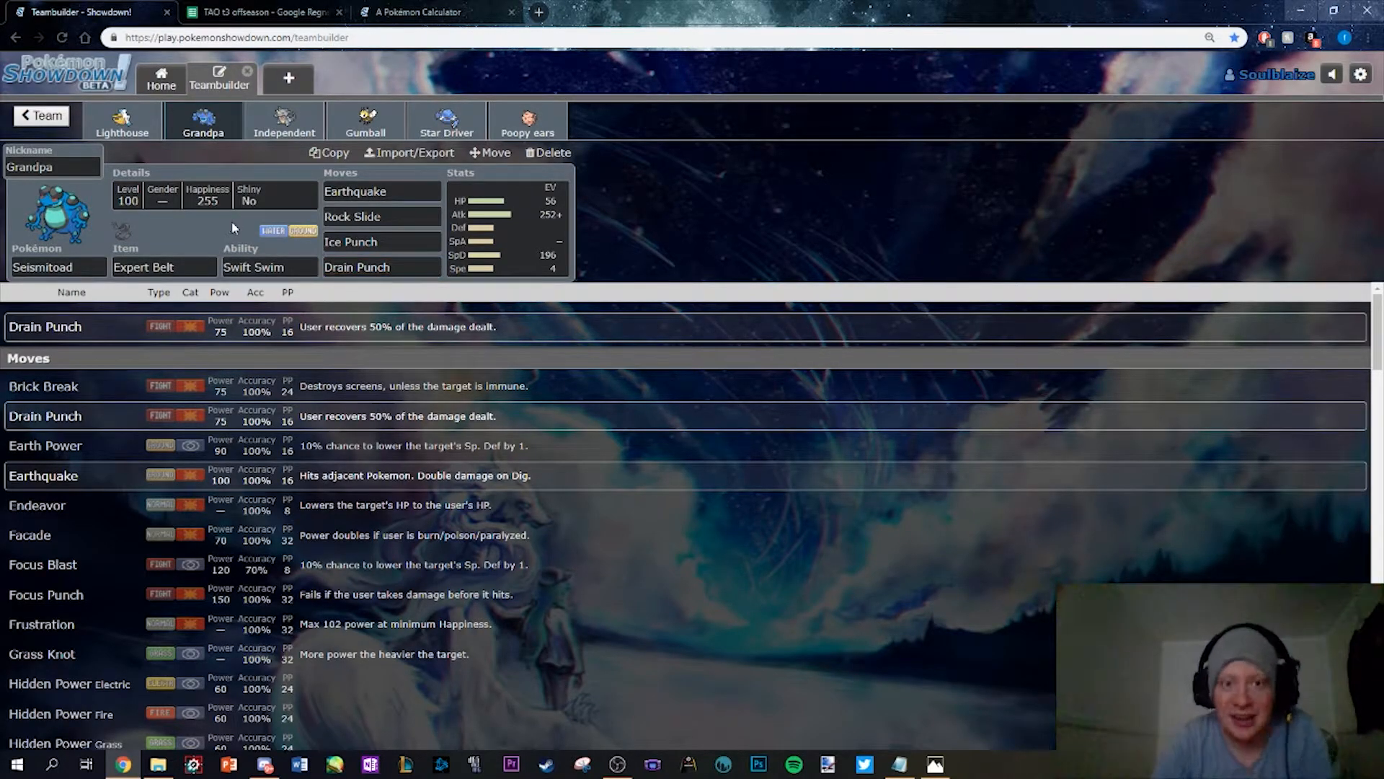
mouse_move(262, 219)
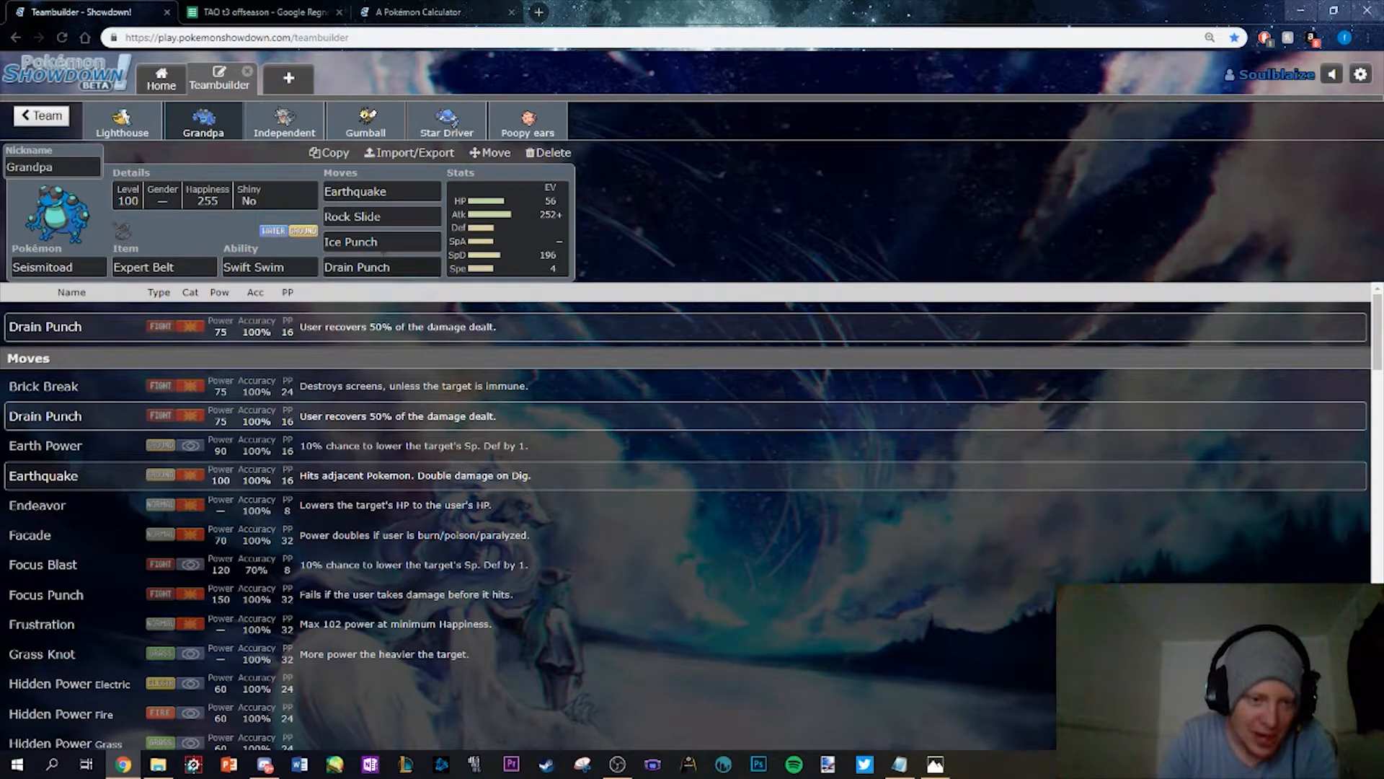
left_click(380, 267)
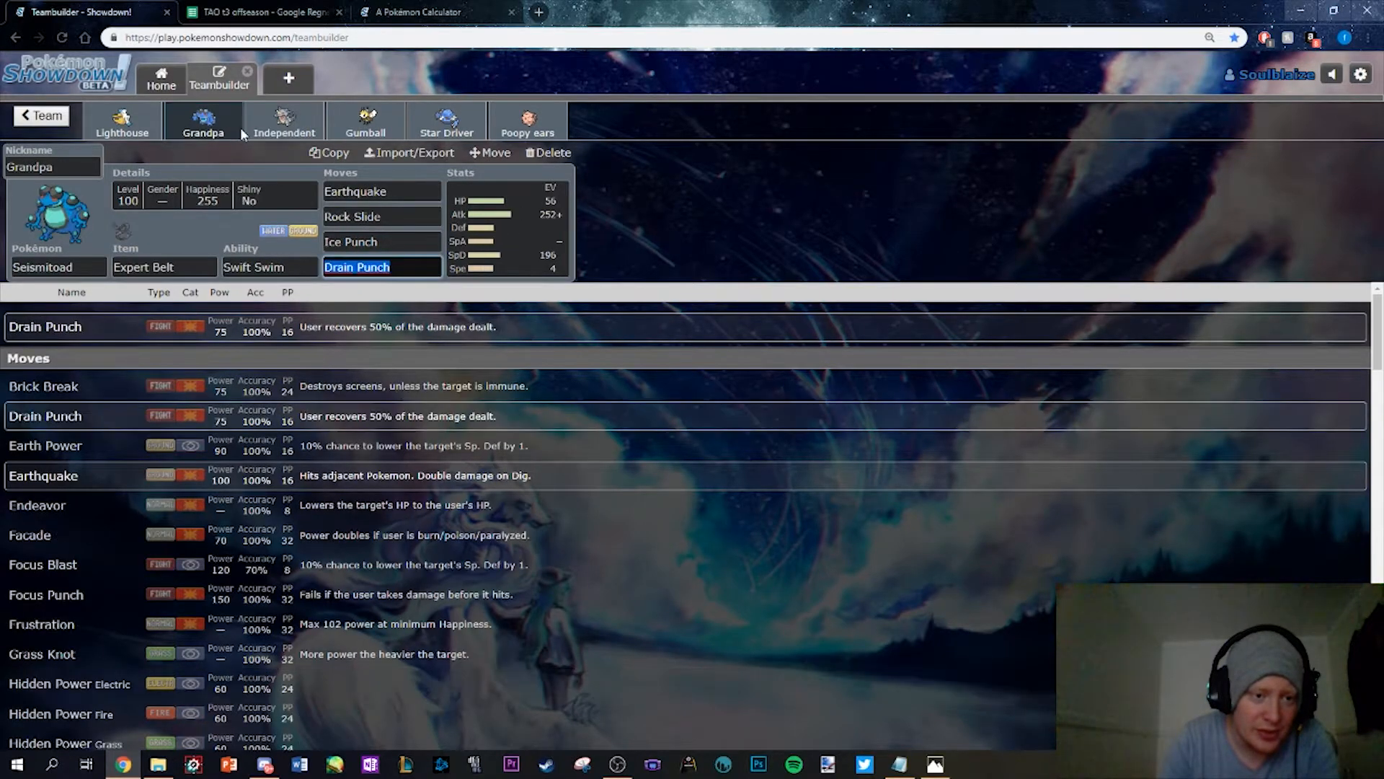
mouse_move(191, 257)
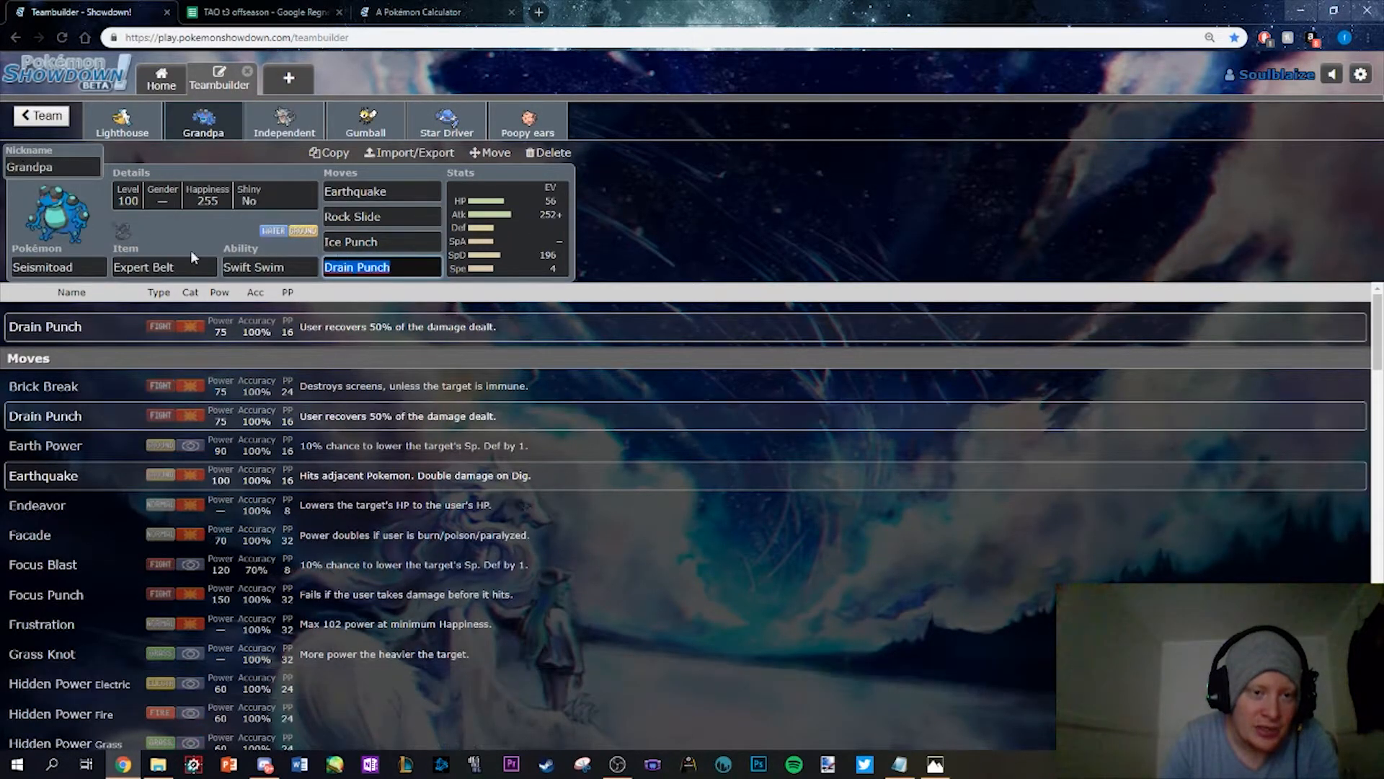
Flip through Independent, Gumball, Poopy ears and Grandpa's sets, checking Grandpa's last move
left_click(284, 121)
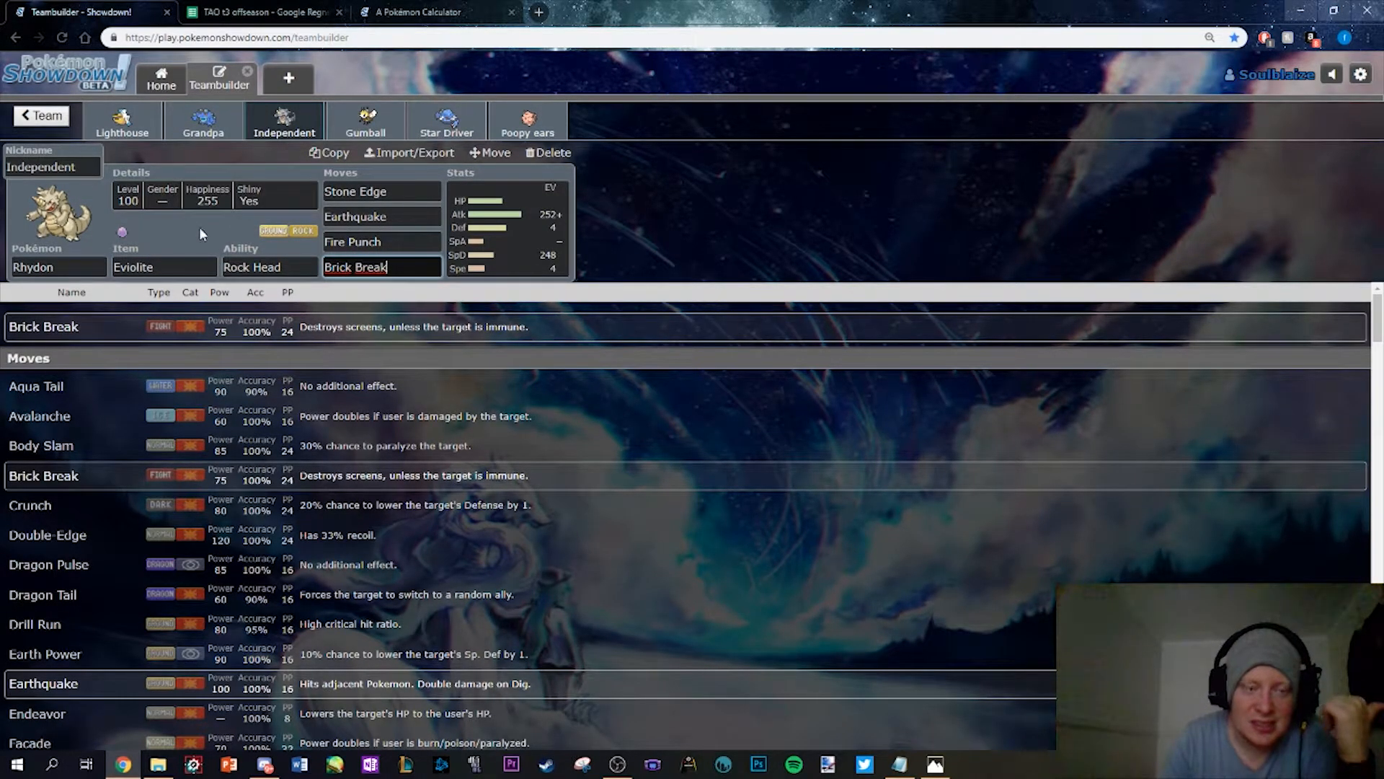
mouse_move(169, 182)
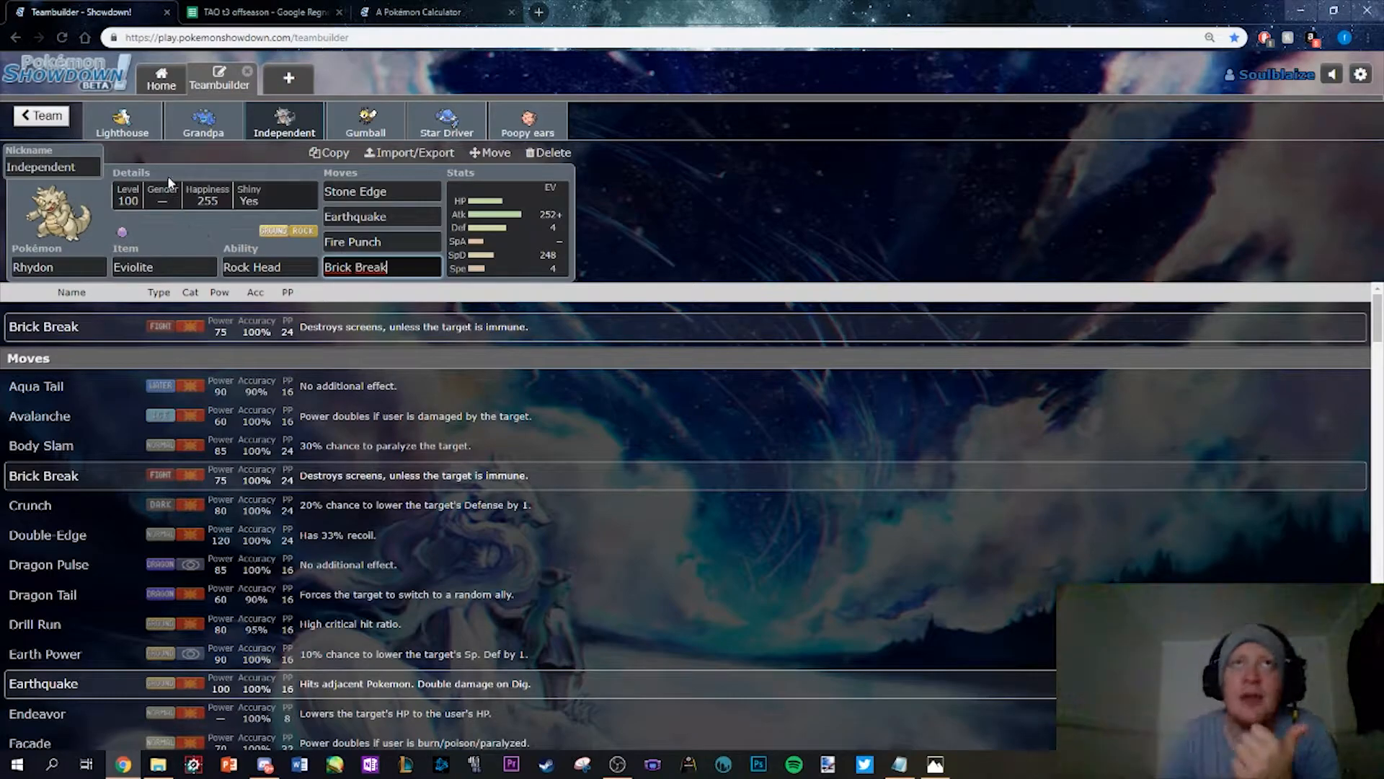
left_click(365, 120)
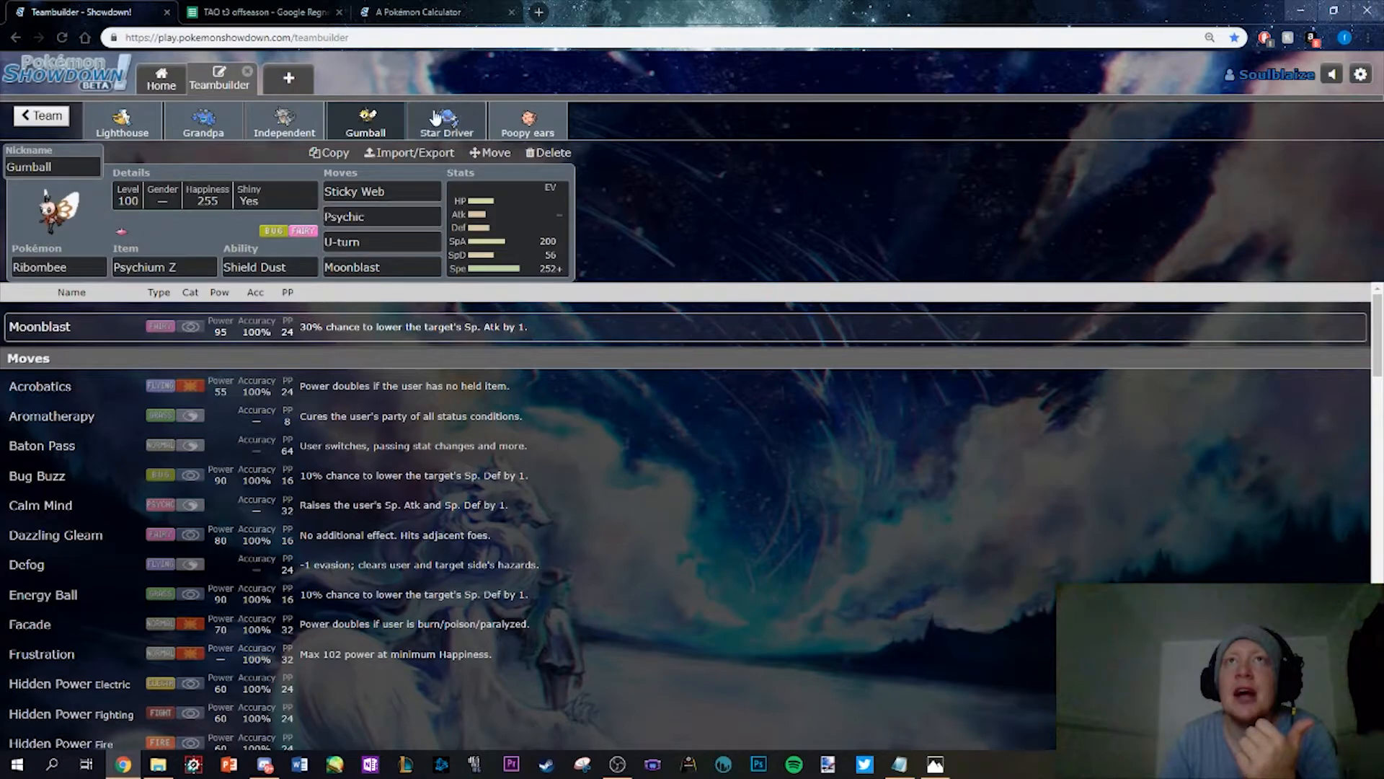
left_click(284, 121)
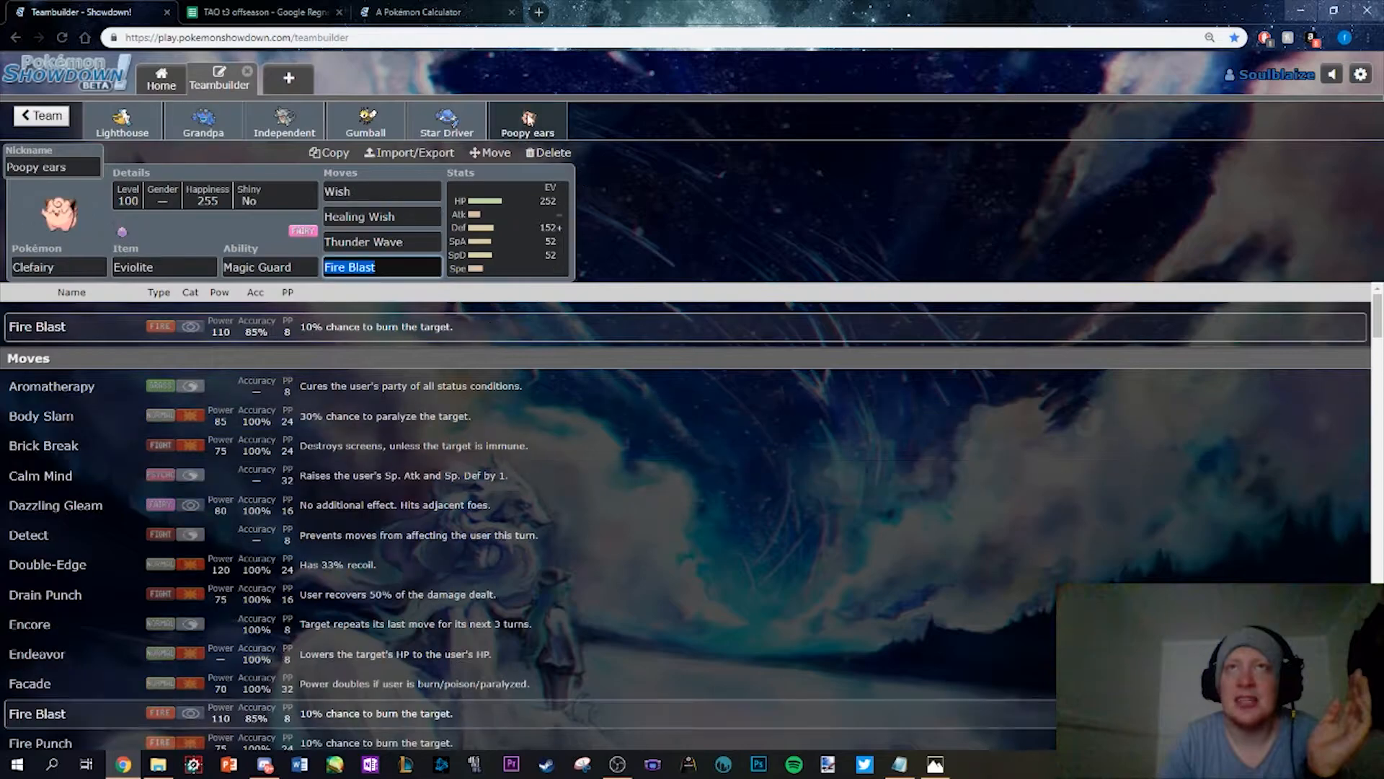
left_click(204, 121)
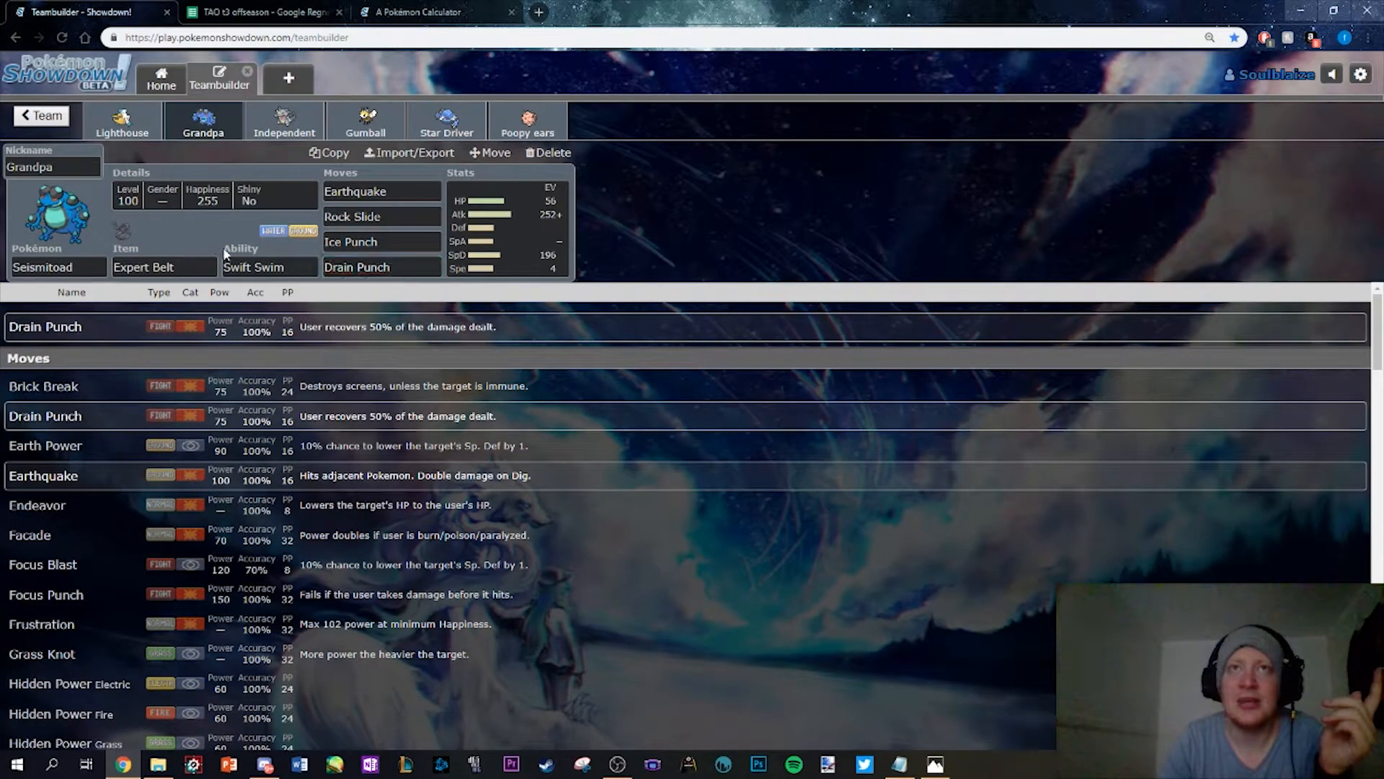
left_click(268, 267)
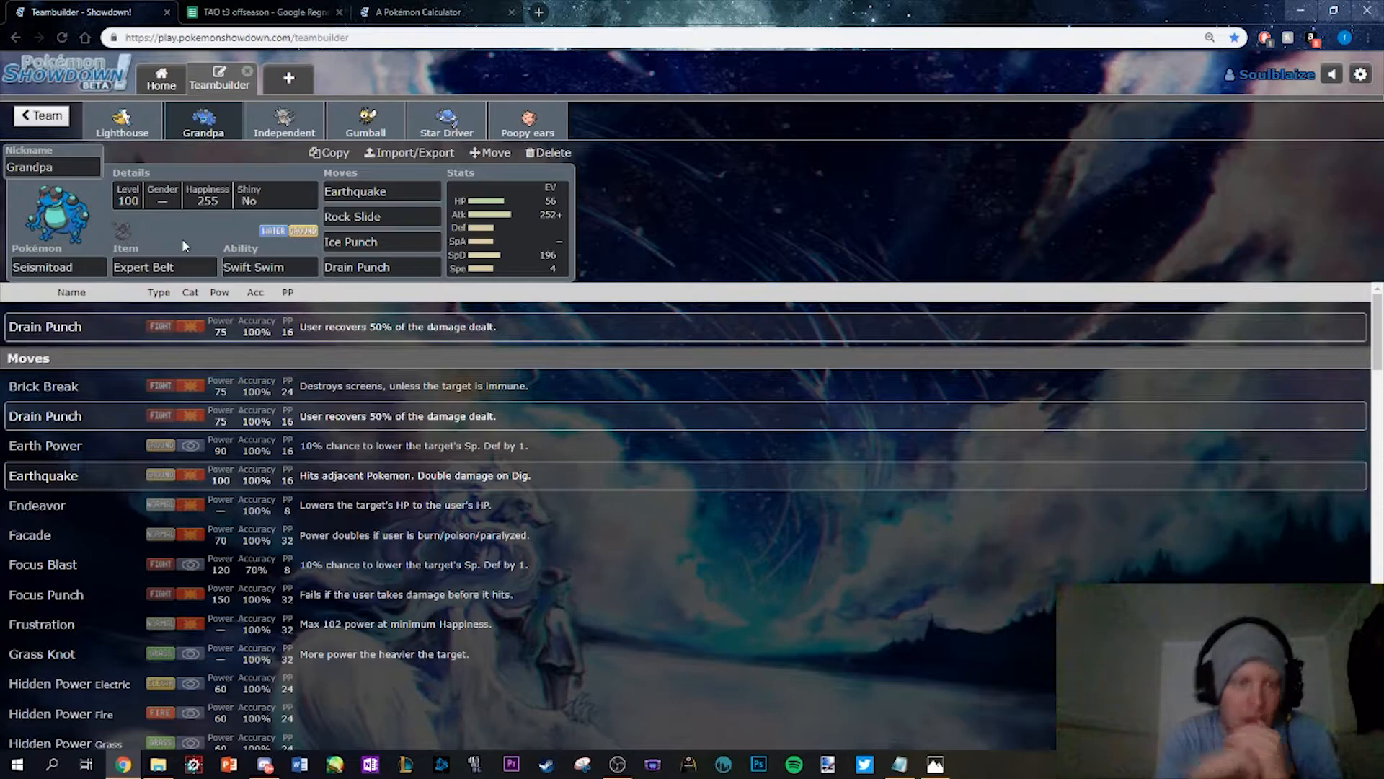
Check Lighthouse the Pelipper's Scald move in its move list
left_click(121, 121)
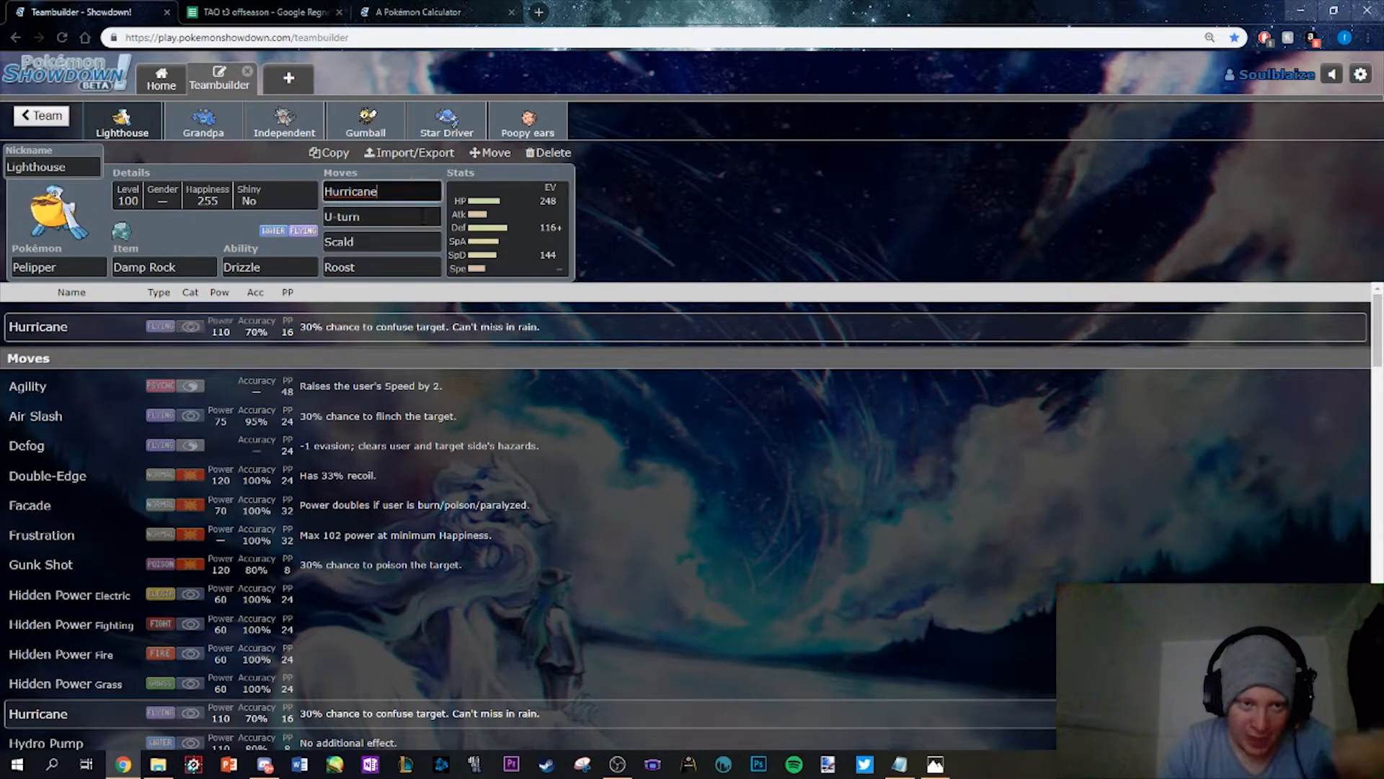
left_click(380, 240)
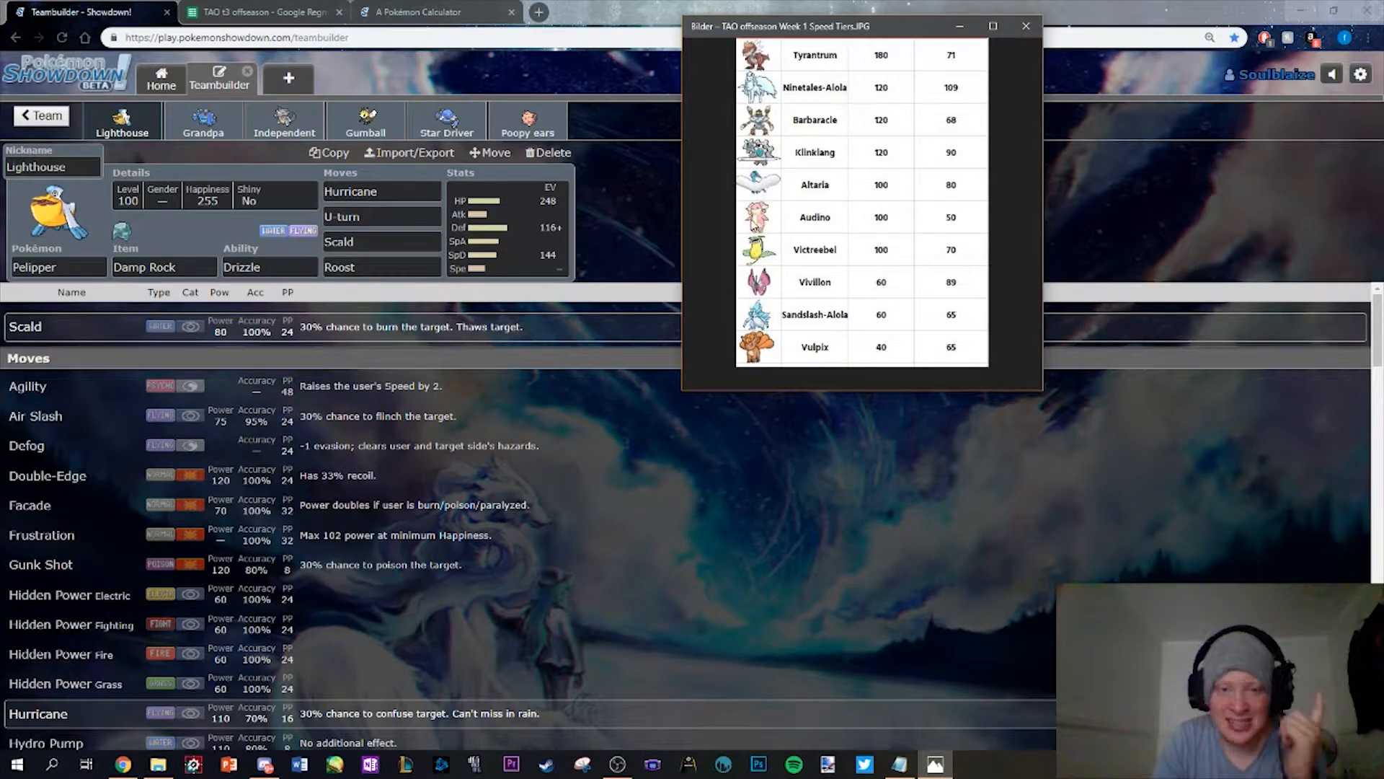
mouse_move(763, 265)
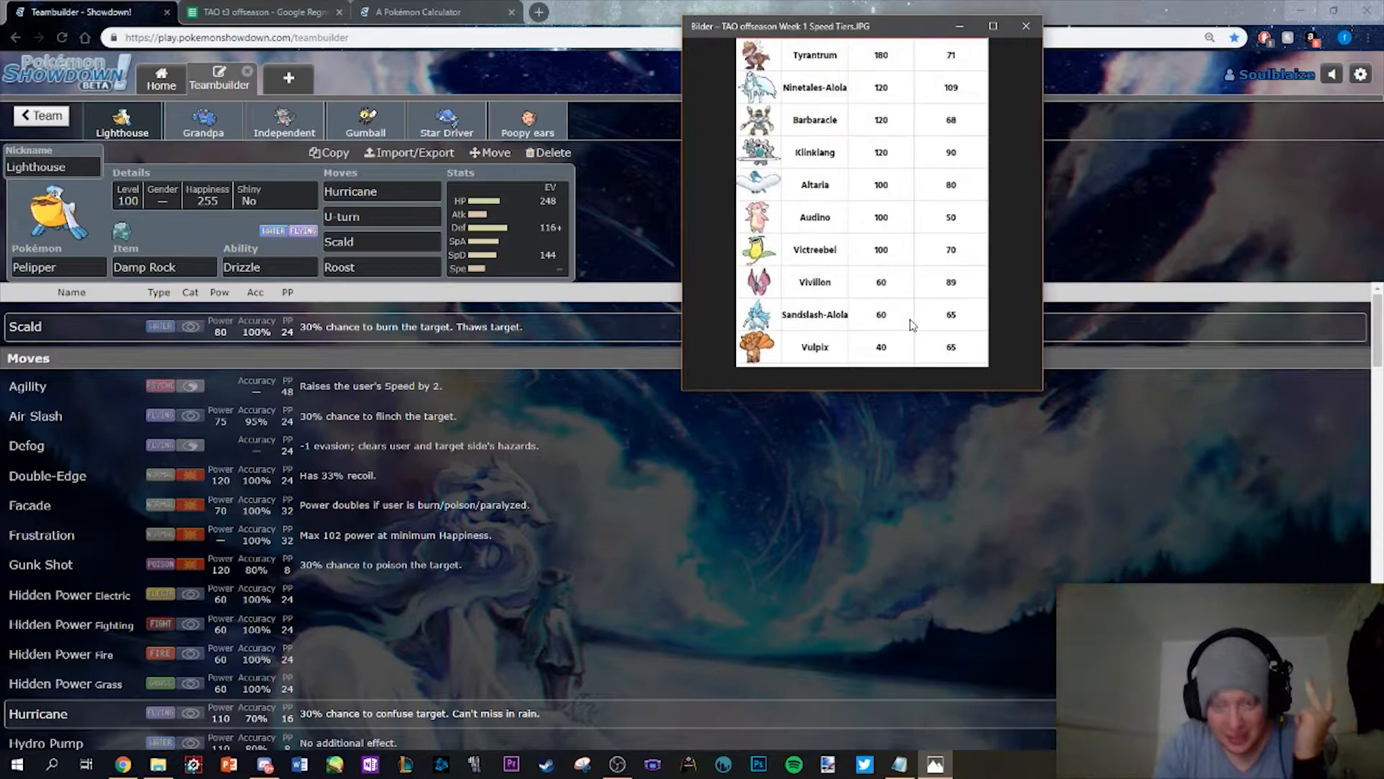
mouse_move(765, 357)
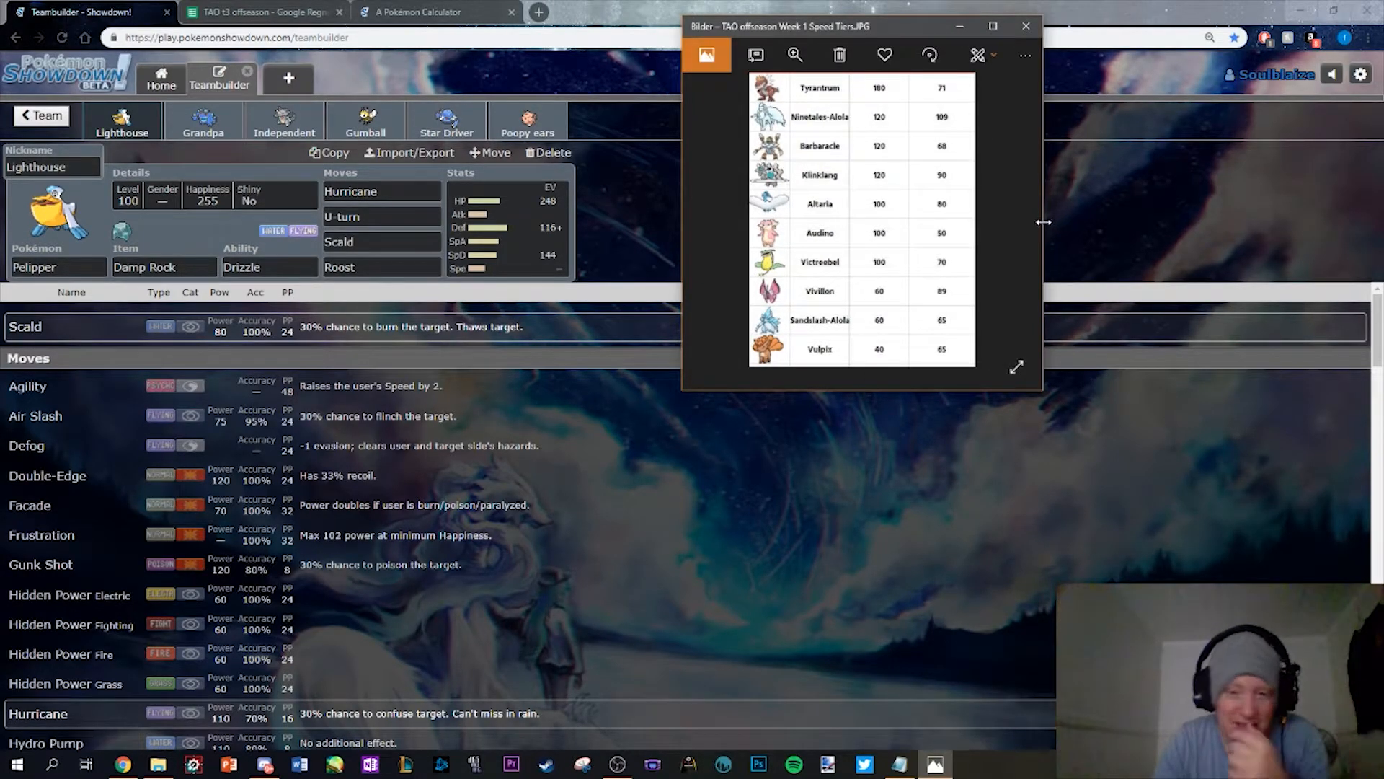
mouse_move(976, 209)
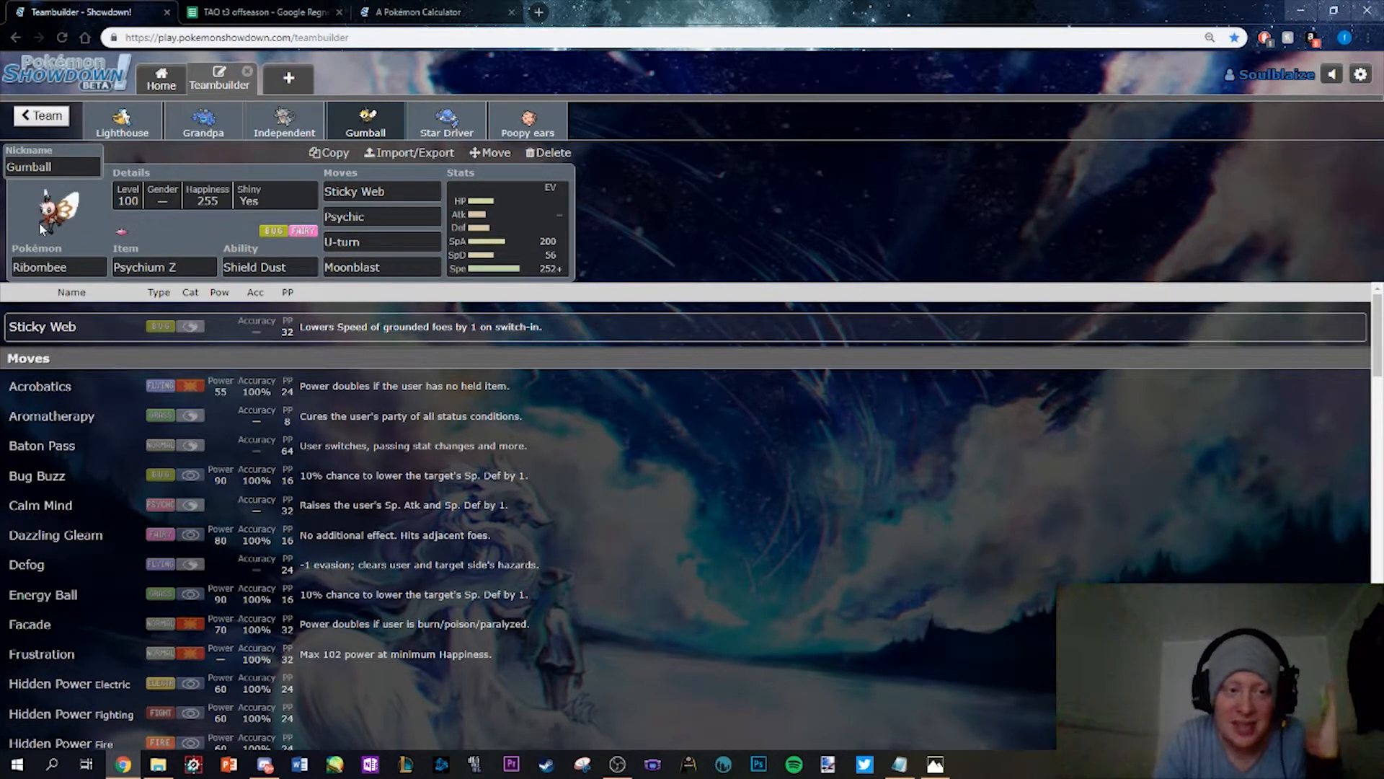
mouse_move(157, 238)
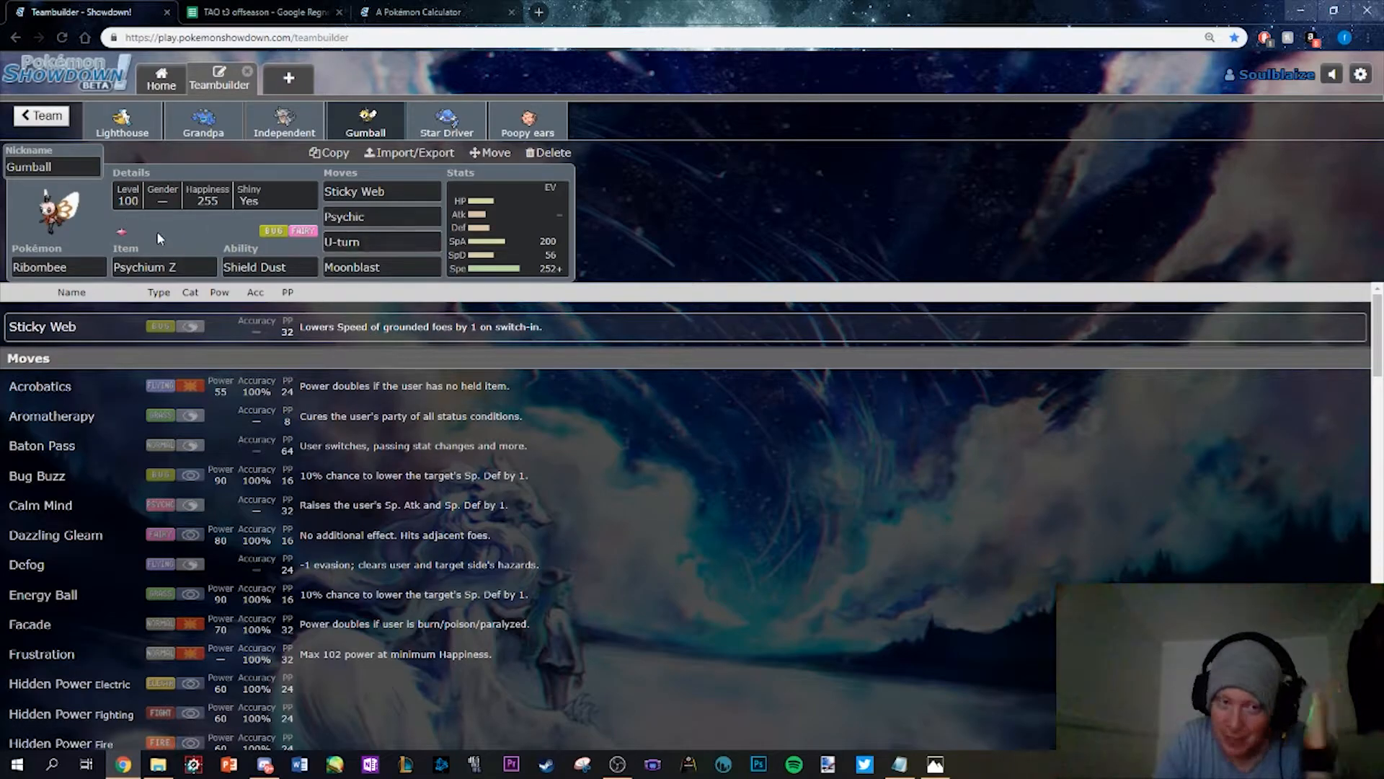
Check Poopy ears and Gumball, then show Independent the Rhydon's 252+ Atk / 248 Sp. Def Adamant spread
left_click(527, 121)
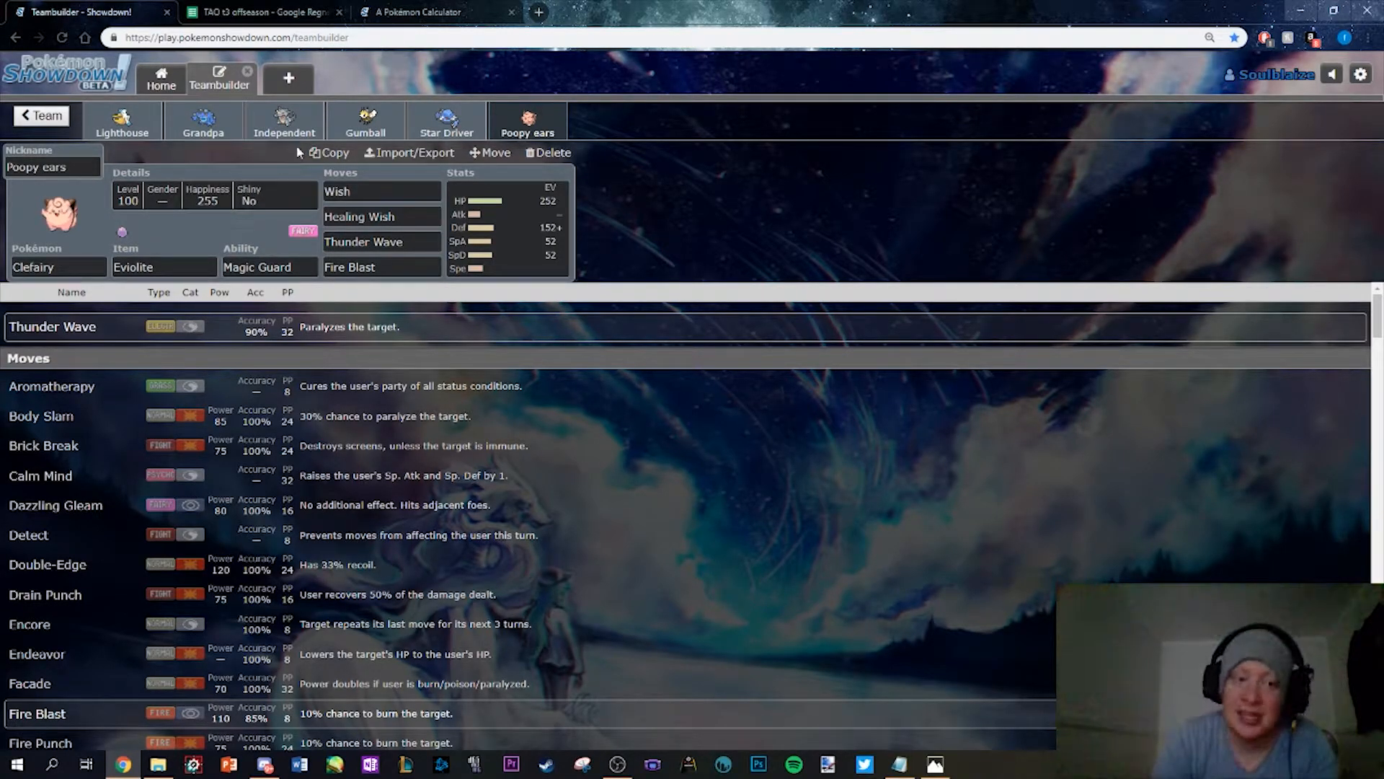
left_click(365, 121)
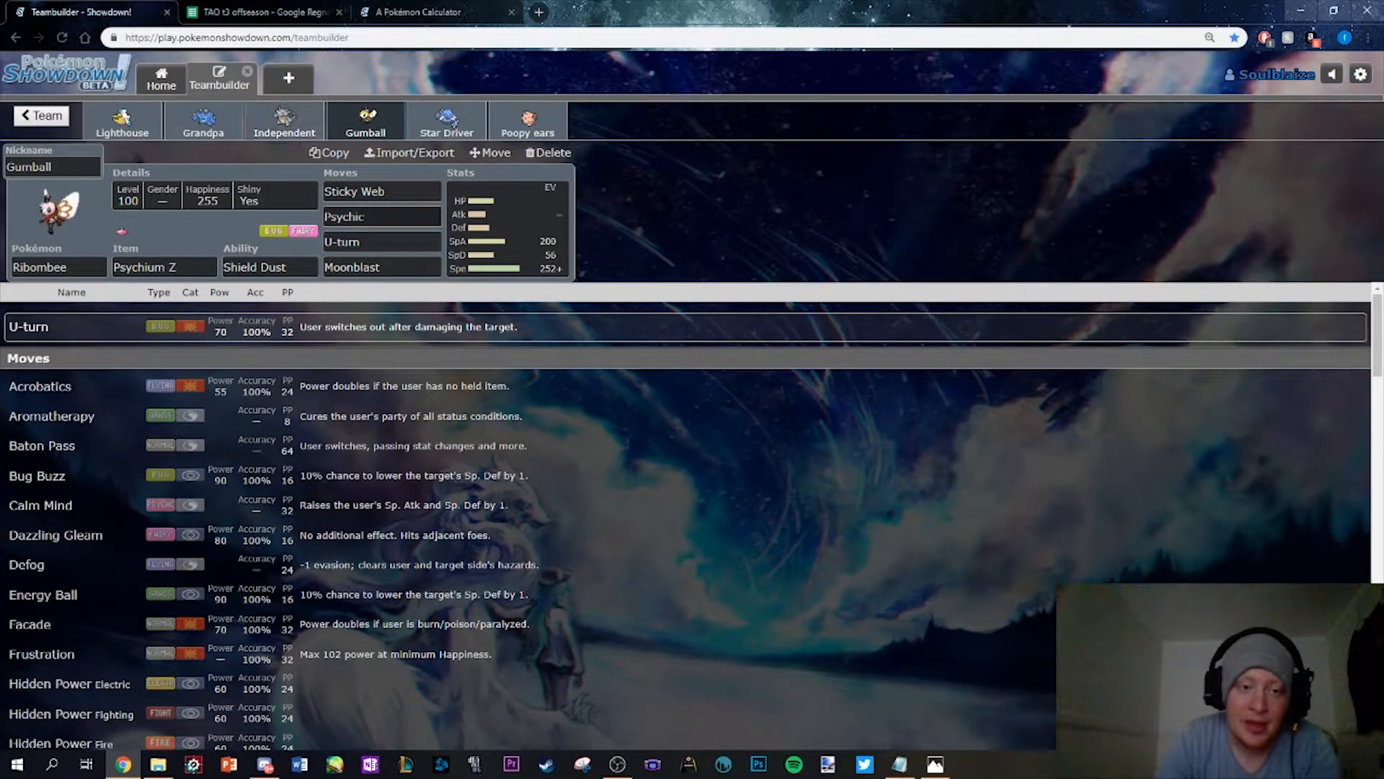
left_click(284, 121)
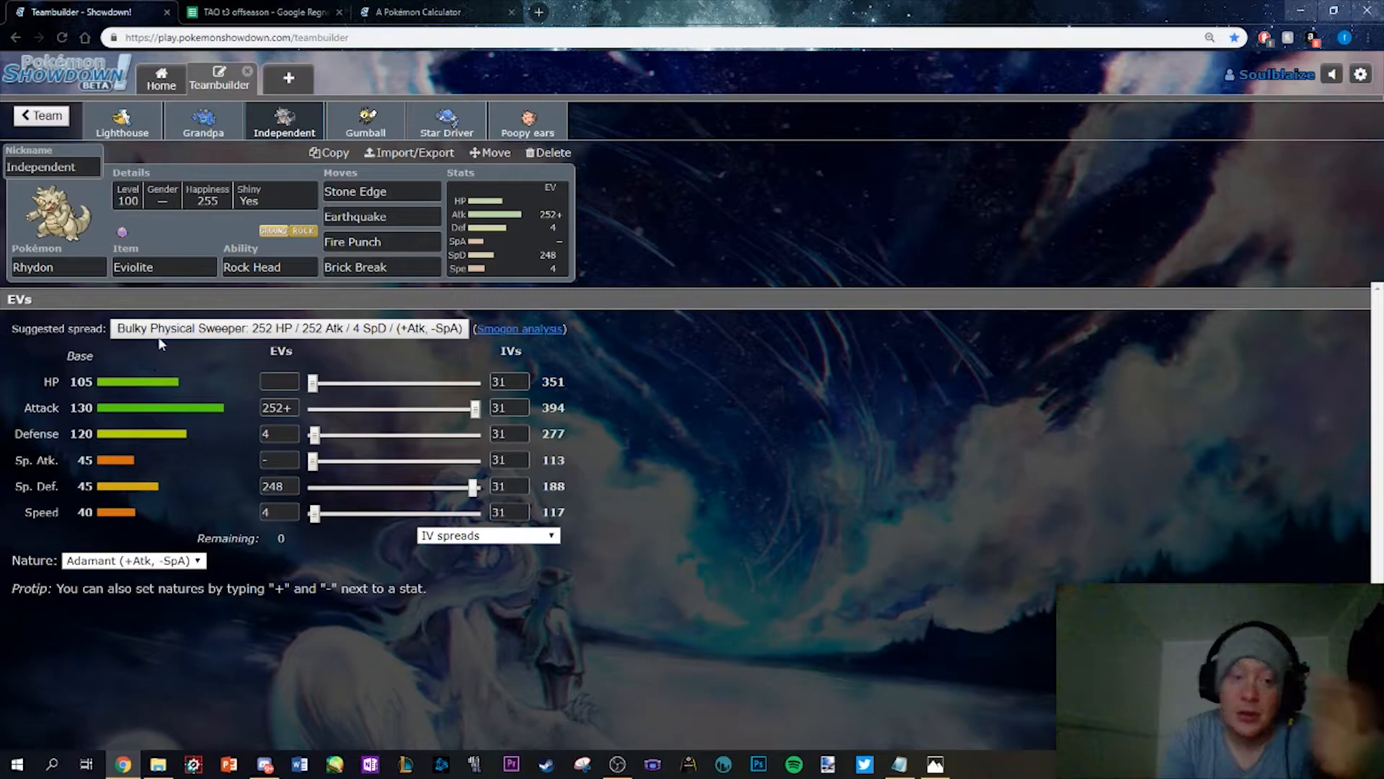
Compare Poopy ears' EVs, then show Rhydon's level/gender details and available held items
left_click(527, 121)
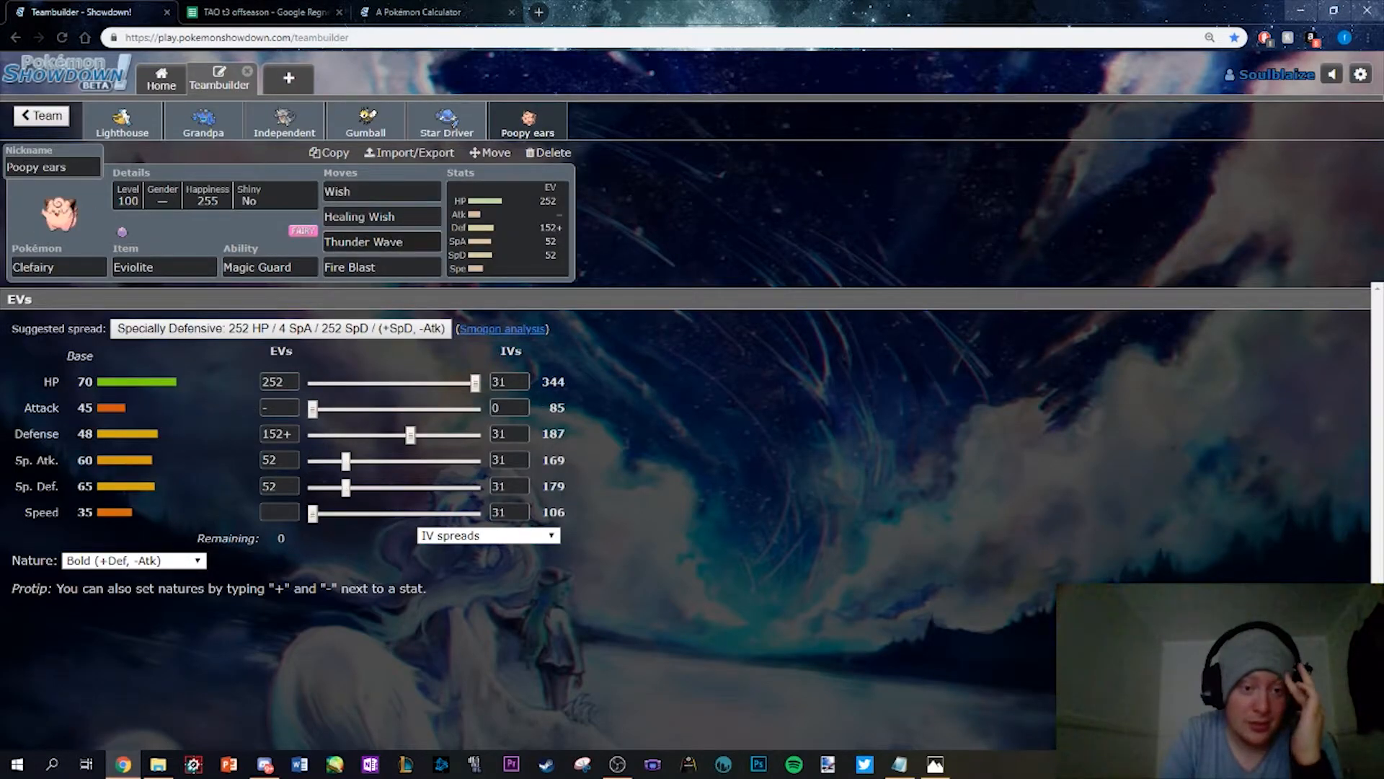
left_click(284, 121)
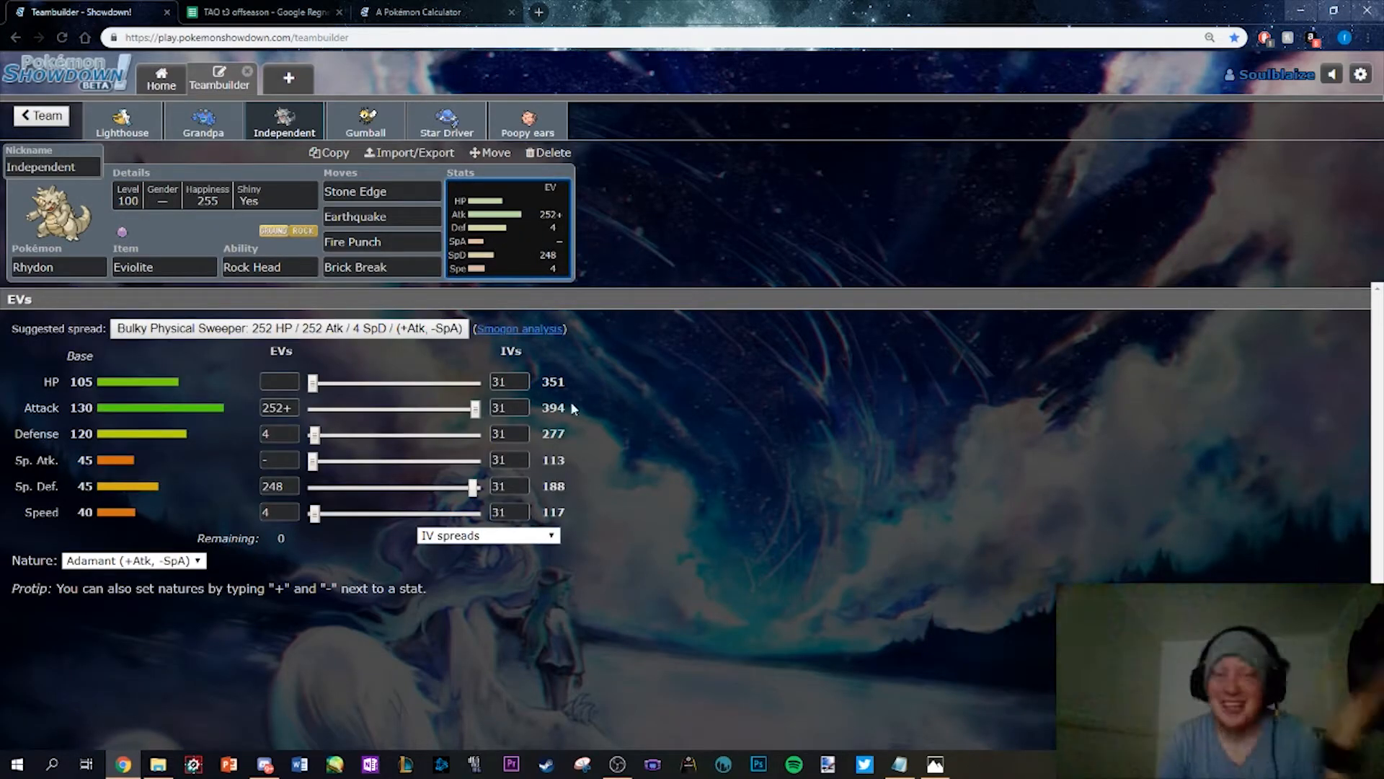
left_click(131, 171)
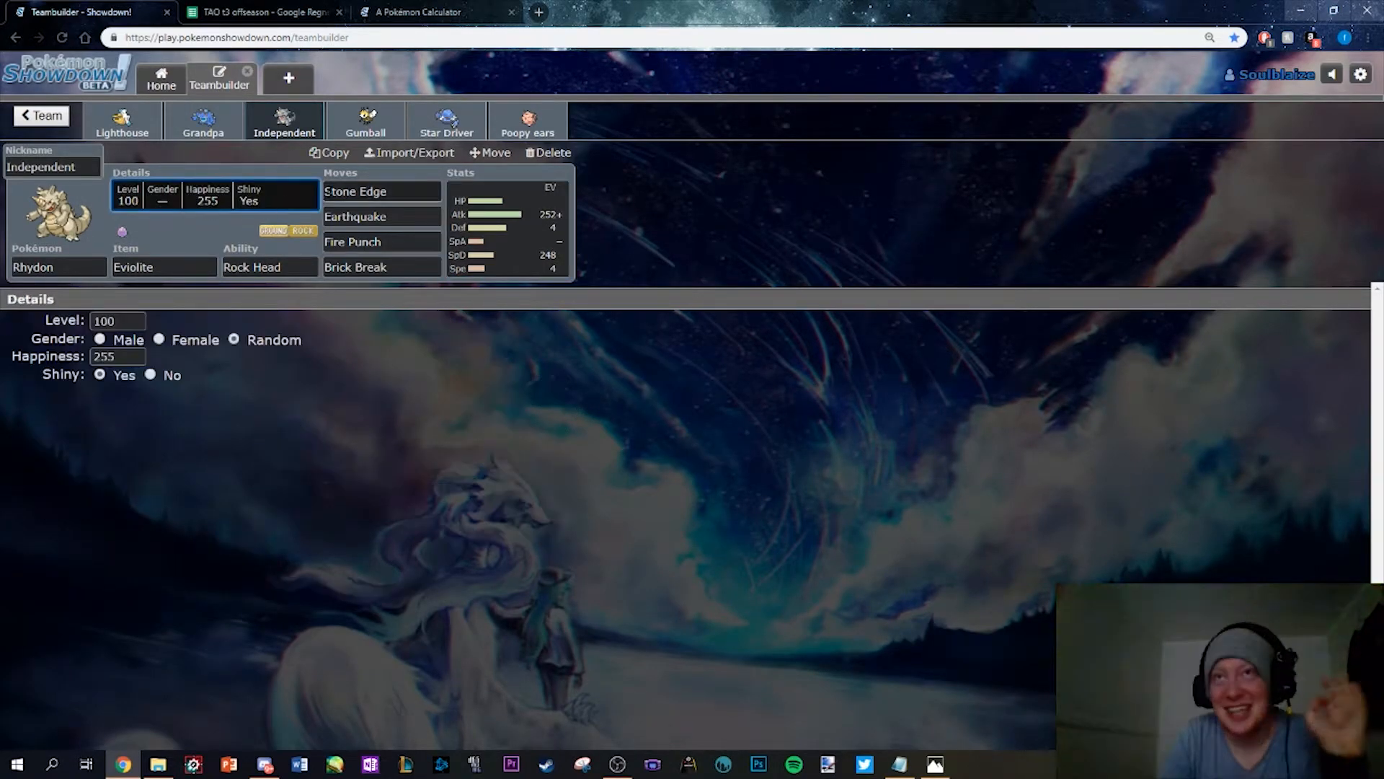
left_click(163, 267)
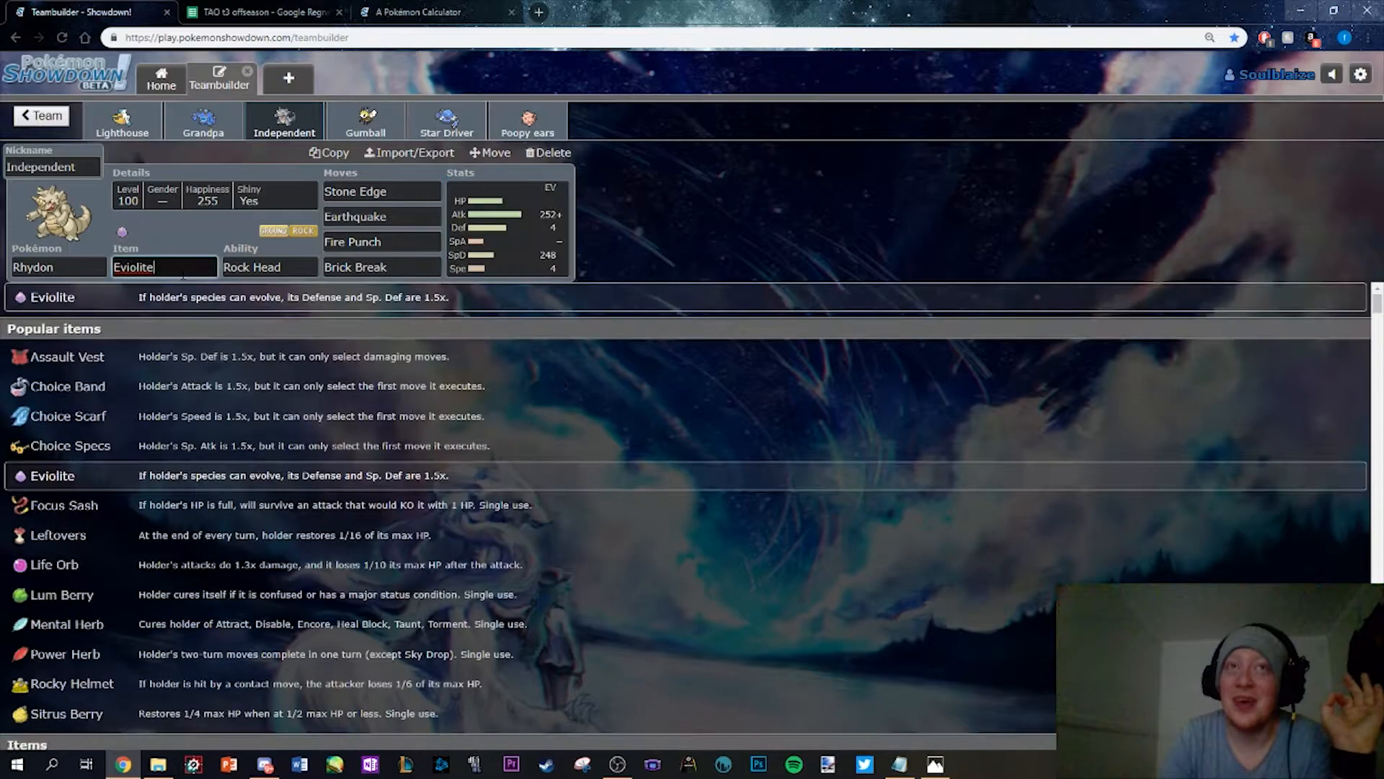
Review Rhydon's Earthquake and Fire Punch, then bring up Star Driver the Metang with Eviolite
left_click(380, 217)
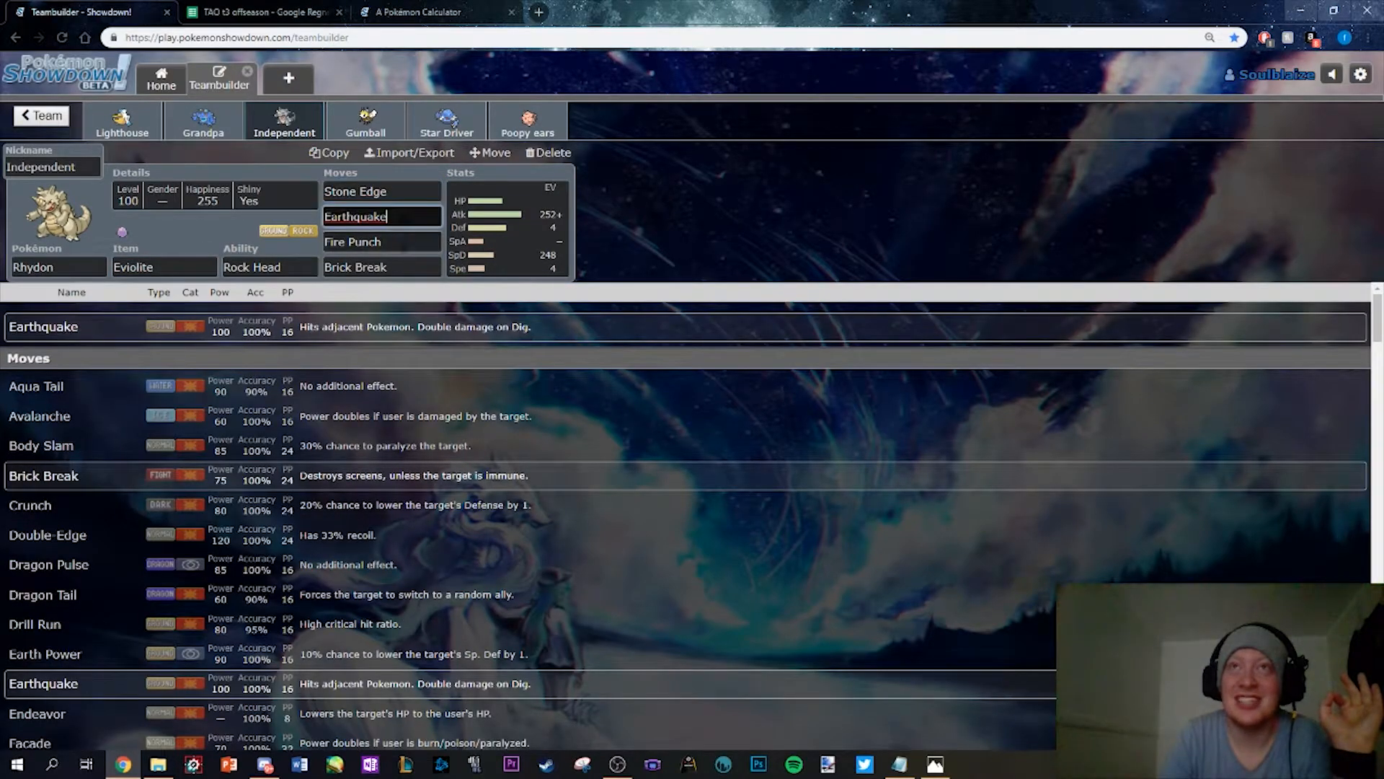
left_click(381, 241)
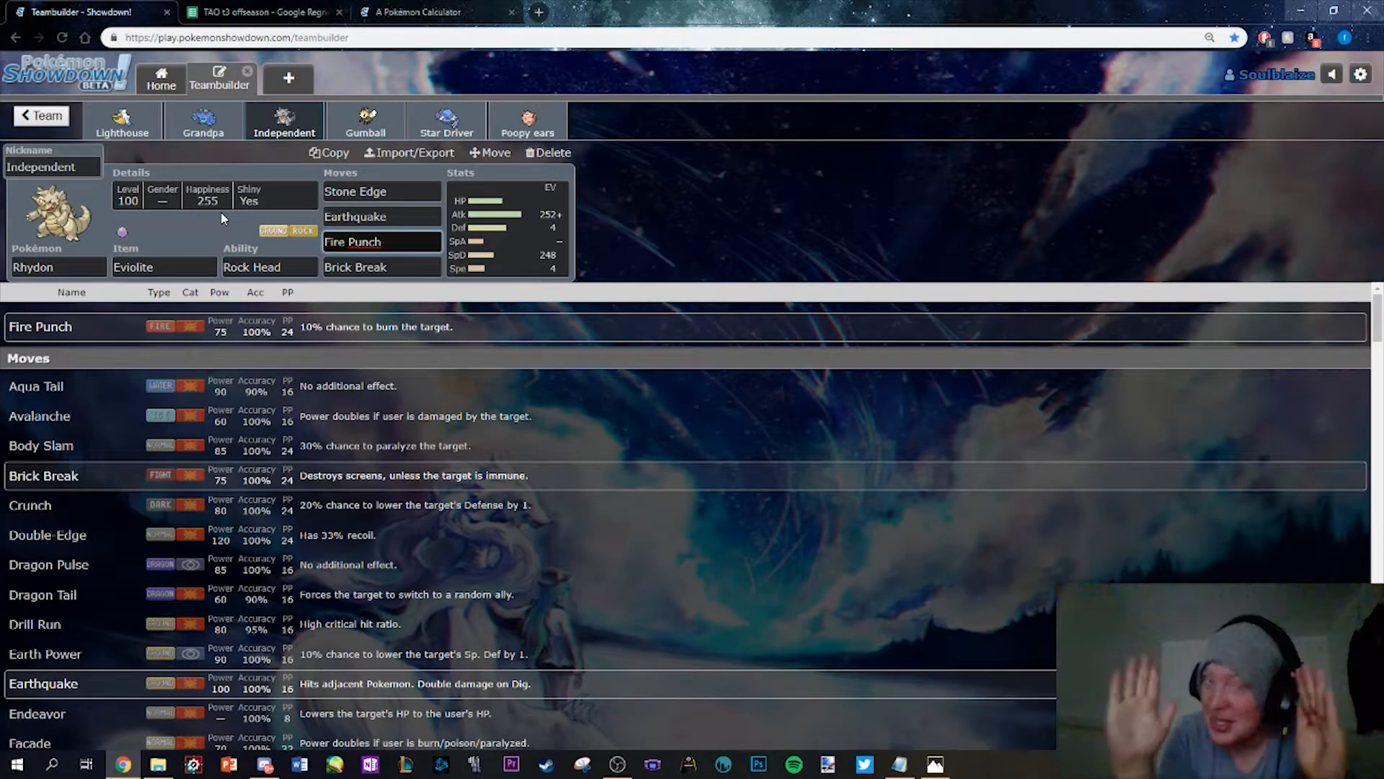
left_click(380, 240)
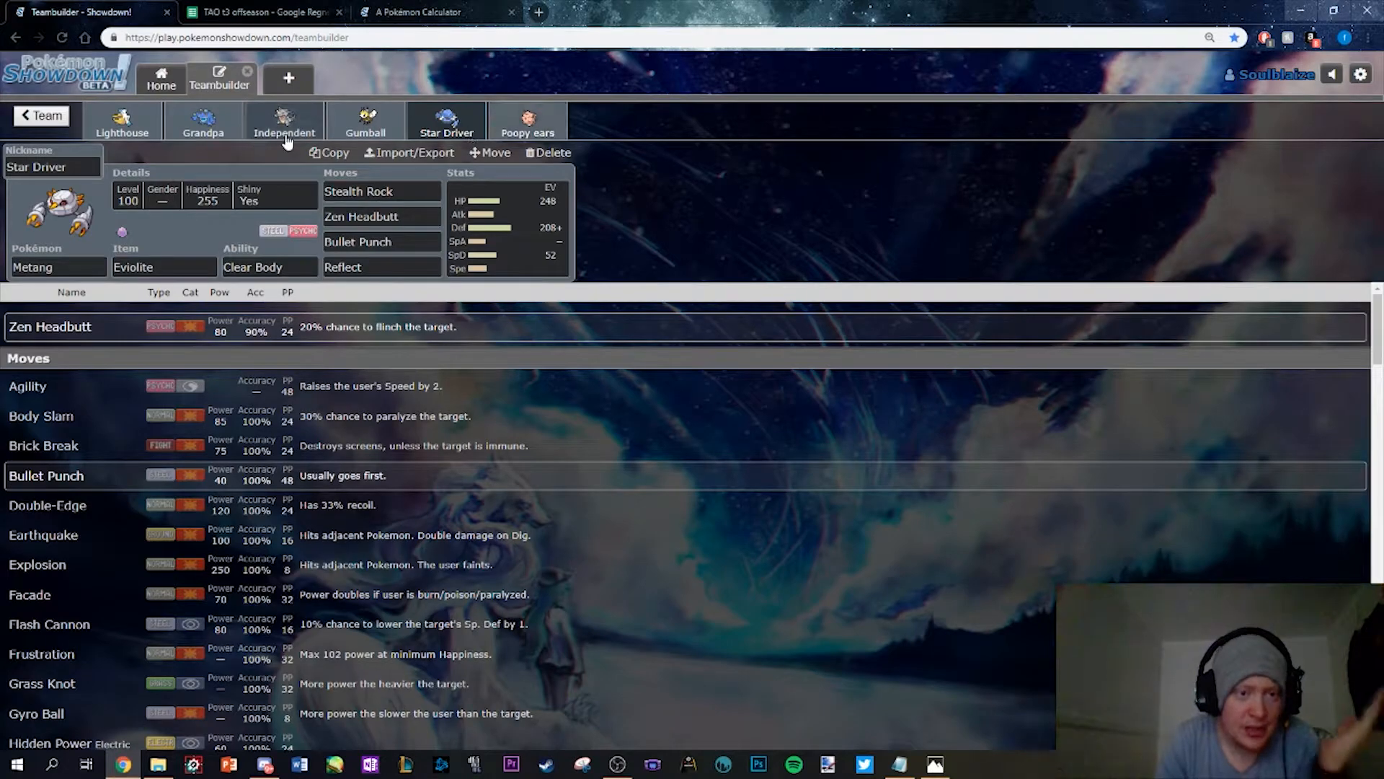
Flip between Metang, Rhydon and Ribombee, then check Ribombee's Psychium Z and Moonblast
left_click(365, 121)
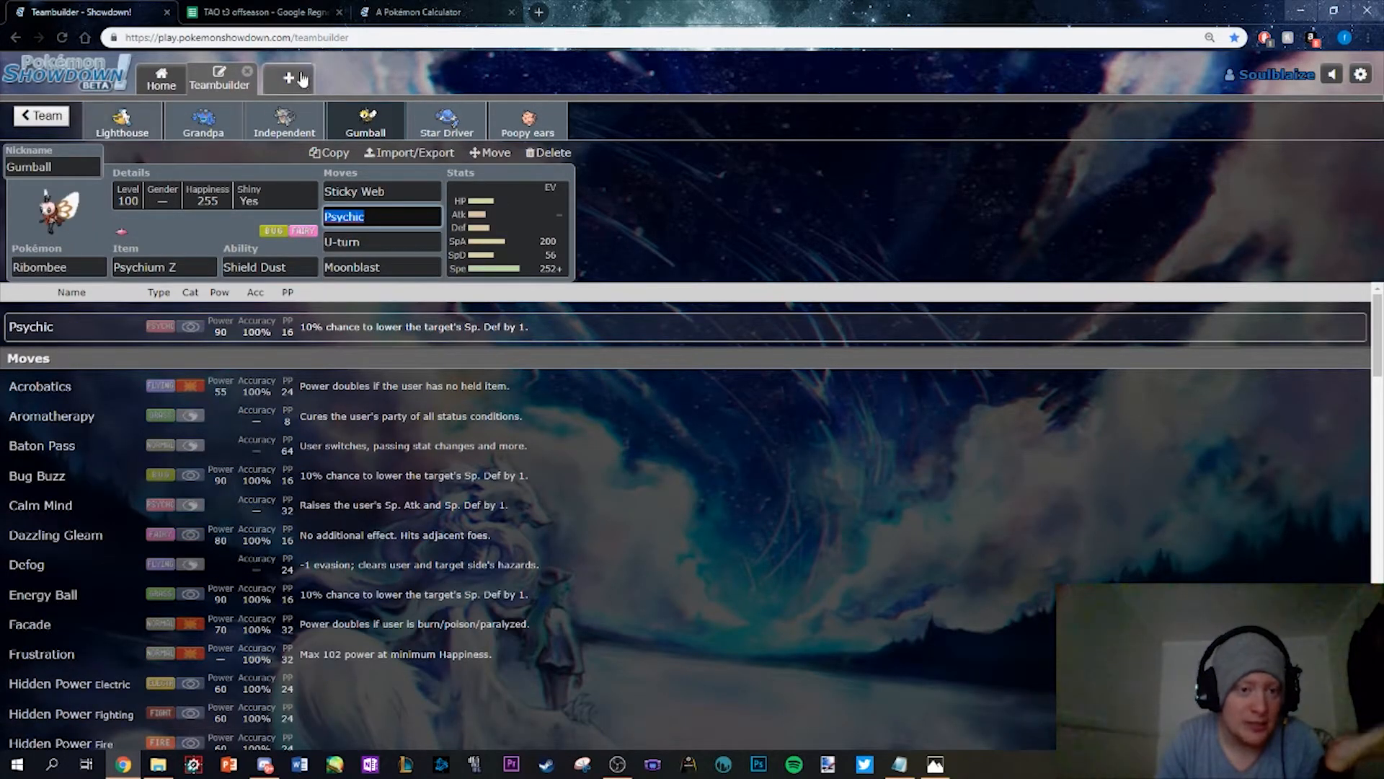
left_click(446, 122)
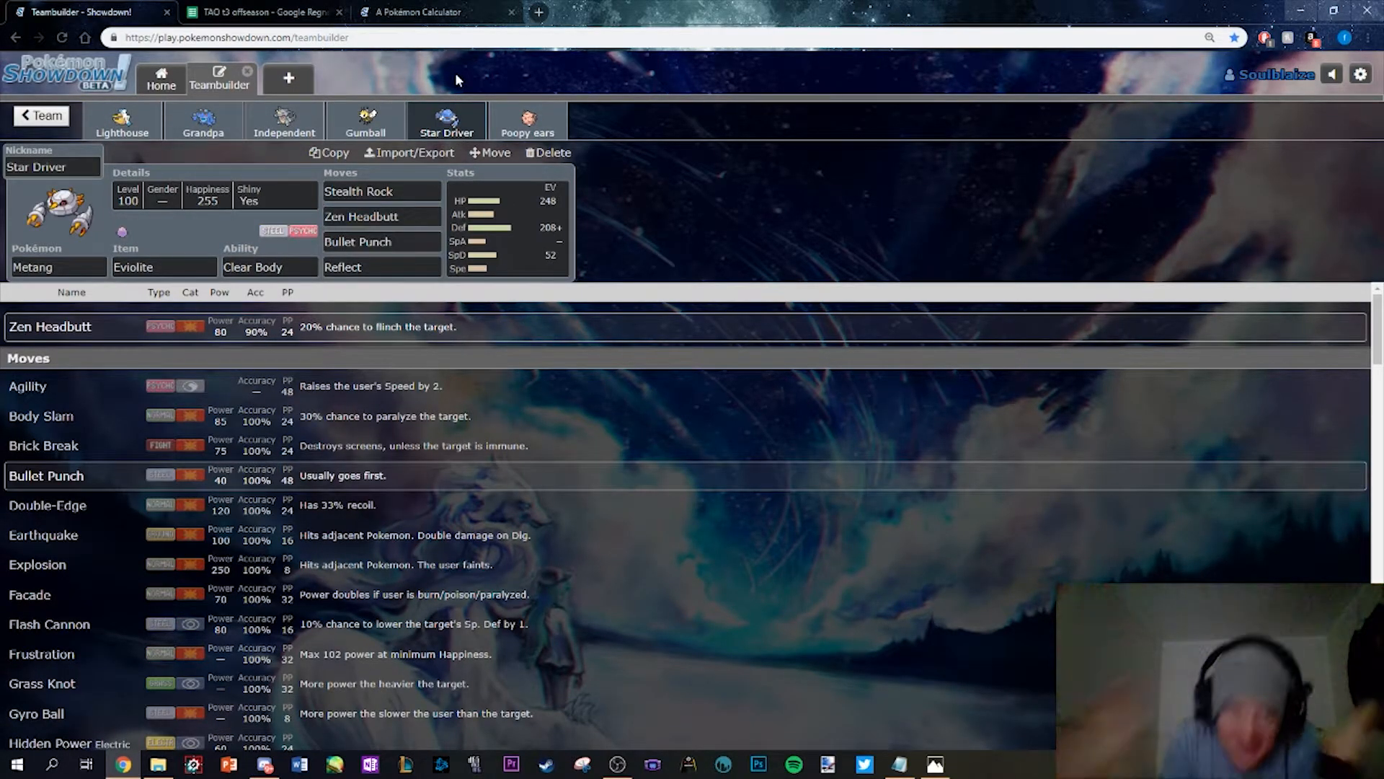
left_click(284, 121)
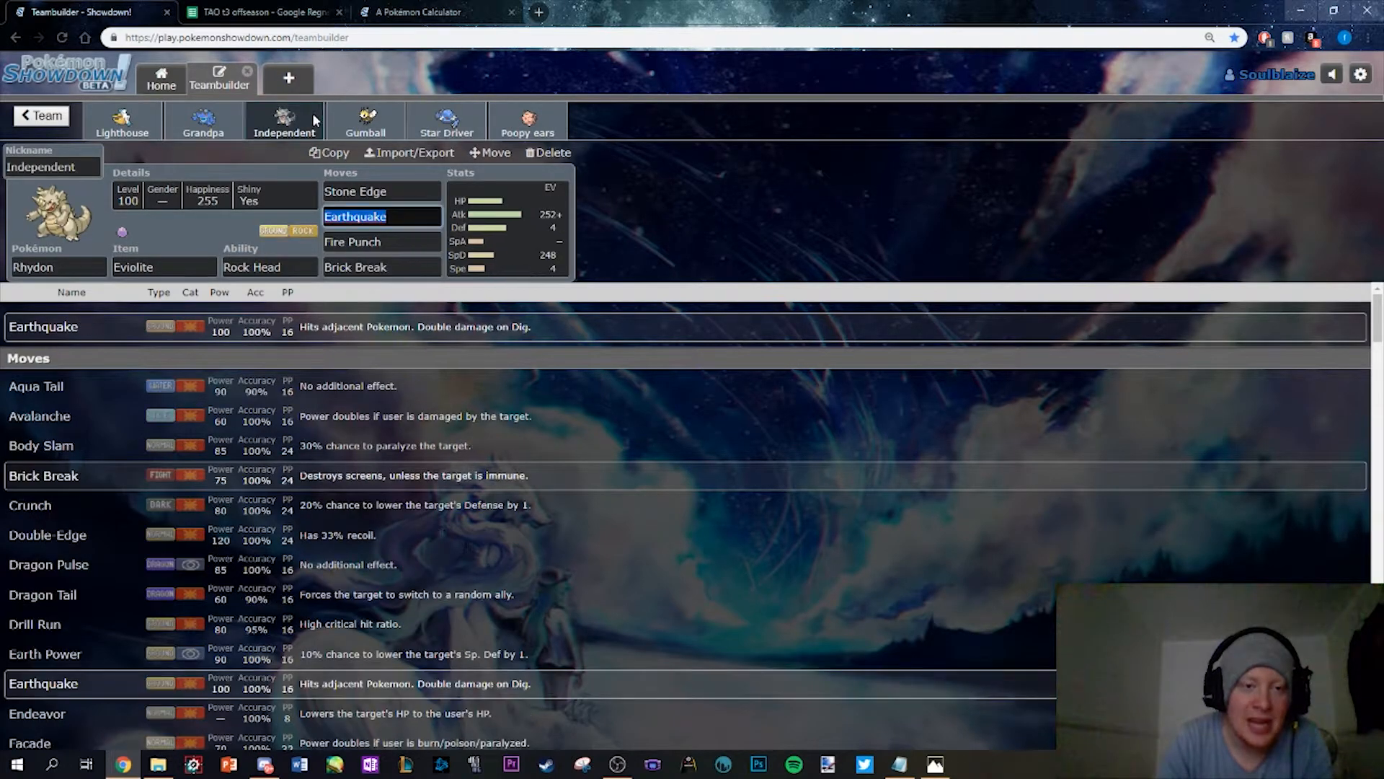
left_click(365, 121)
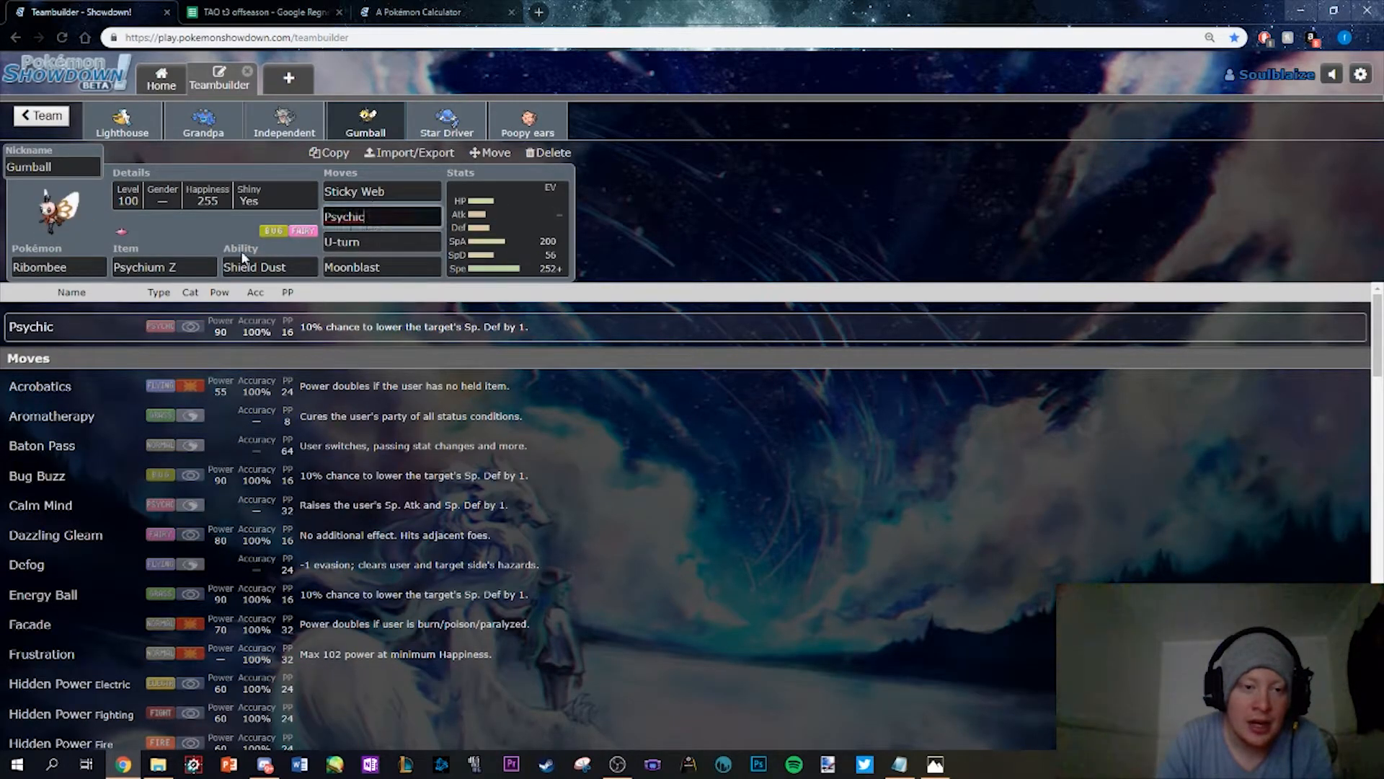
left_click(163, 267)
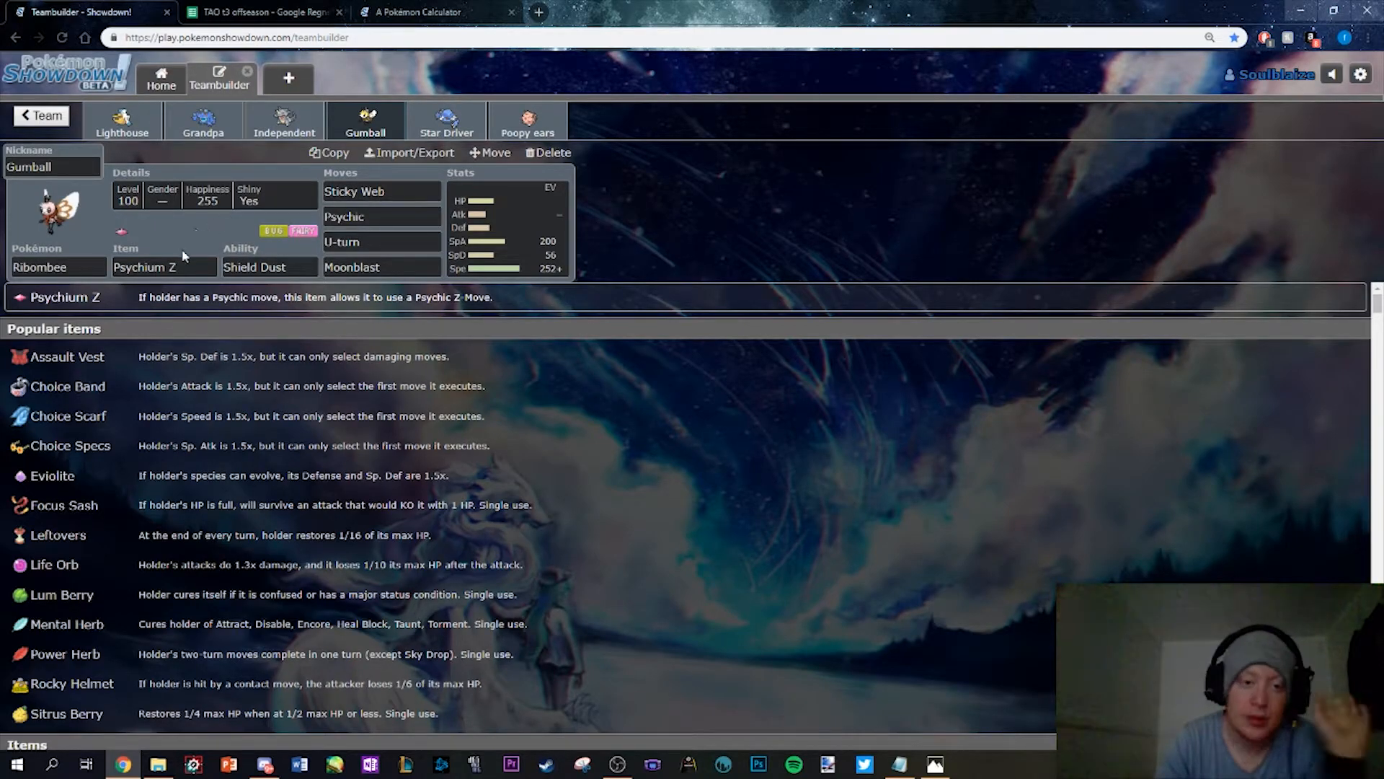
left_click(345, 216)
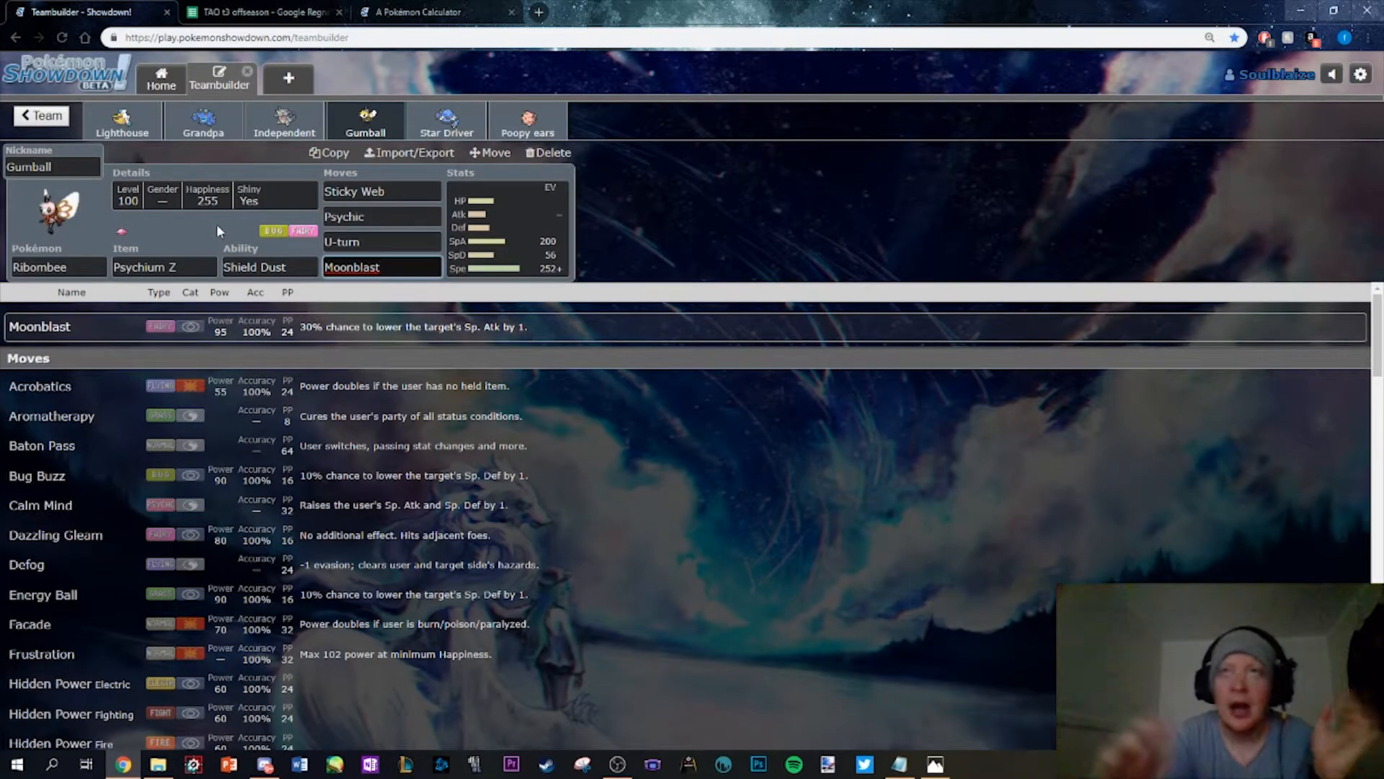
mouse_move(427, 141)
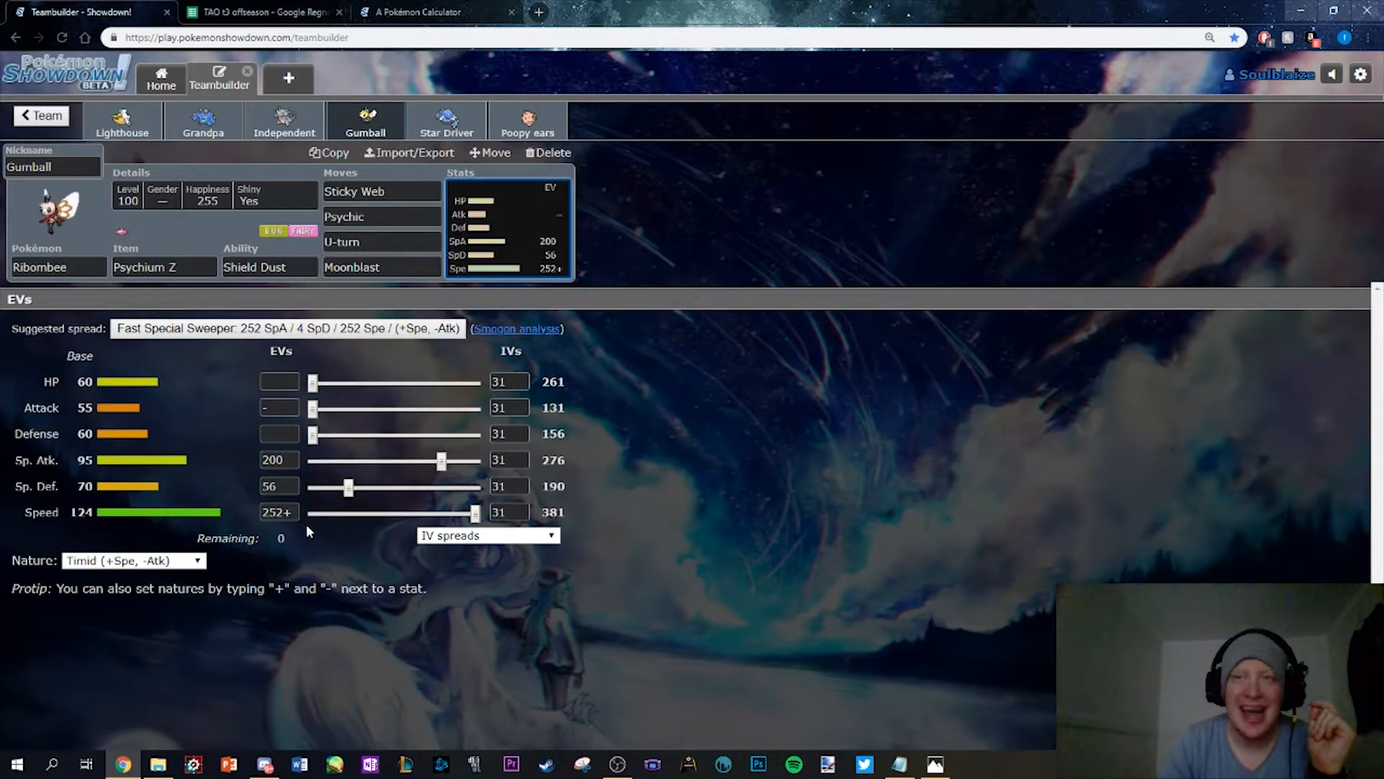
mouse_move(182, 364)
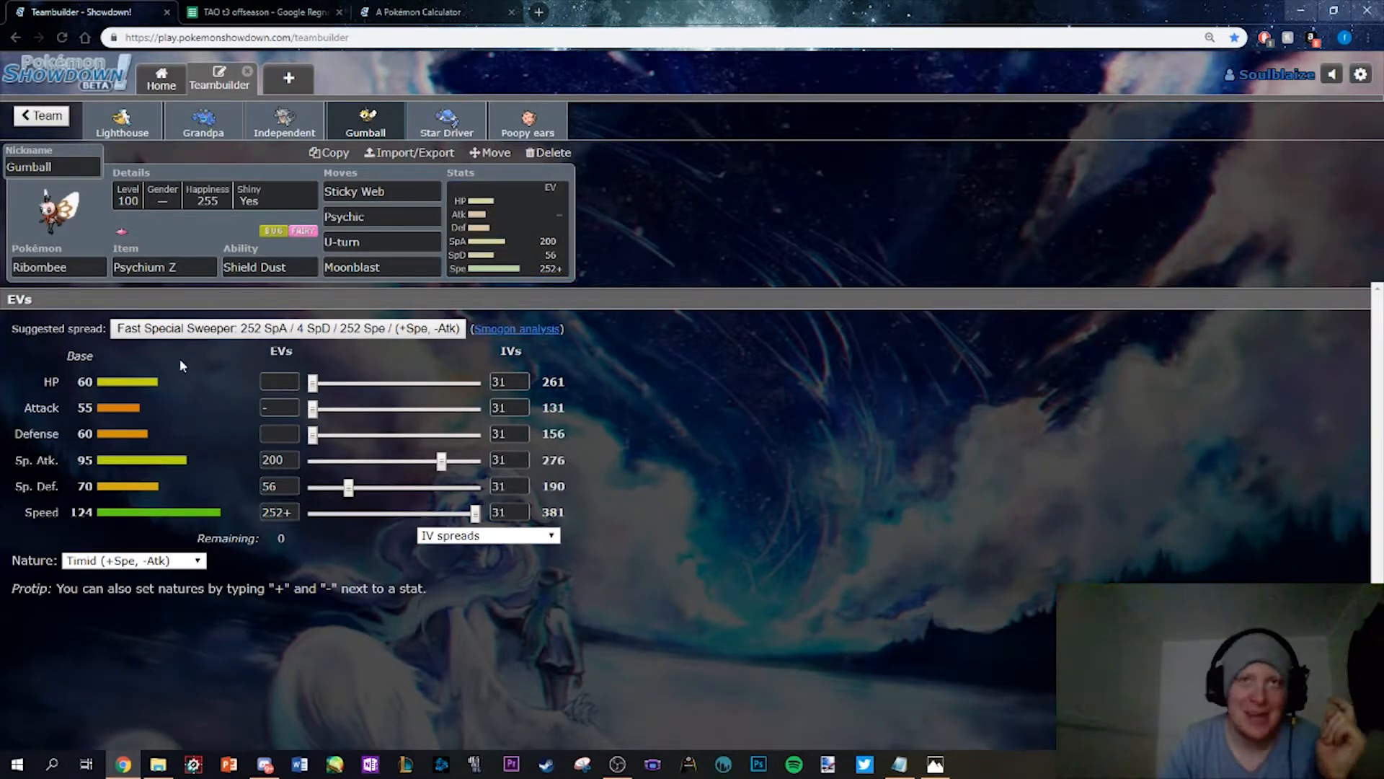
mouse_move(206, 237)
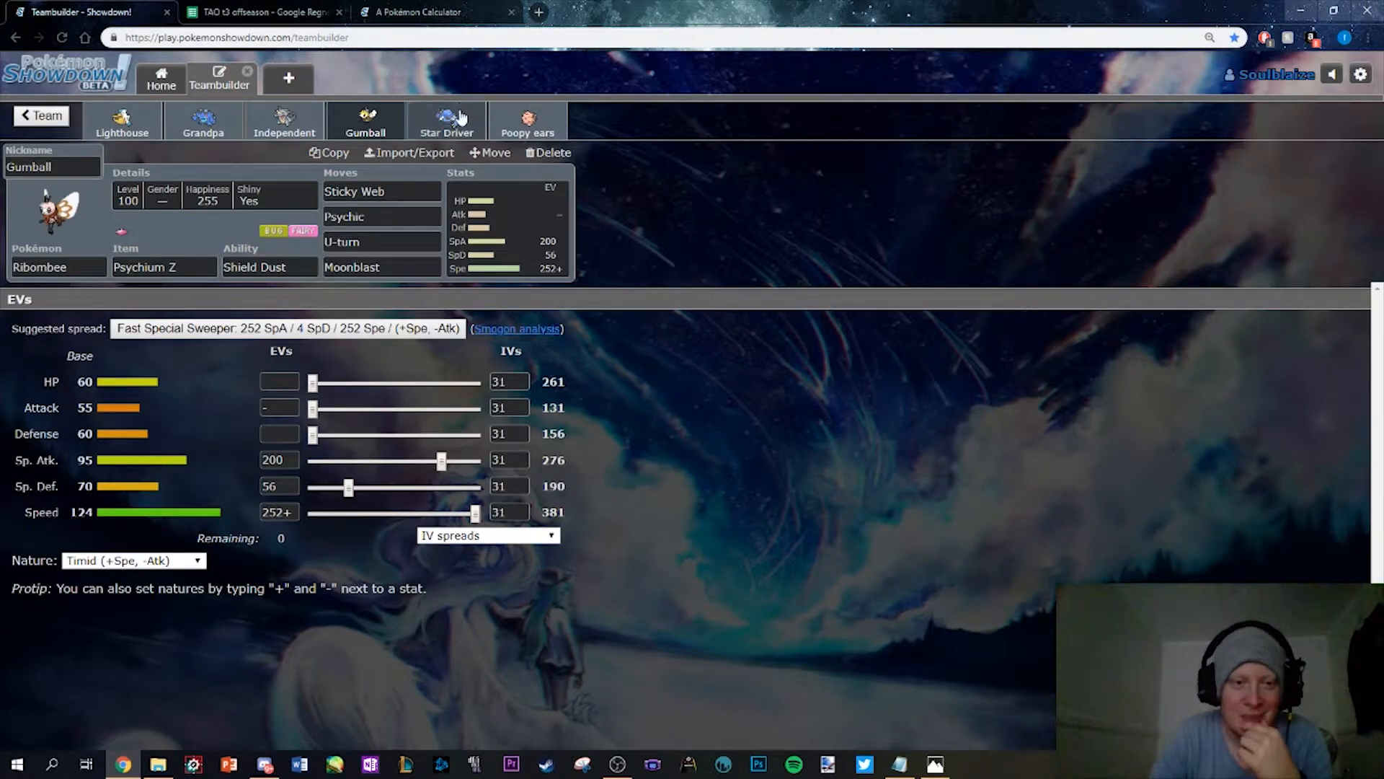
Recheck Metang's Bullet Punch, then Ribombee's EV spread and Moonblast
left_click(447, 121)
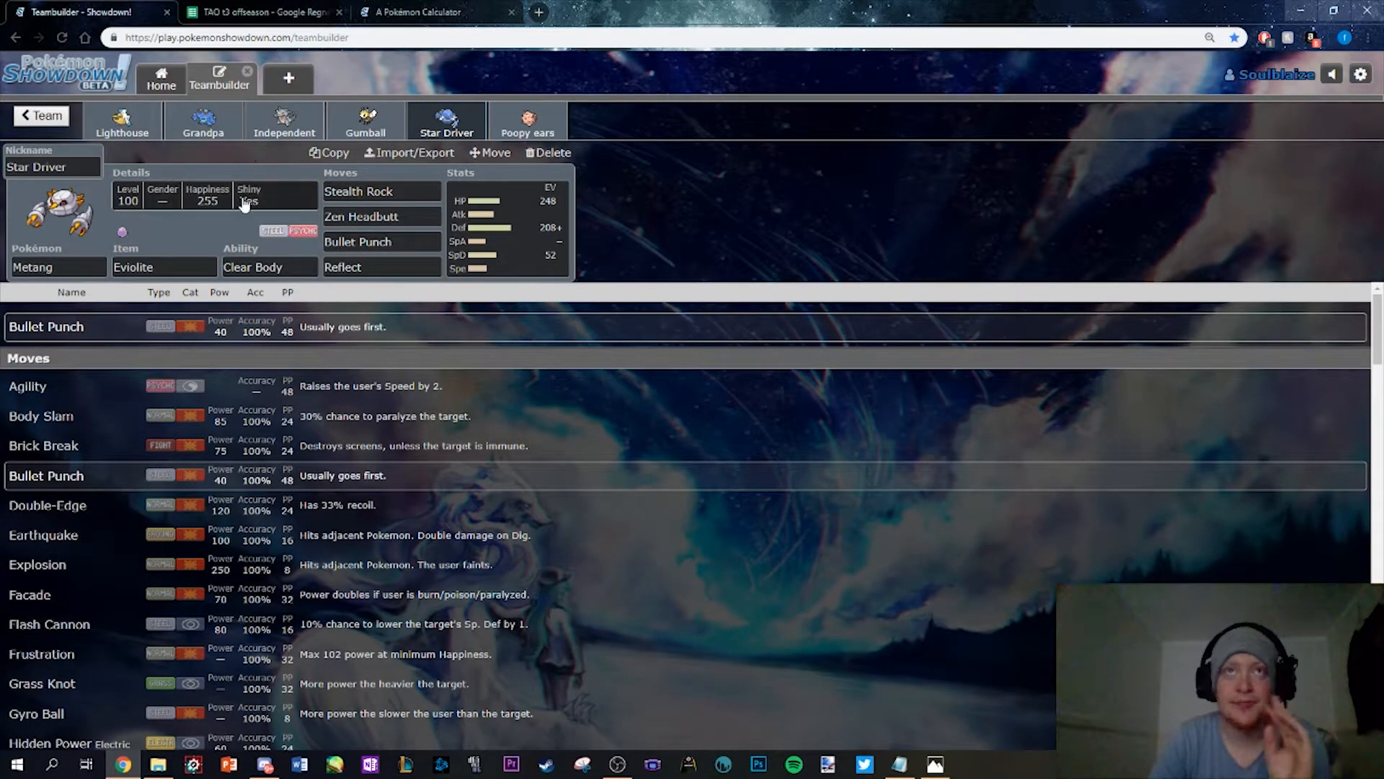
left_click(274, 200)
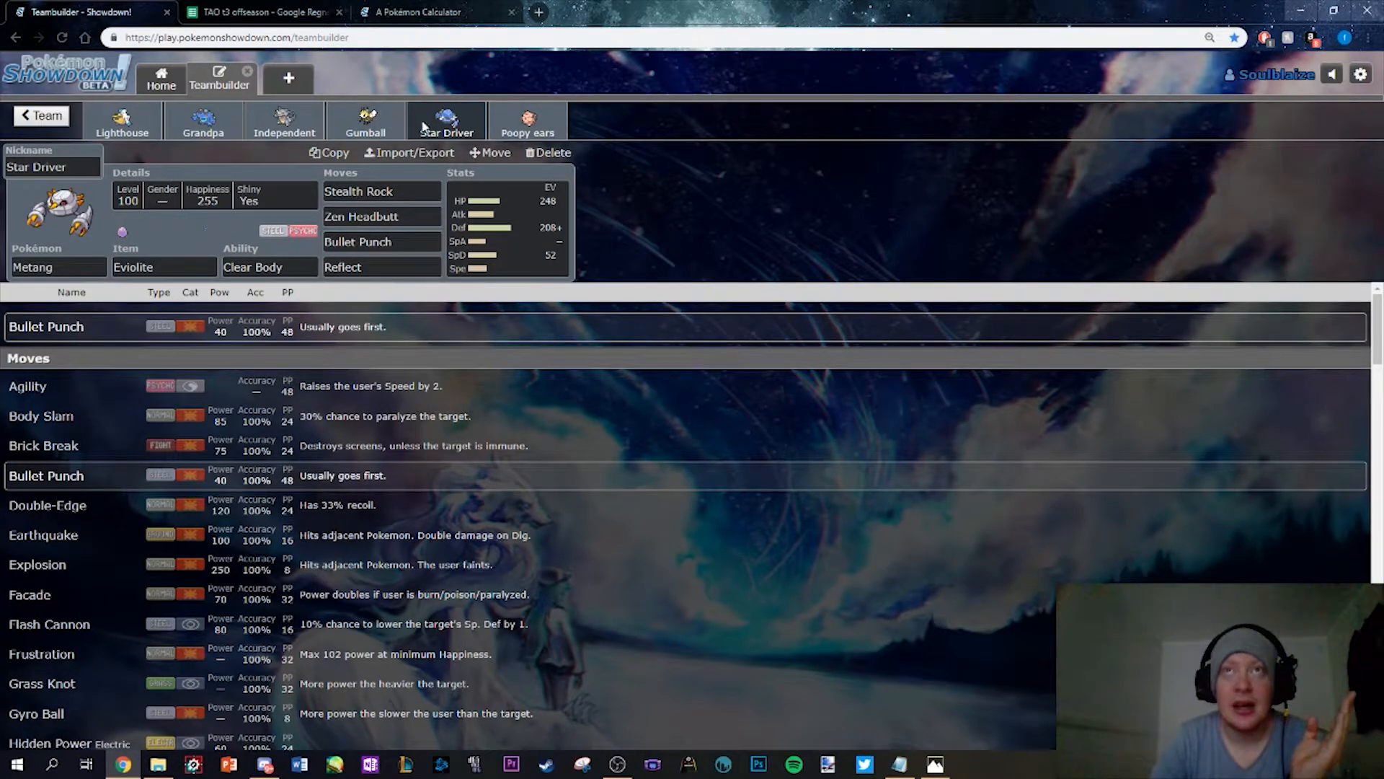
left_click(365, 120)
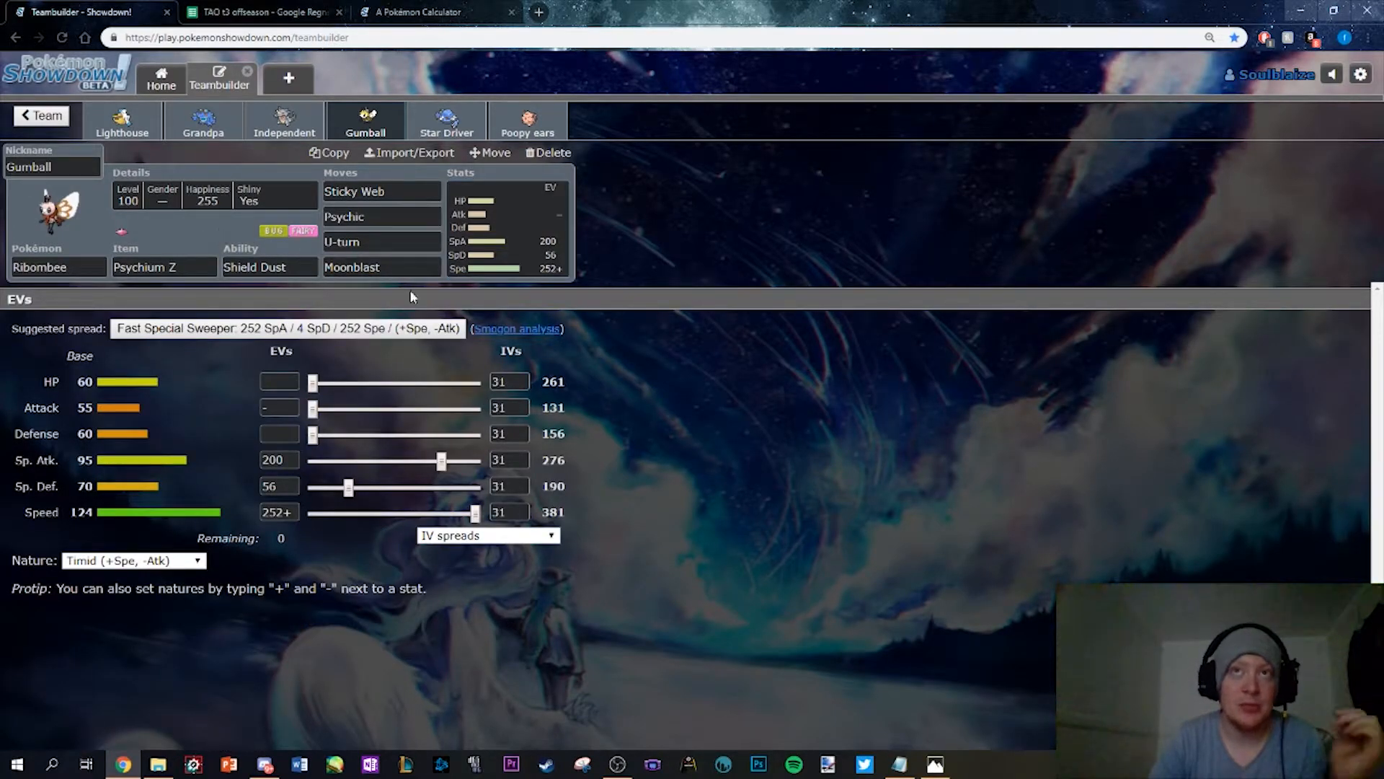
left_click(379, 267)
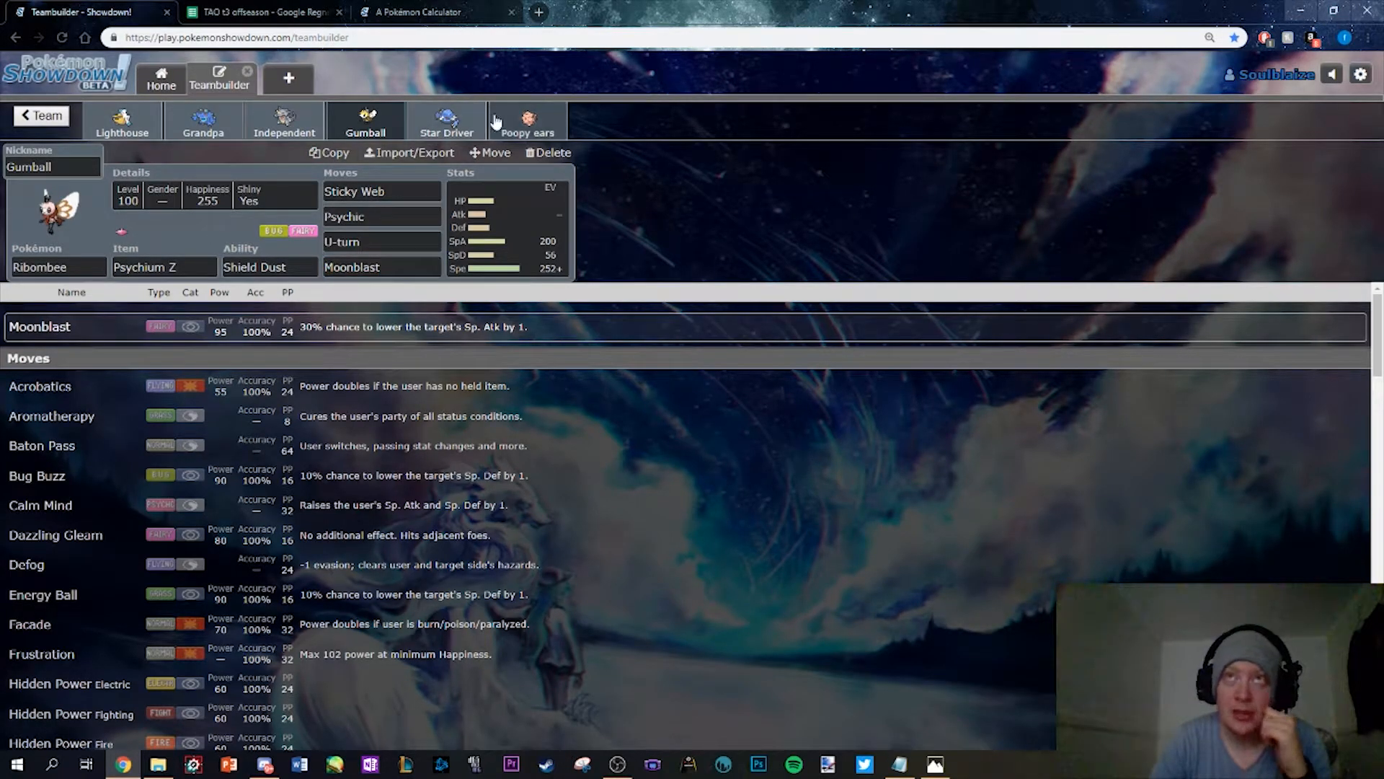
Show Poopy ears the Clefairy's Thunder Wave details beside Wish, Healing Wish and Fire Blast
left_click(525, 121)
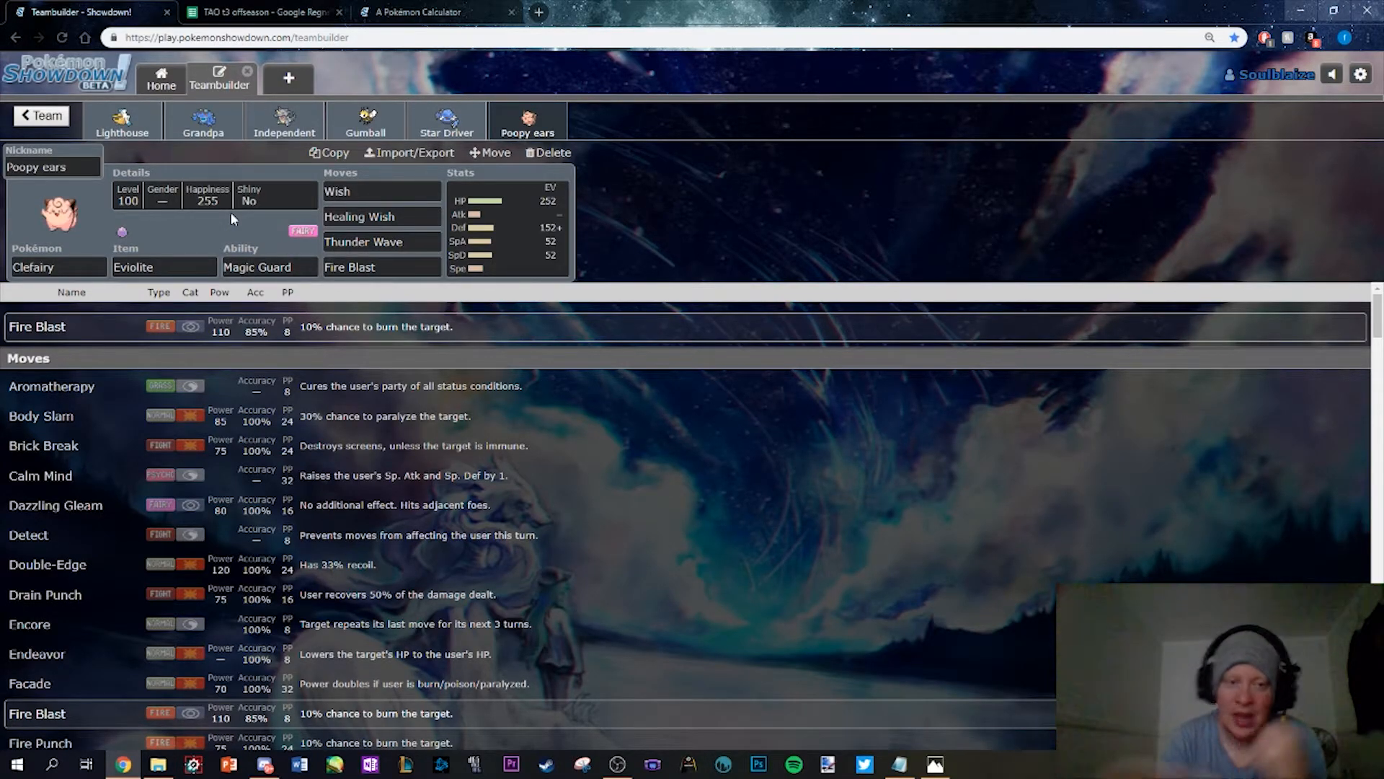
left_click(363, 240)
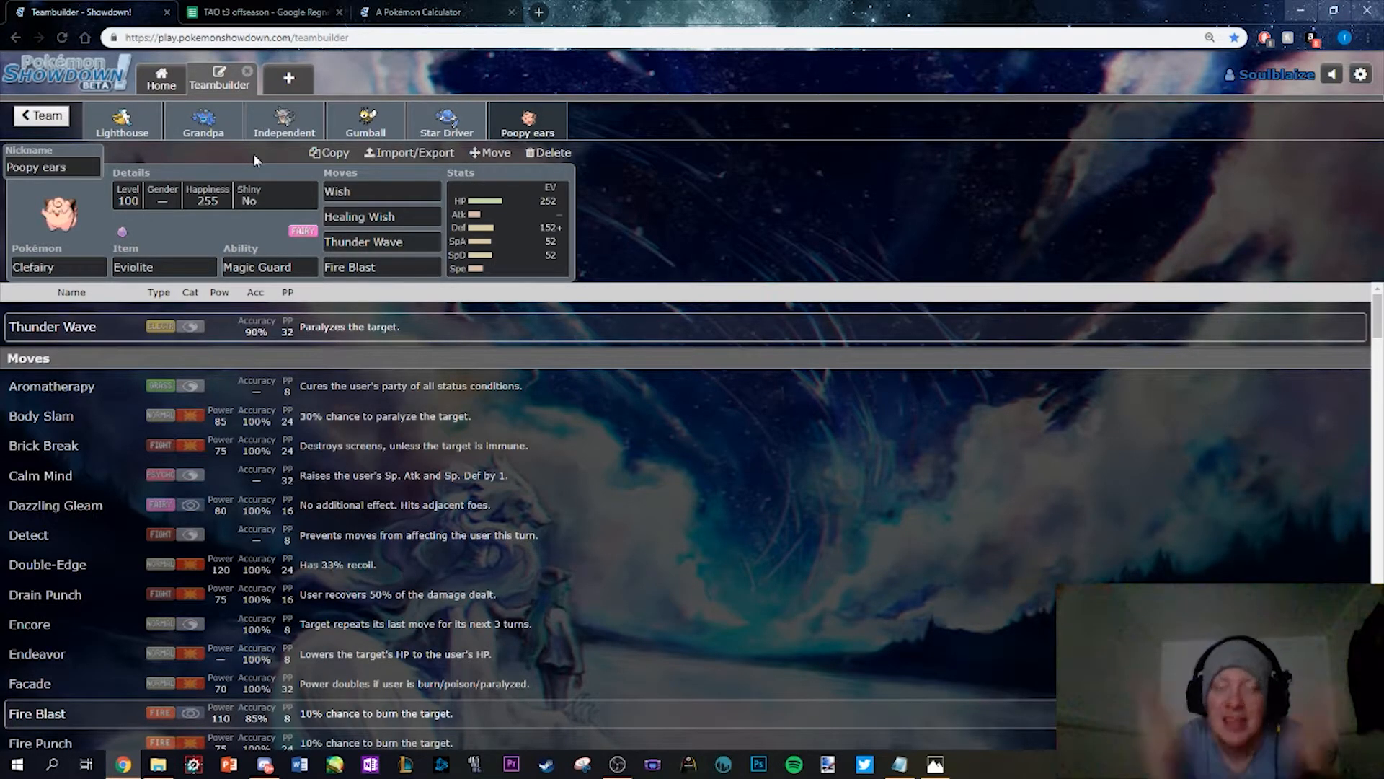
Check Ribombee's U-turn, then Clefairy's EV spread and Healing Wish move
left_click(363, 241)
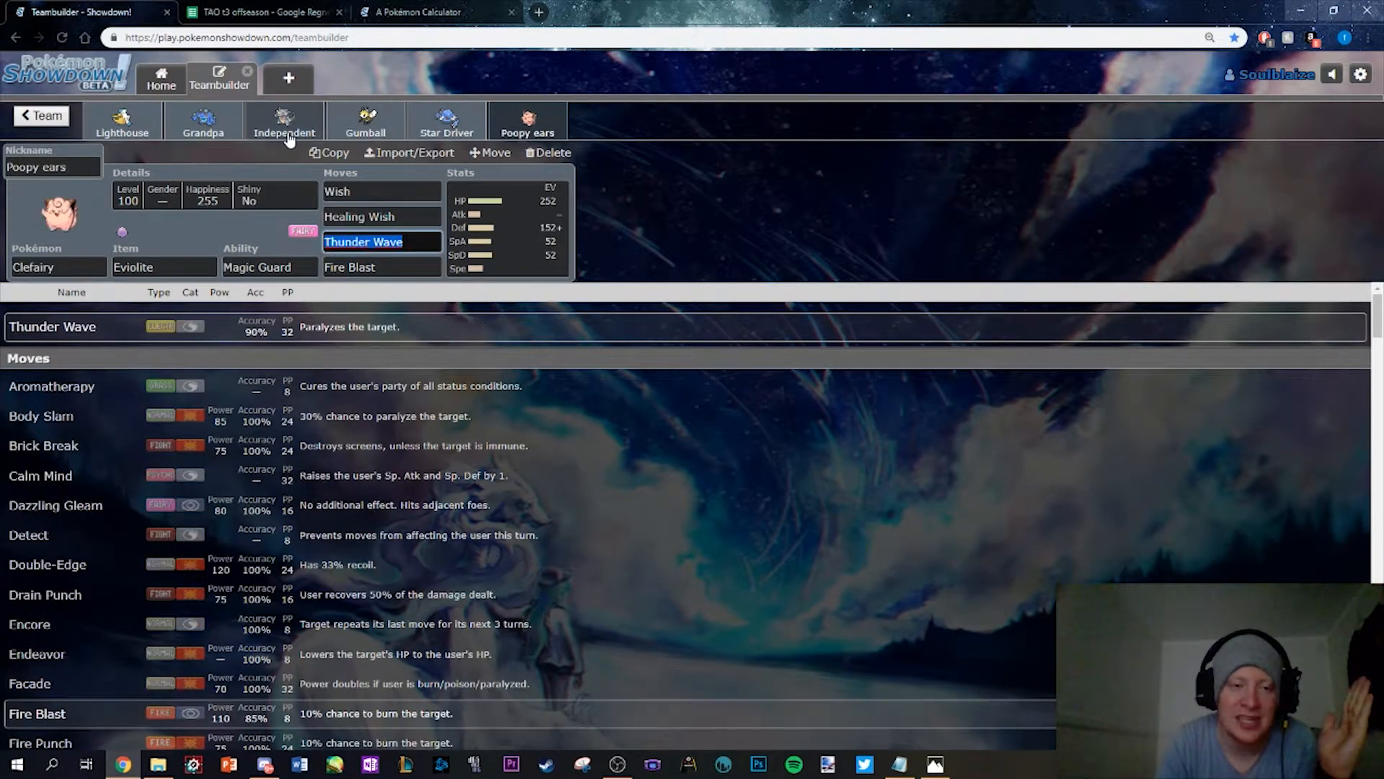
left_click(365, 121)
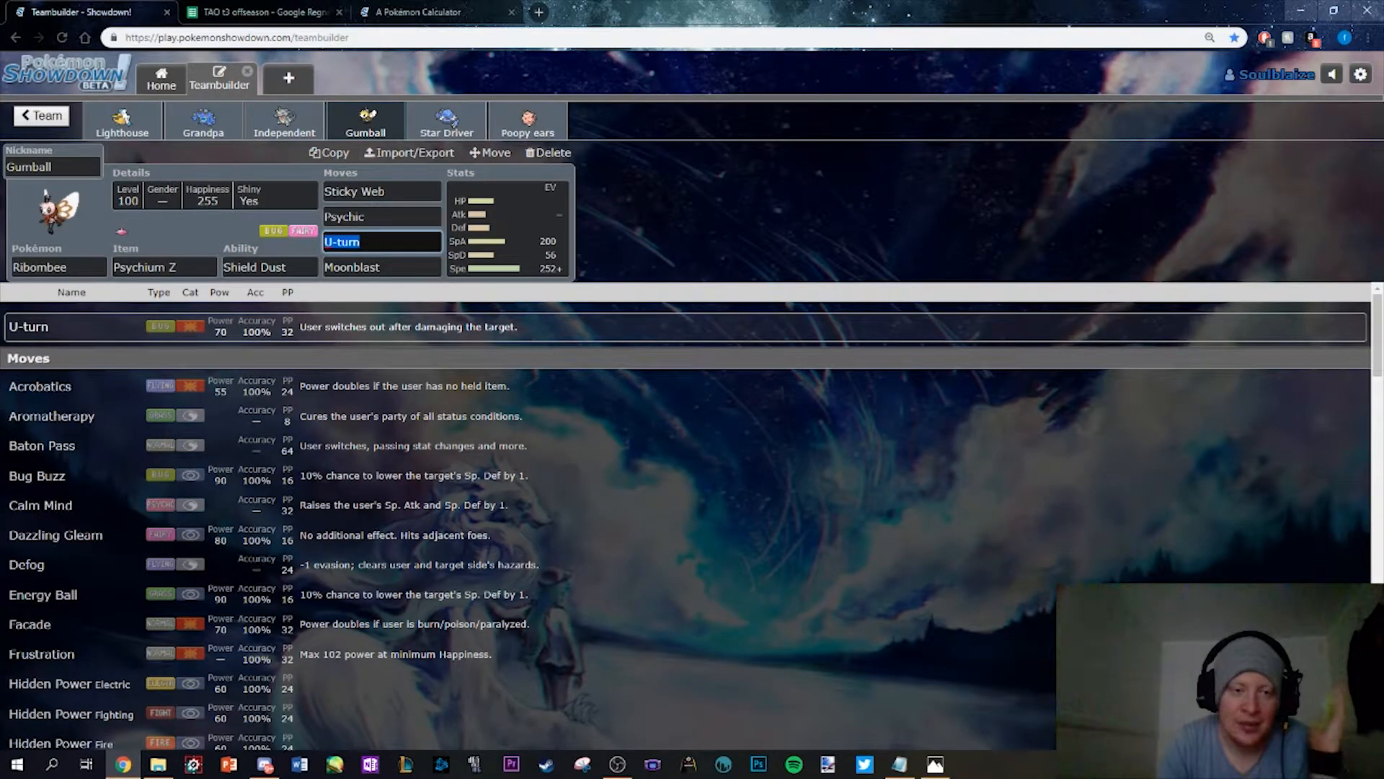
left_click(527, 121)
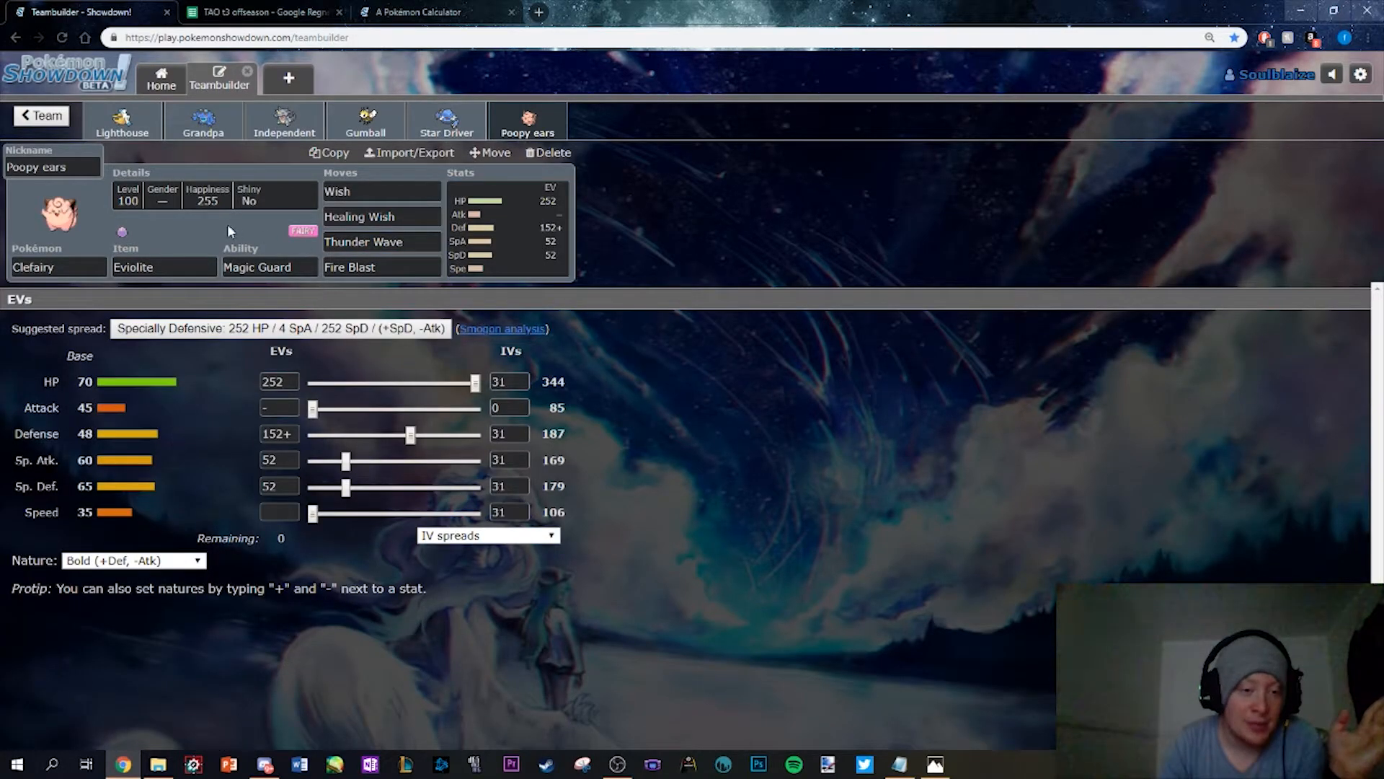
left_click(381, 192)
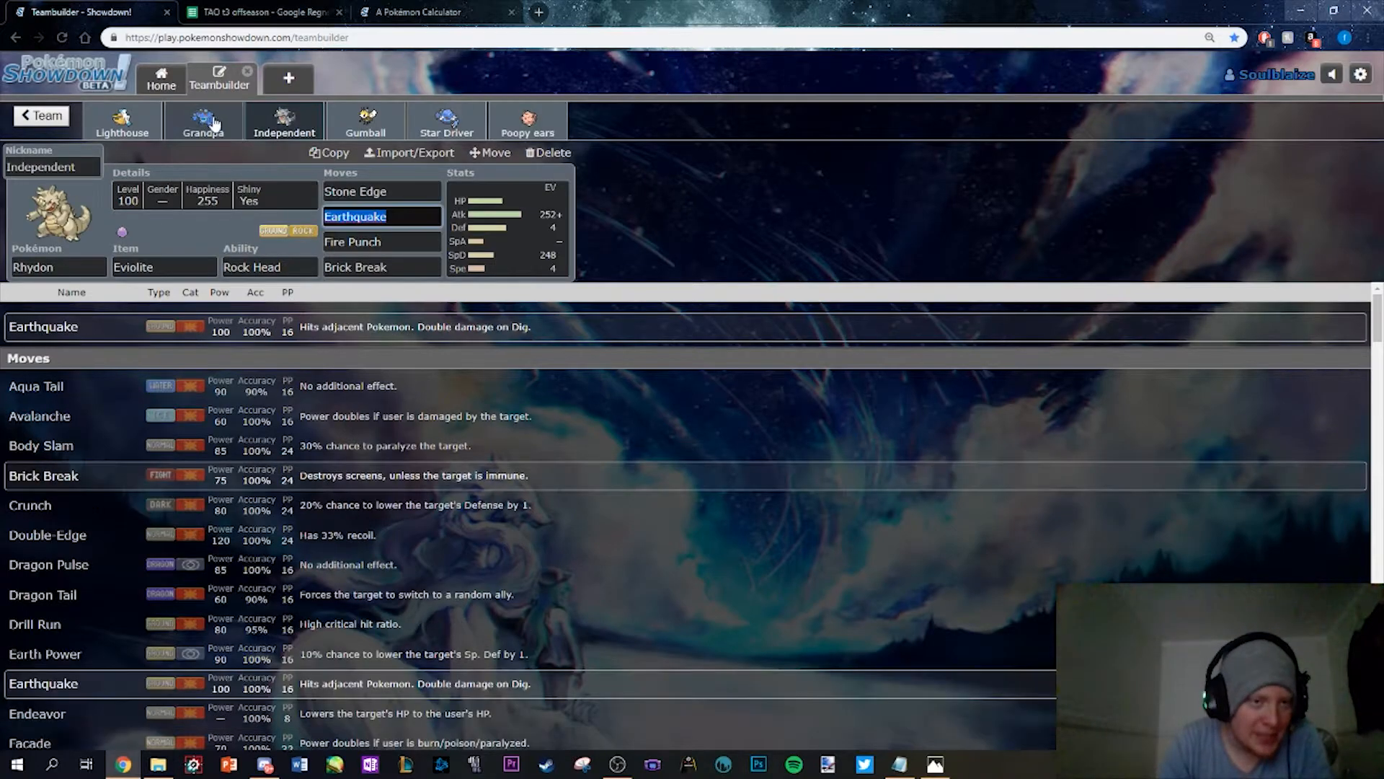
left_click(528, 121)
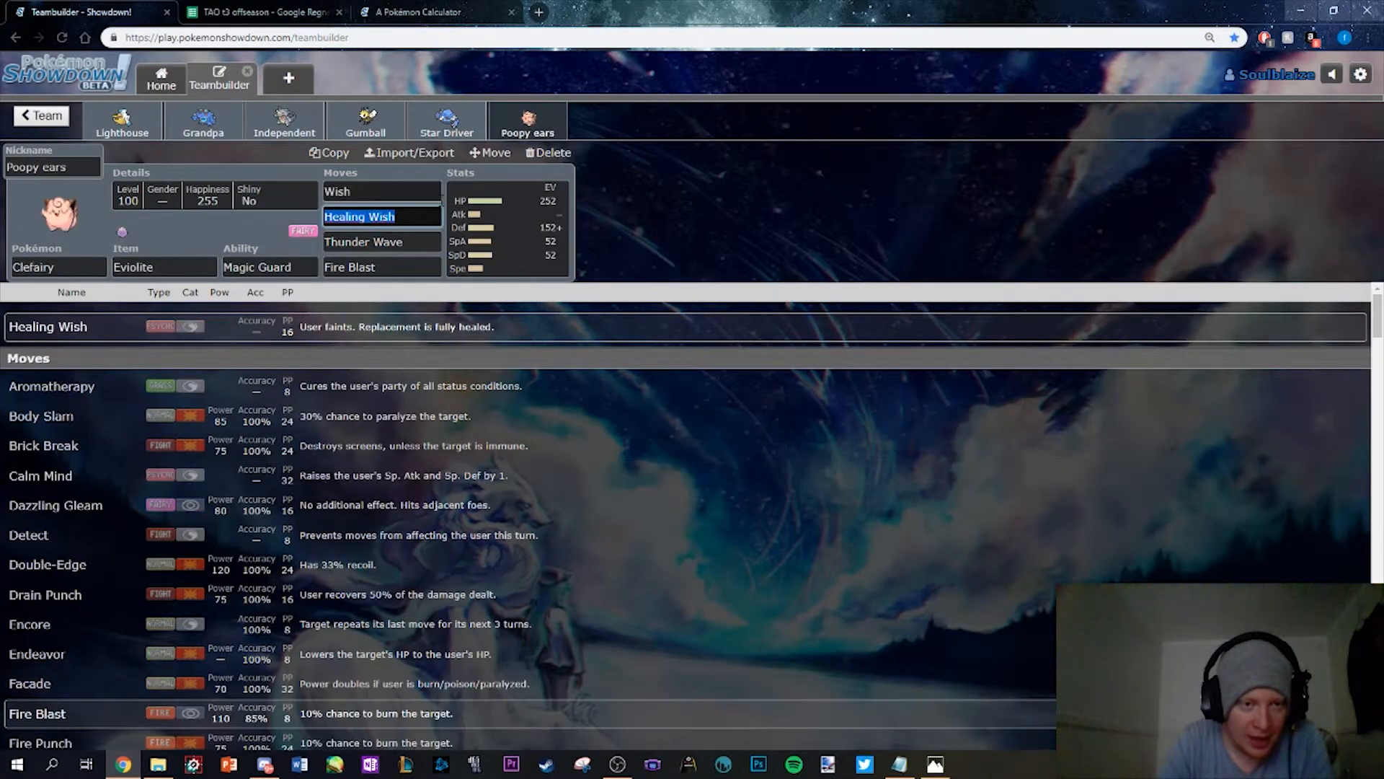
Pass through Rhydon and Ribombee to Metang and show Reflect halving allies' physical damage for five turns
left_click(284, 121)
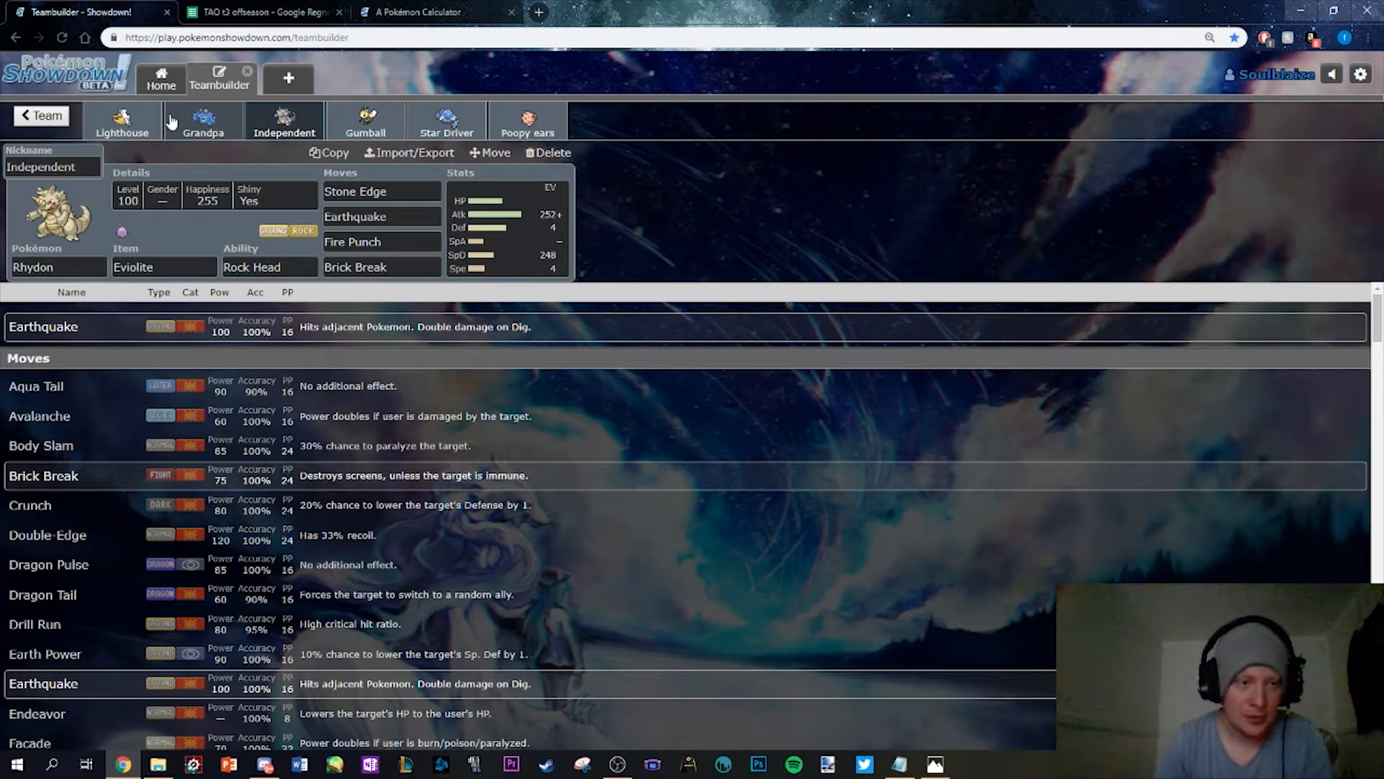
left_click(365, 121)
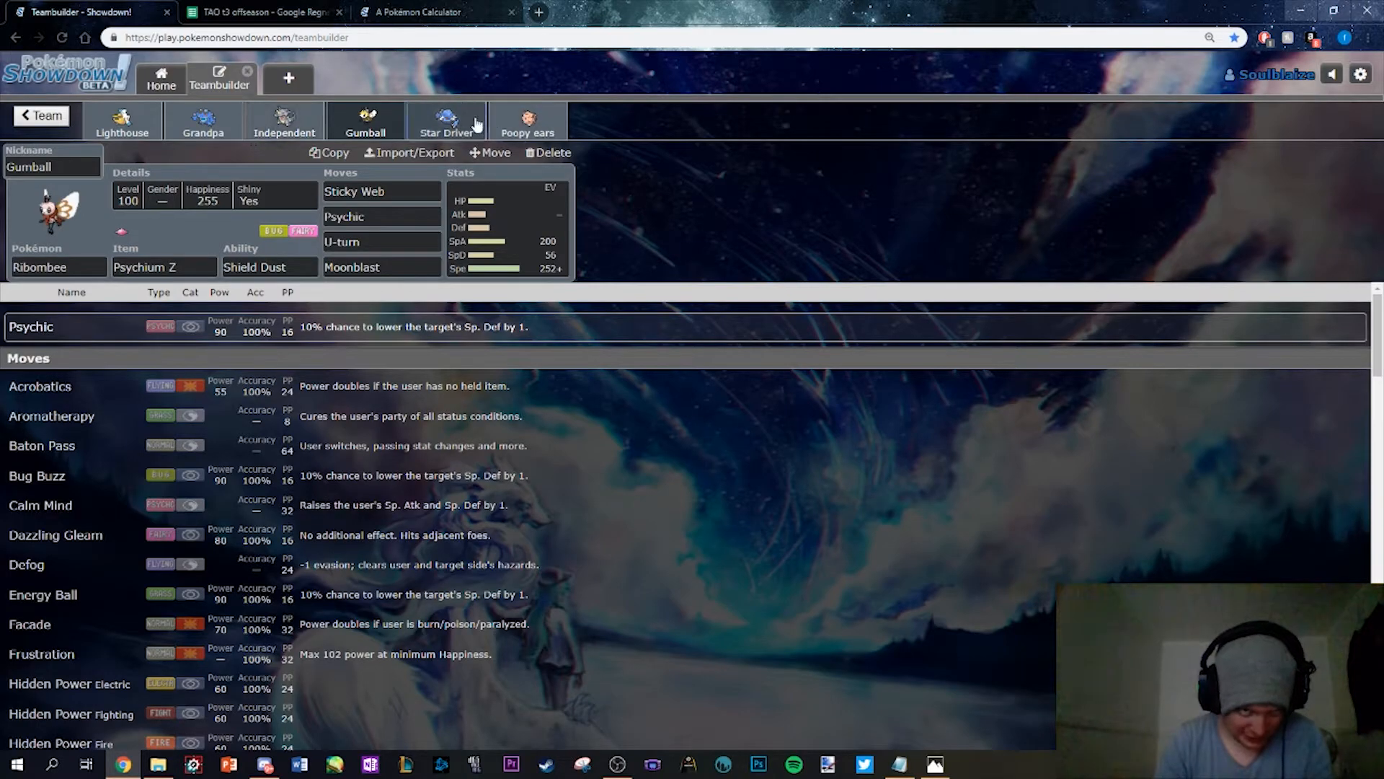
left_click(447, 121)
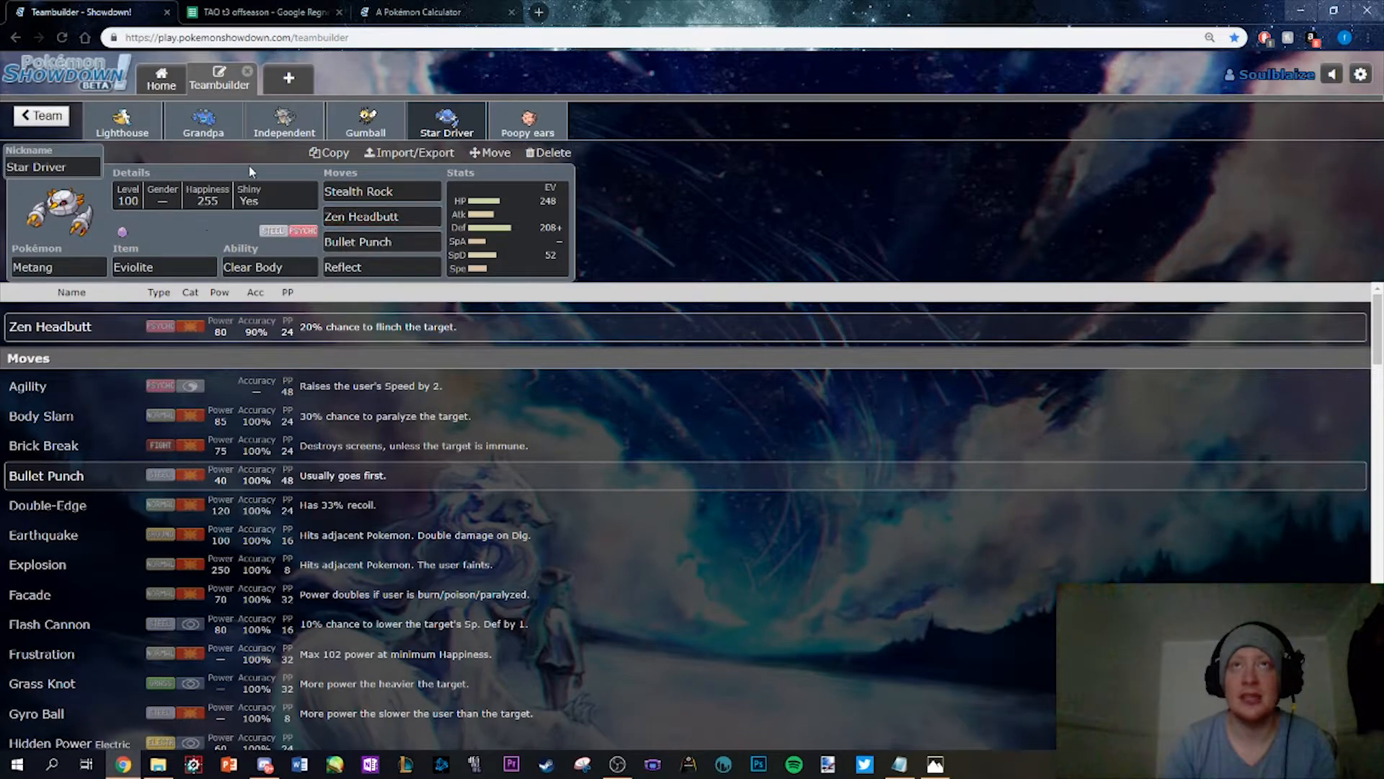
left_click(381, 266)
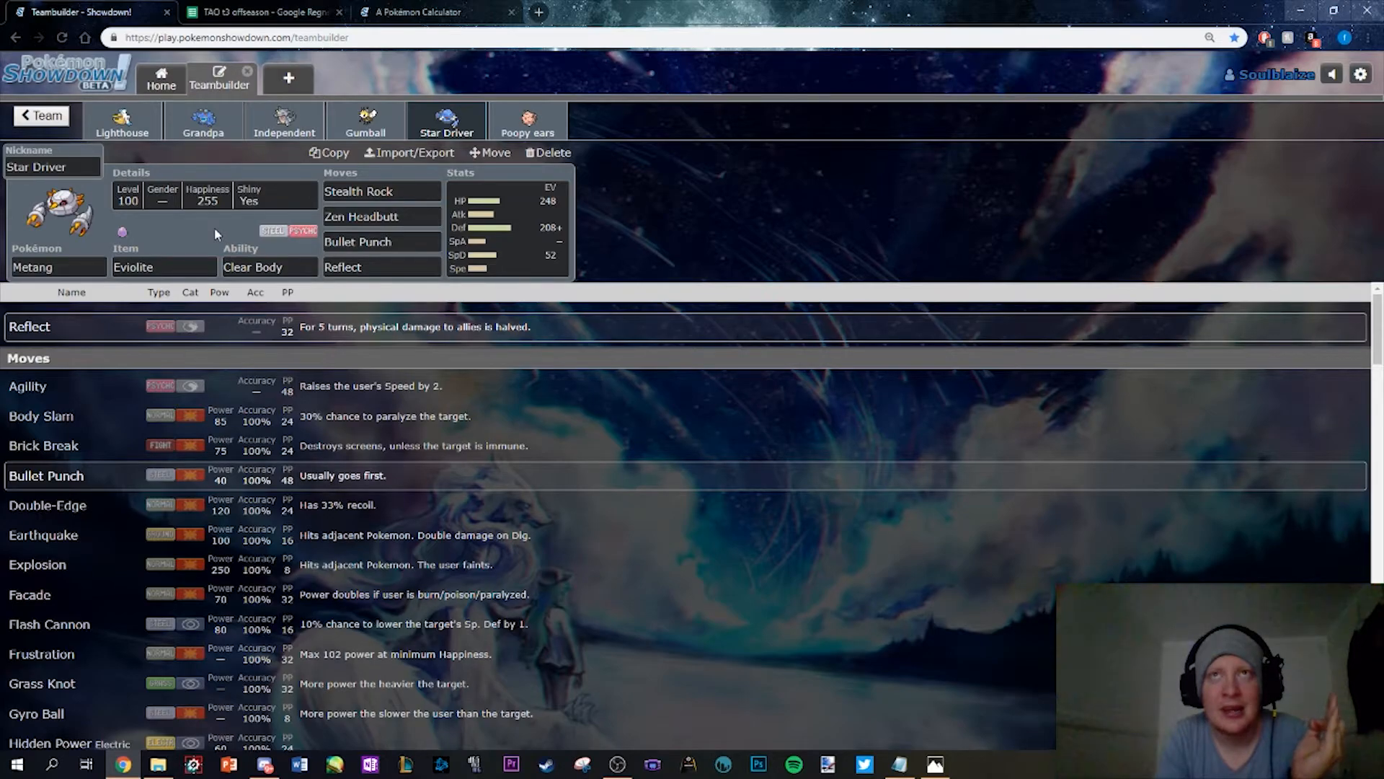
Compare Seismitoad's EVs and moves with Pelipper's 248 HP / 116+ Def / 144 Sp. Def Relaxed spread
left_click(204, 121)
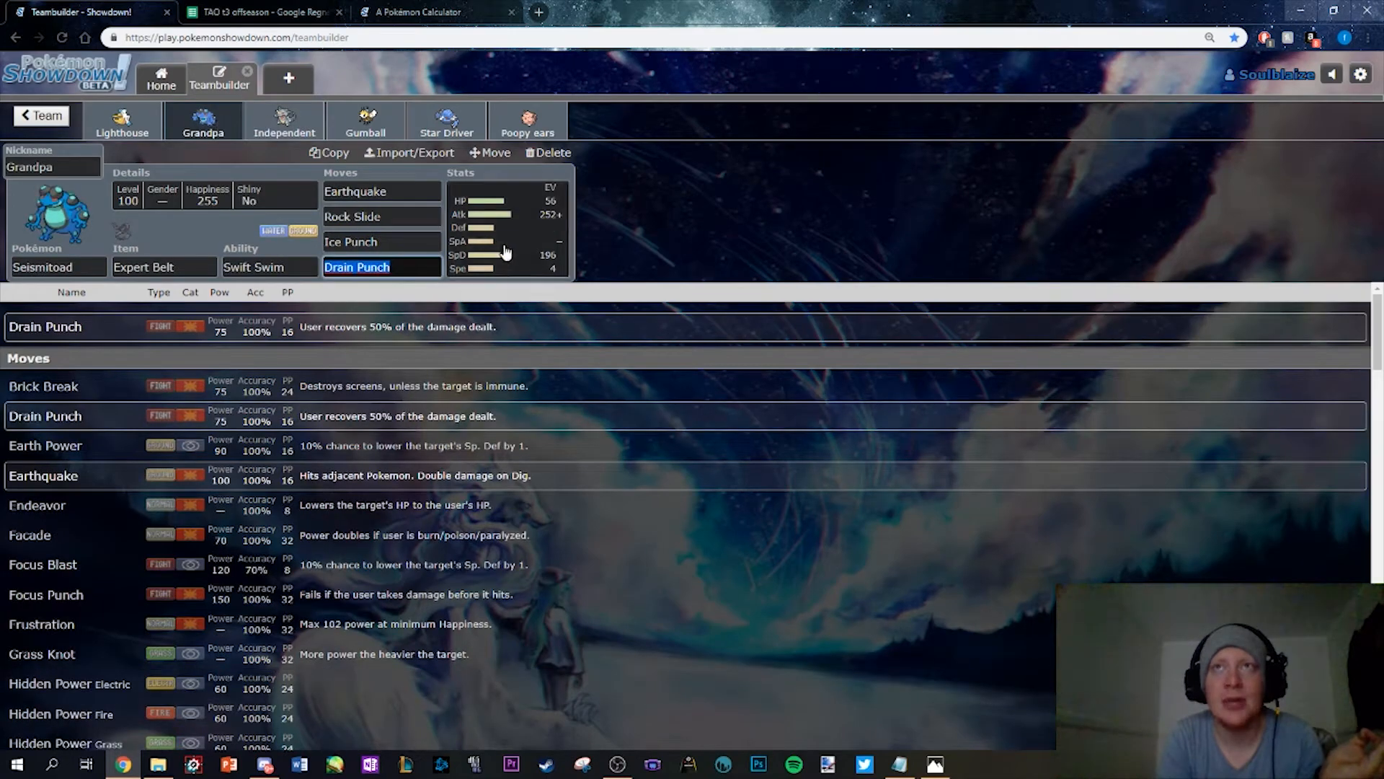
left_click(506, 225)
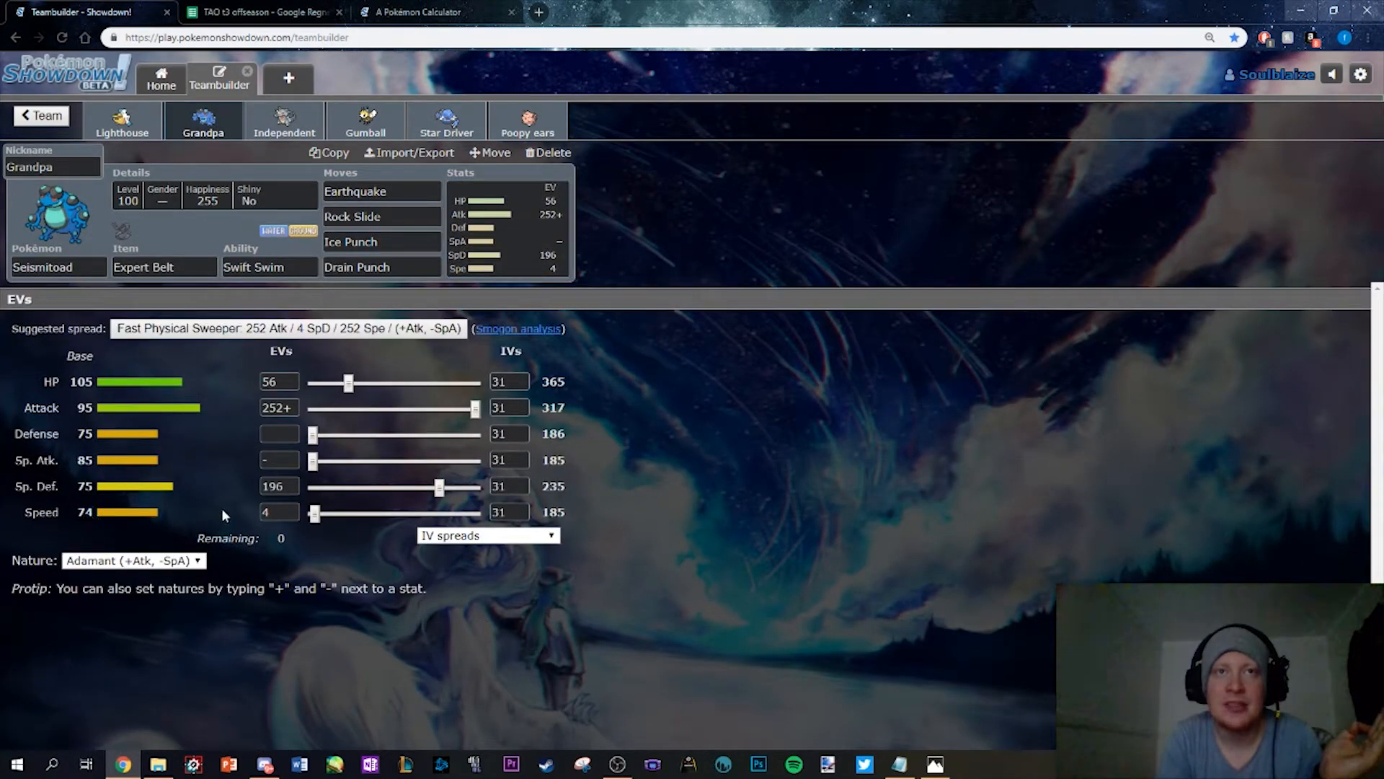
left_click(121, 121)
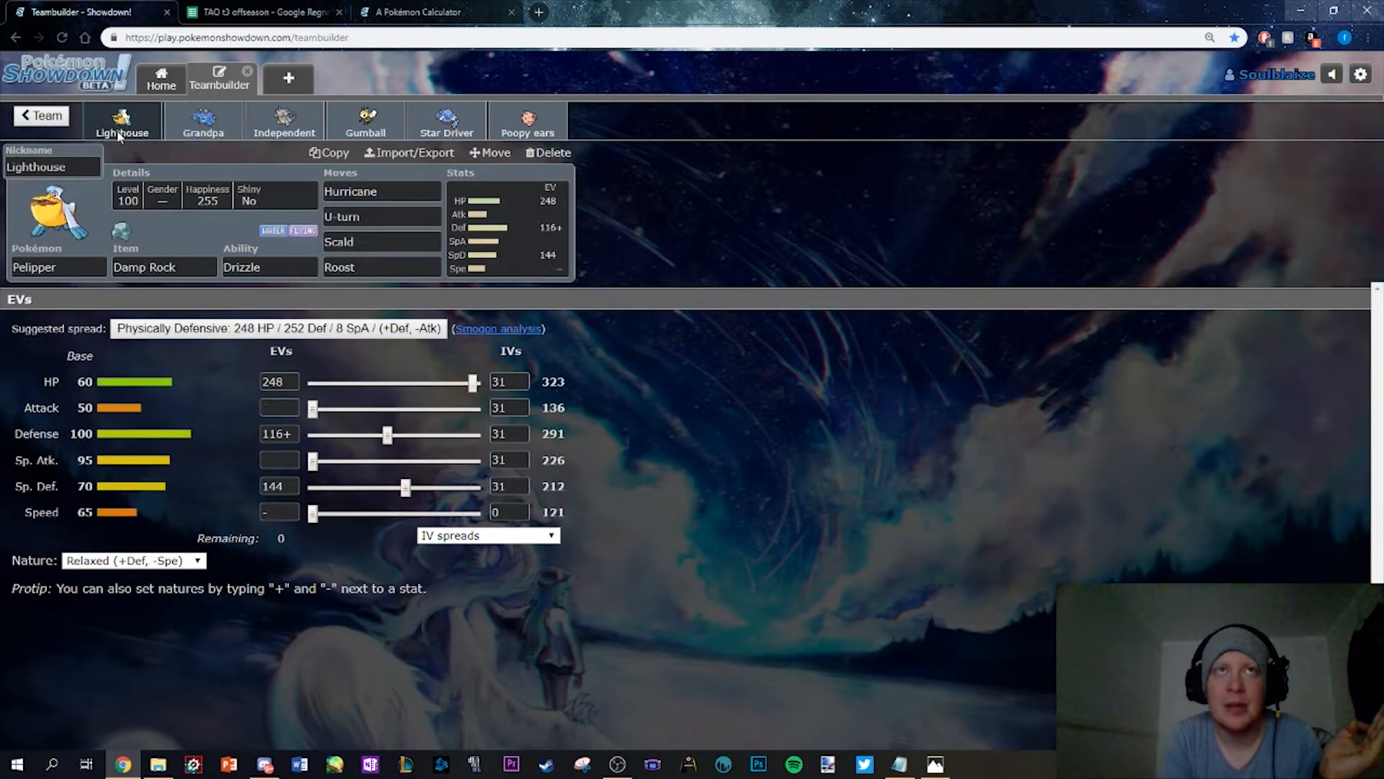
mouse_move(203, 121)
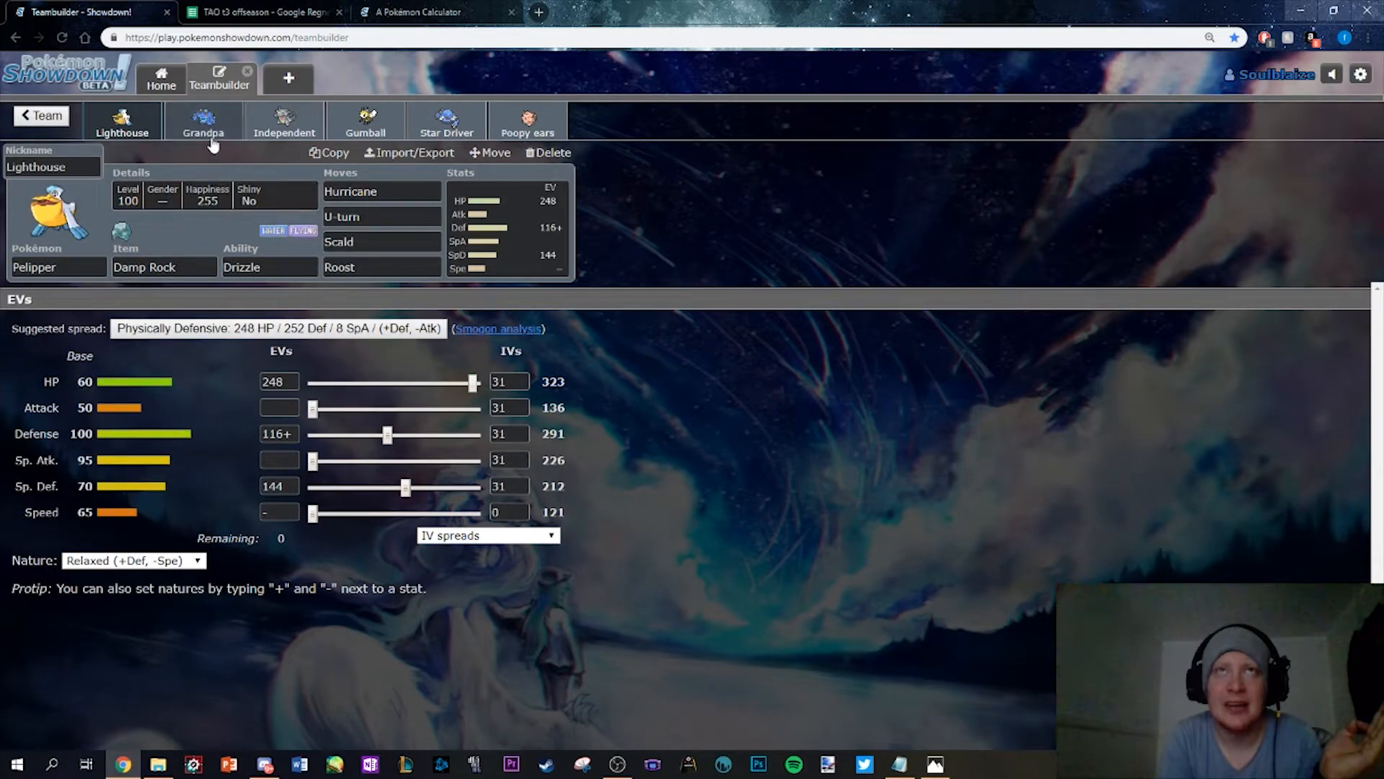
left_click(204, 121)
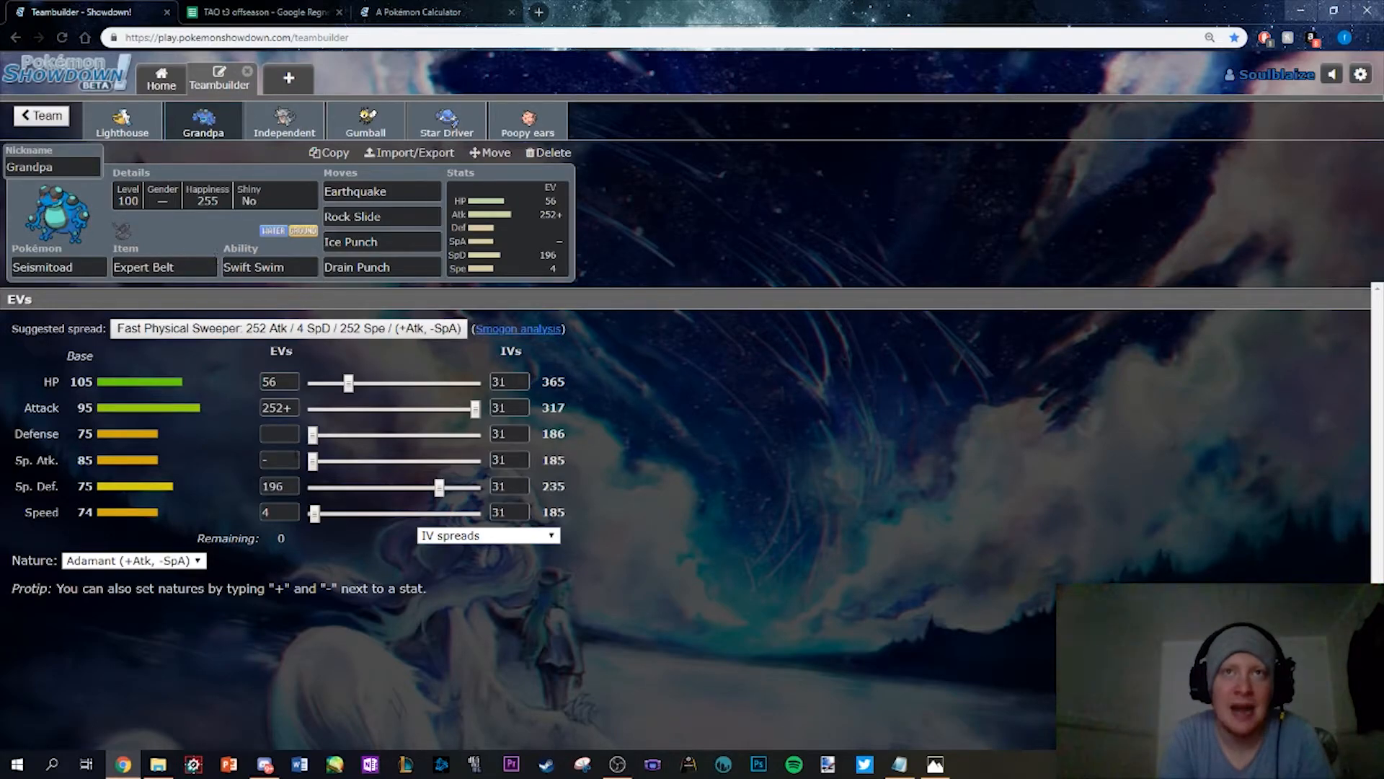
mouse_move(227, 431)
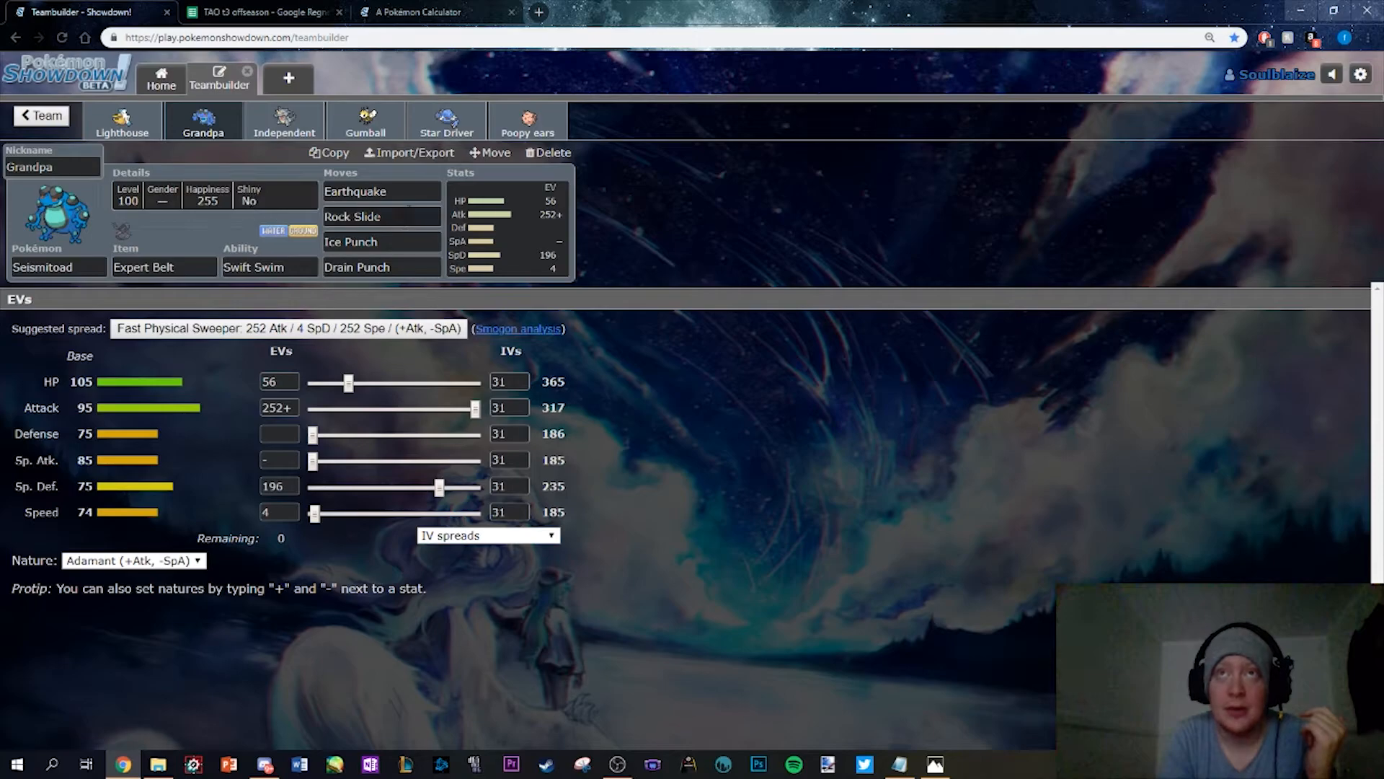
left_click(380, 216)
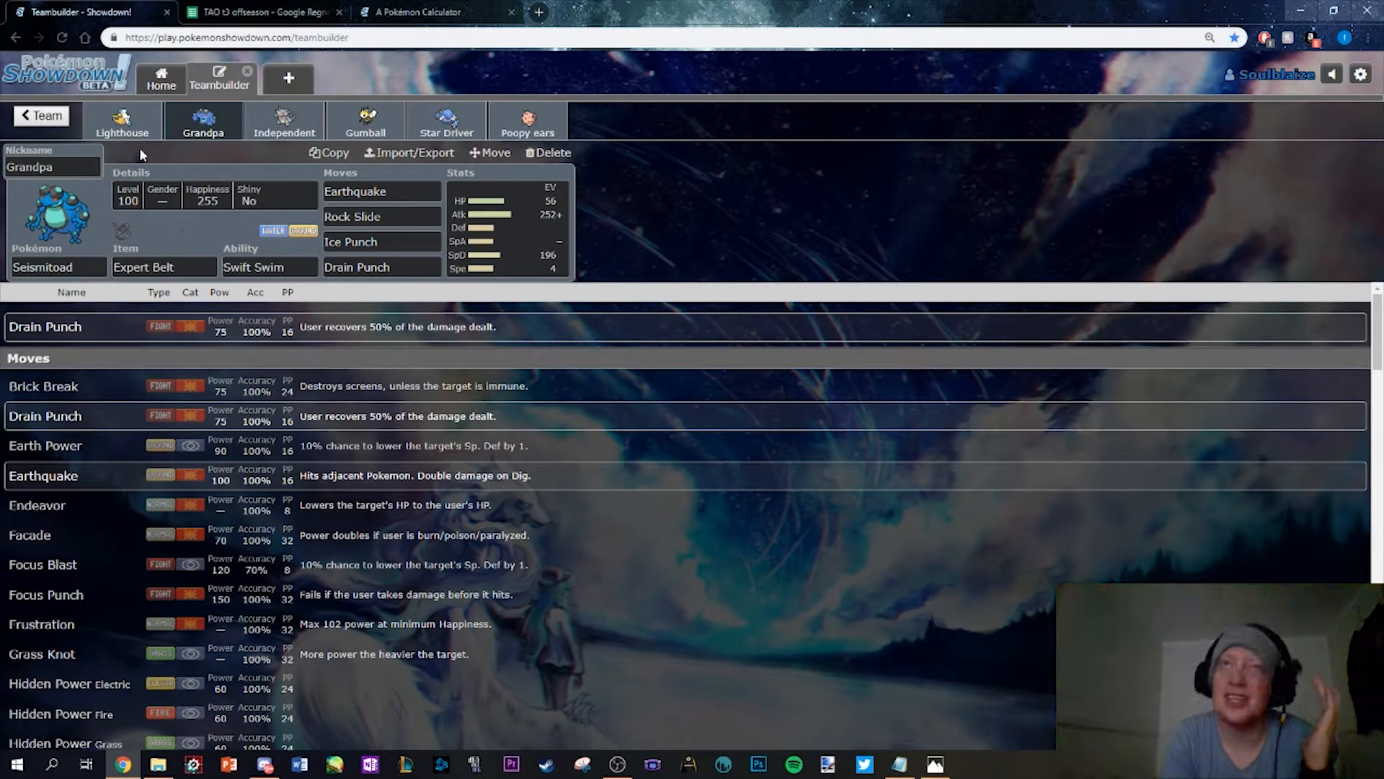
left_click(122, 121)
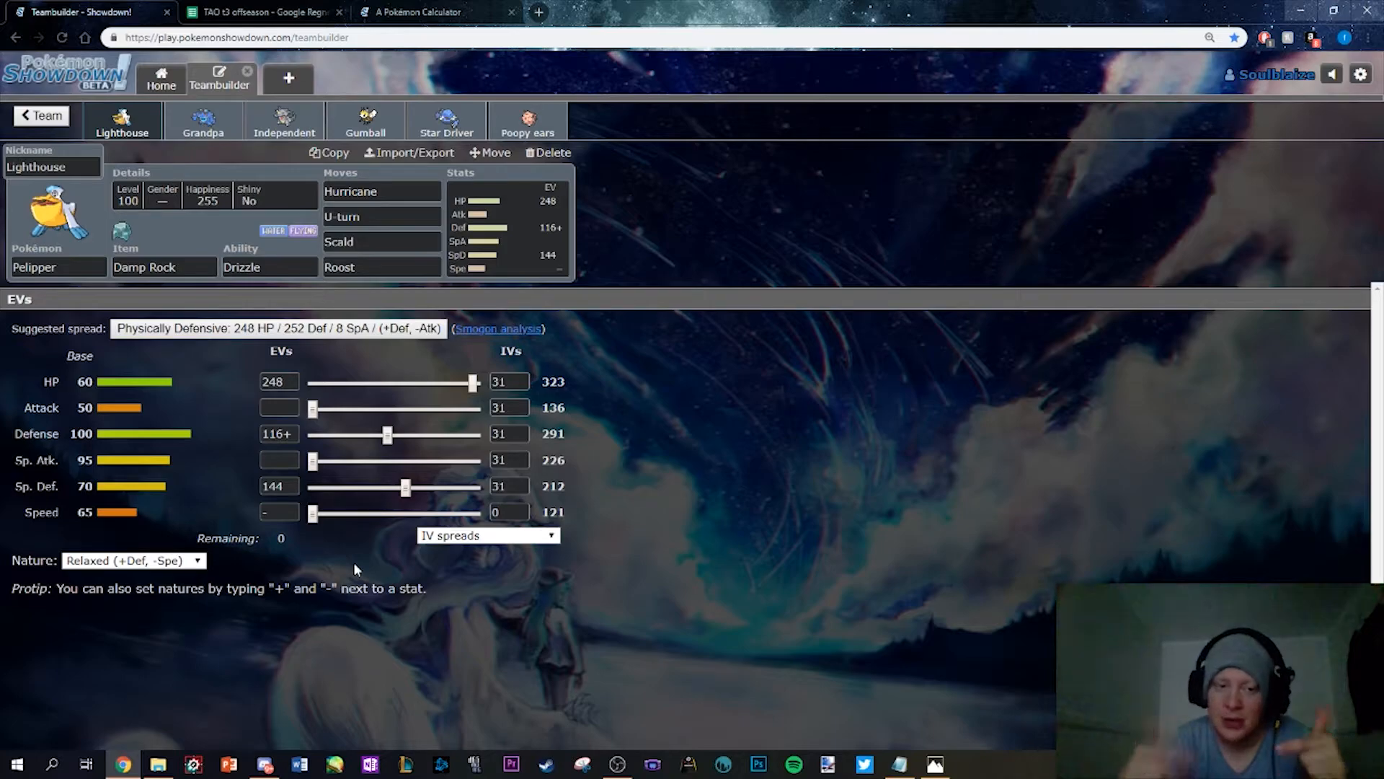
Check Pelipper's defensive EVs, then bring up Grandpa the Seismitoad's 56 HP / 252+ Atk / 196 SpD spread
left_click(509, 512)
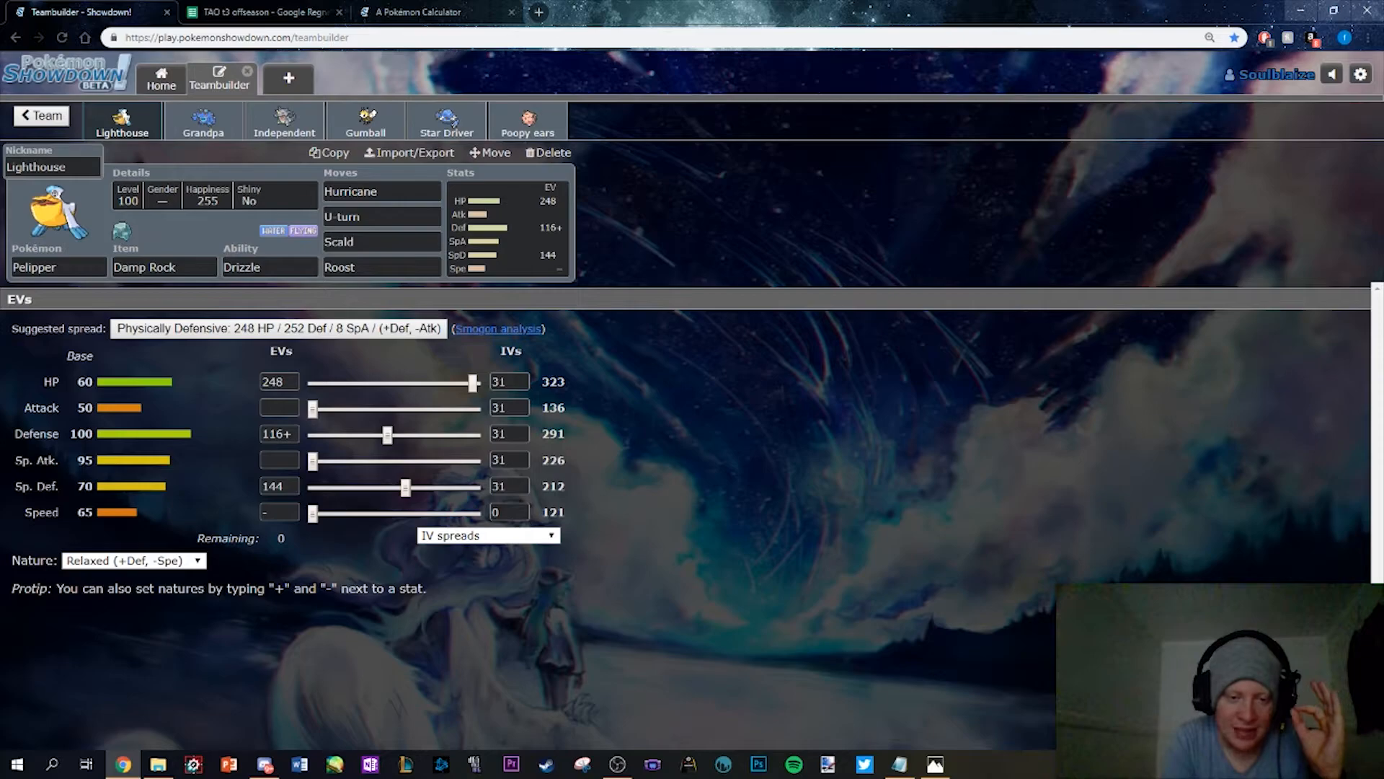
mouse_move(334, 545)
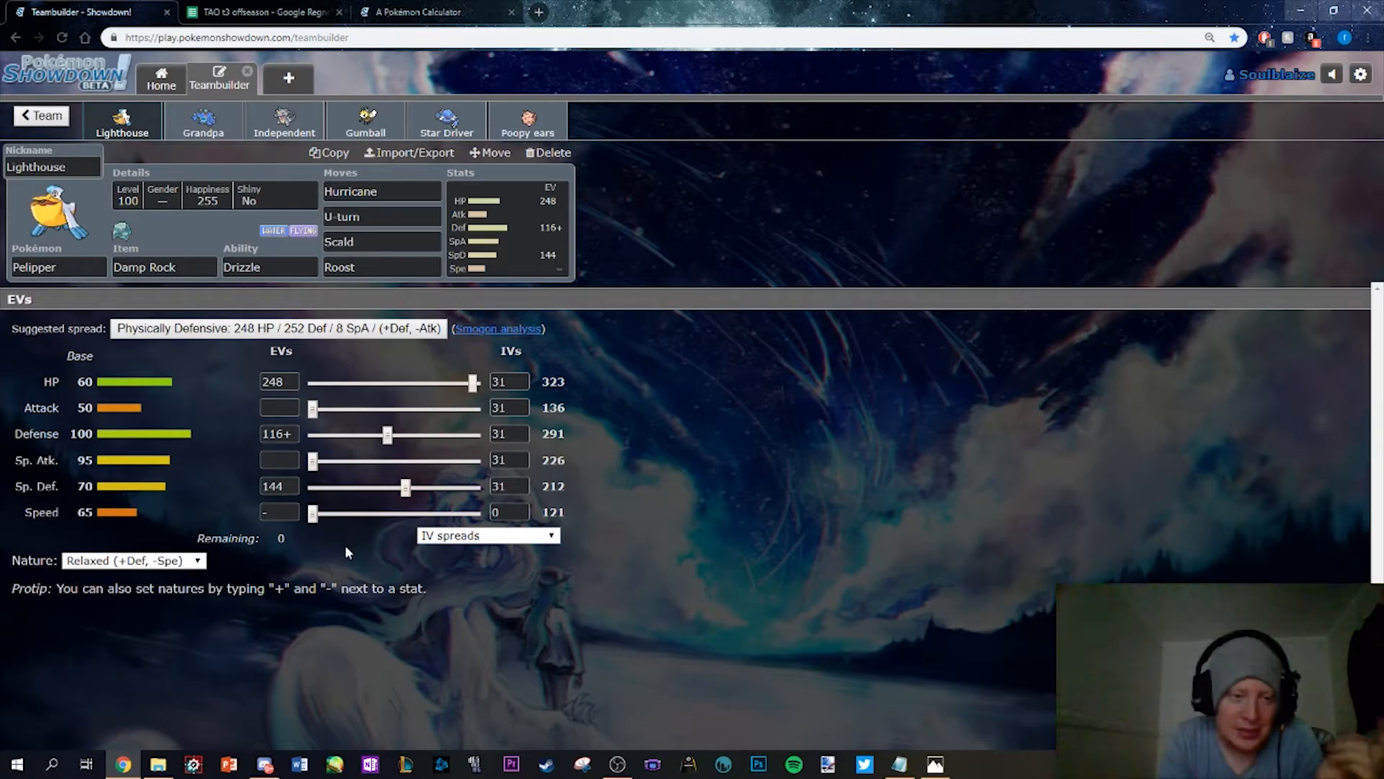
mouse_move(235, 368)
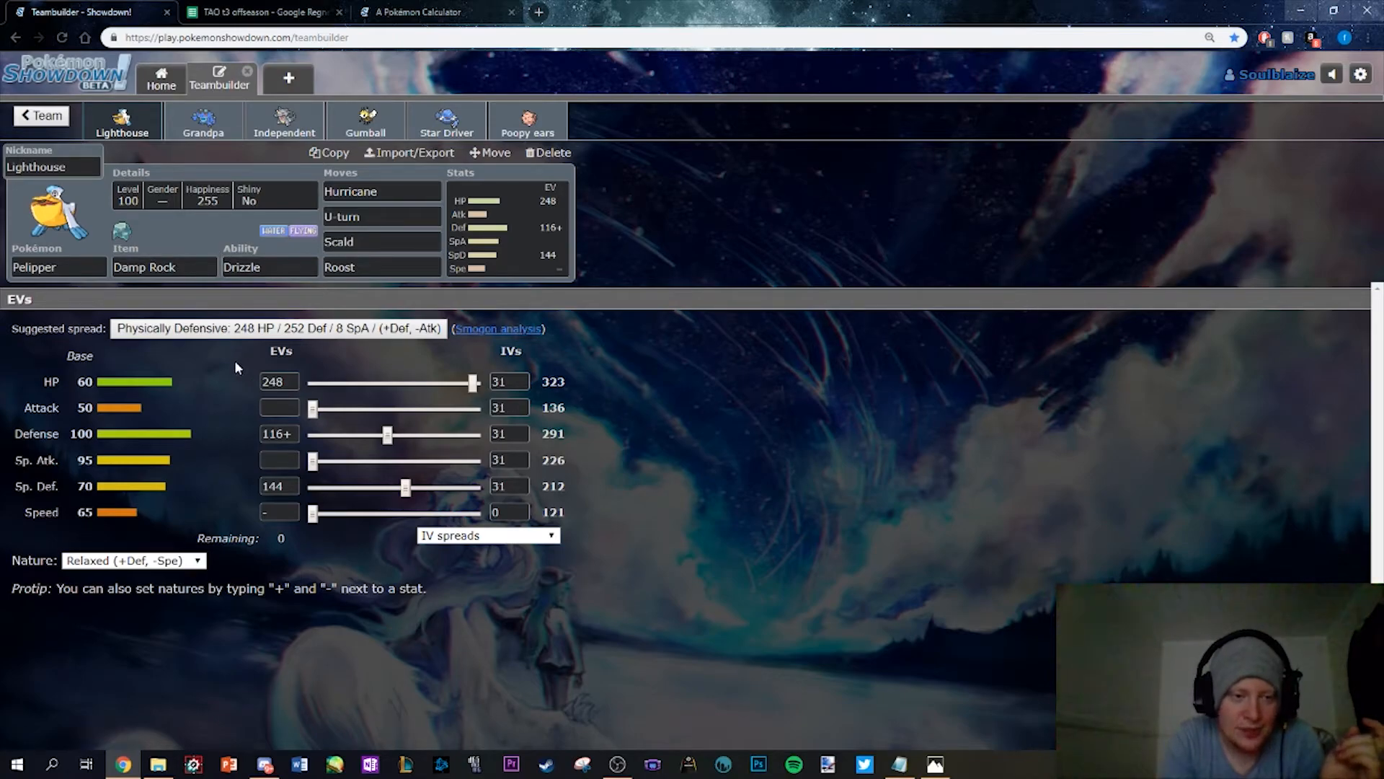
mouse_move(761, 381)
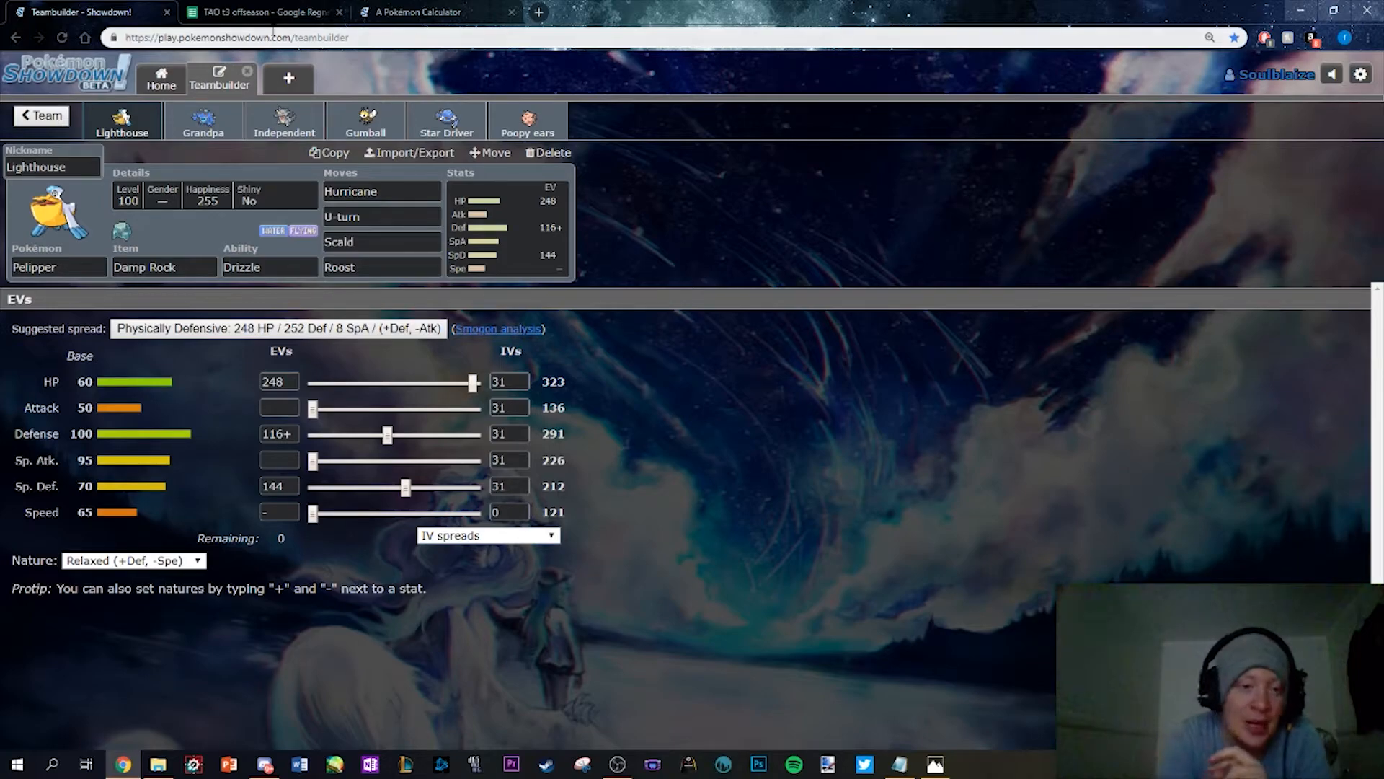
left_click(204, 121)
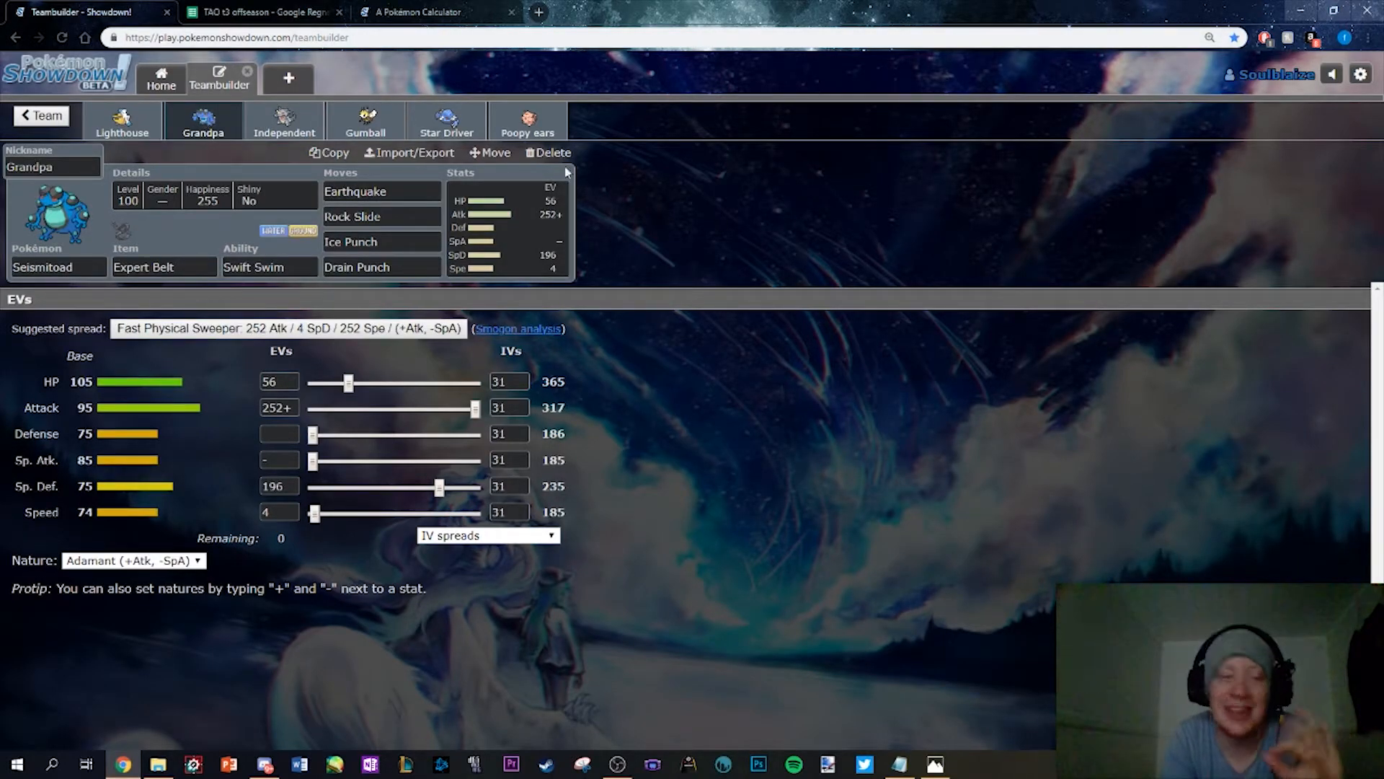
Review Independent the Rhydon's EVs and moves, then Gumball the Ribombee and Star Driver the Metang
left_click(284, 121)
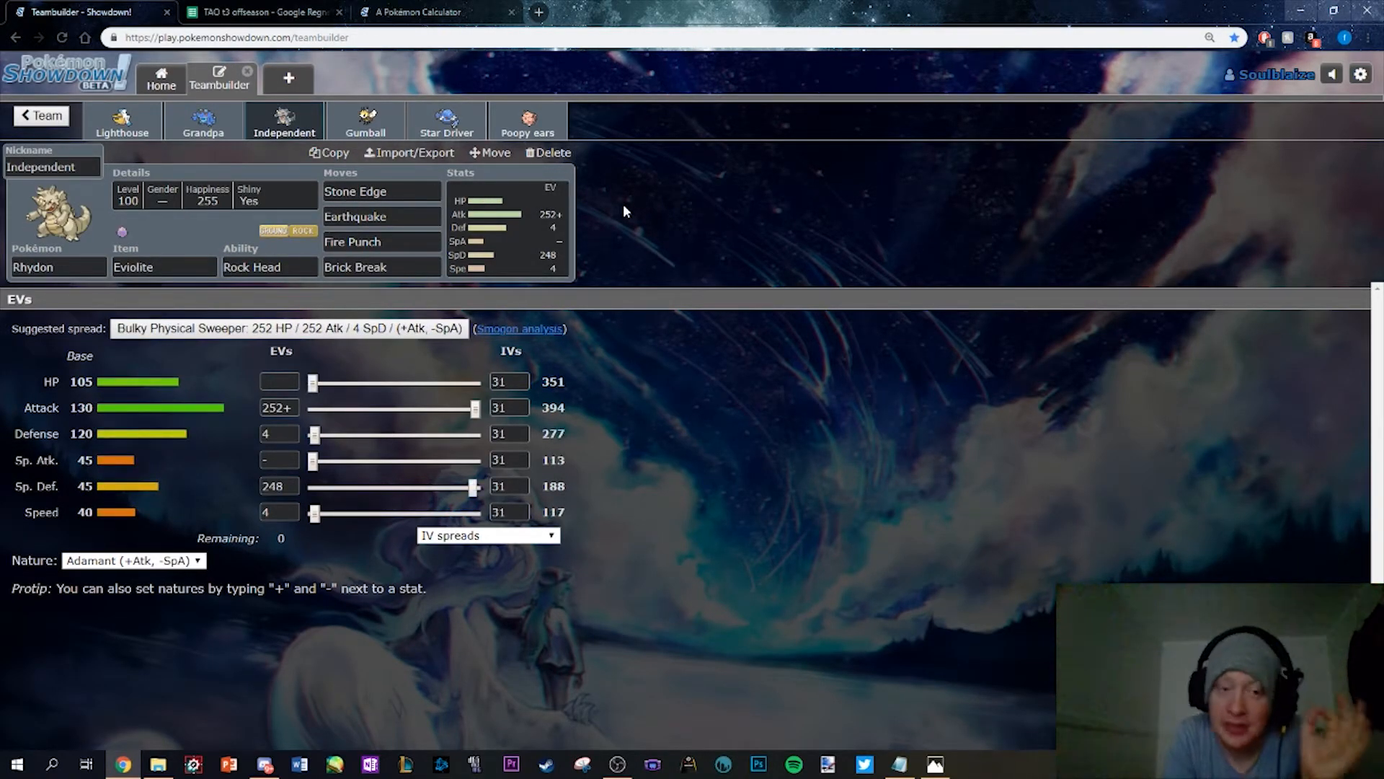
mouse_move(799, 282)
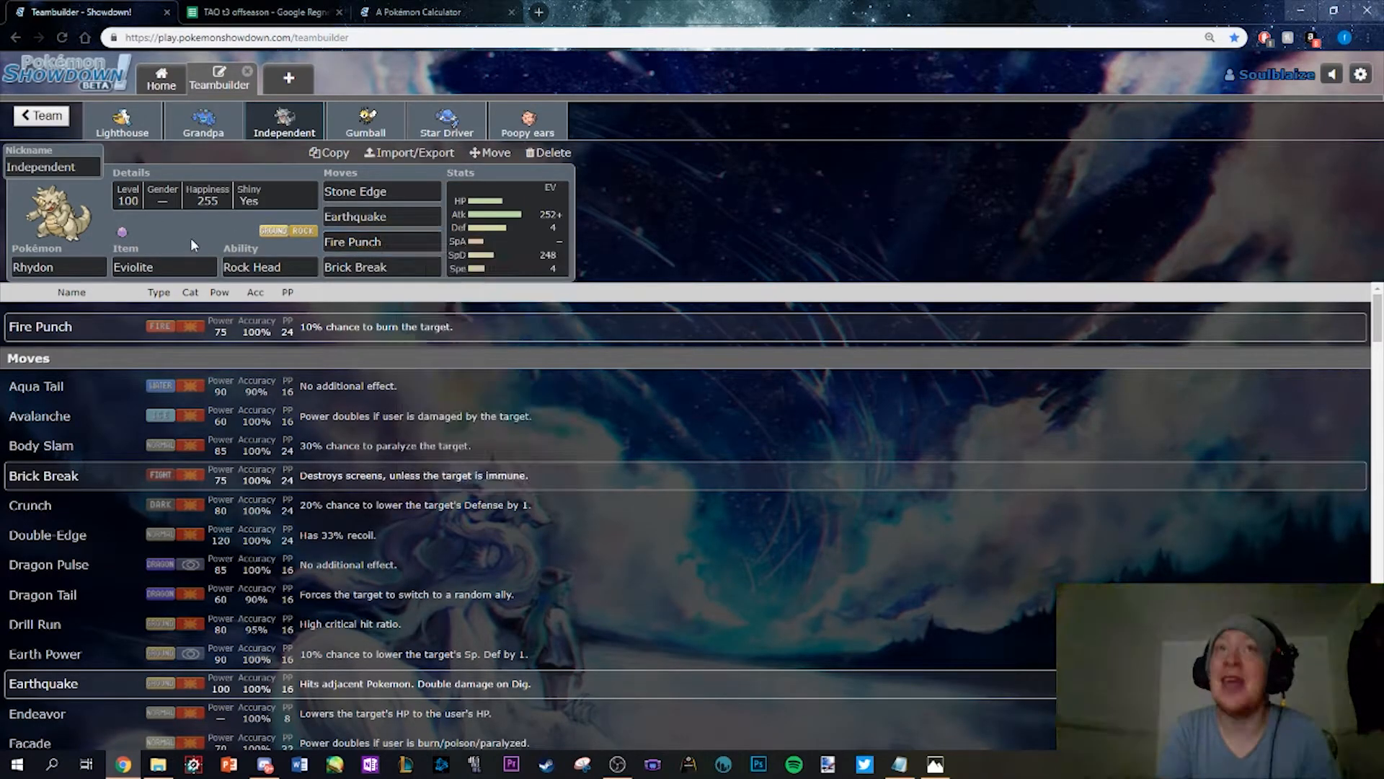
left_click(381, 241)
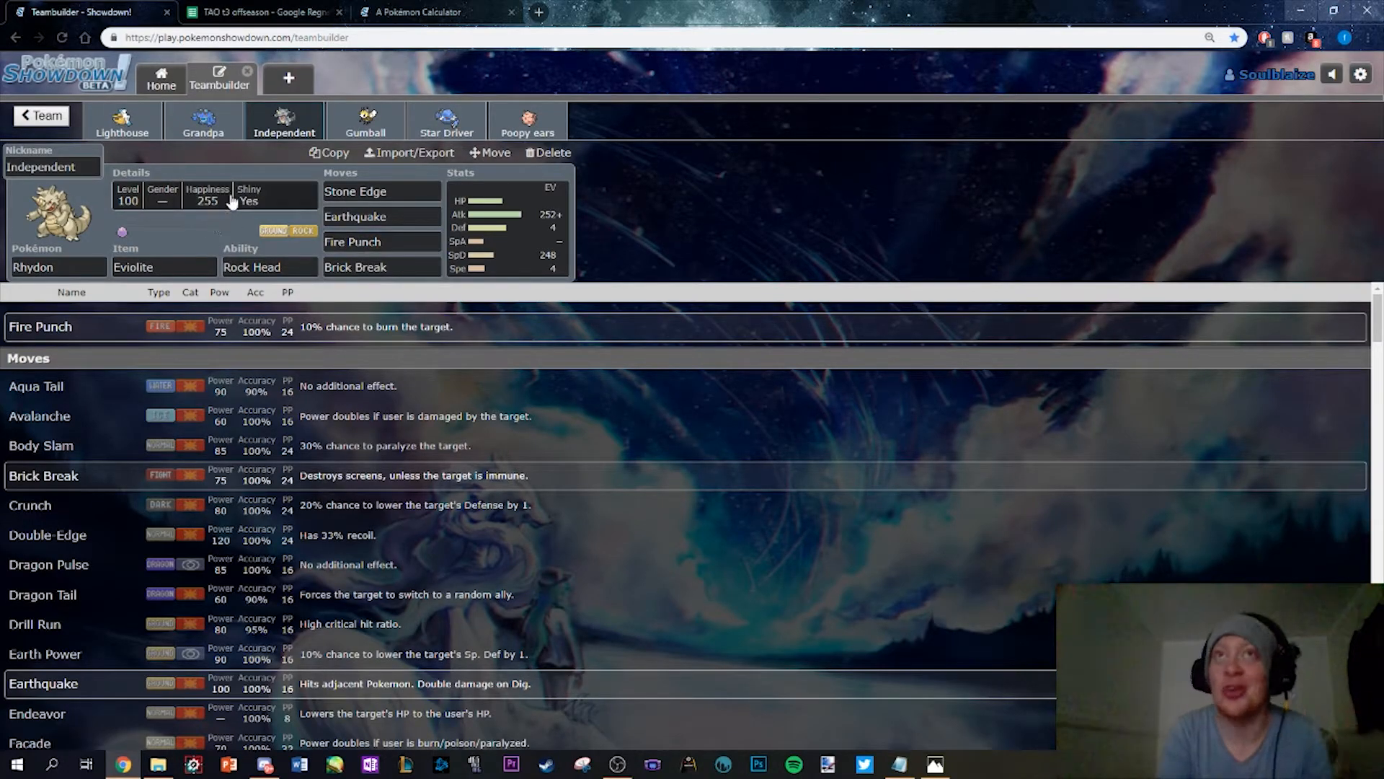
left_click(365, 121)
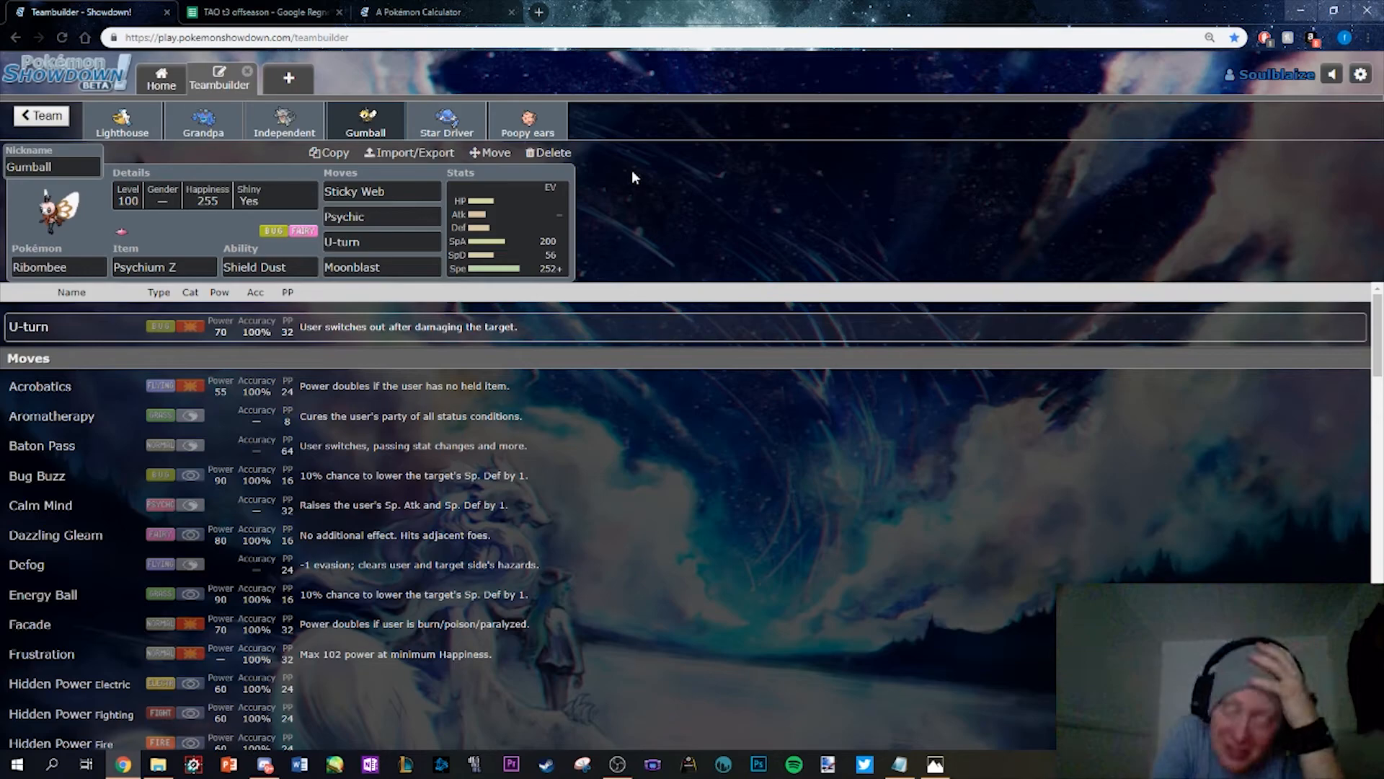
left_click(445, 121)
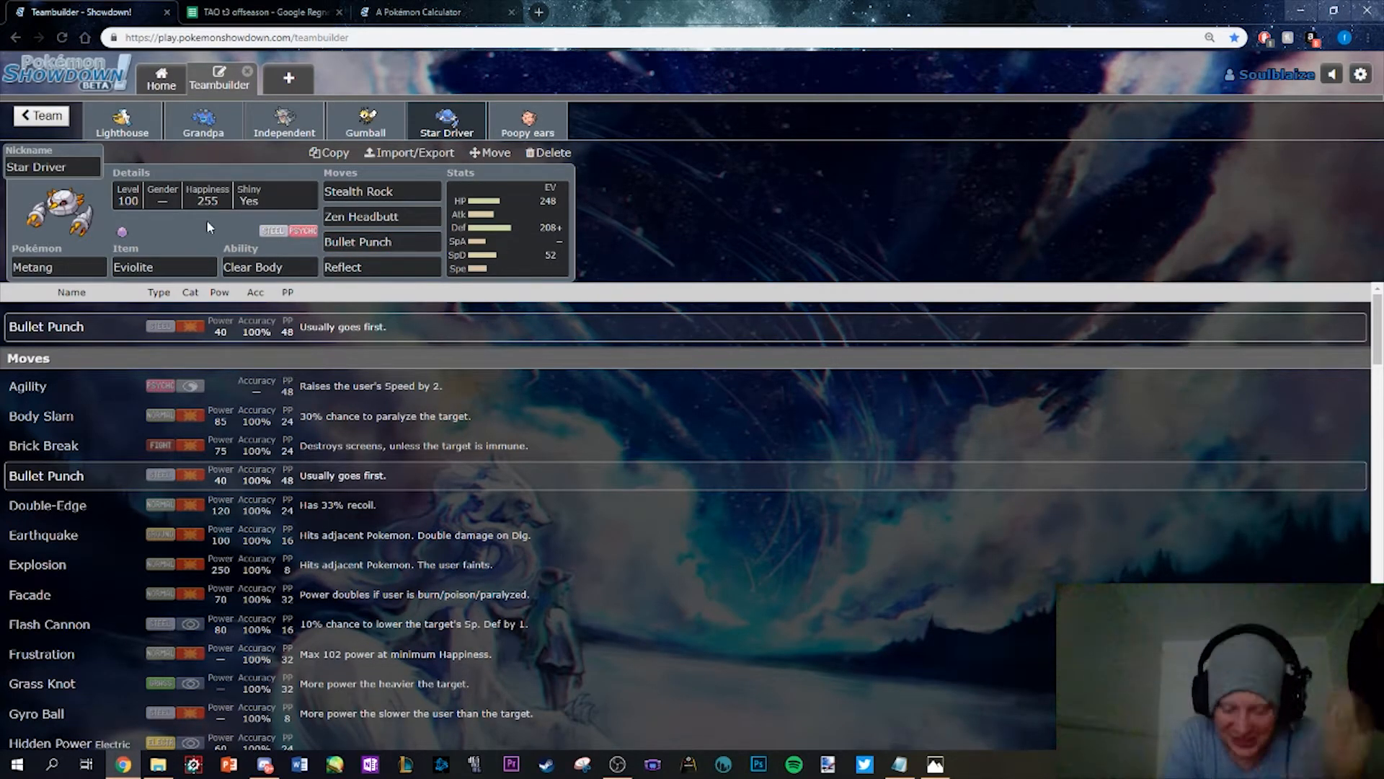
mouse_move(258, 175)
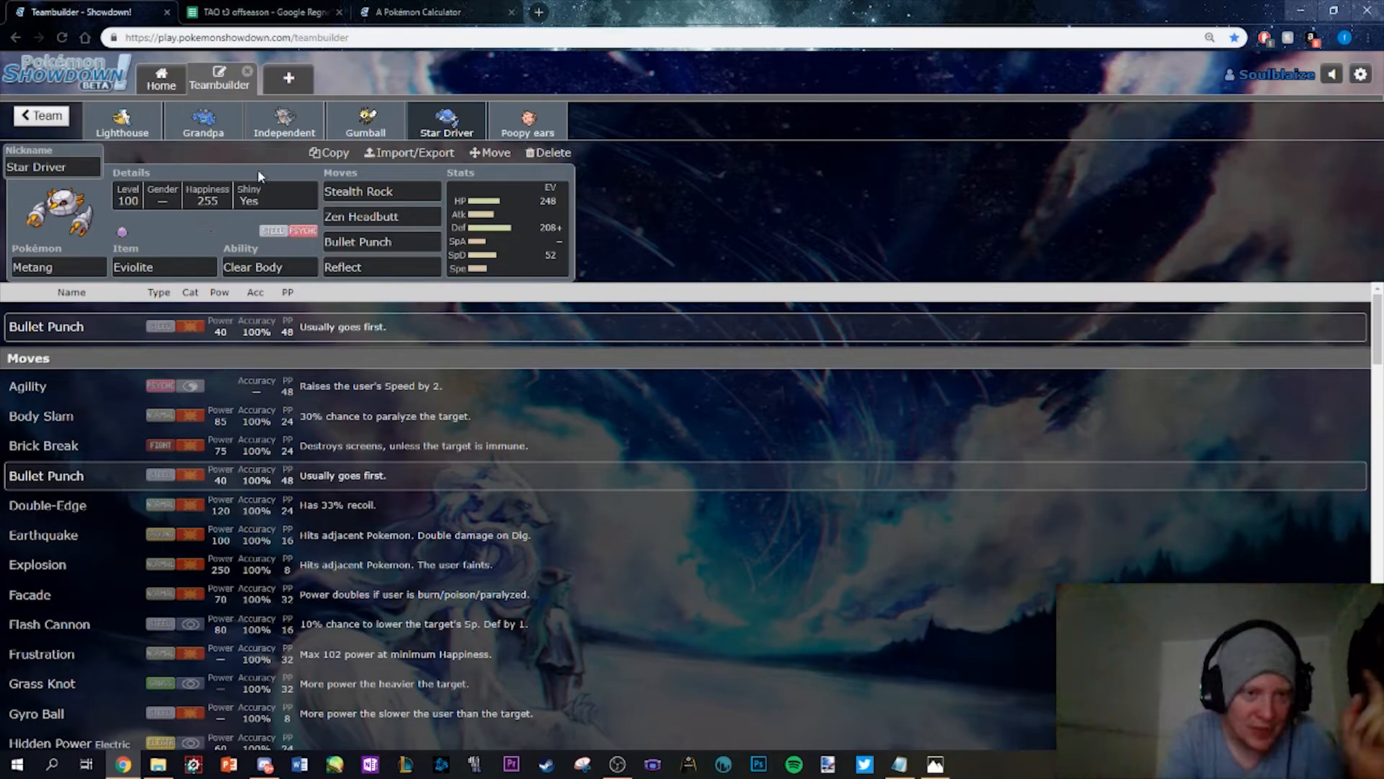
Pass back through the Seismitoad, Rhydon and Ribombee sets, checking a move slot on the way
left_click(204, 121)
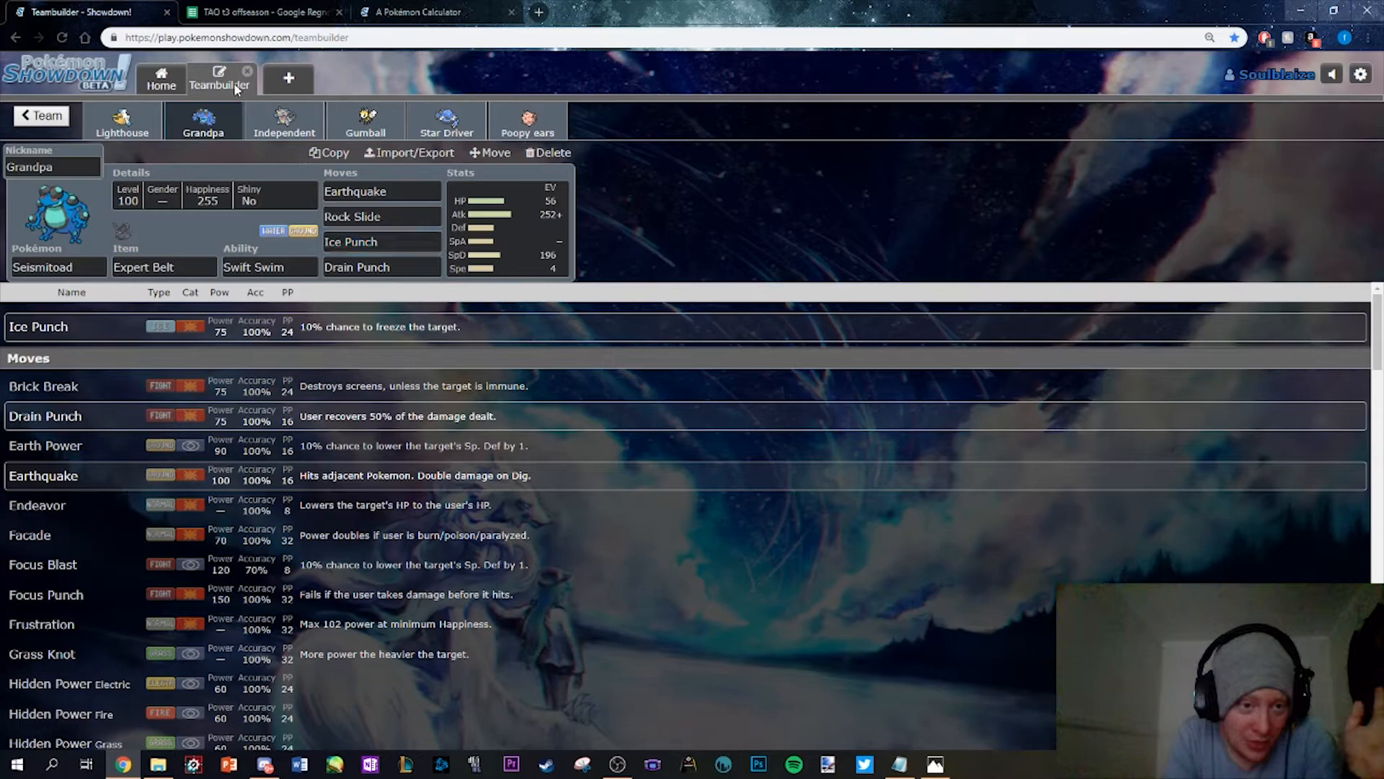
left_click(380, 242)
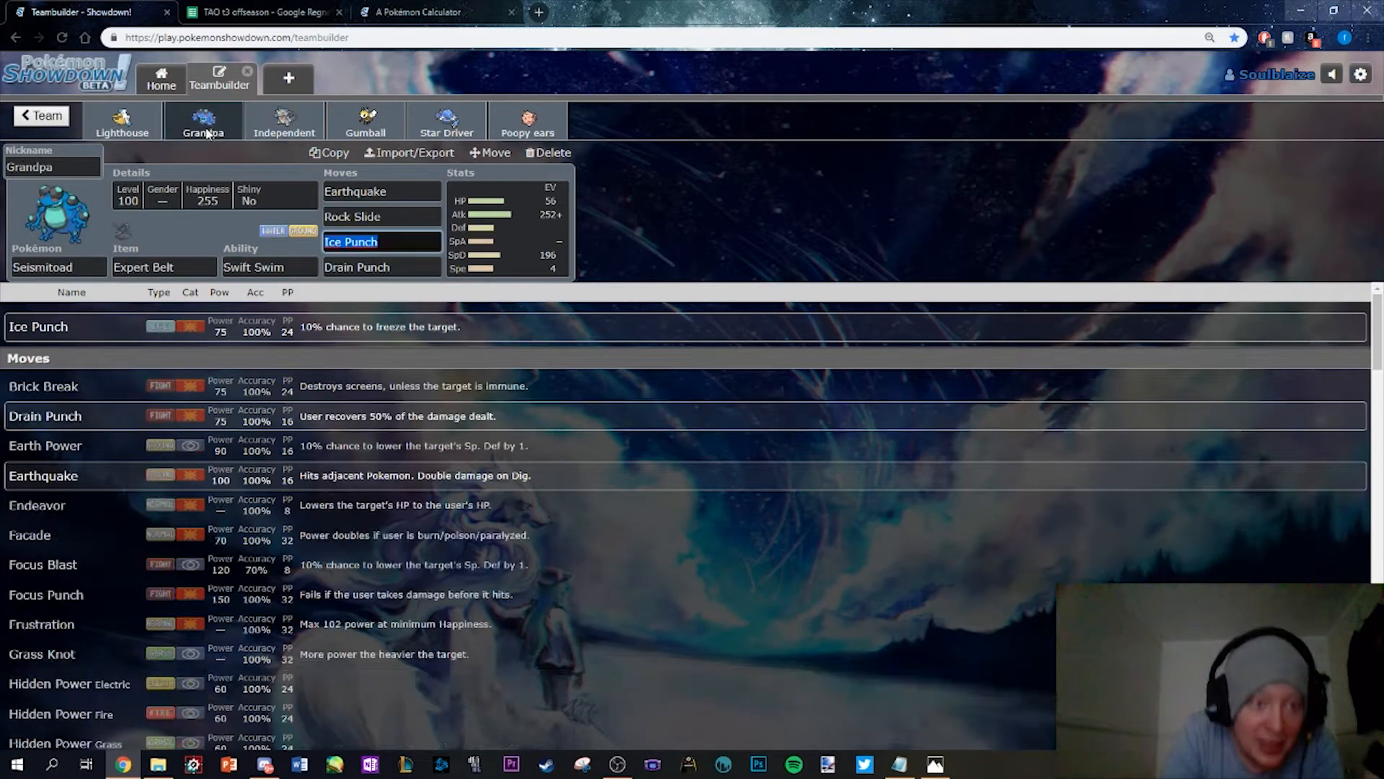
left_click(284, 121)
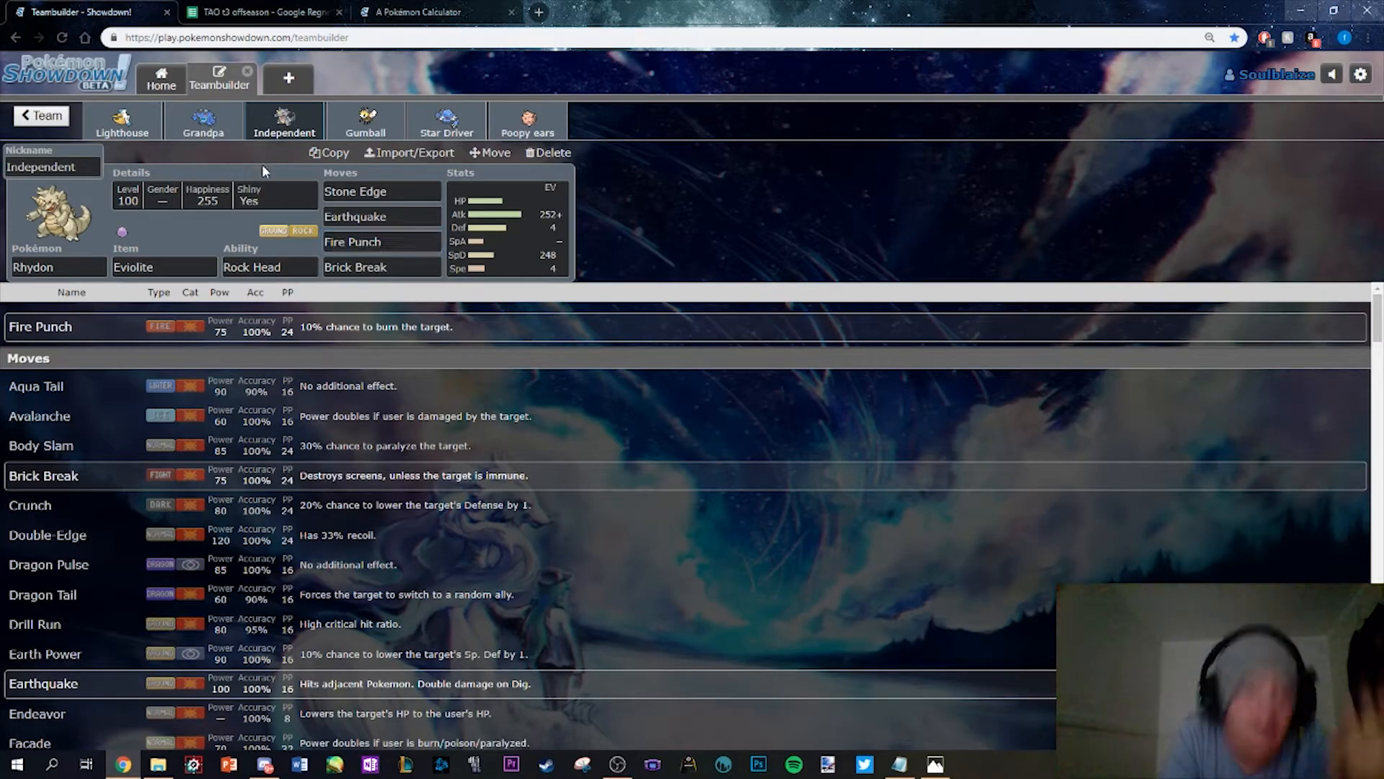
left_click(365, 122)
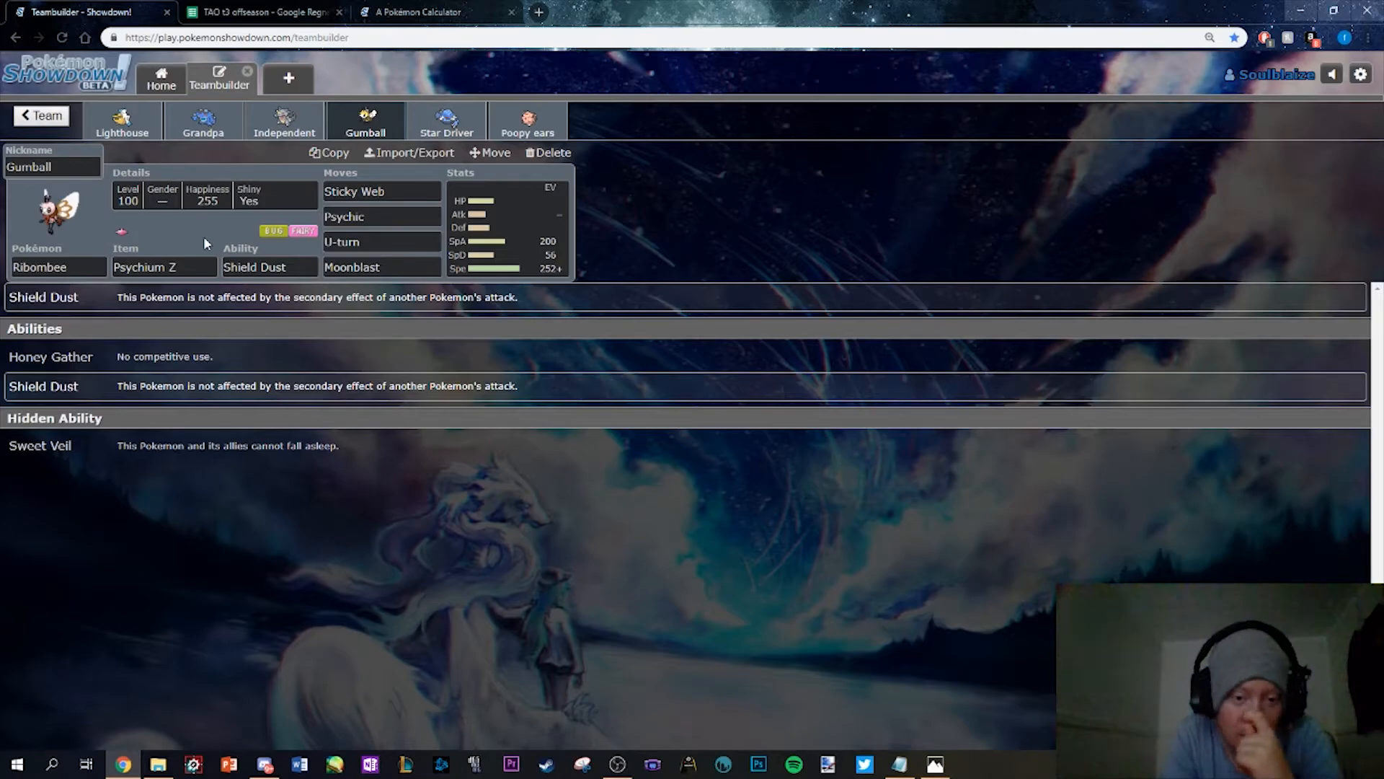
Review Ribombee's EV spread and move options, then return to the folder's team list
left_click(508, 228)
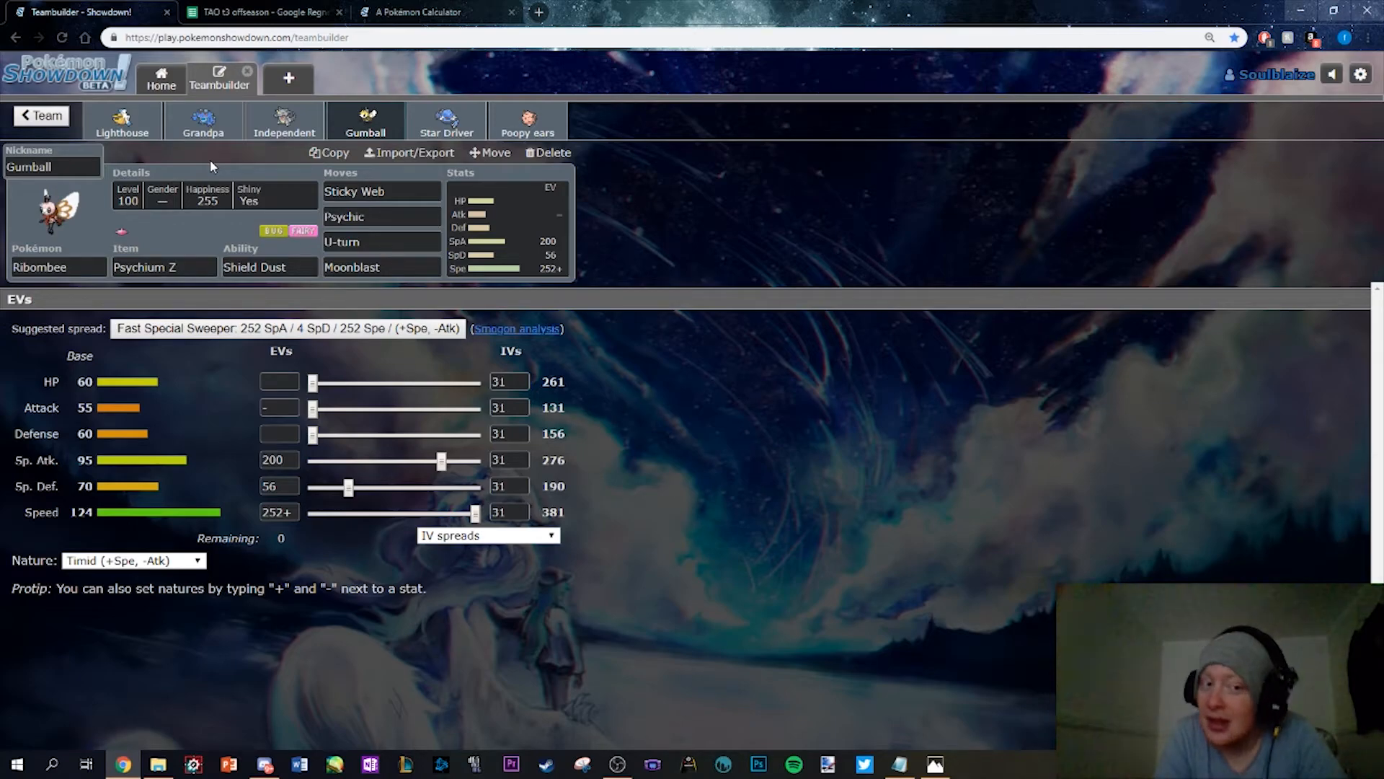
left_click(380, 191)
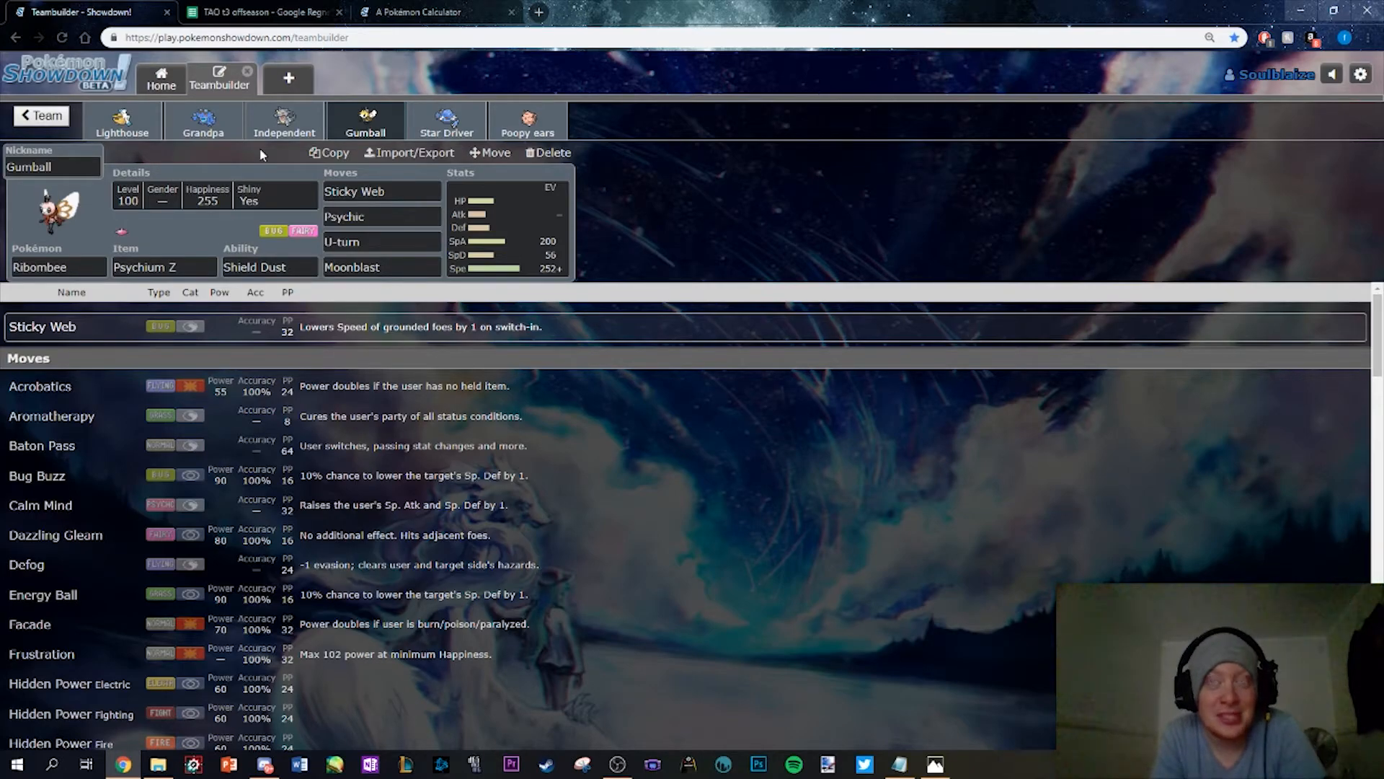
left_click(506, 228)
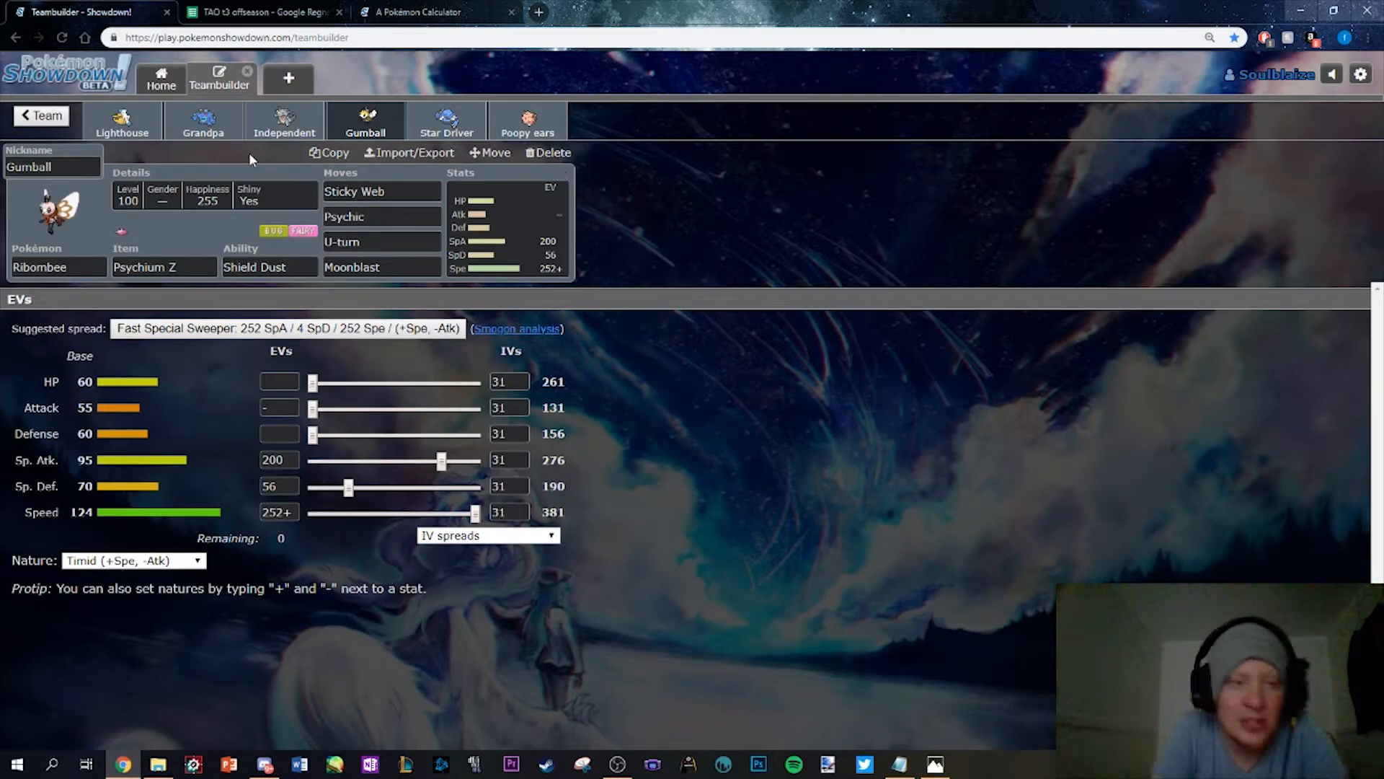
left_click(40, 115)
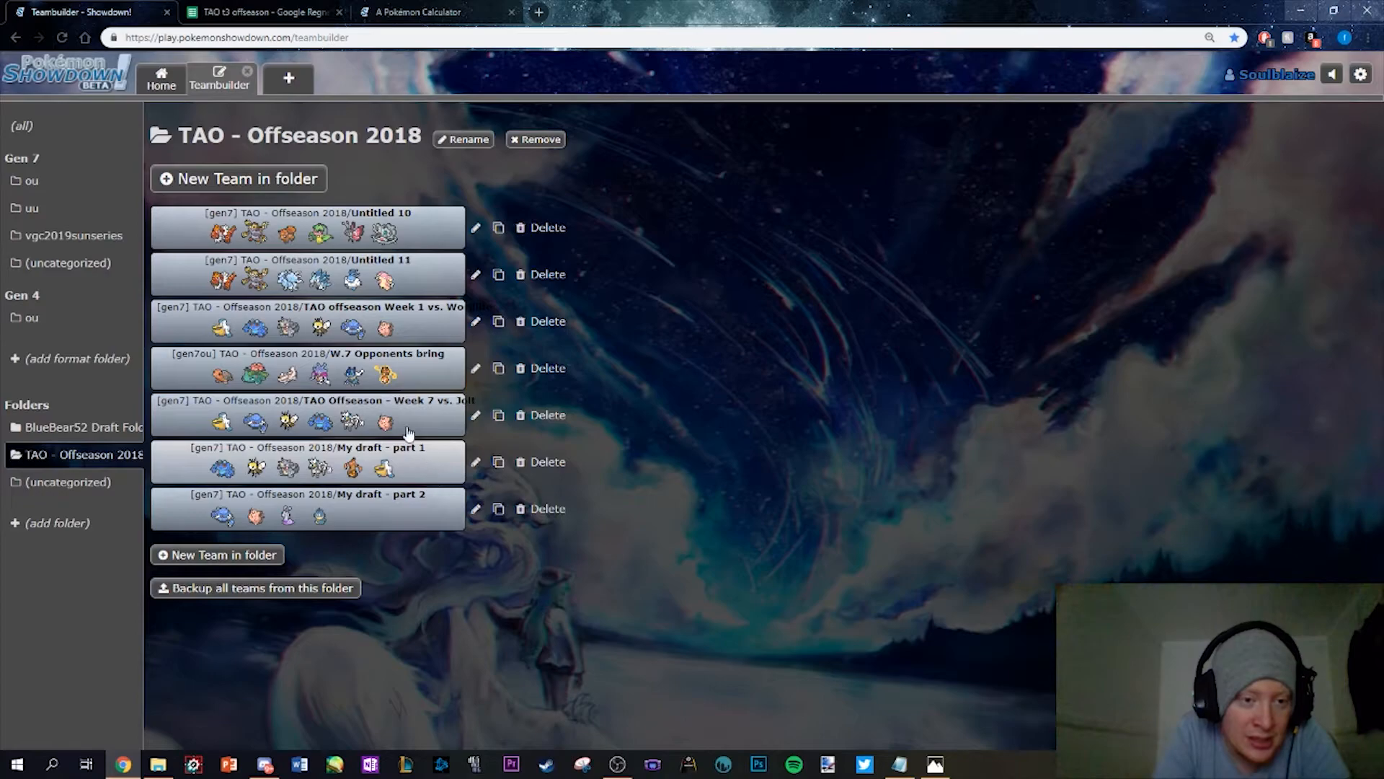
Calculate 262 × 1.5 = 393 in a Google tab, then reopen the Week 1 vs. Wordlife team overview
left_click(307, 226)
type("262")
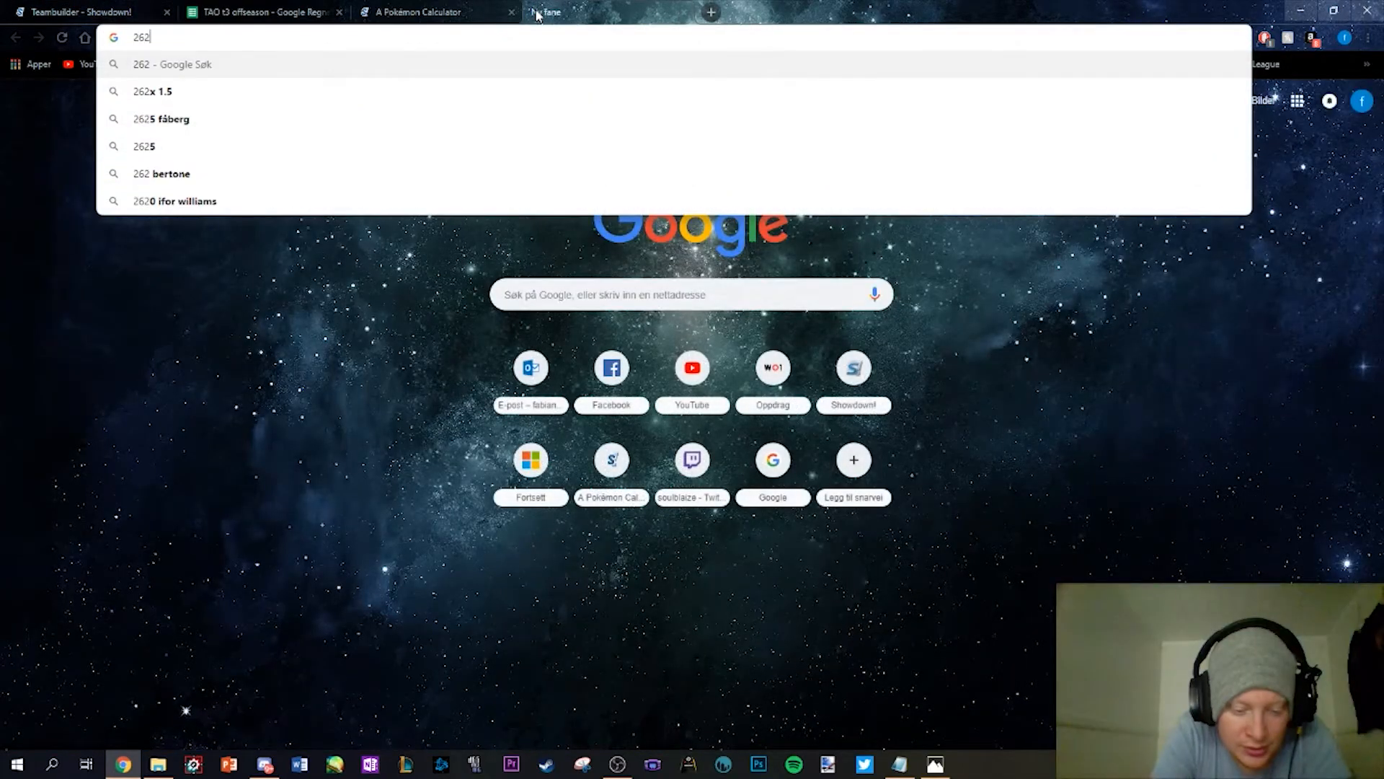
left_click(152, 91)
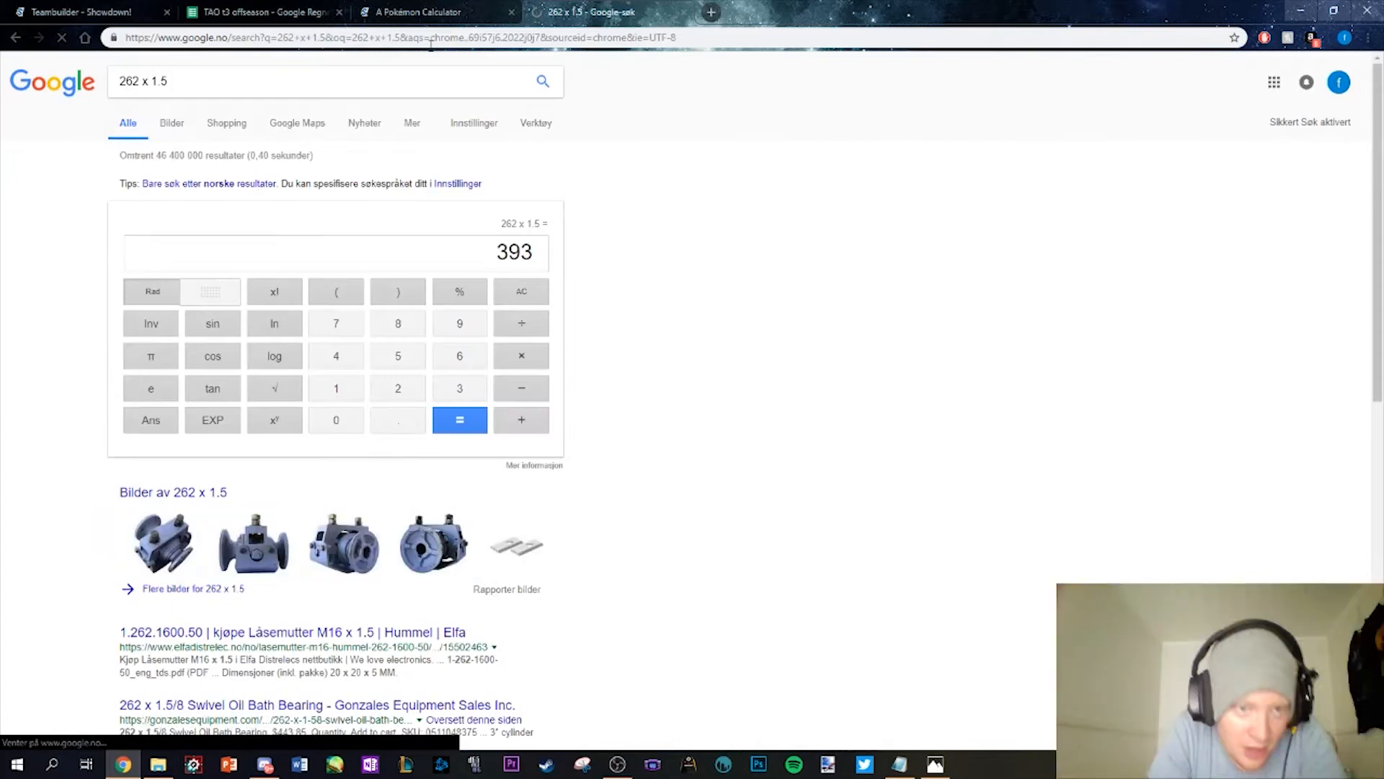
left_click(83, 13)
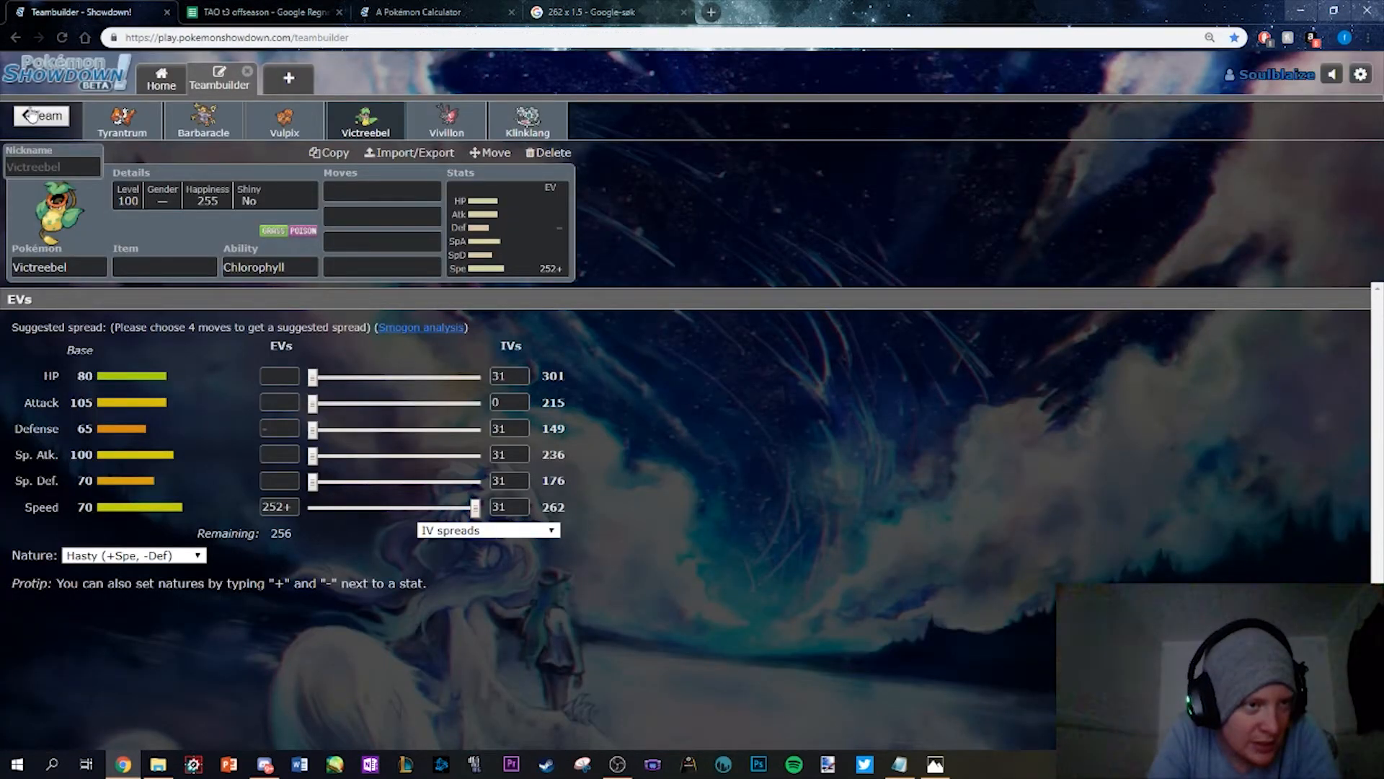
left_click(40, 116)
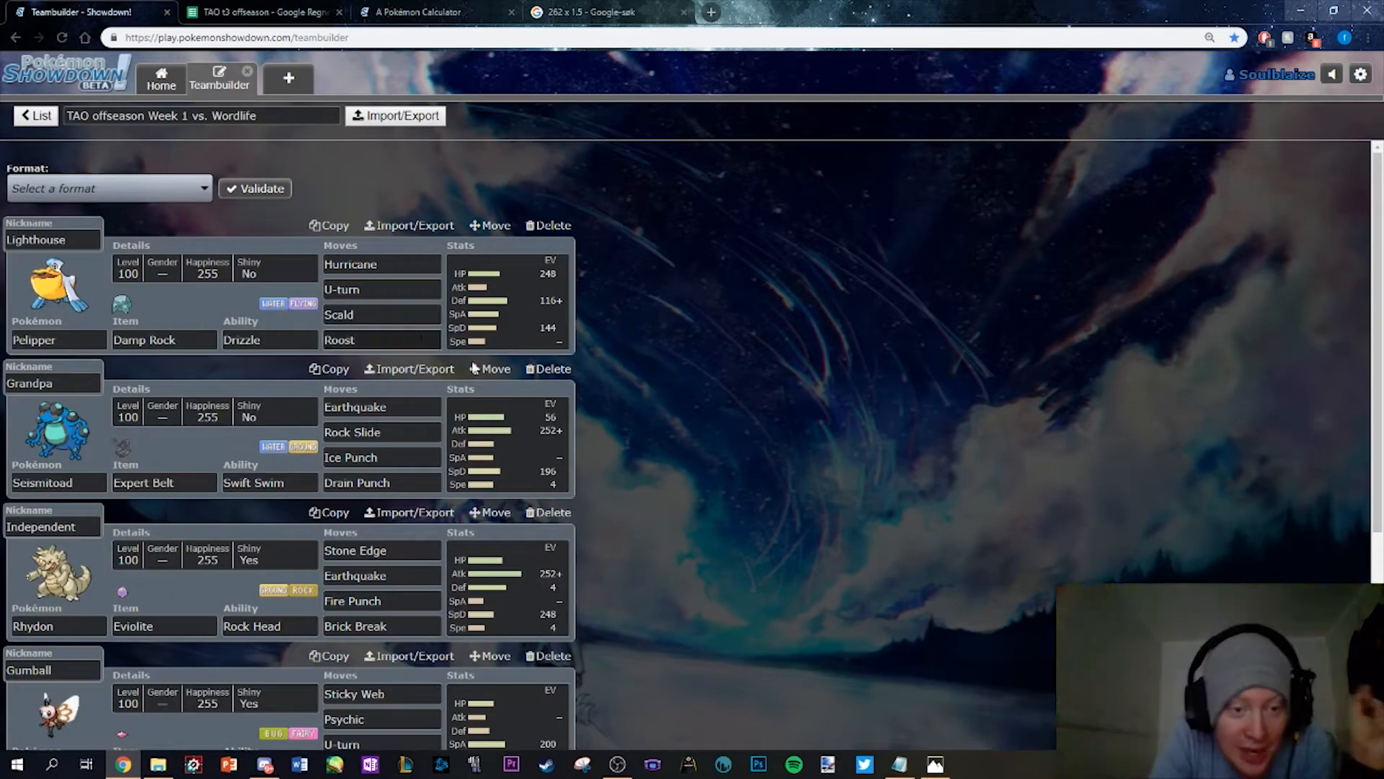
Scroll down through the Week 1 vs. Wordlife team overview toward Pelipper's 248 HP / 116+ Def / 144 SpD spread
scroll("down", 3)
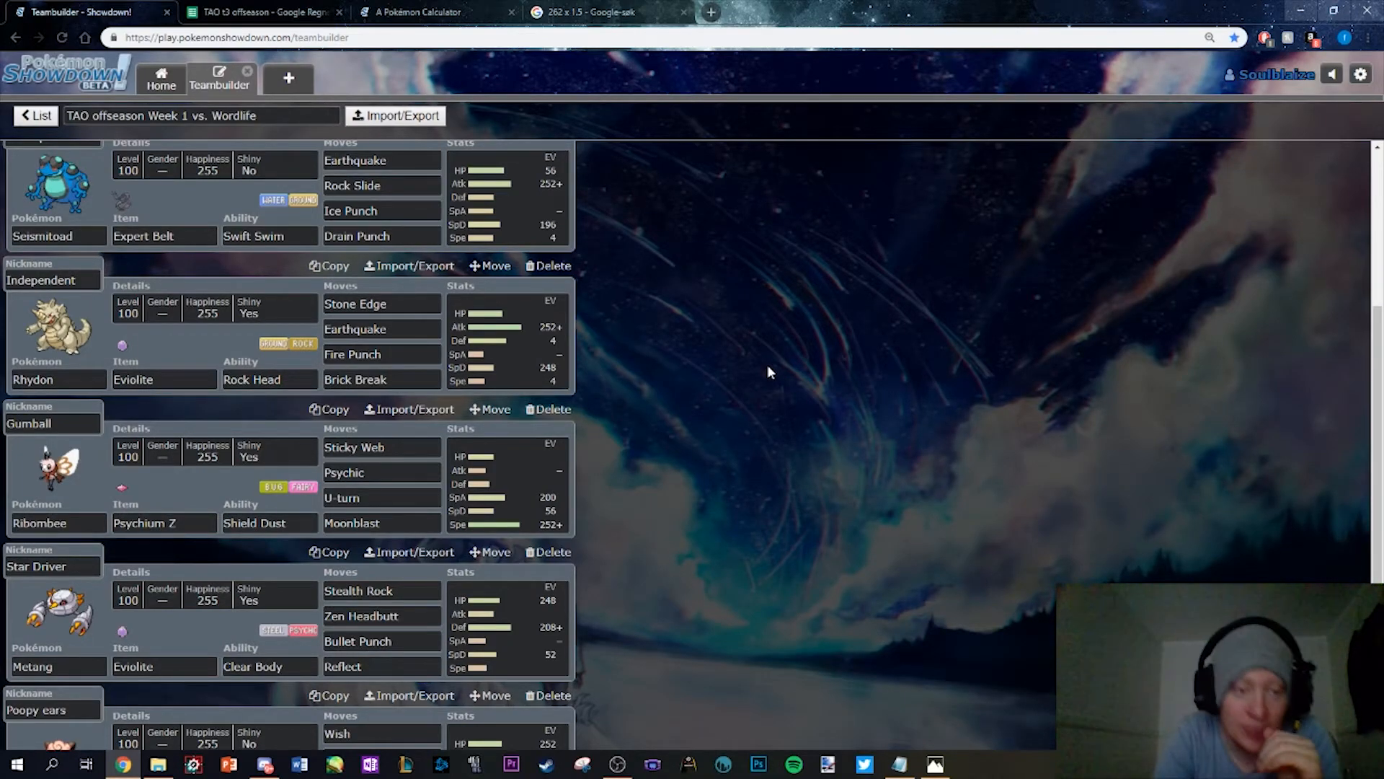
scroll("down", 3)
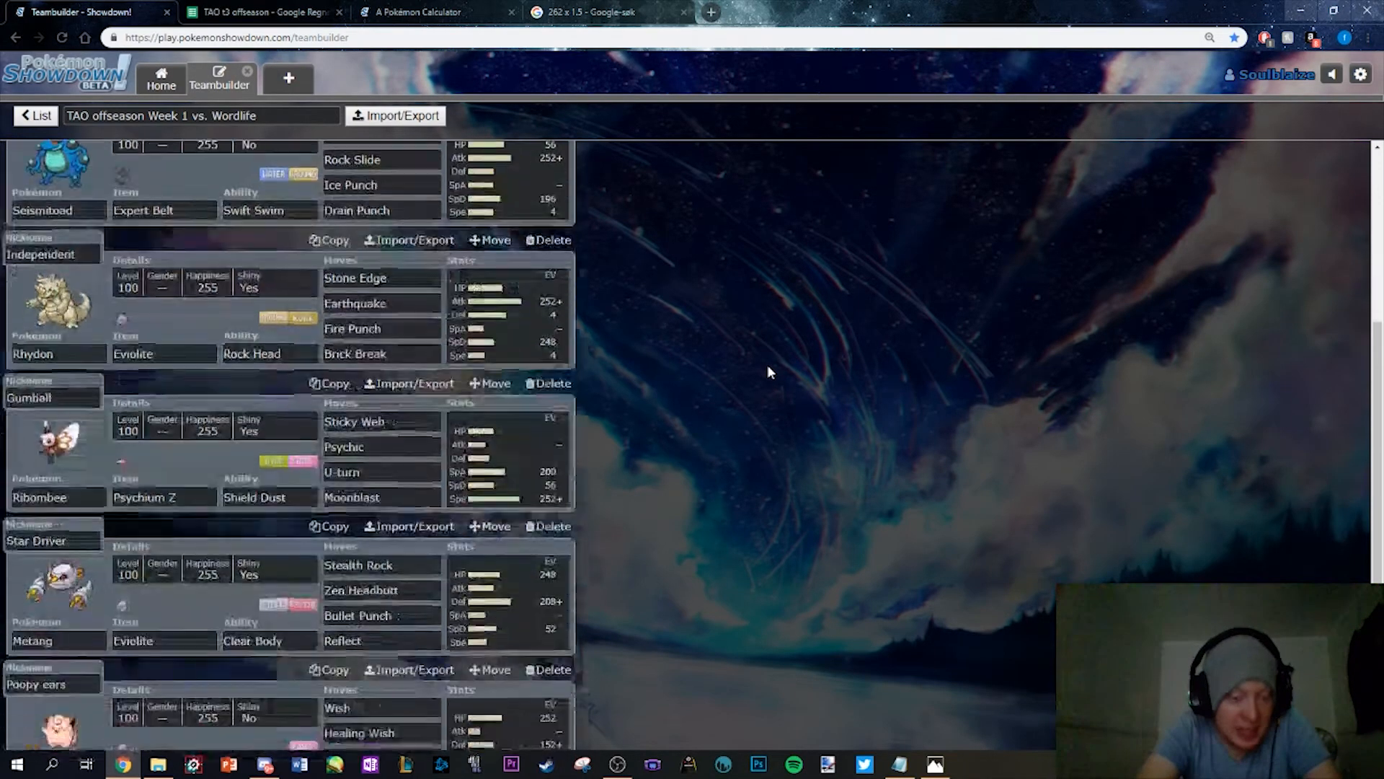
scroll("down", 3)
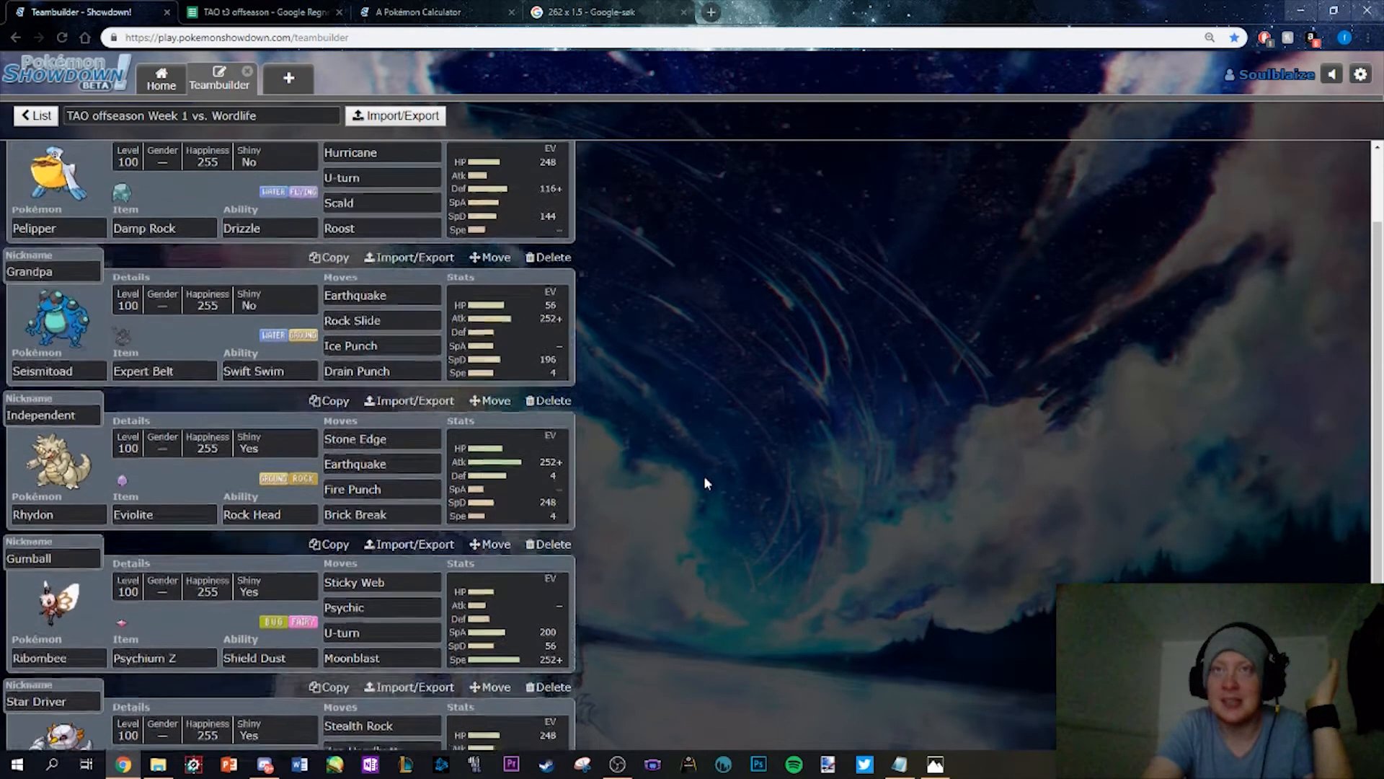
scroll("down", 3)
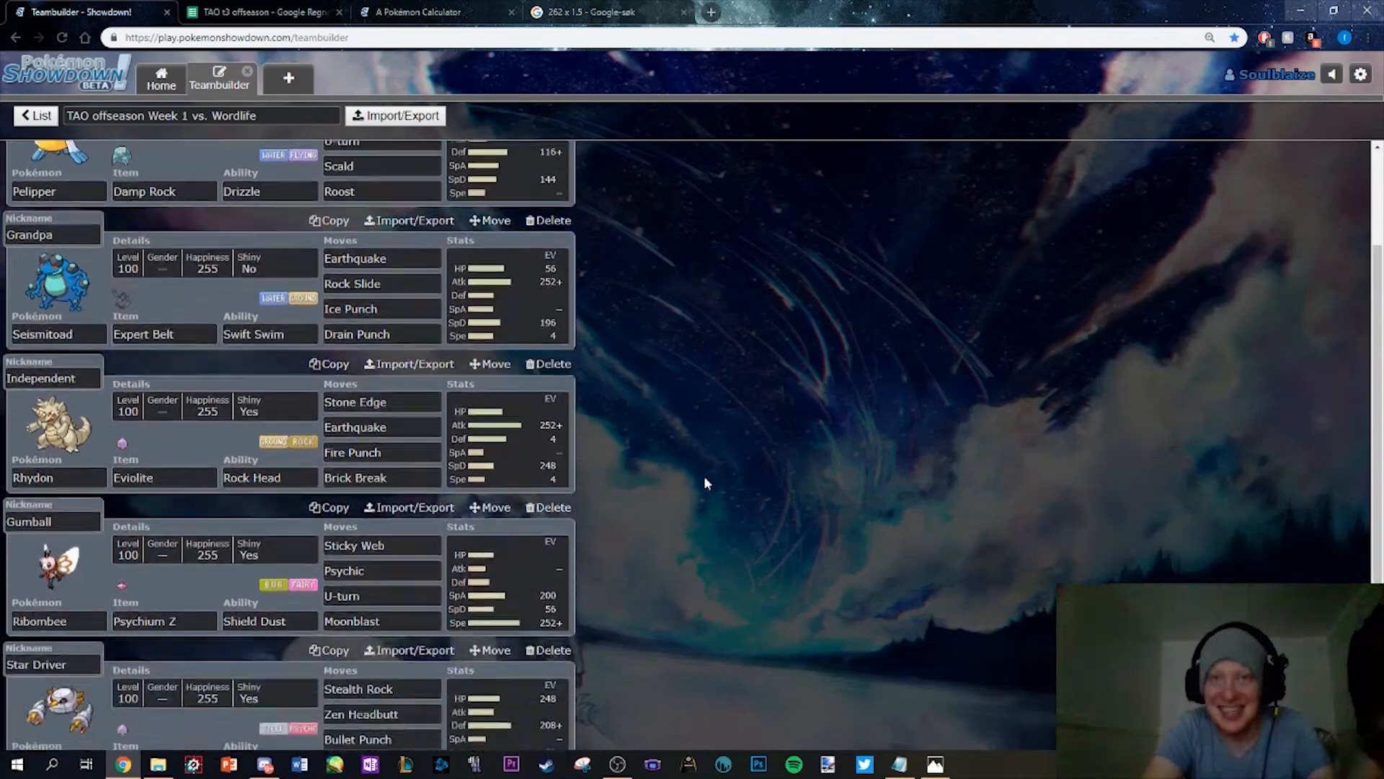
scroll("down", 3)
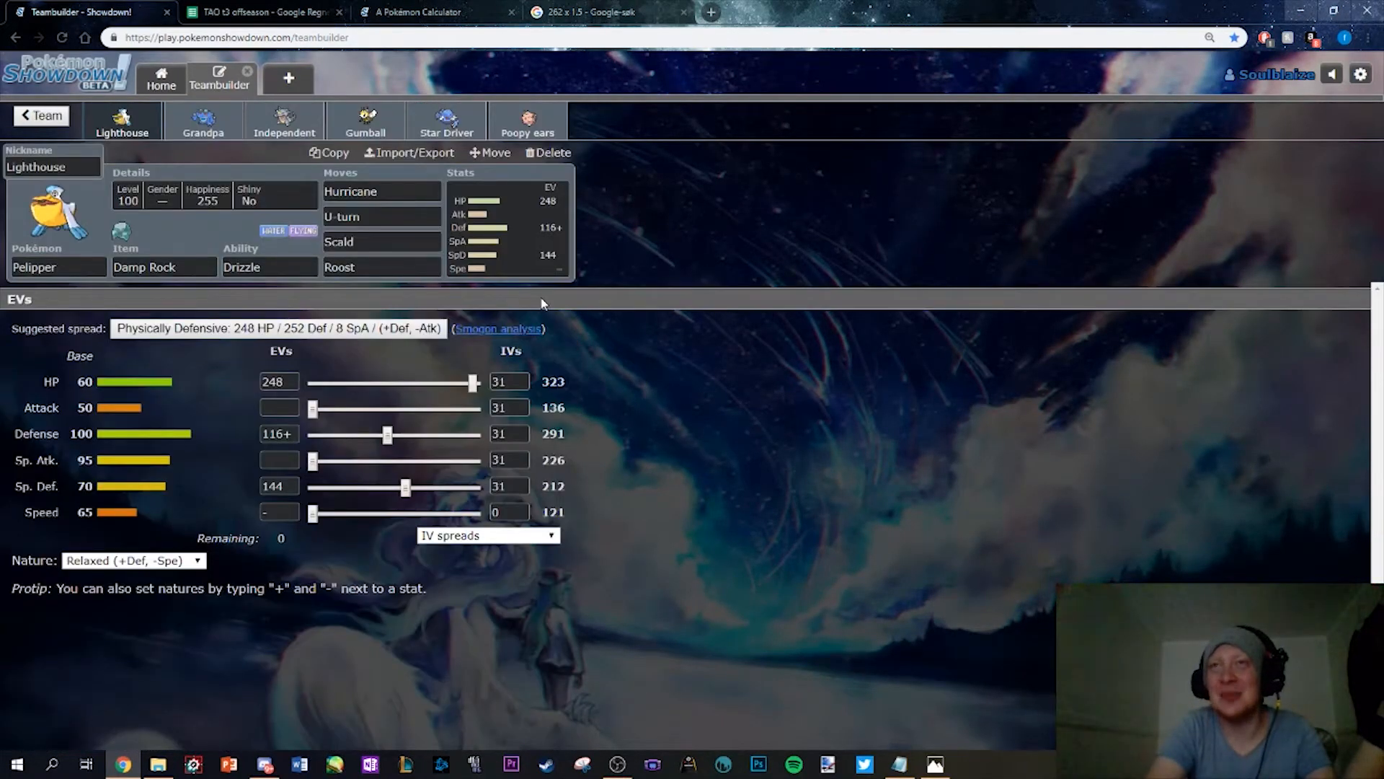
Compare the Rhydon, Clefairy, Ribombee and Pelipper spreads, ending on Rhydon's 252+ Atk / 248 SpD Adamant set
left_click(284, 121)
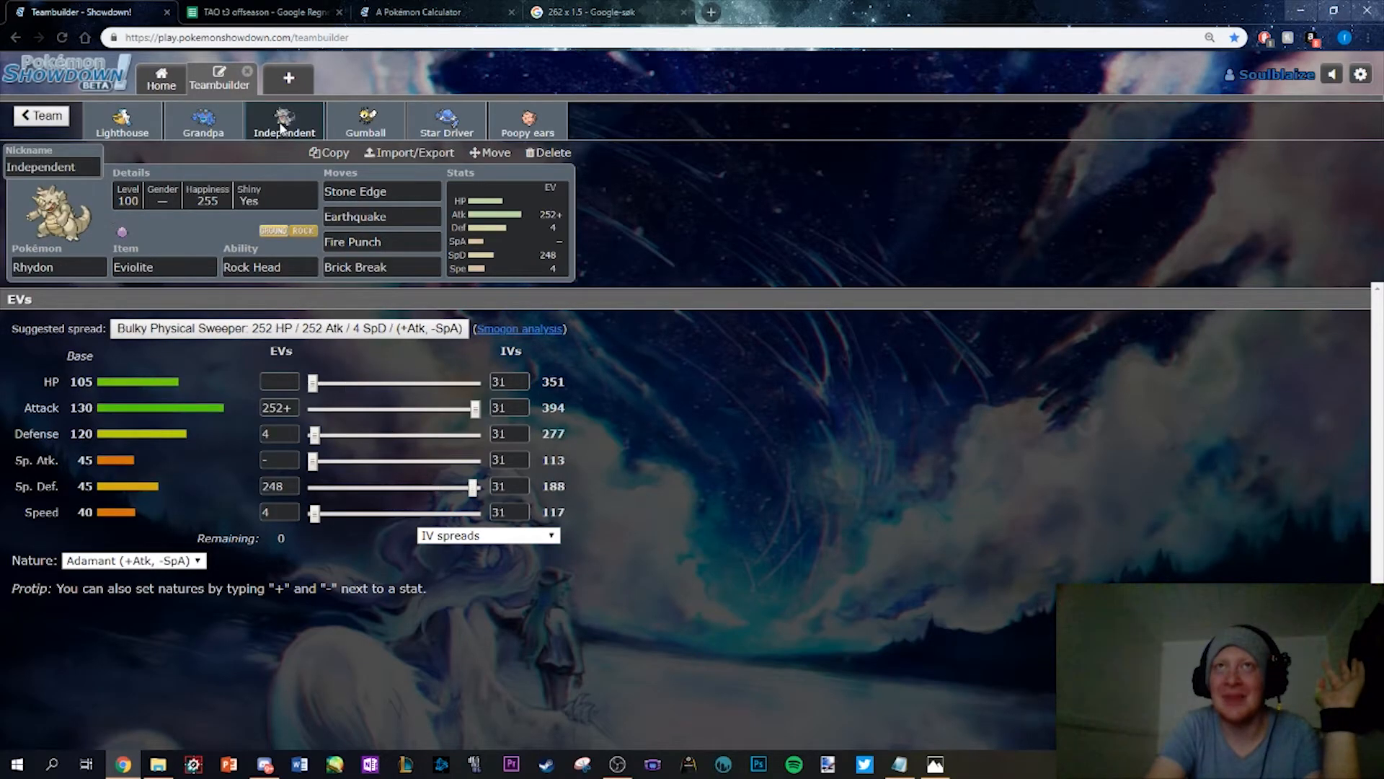
left_click(527, 121)
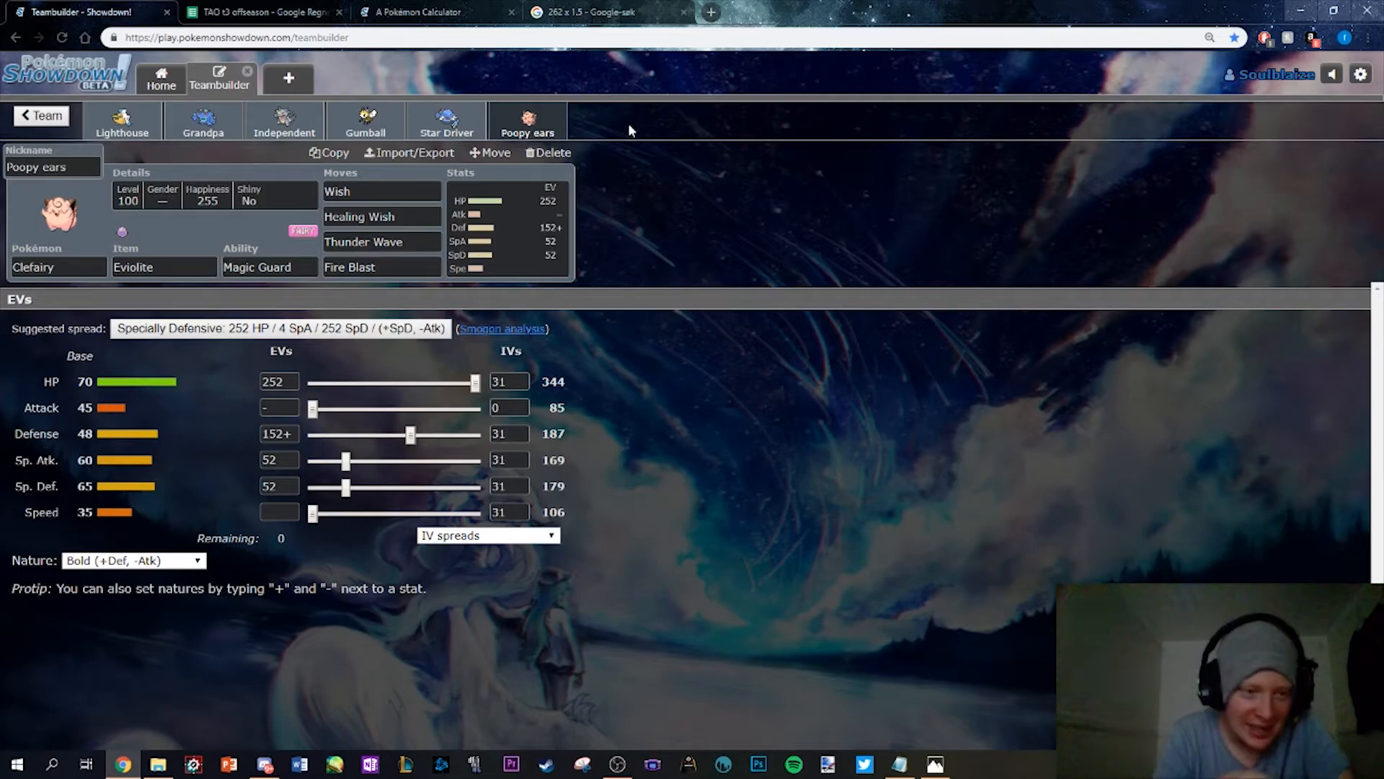
mouse_move(201, 431)
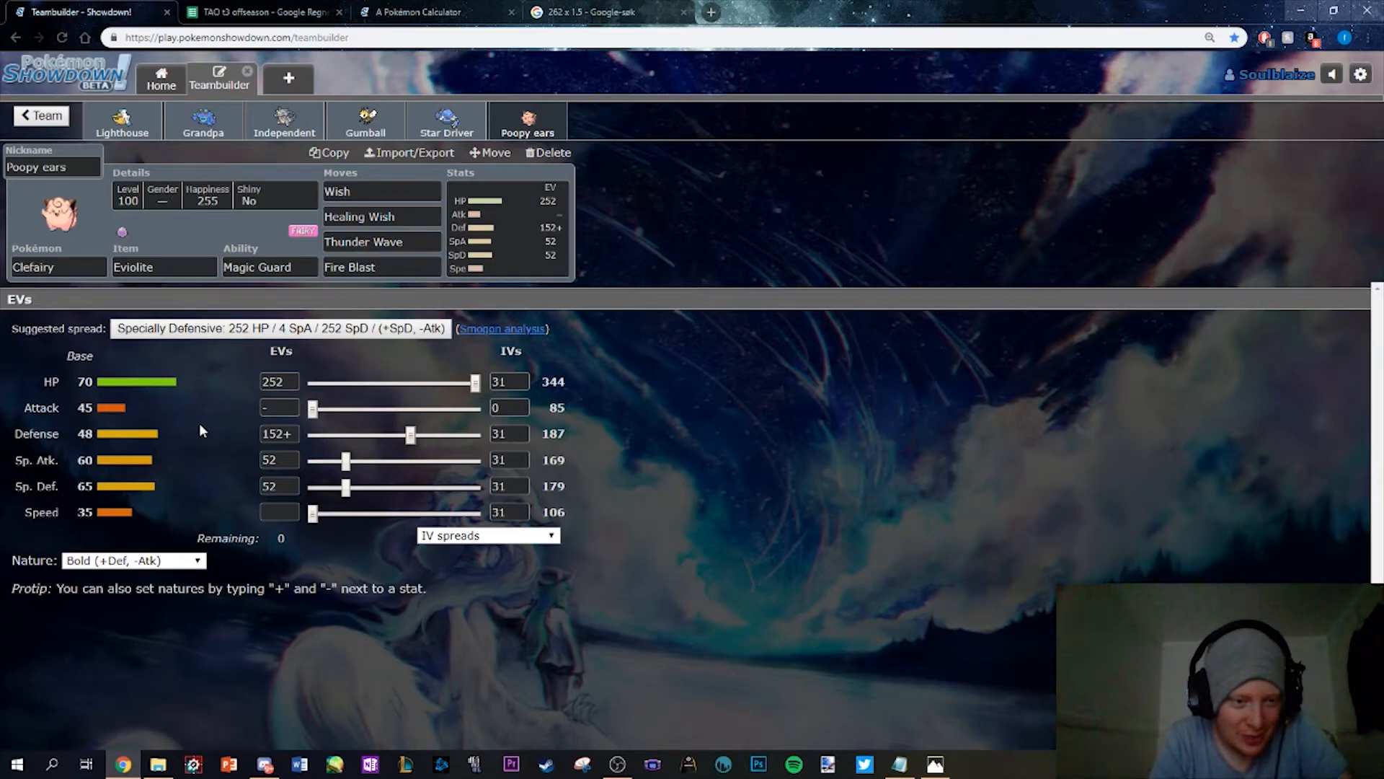
left_click(364, 121)
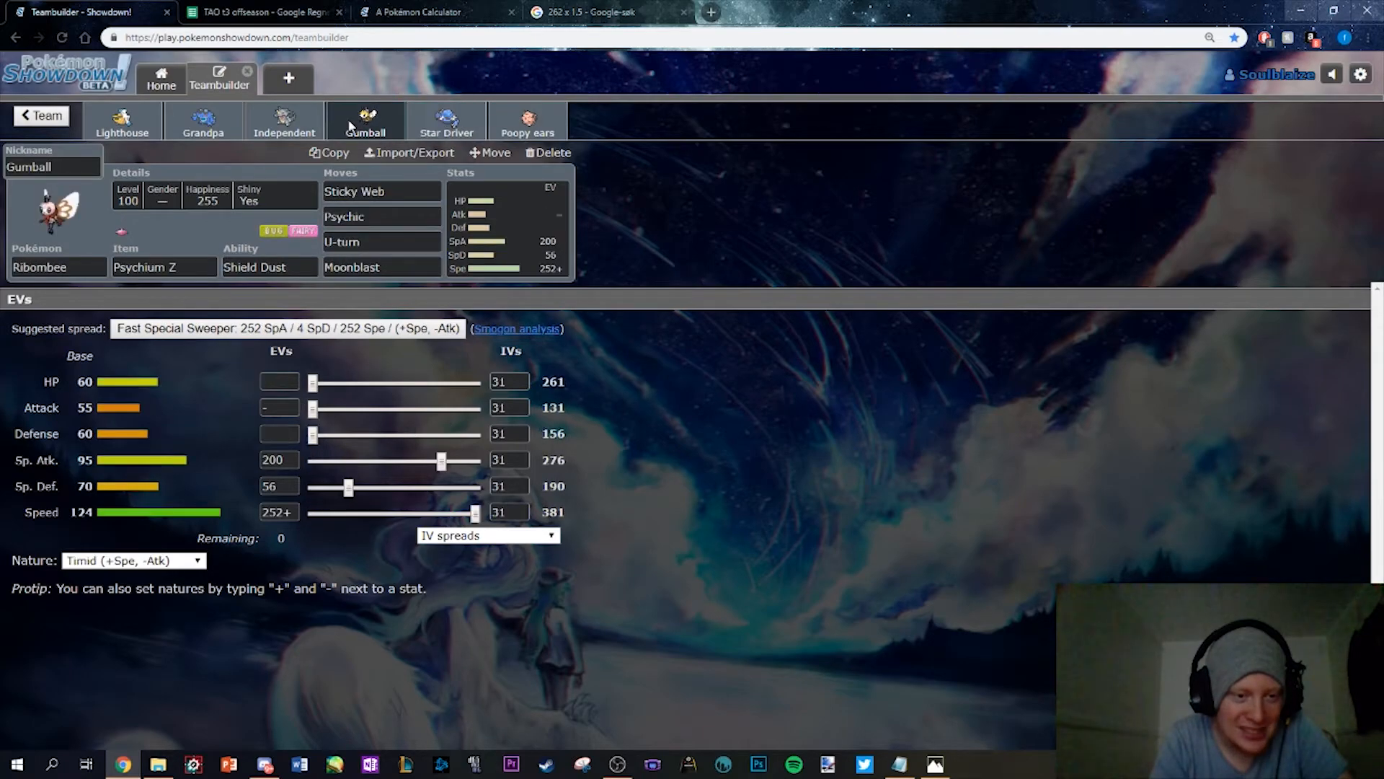
left_click(121, 121)
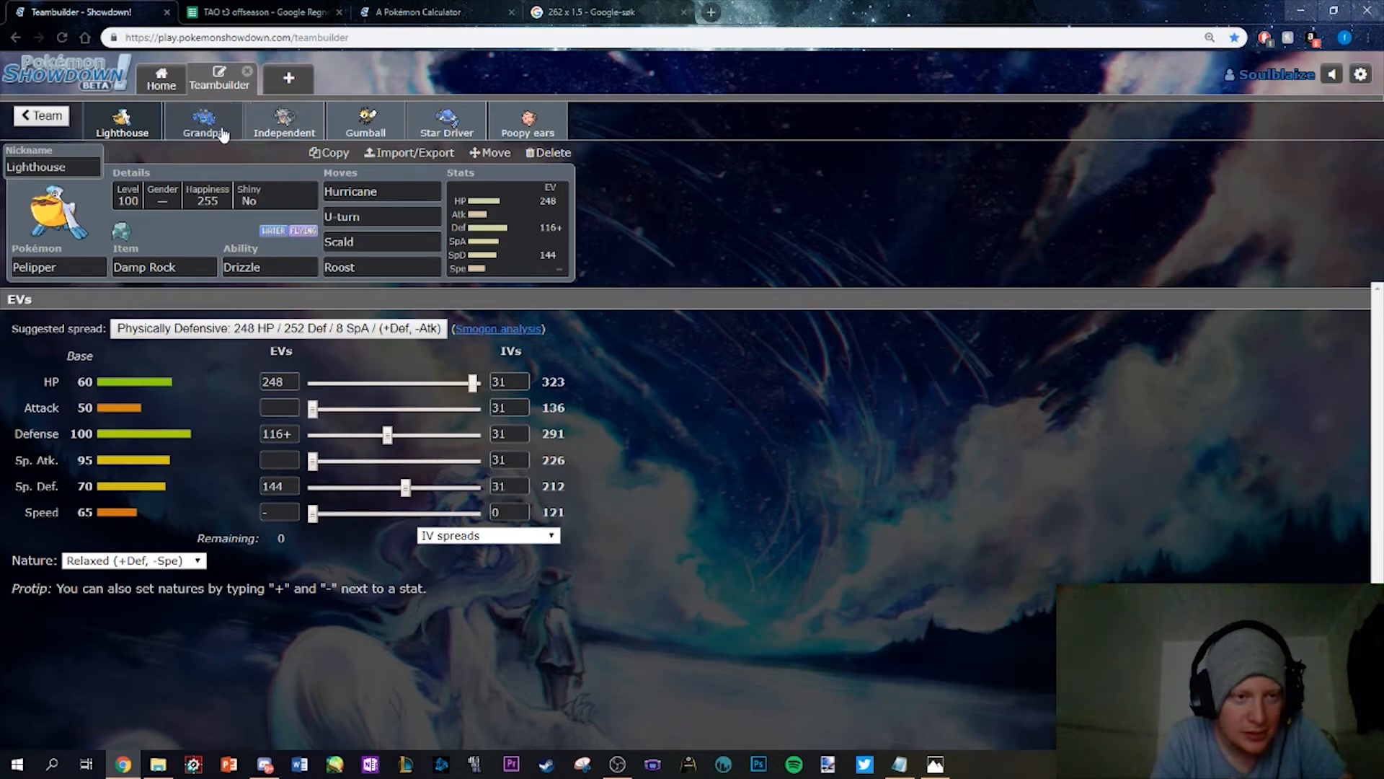
left_click(284, 121)
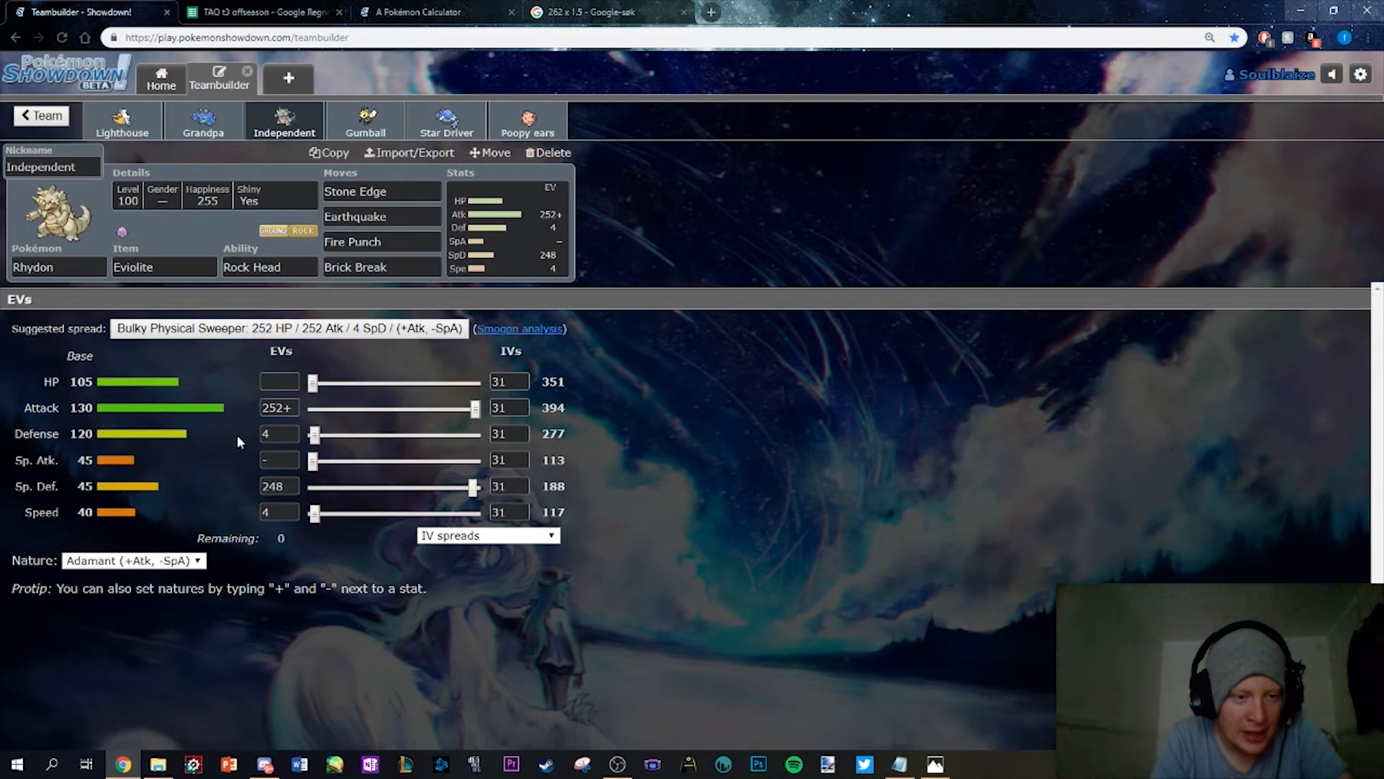
mouse_move(221, 490)
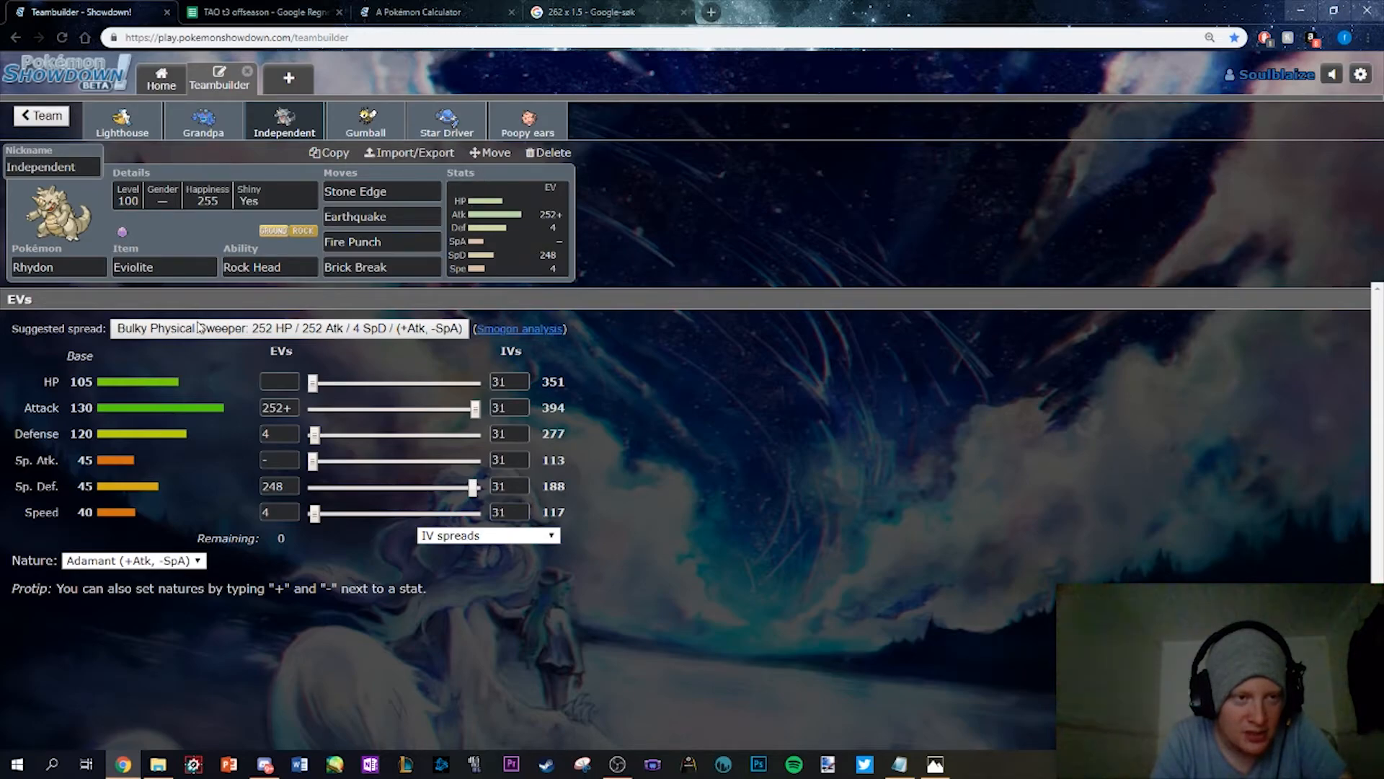
mouse_move(219, 357)
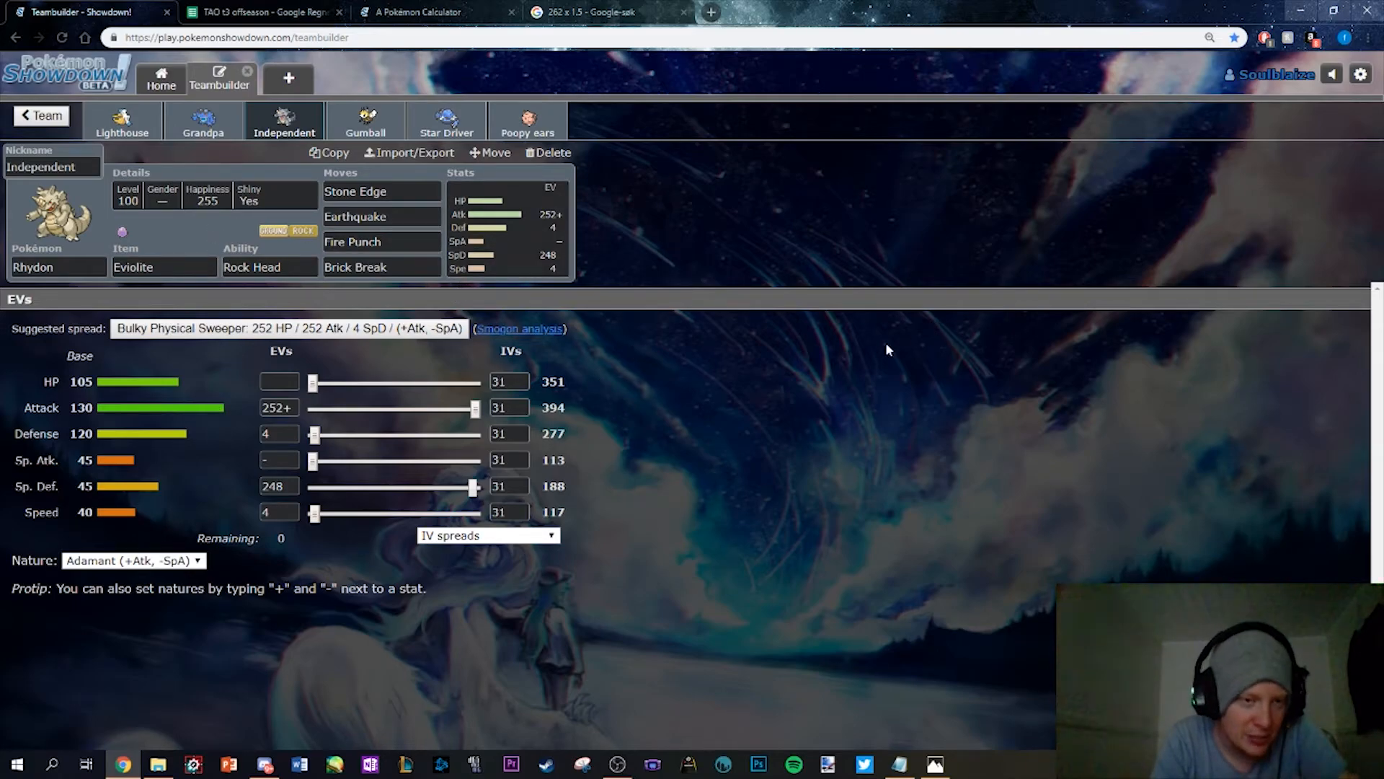
mouse_move(324, 421)
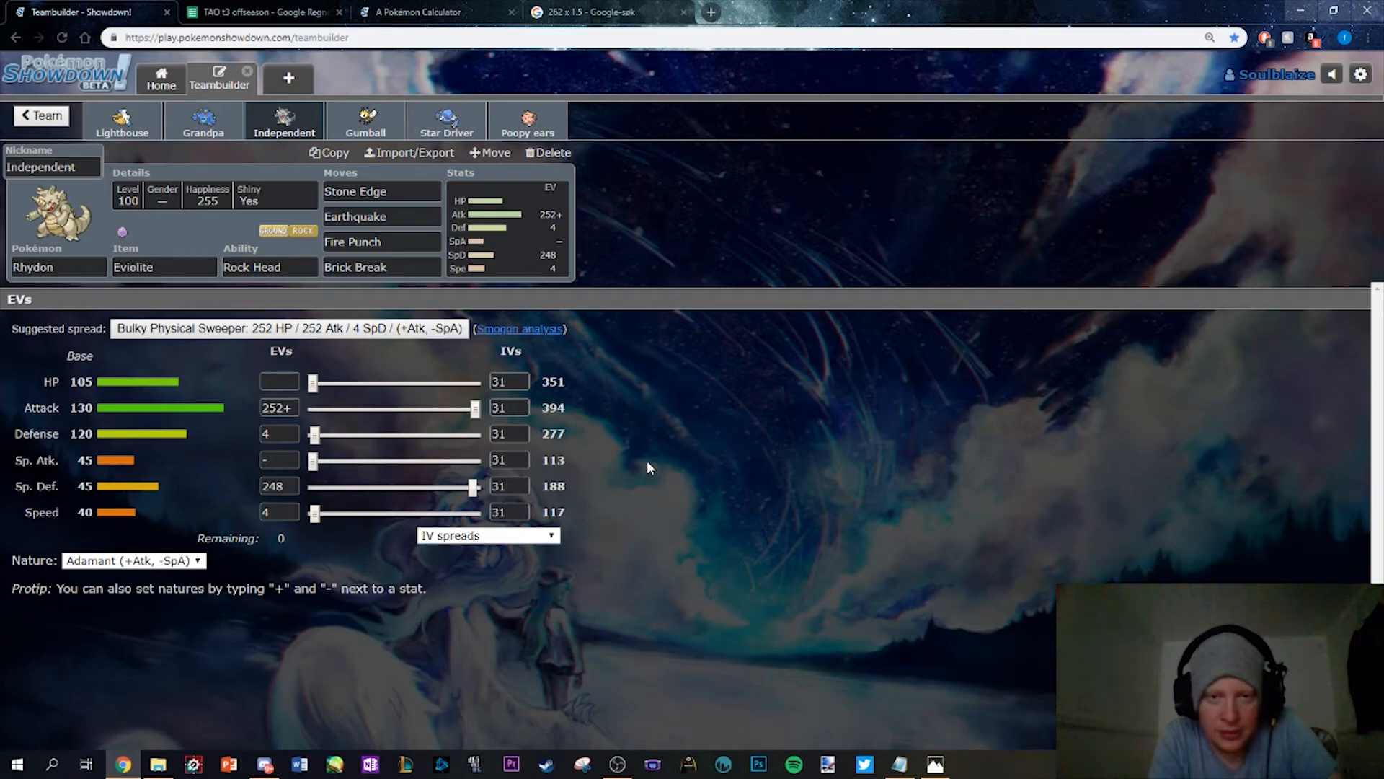
mouse_move(693, 317)
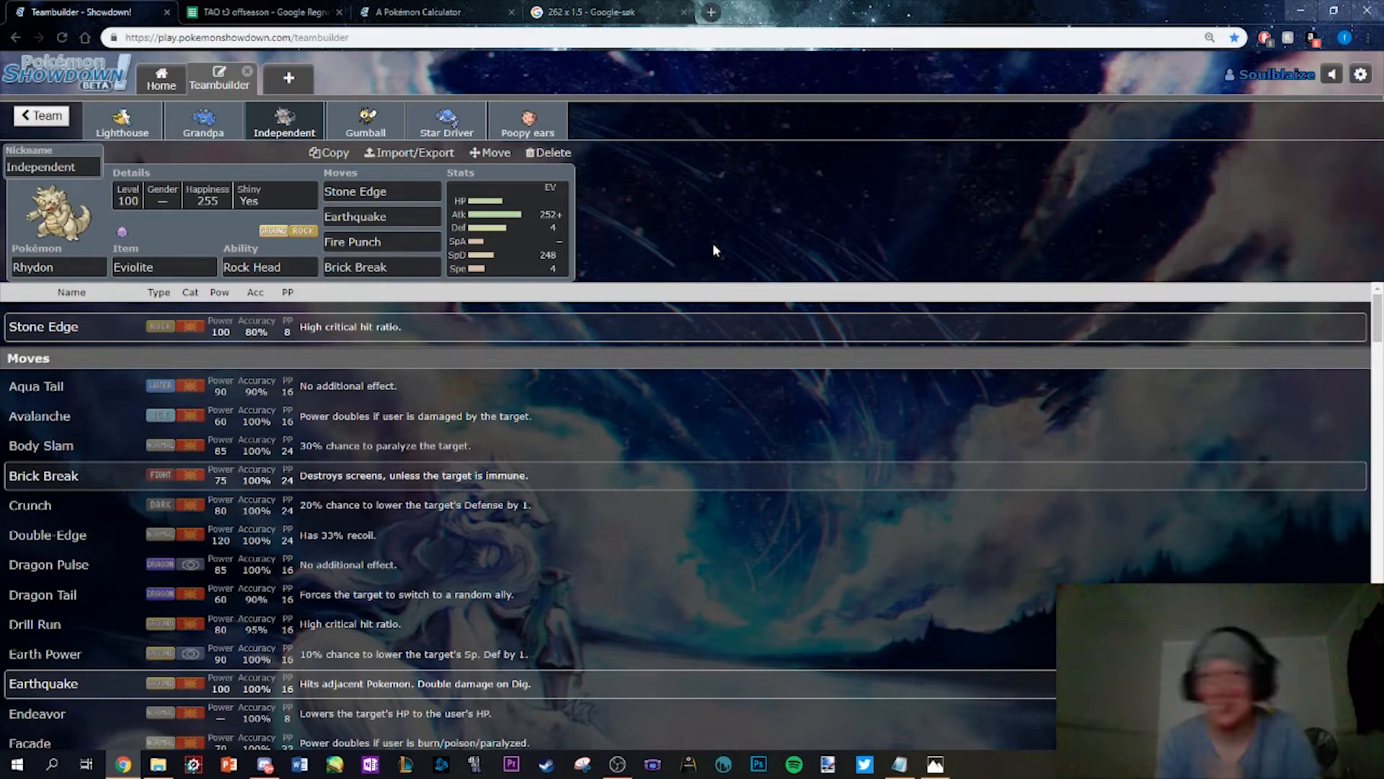
mouse_move(365, 124)
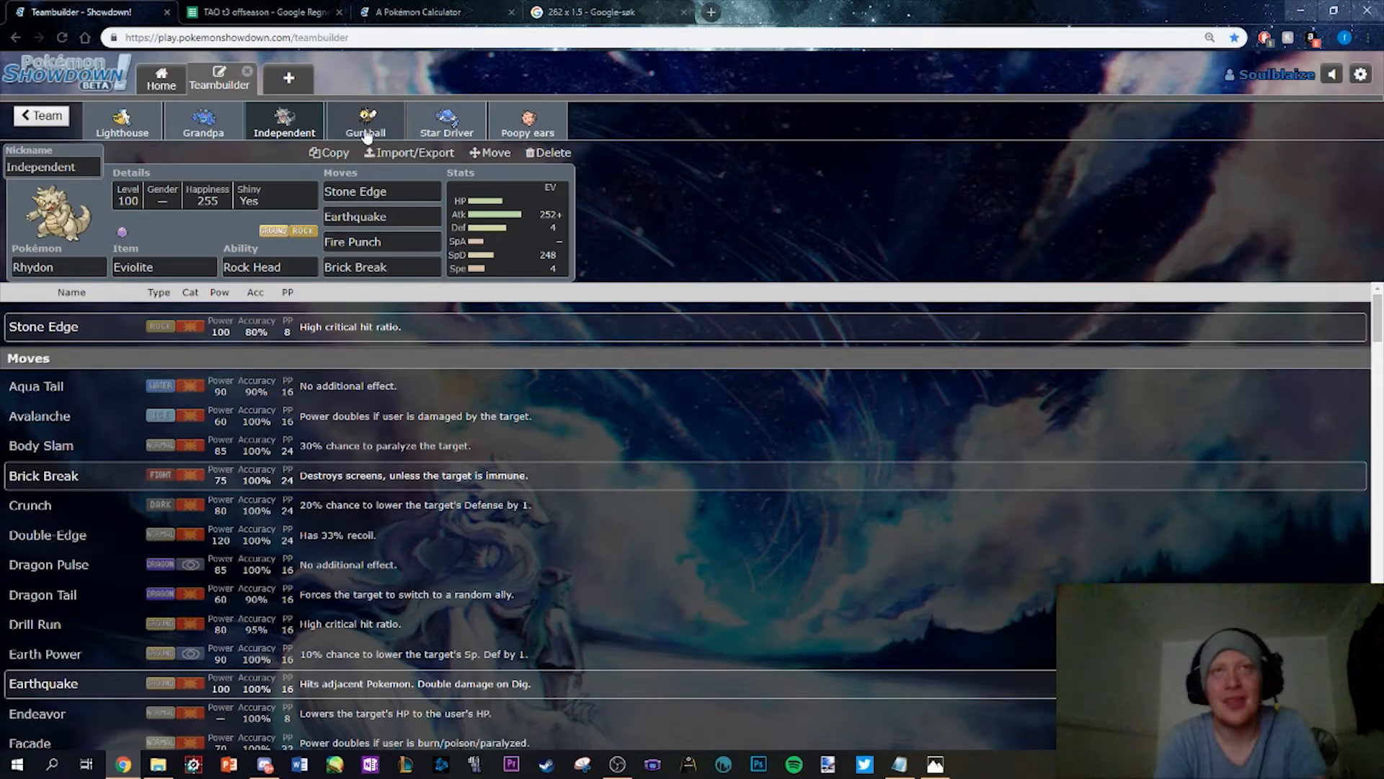
Check the Pelipper, Ribombee, Metang and Seismitoad moves against the Week 1 speed tiers, finishing on Rhydon's set
left_click(121, 121)
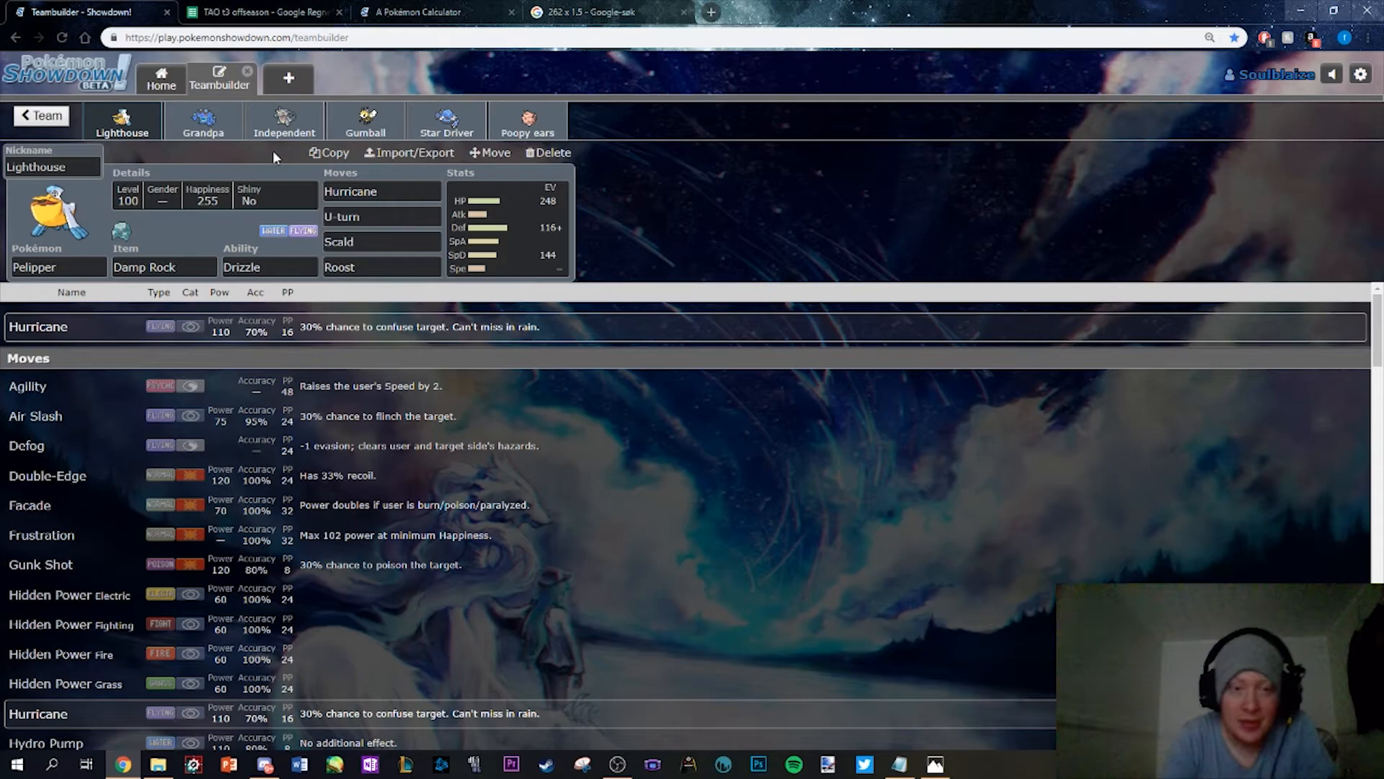
left_click(365, 121)
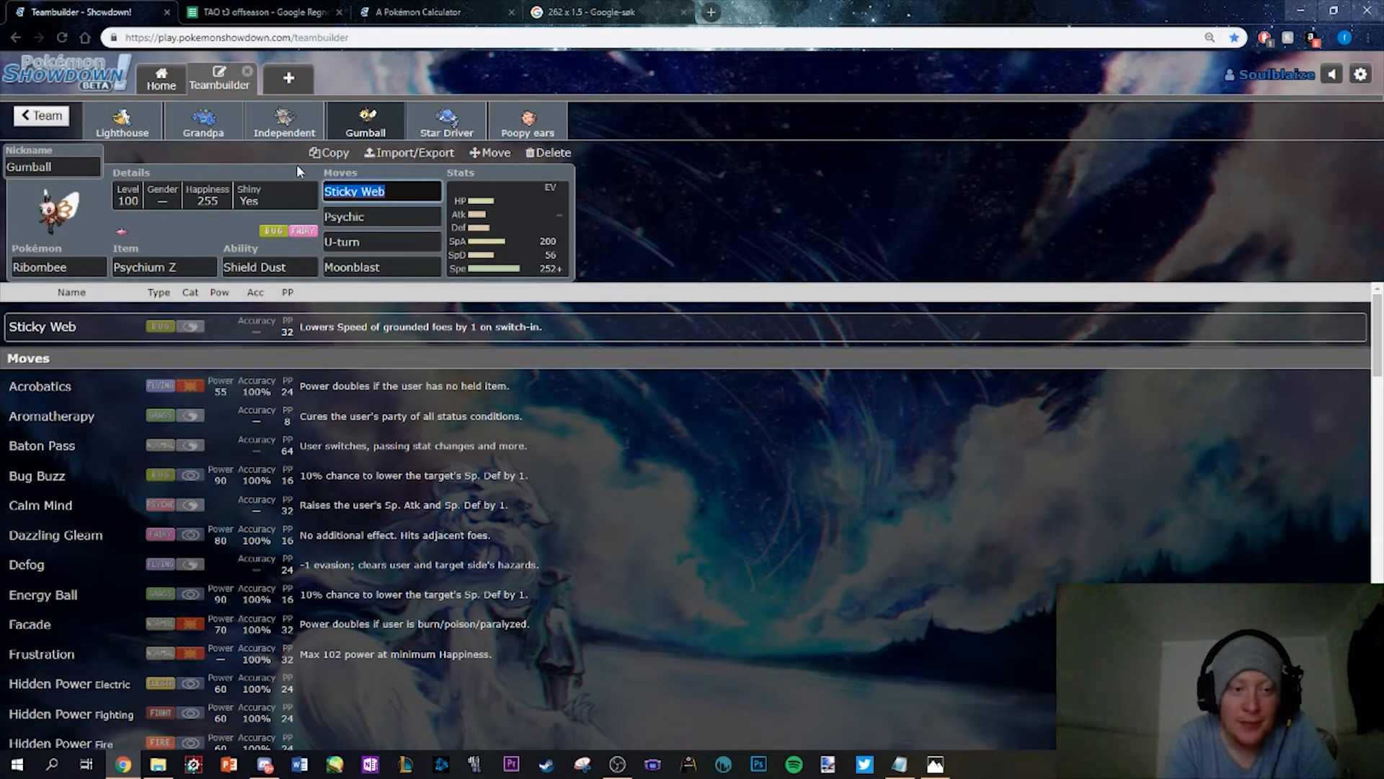
left_click(445, 121)
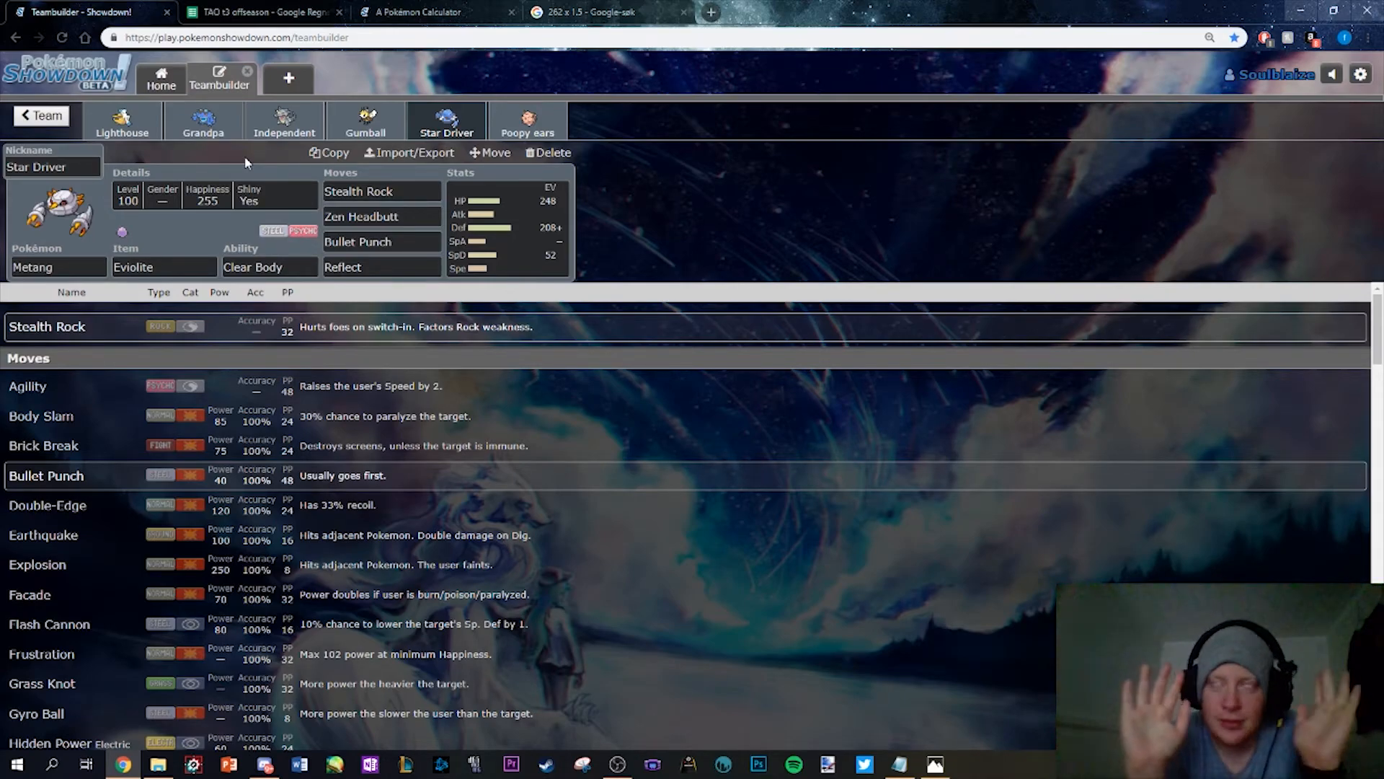
left_click(121, 121)
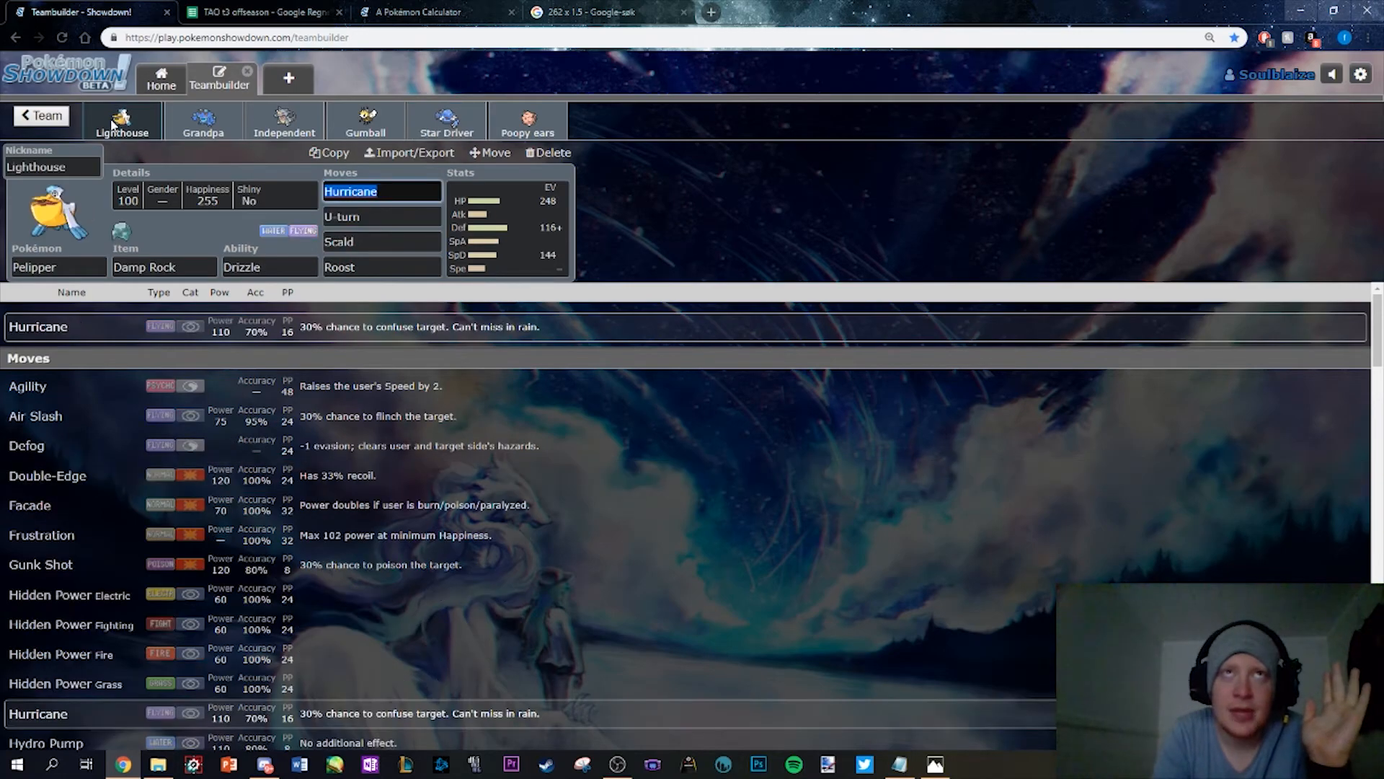
left_click(365, 121)
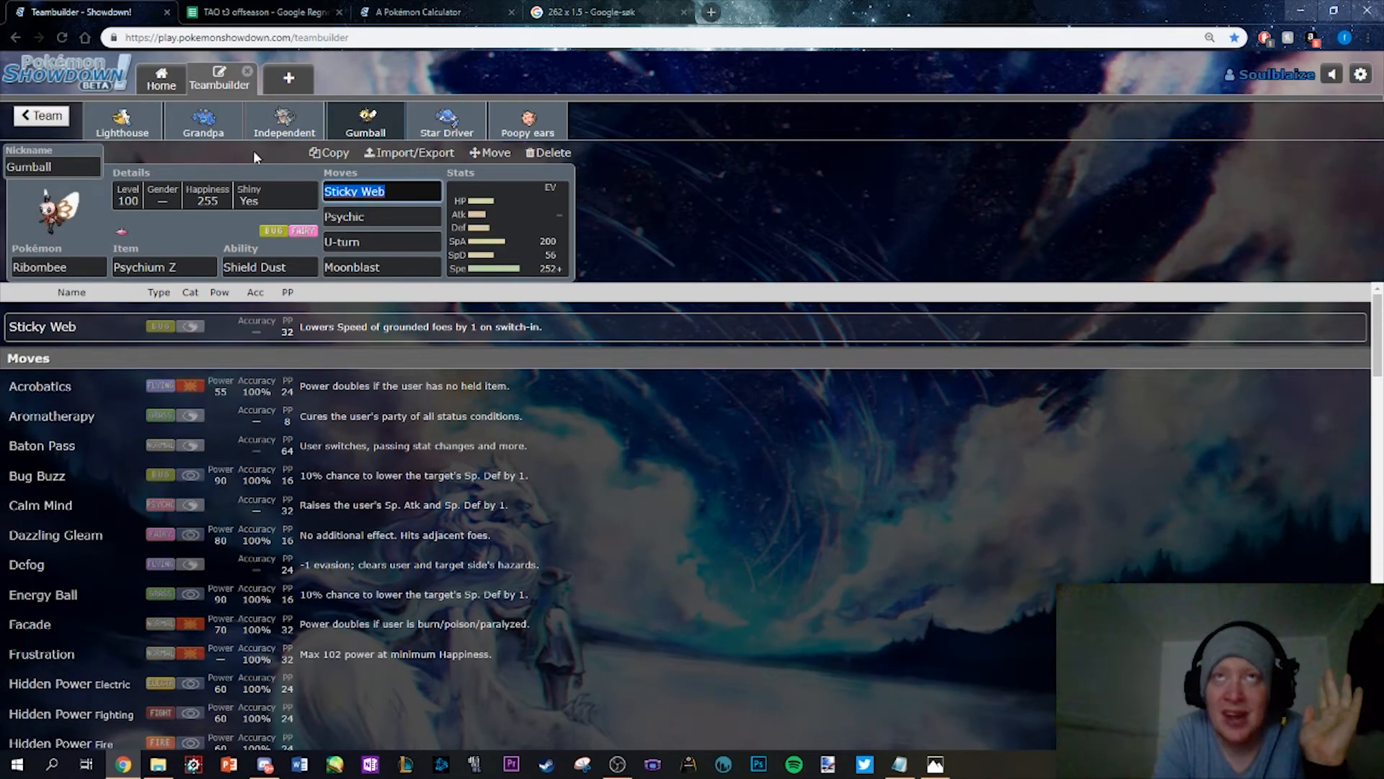
left_click(203, 121)
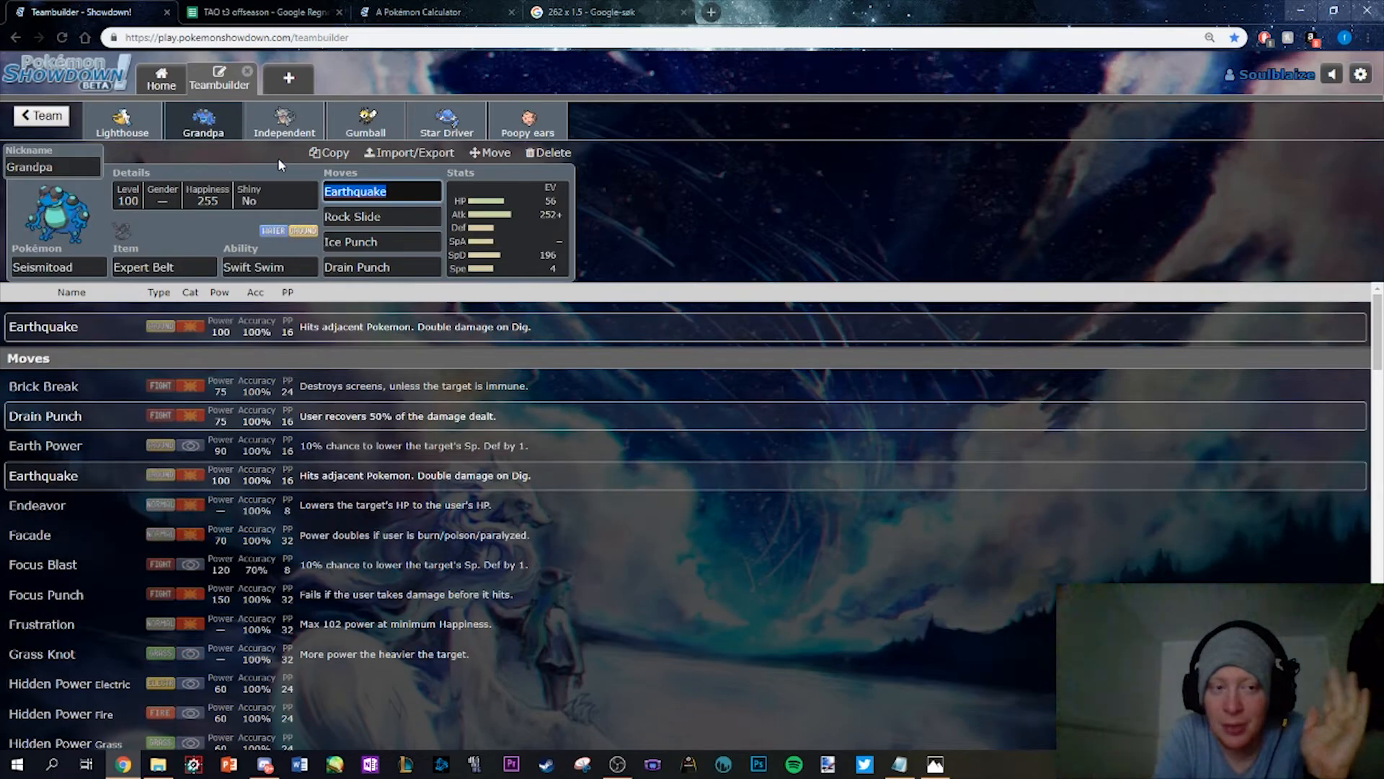
left_click(284, 121)
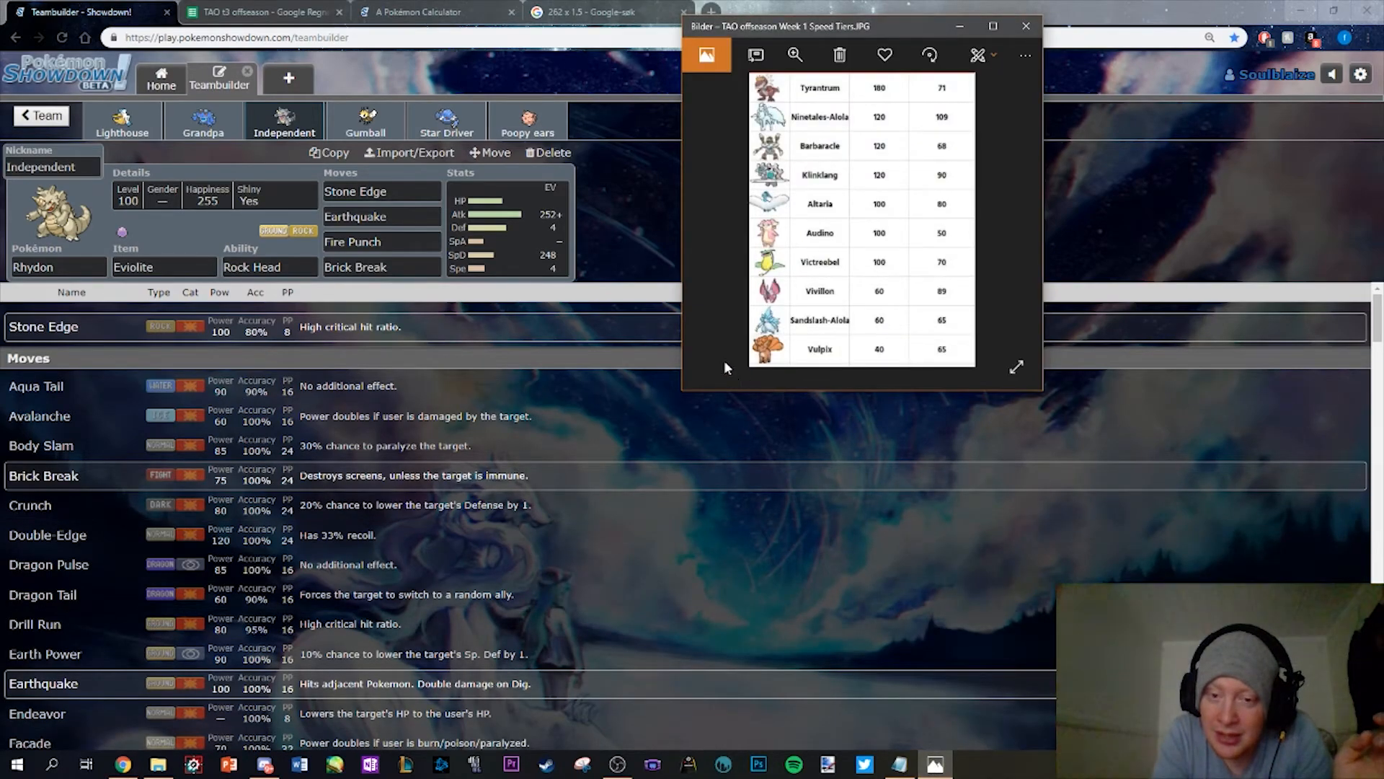
Close the speed tier chart, leaving the opponent's team on the Vivillon tab
left_click(1025, 26)
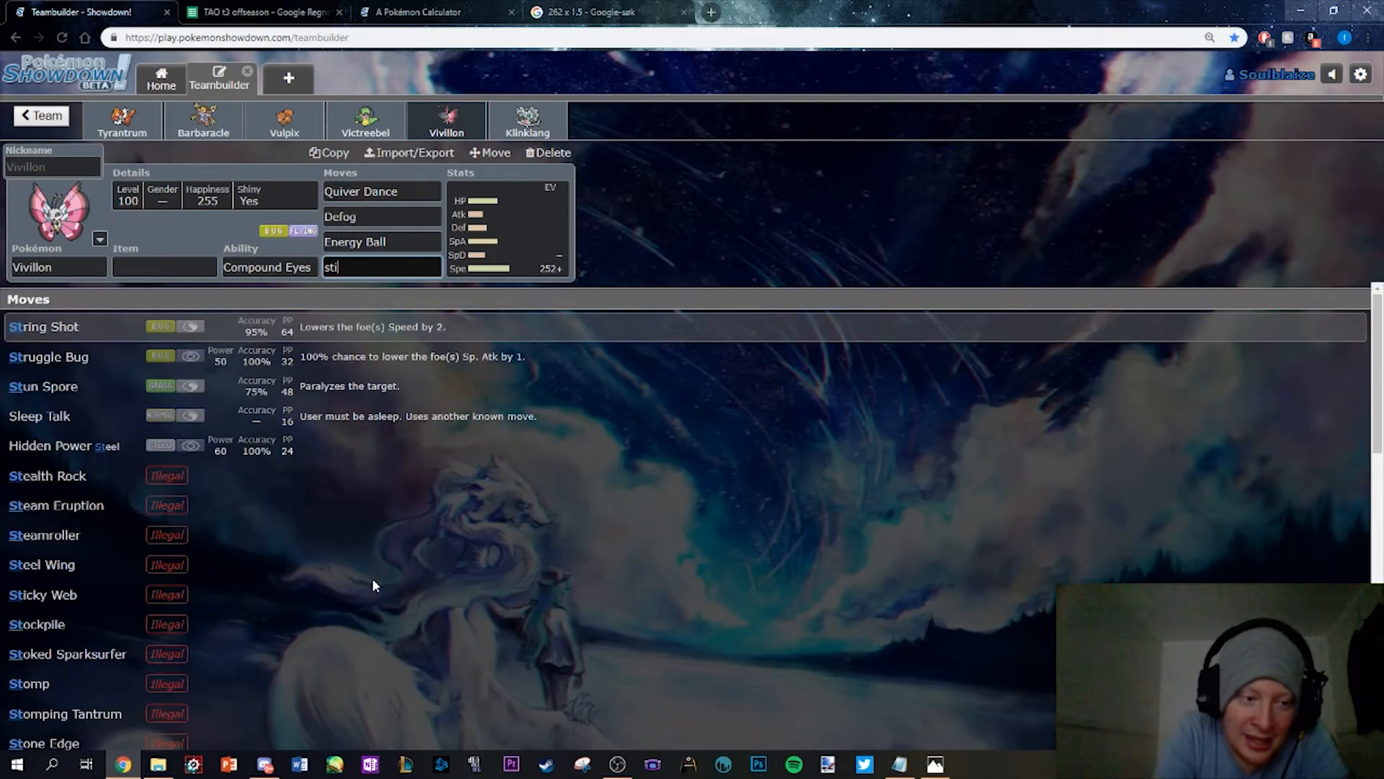
Review the opponent's Victreebel, Barbaracle, Tyrantrum, Sandslash-Alola and Altaria sets, then return to the folder list
type("cky")
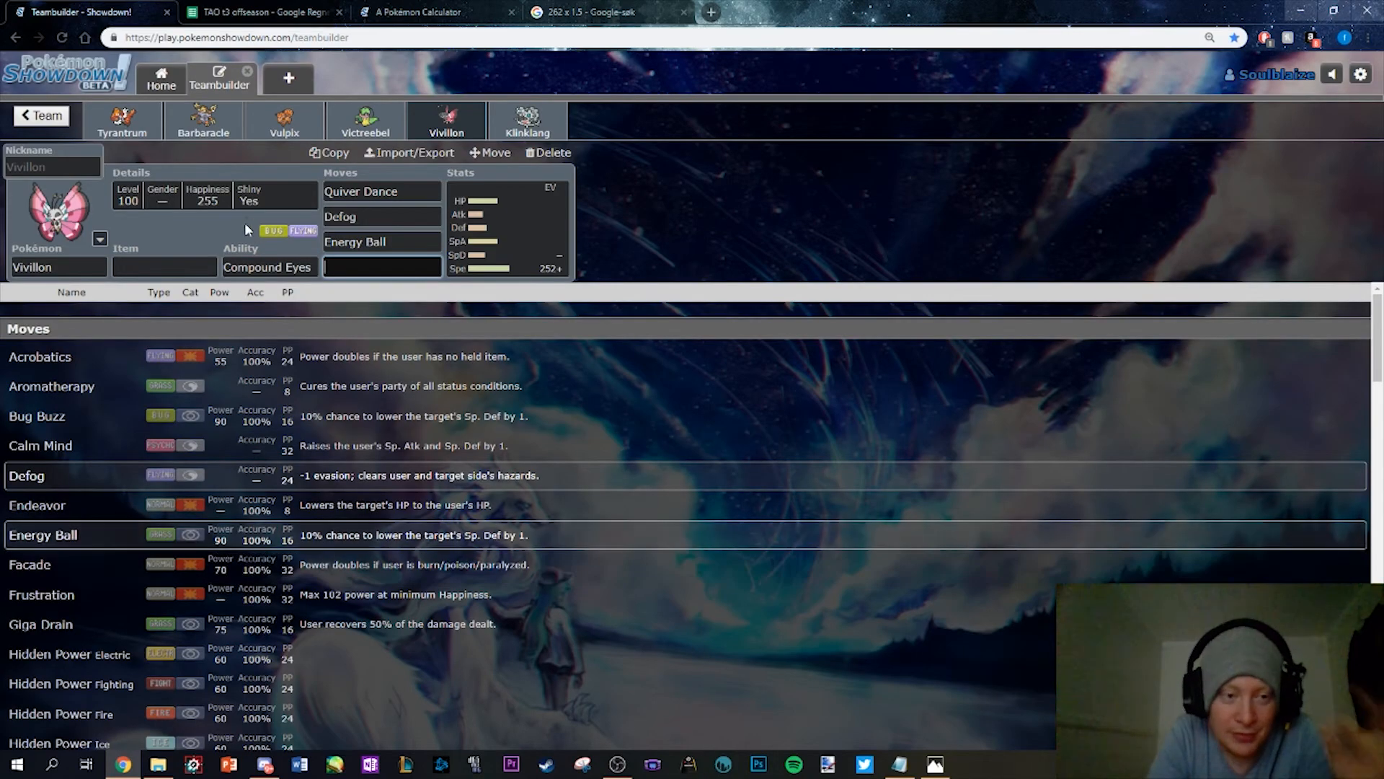
left_click(365, 122)
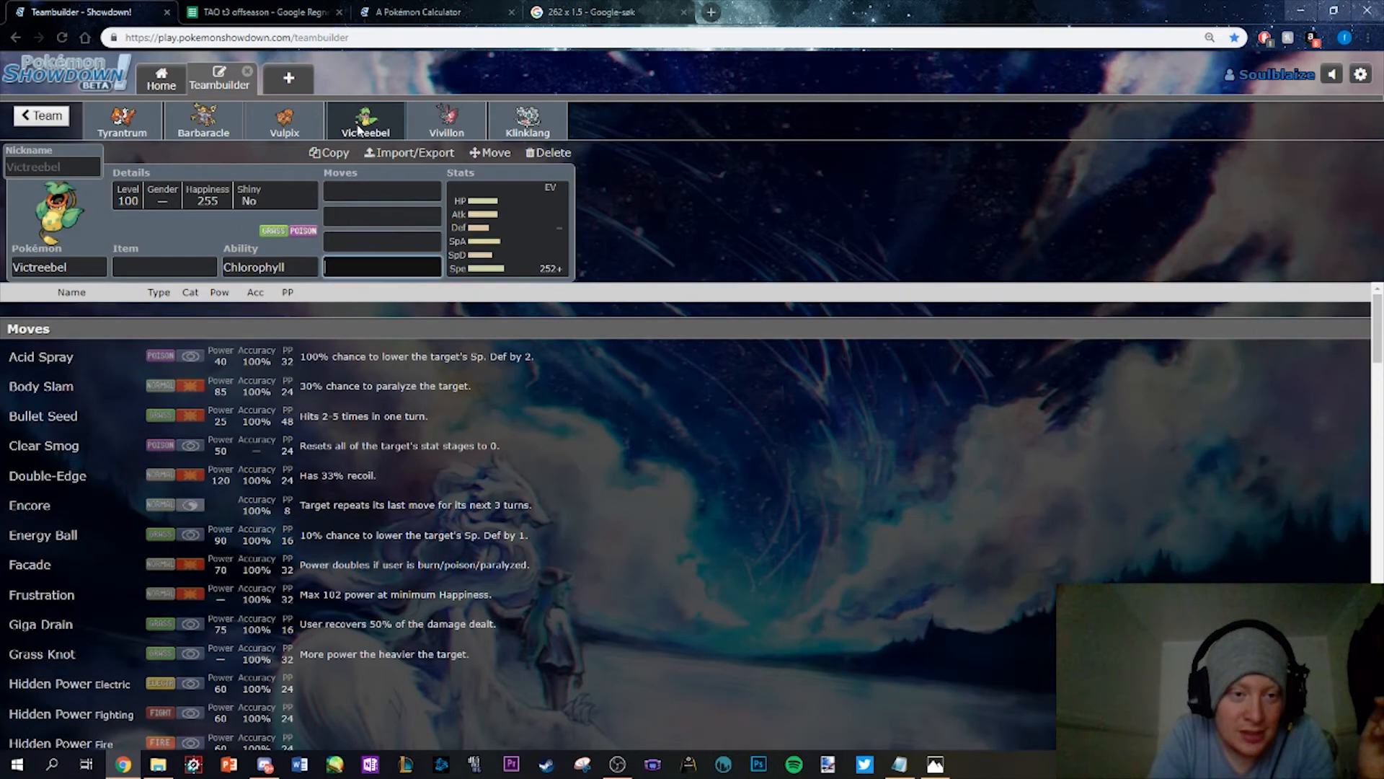
left_click(203, 121)
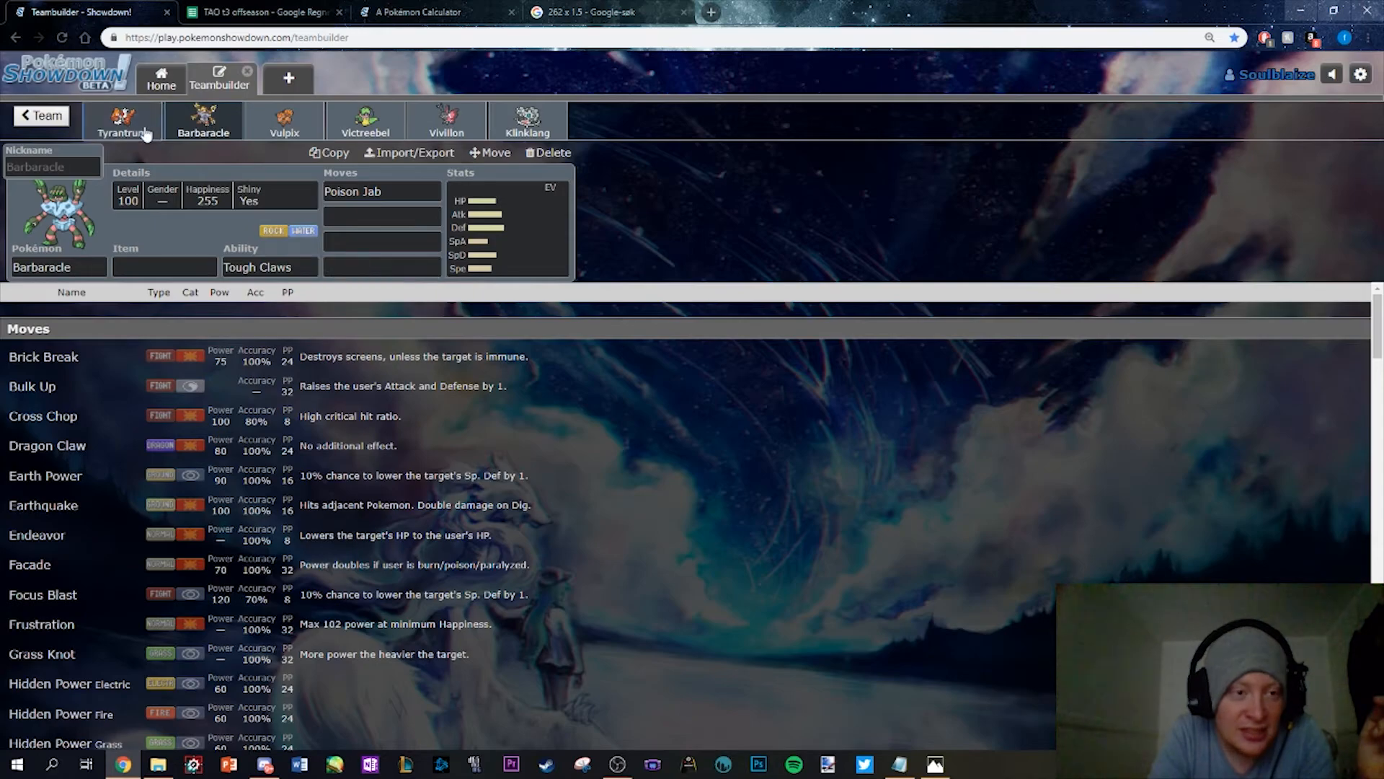
left_click(121, 121)
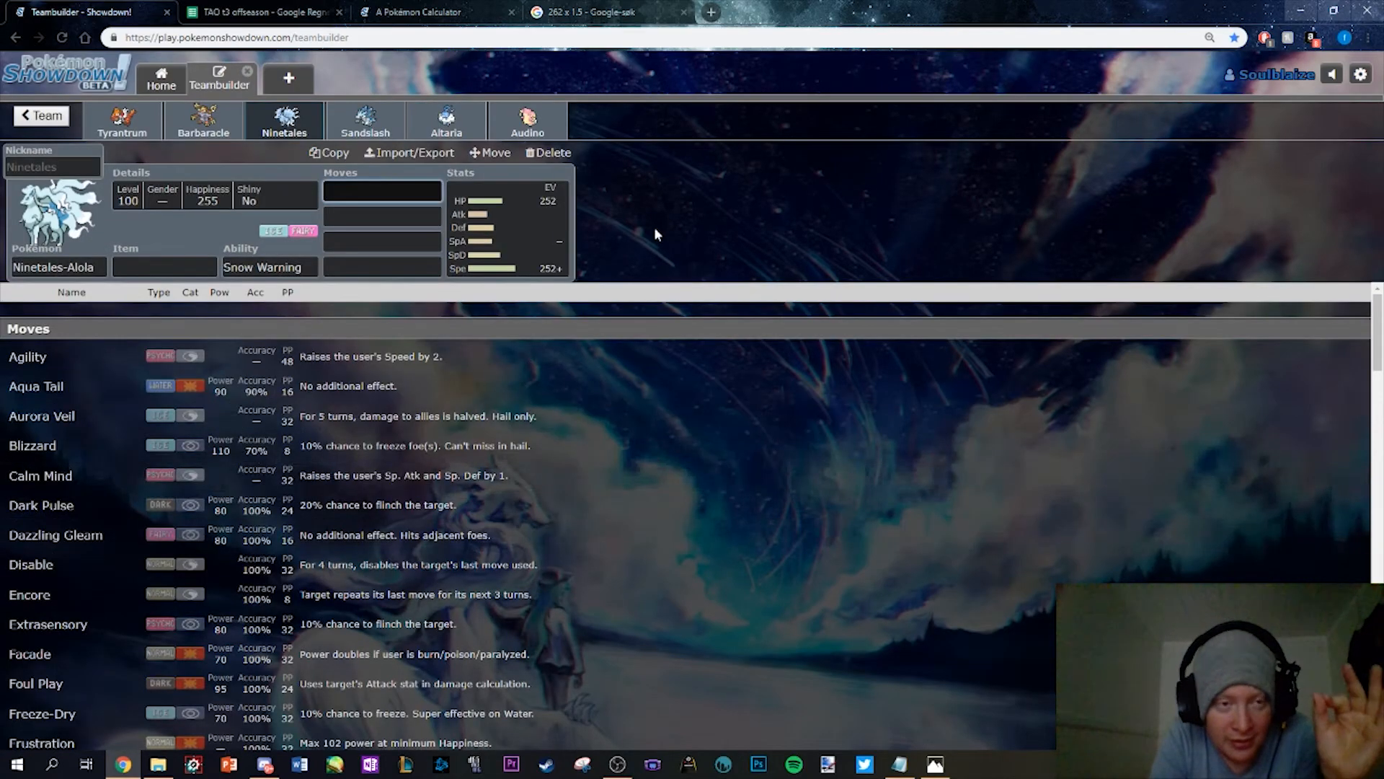
left_click(365, 121)
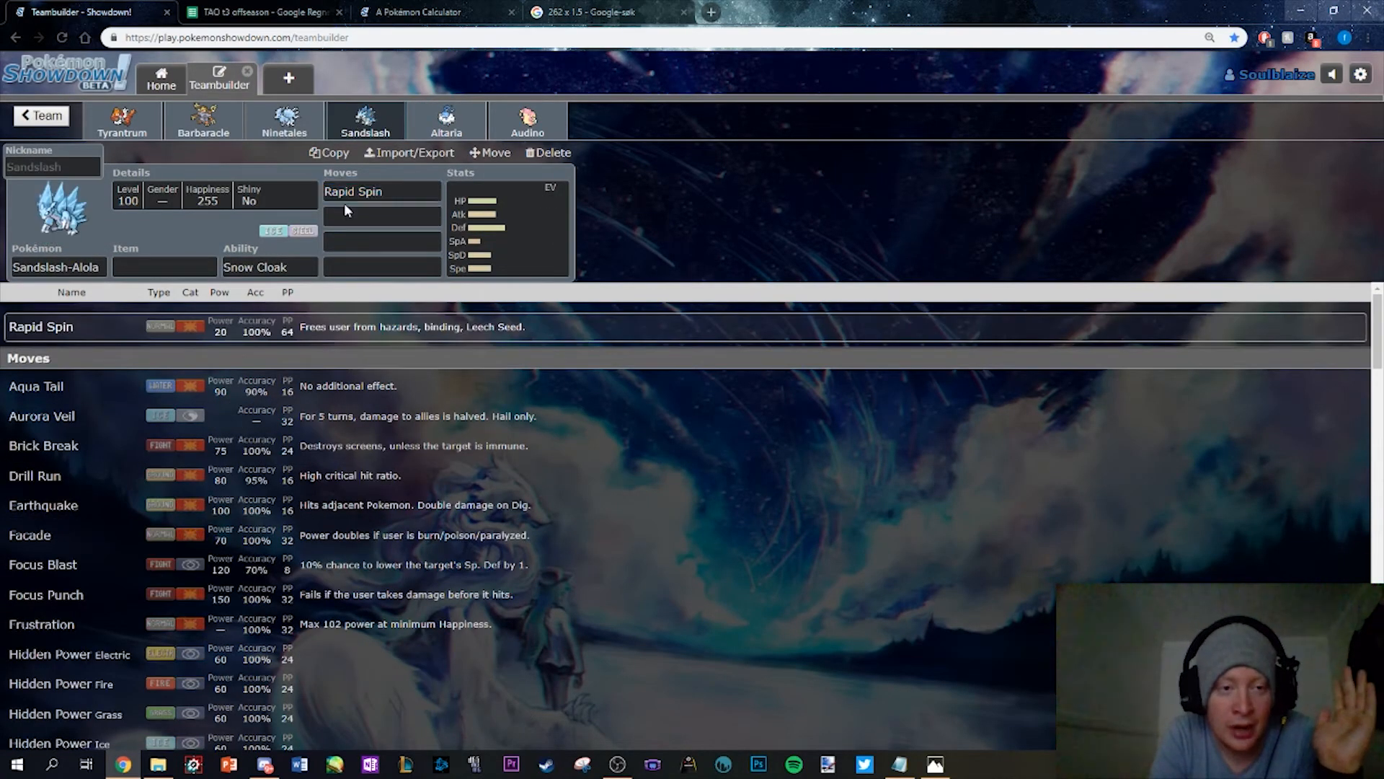
left_click(445, 122)
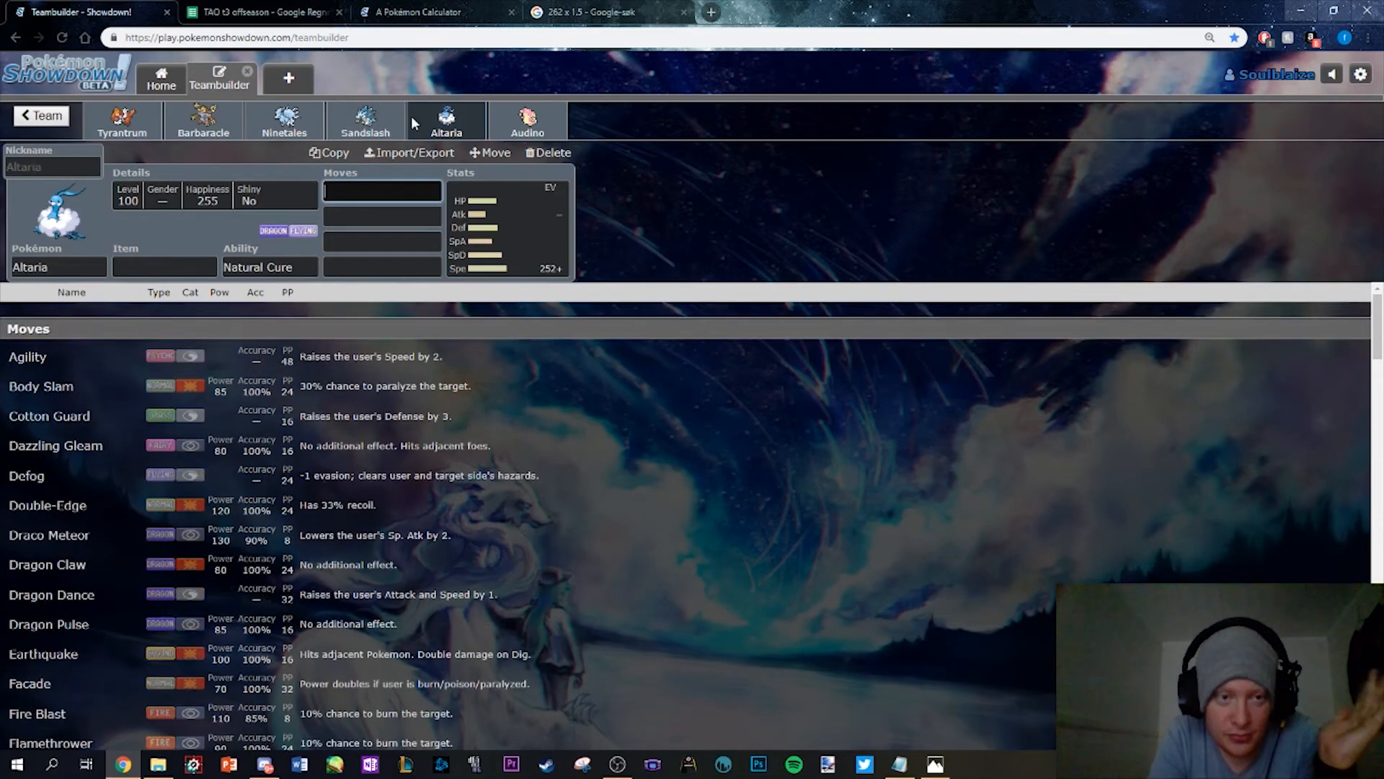
mouse_move(640, 205)
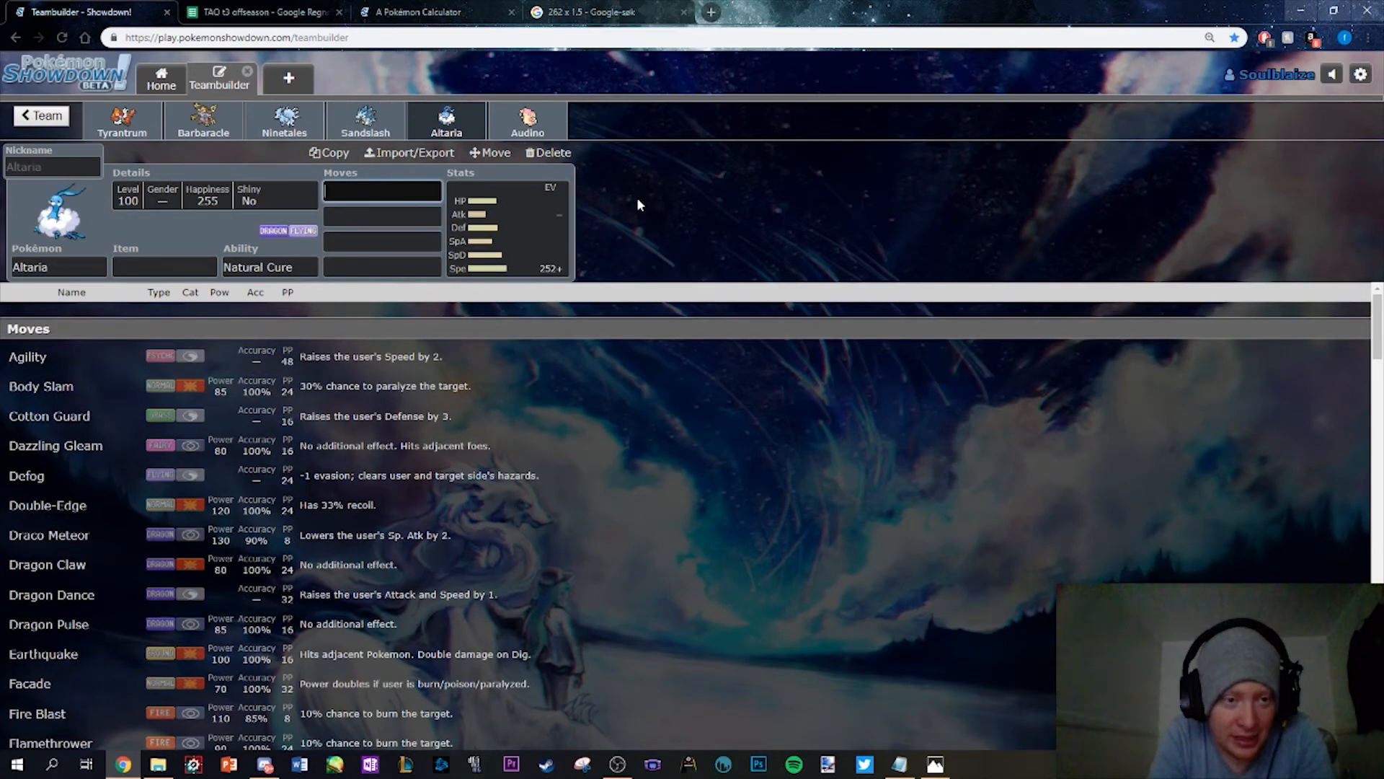
mouse_move(338, 366)
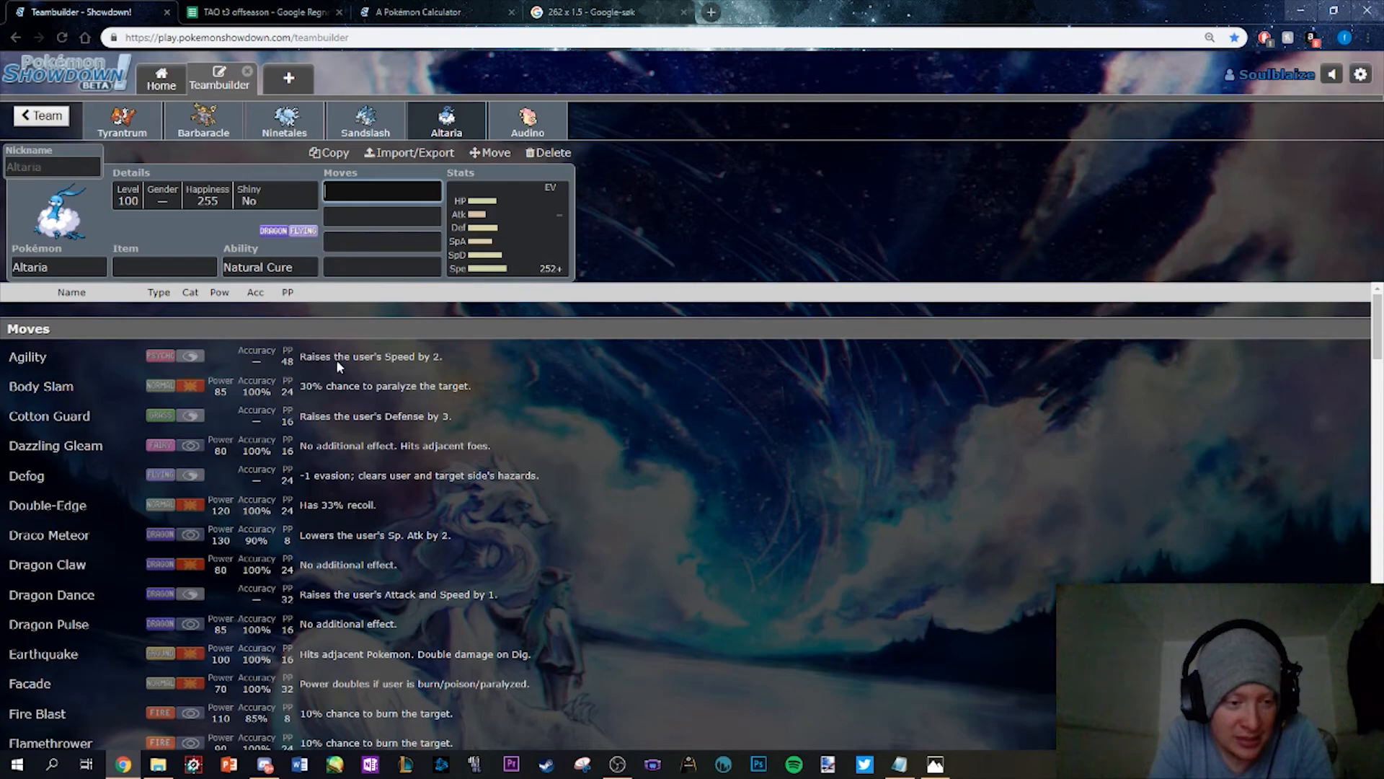
mouse_move(199, 236)
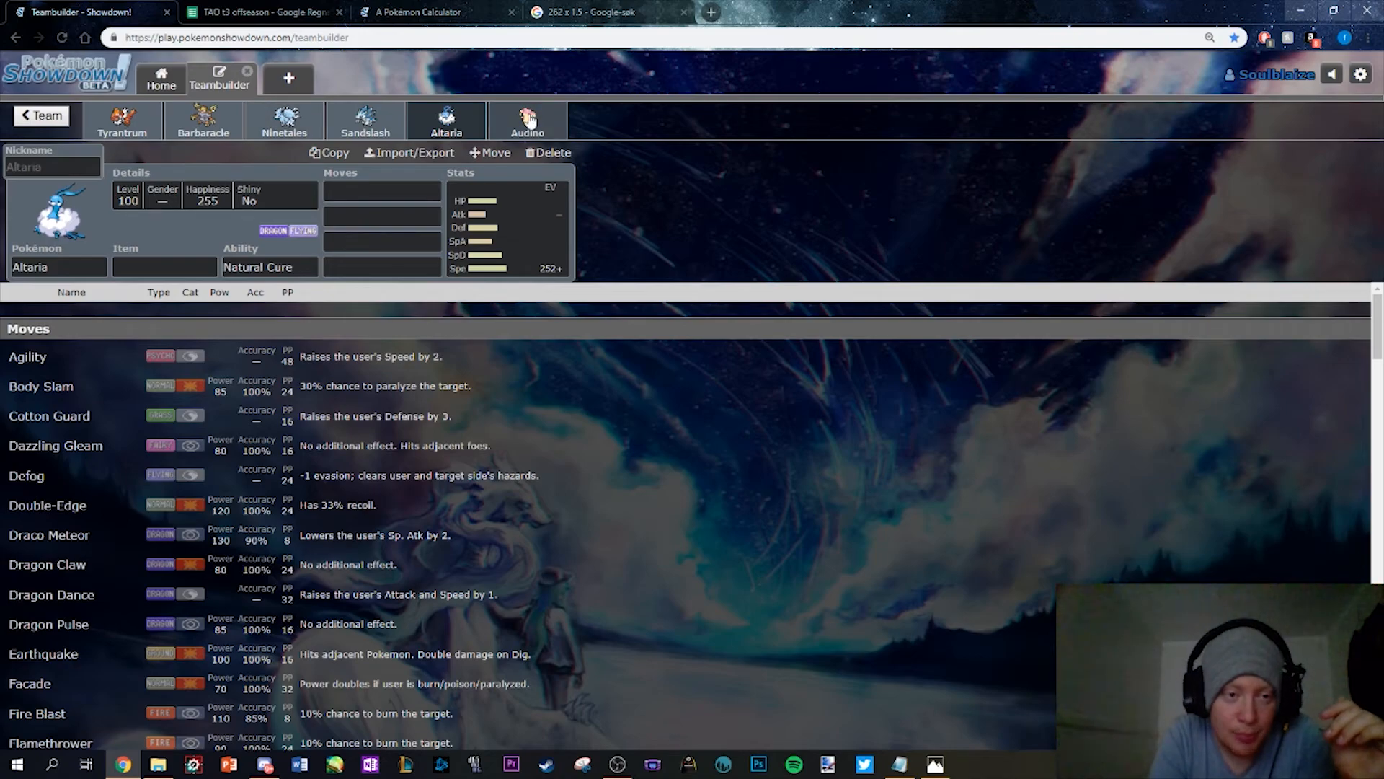
left_click(527, 121)
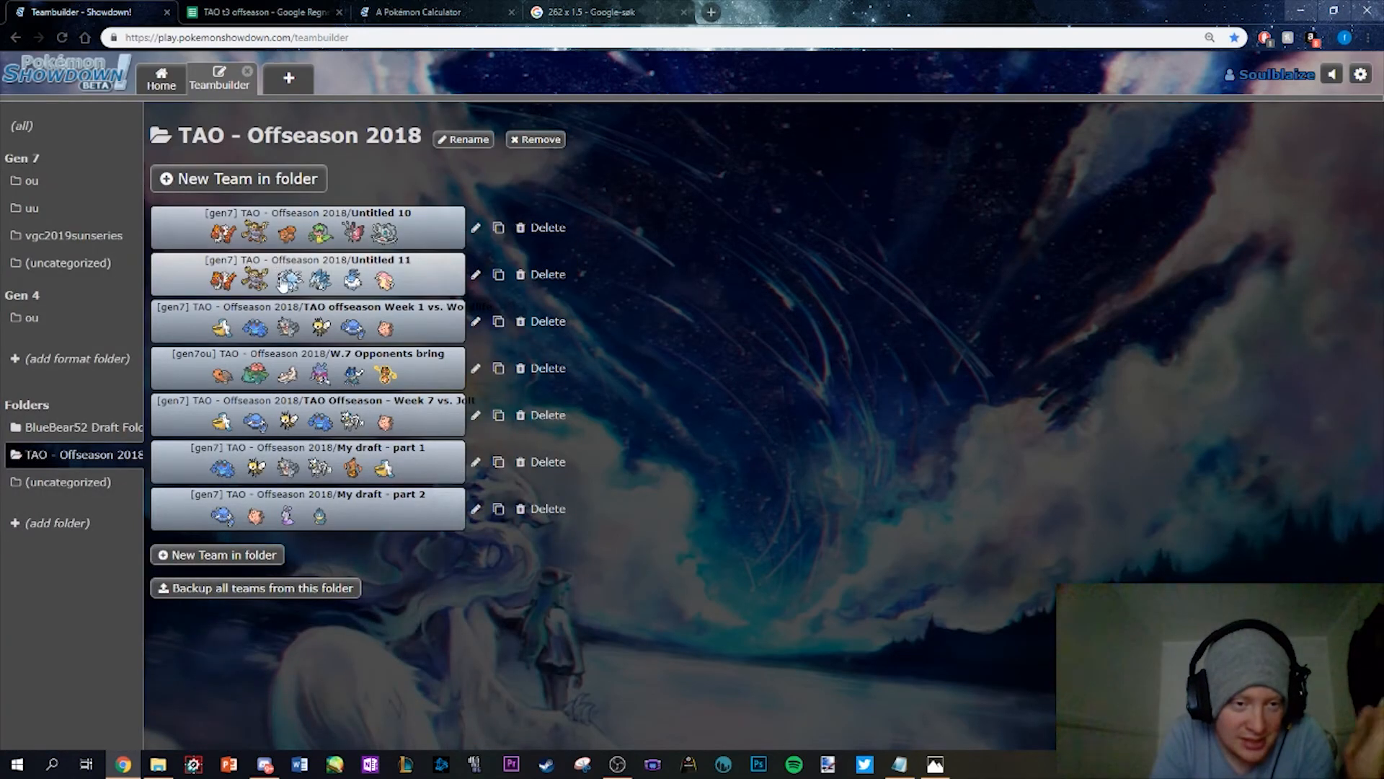
Reopen the TAO offseason Week 1 vs. Wordlife team from the folder list
left_click(307, 320)
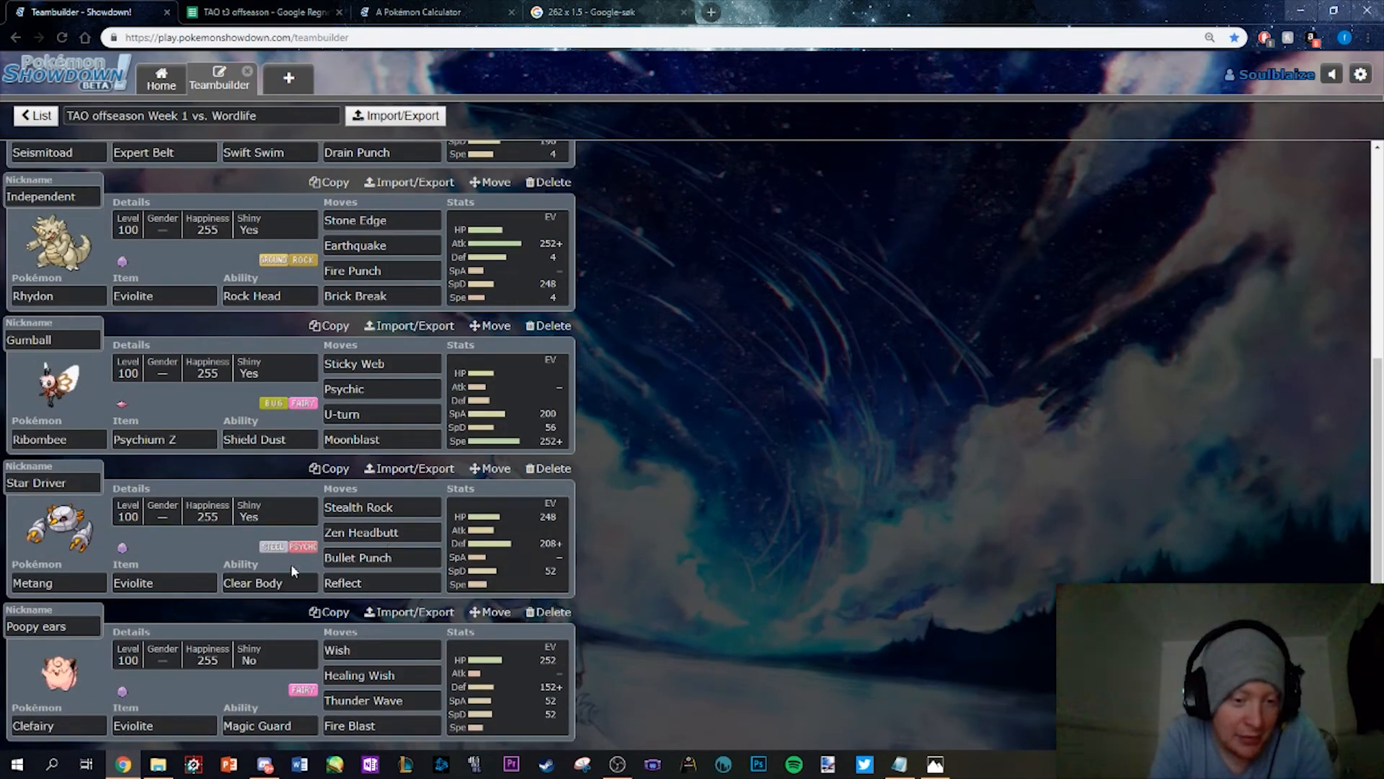
mouse_move(804, 536)
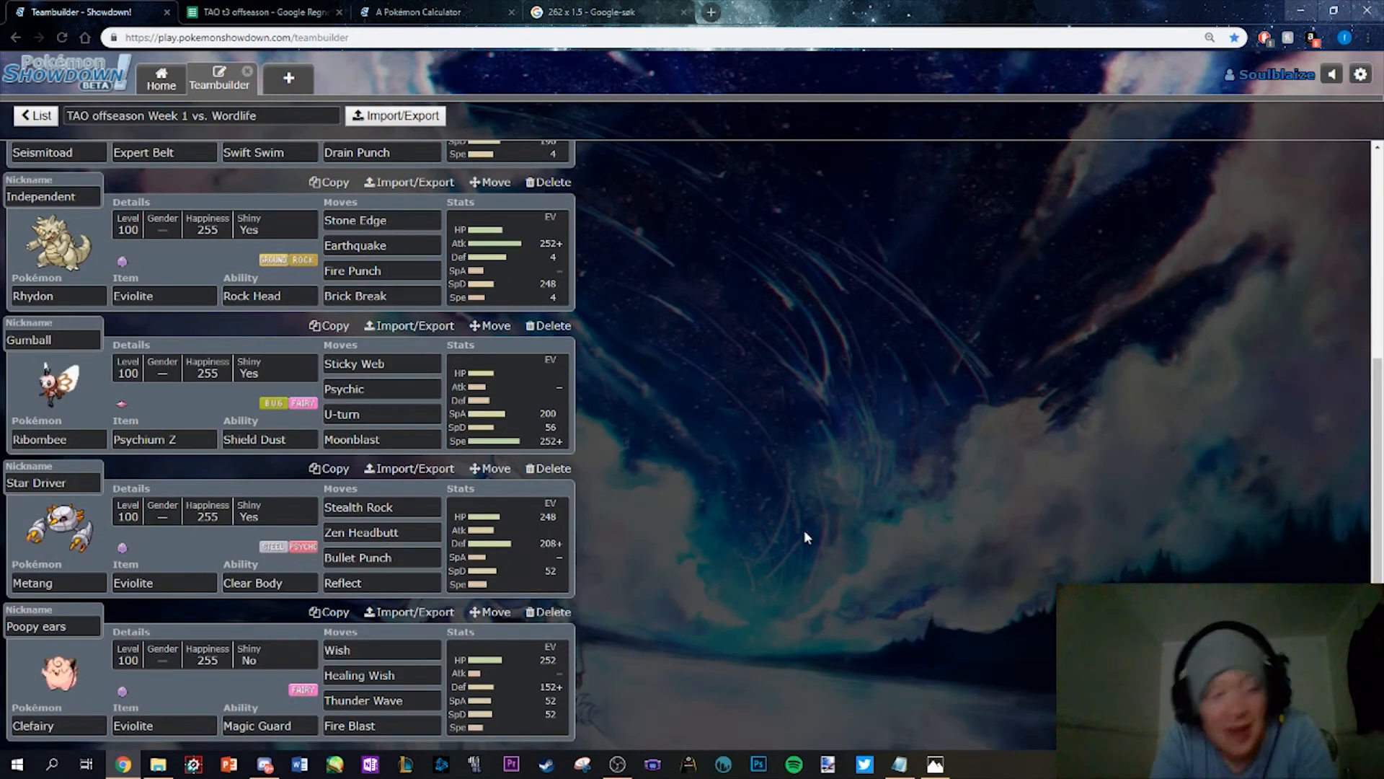
mouse_move(937, 454)
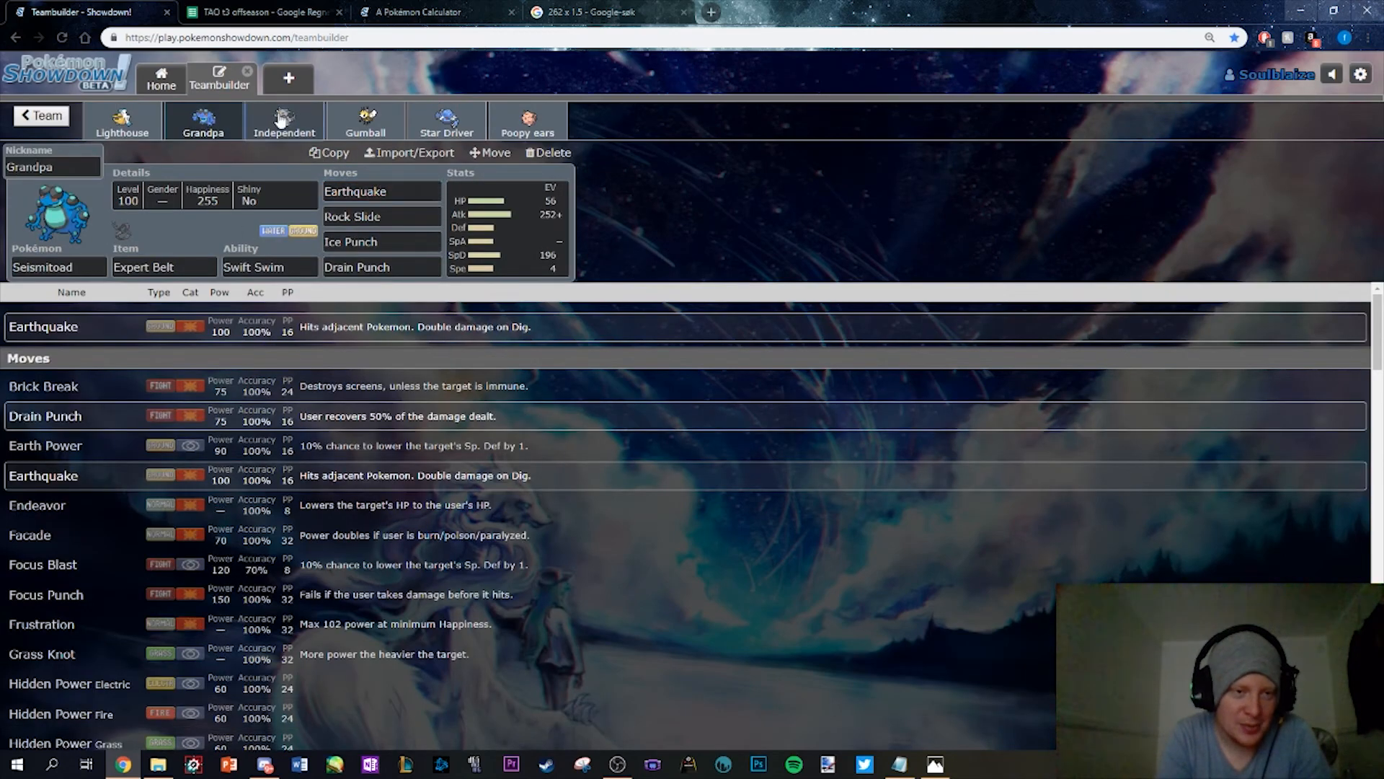
Review Ribombee's Psychic and Sticky Web, then Metang's Stealth Rock and Reflect
left_click(365, 121)
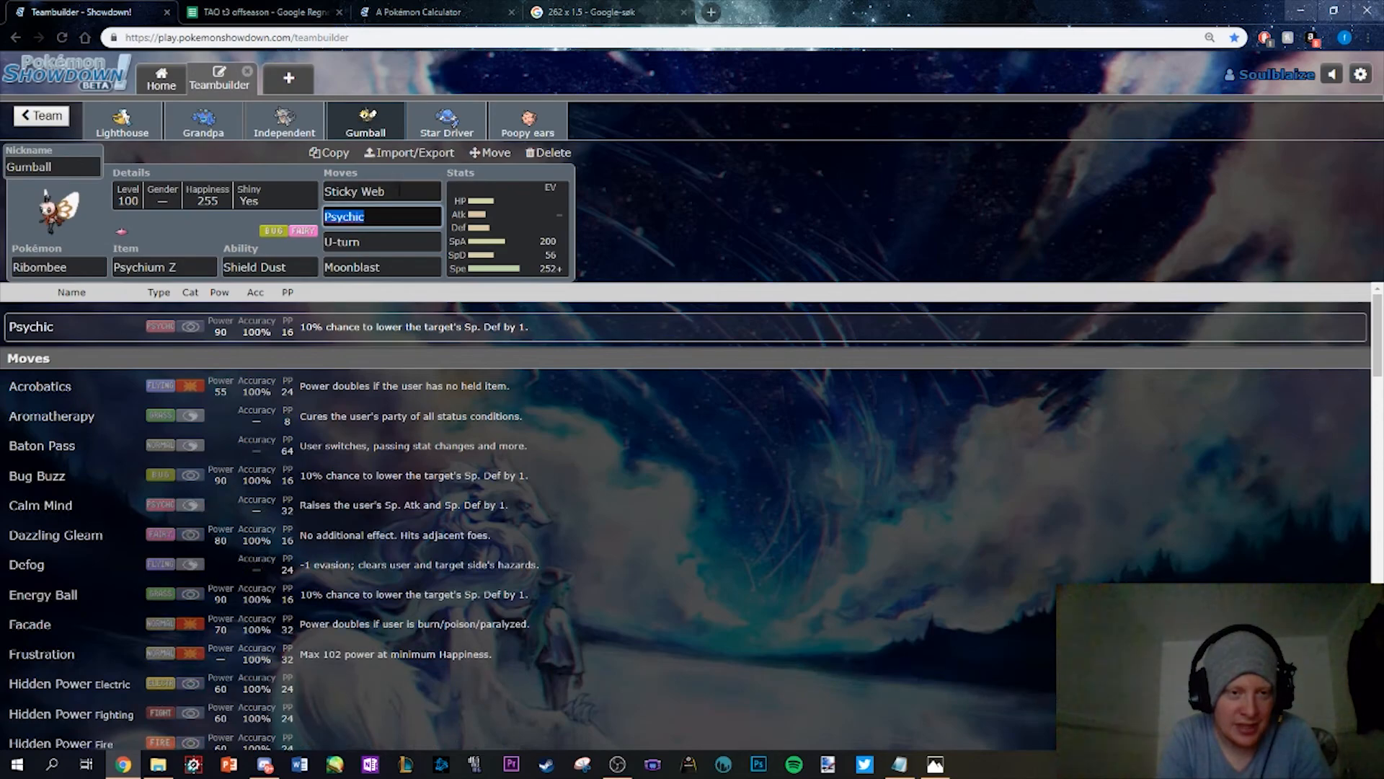
left_click(381, 192)
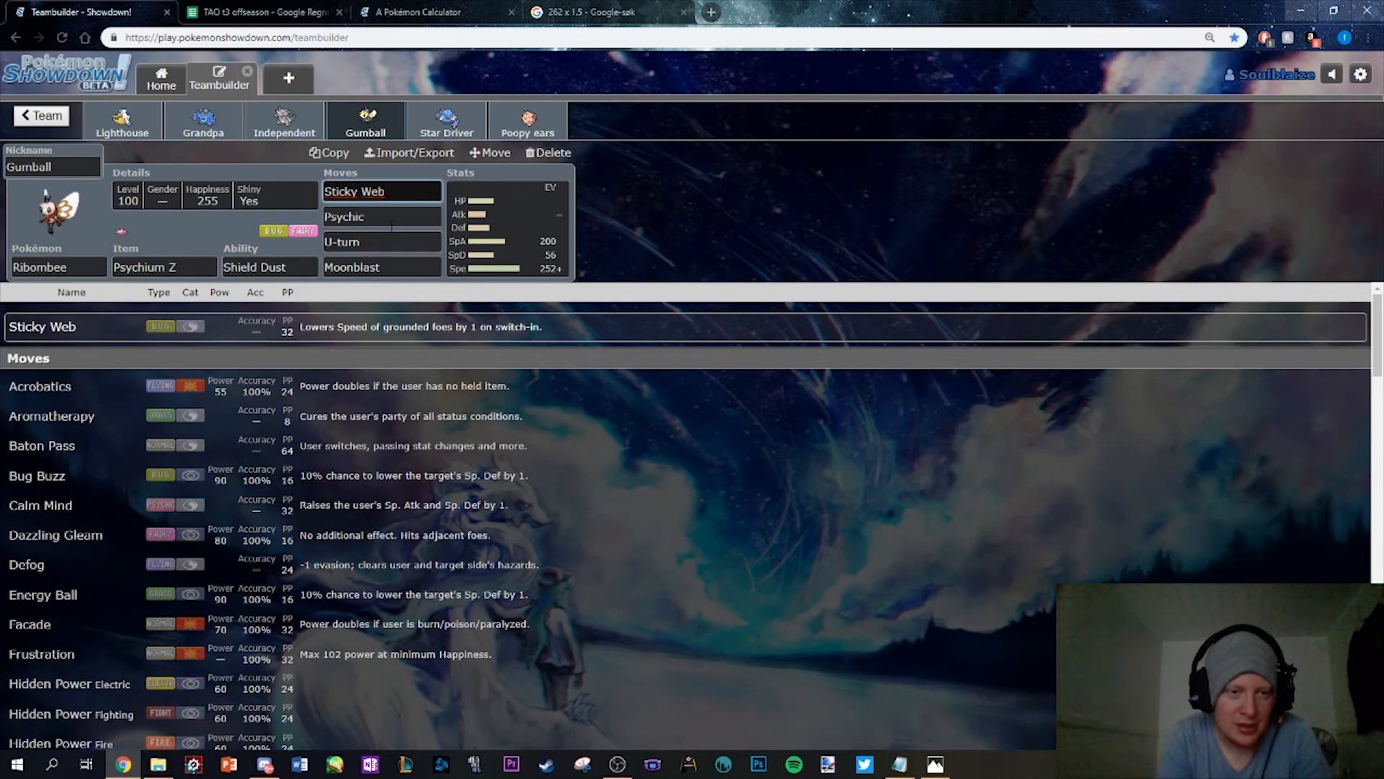
left_click(445, 121)
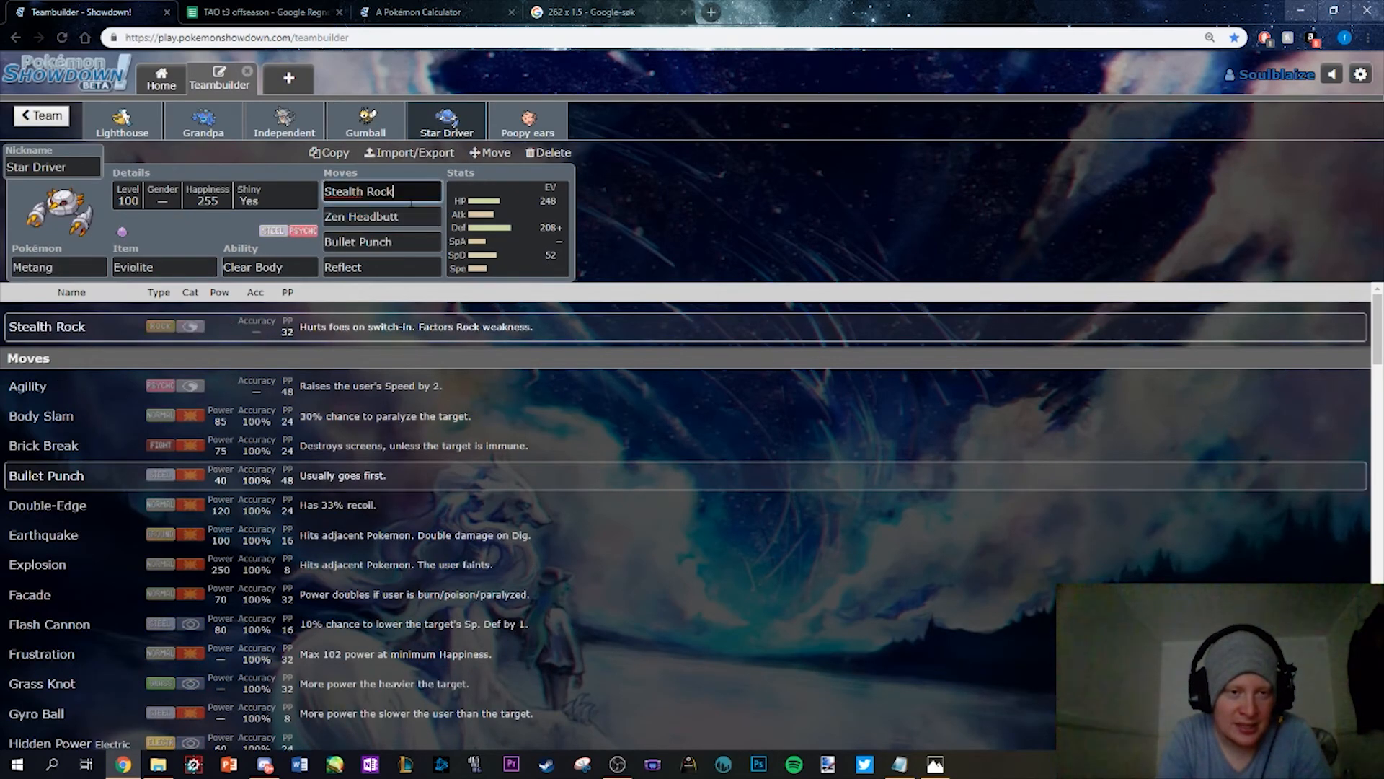
left_click(381, 240)
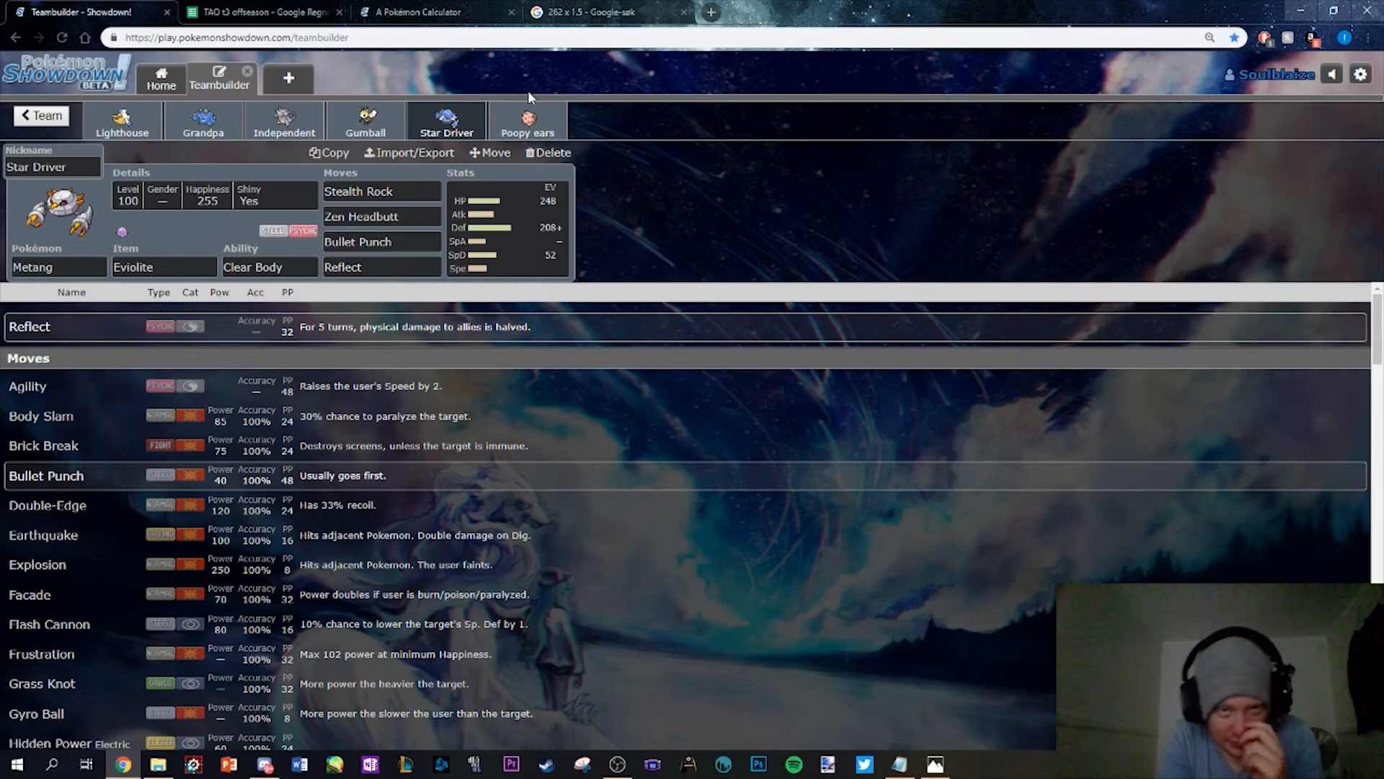
Check Clefairy's Healing Wish and Rhydon's Earthquake, returning to Clefairy's set
left_click(528, 121)
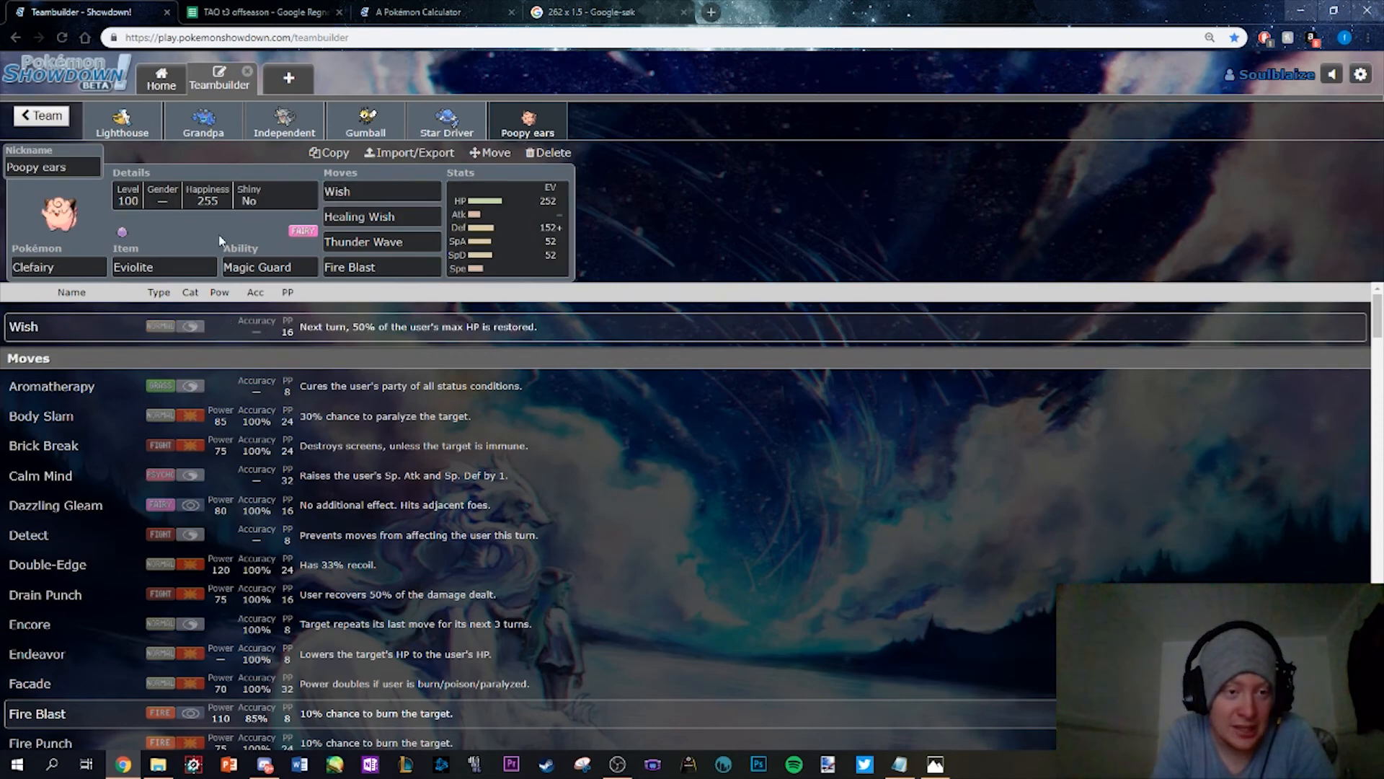
left_click(381, 216)
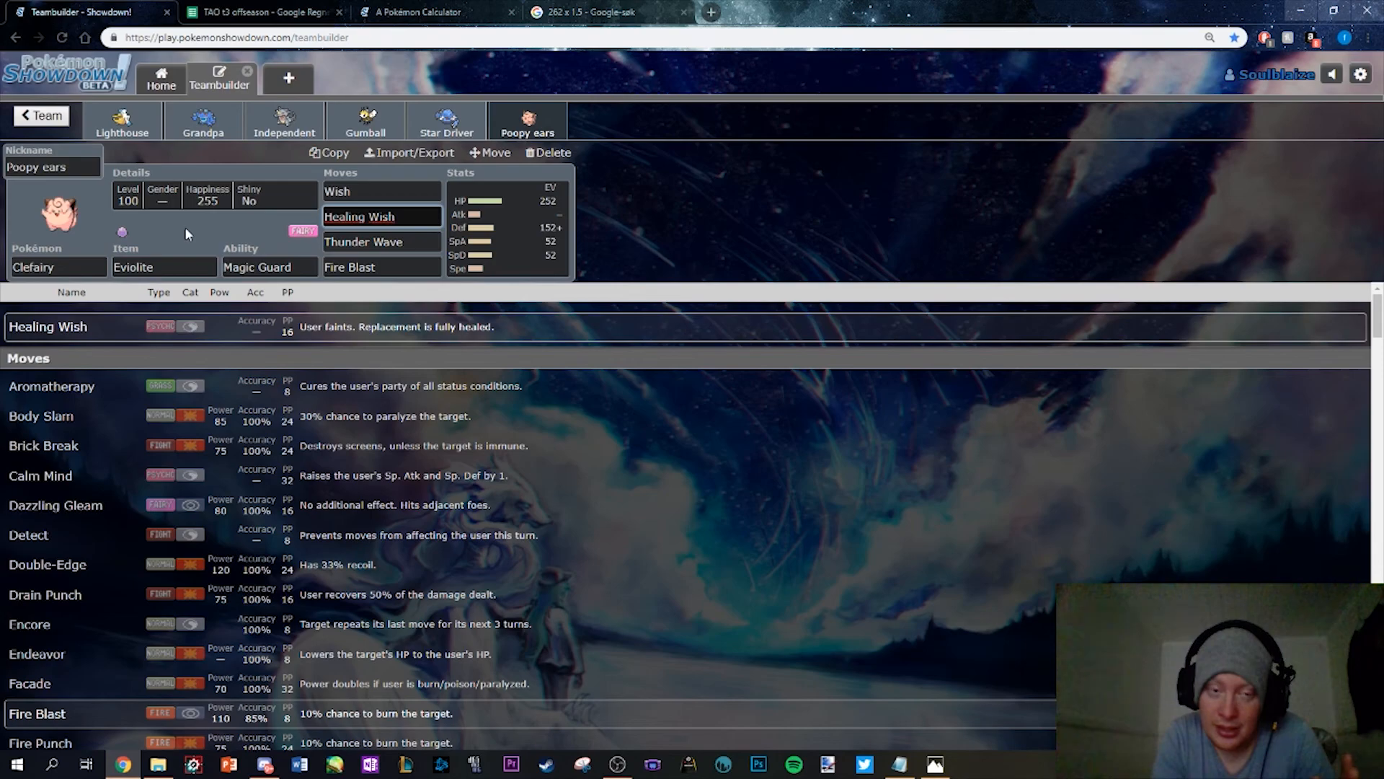
left_click(381, 216)
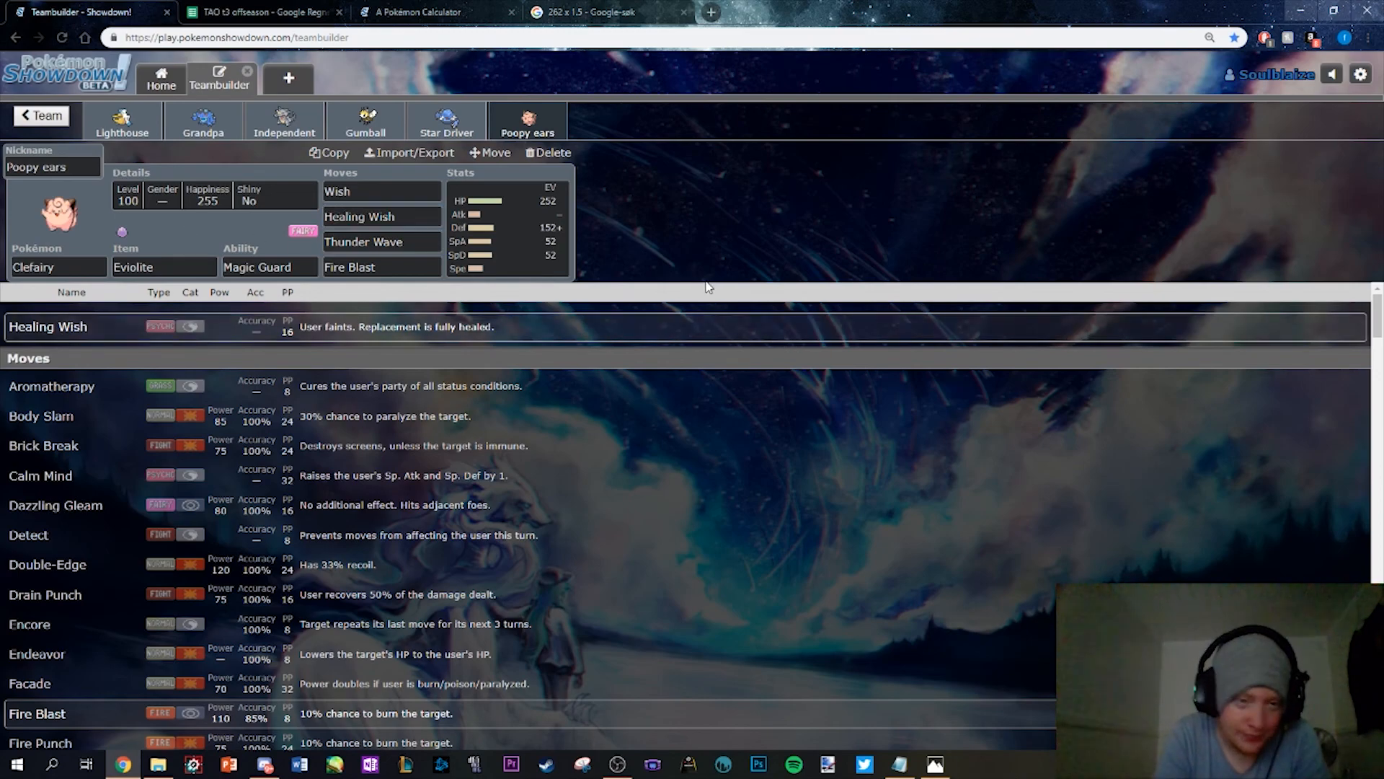
left_click(285, 122)
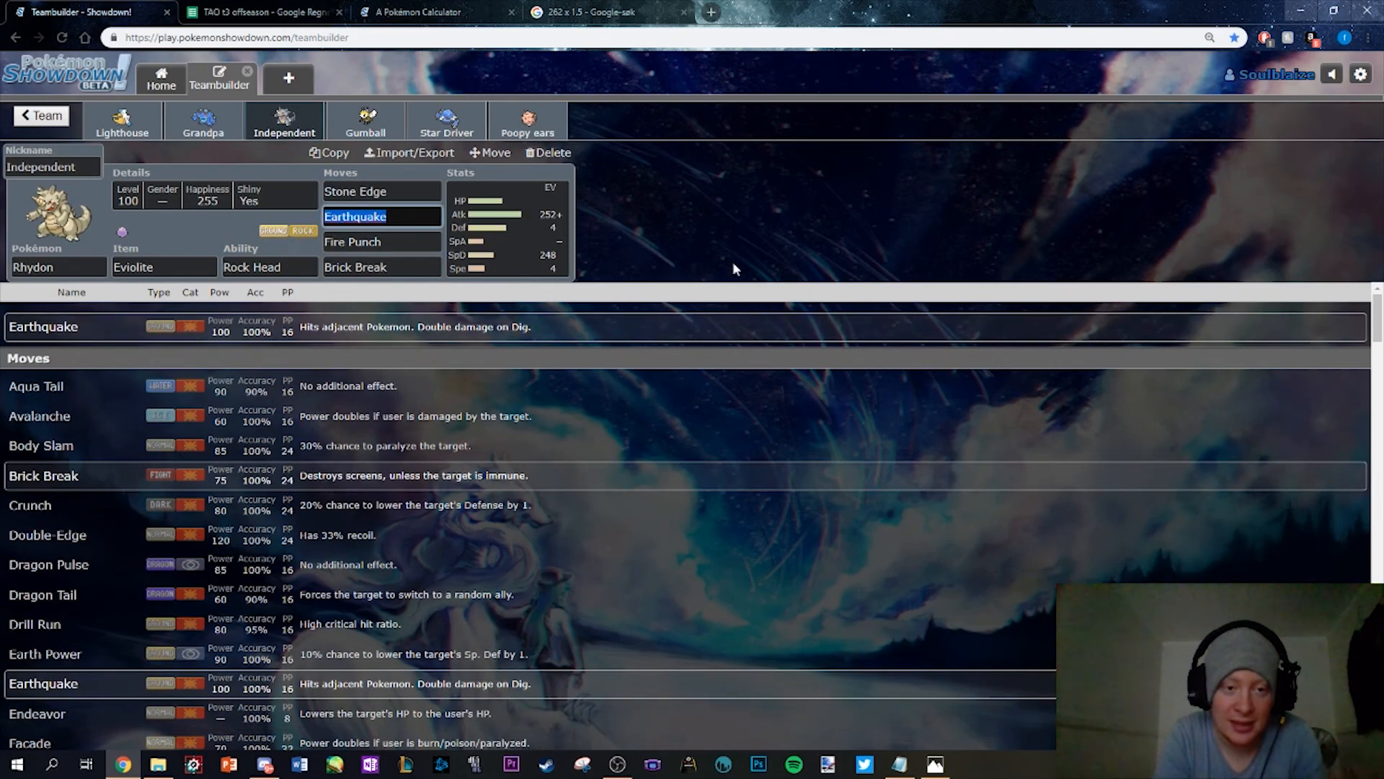
left_click(527, 121)
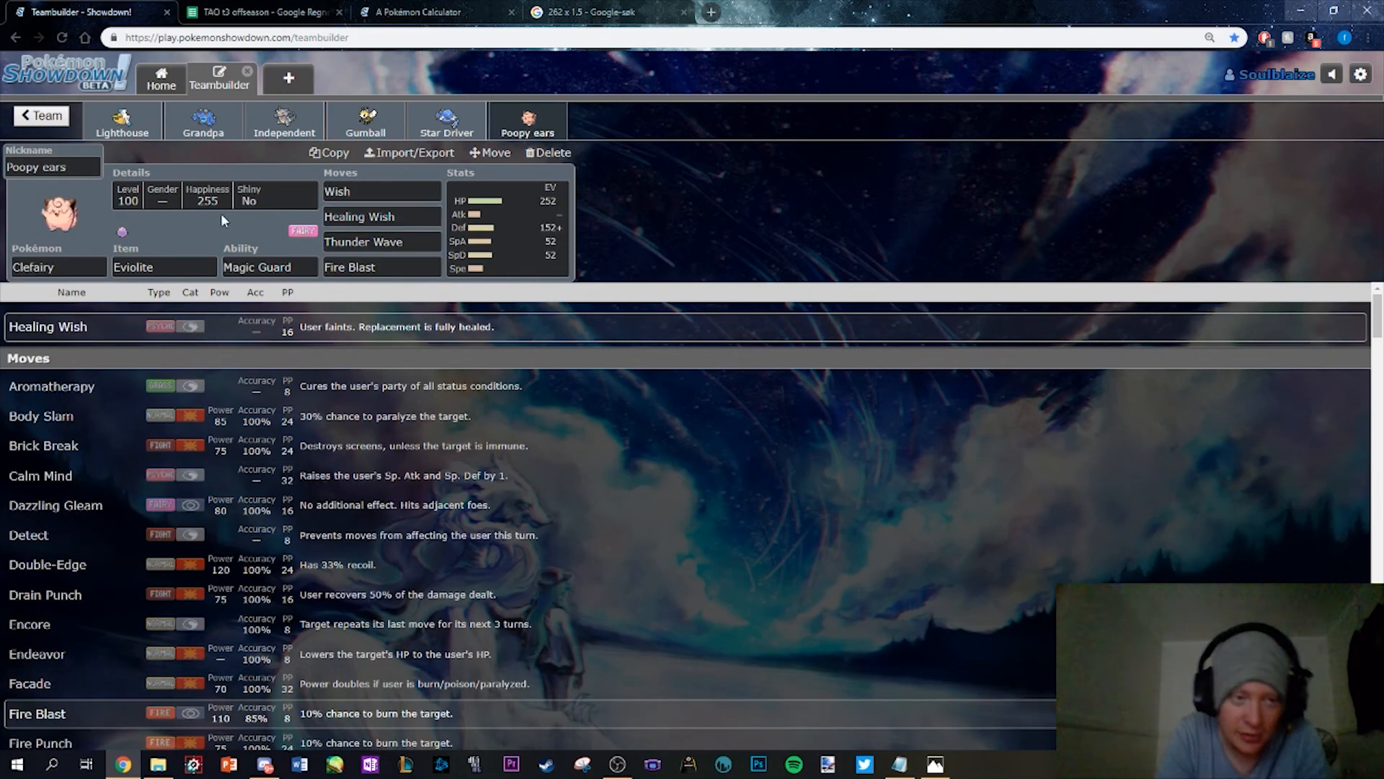
mouse_move(215, 226)
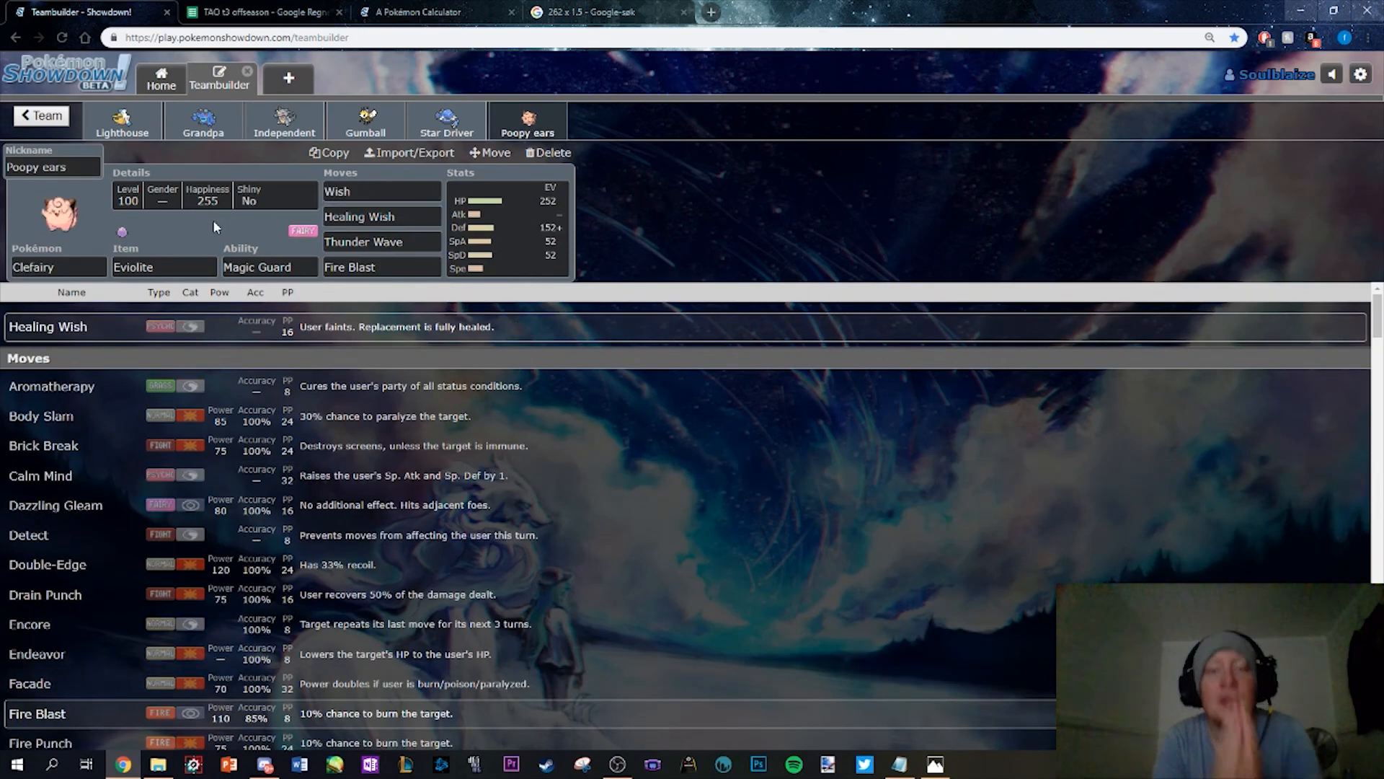